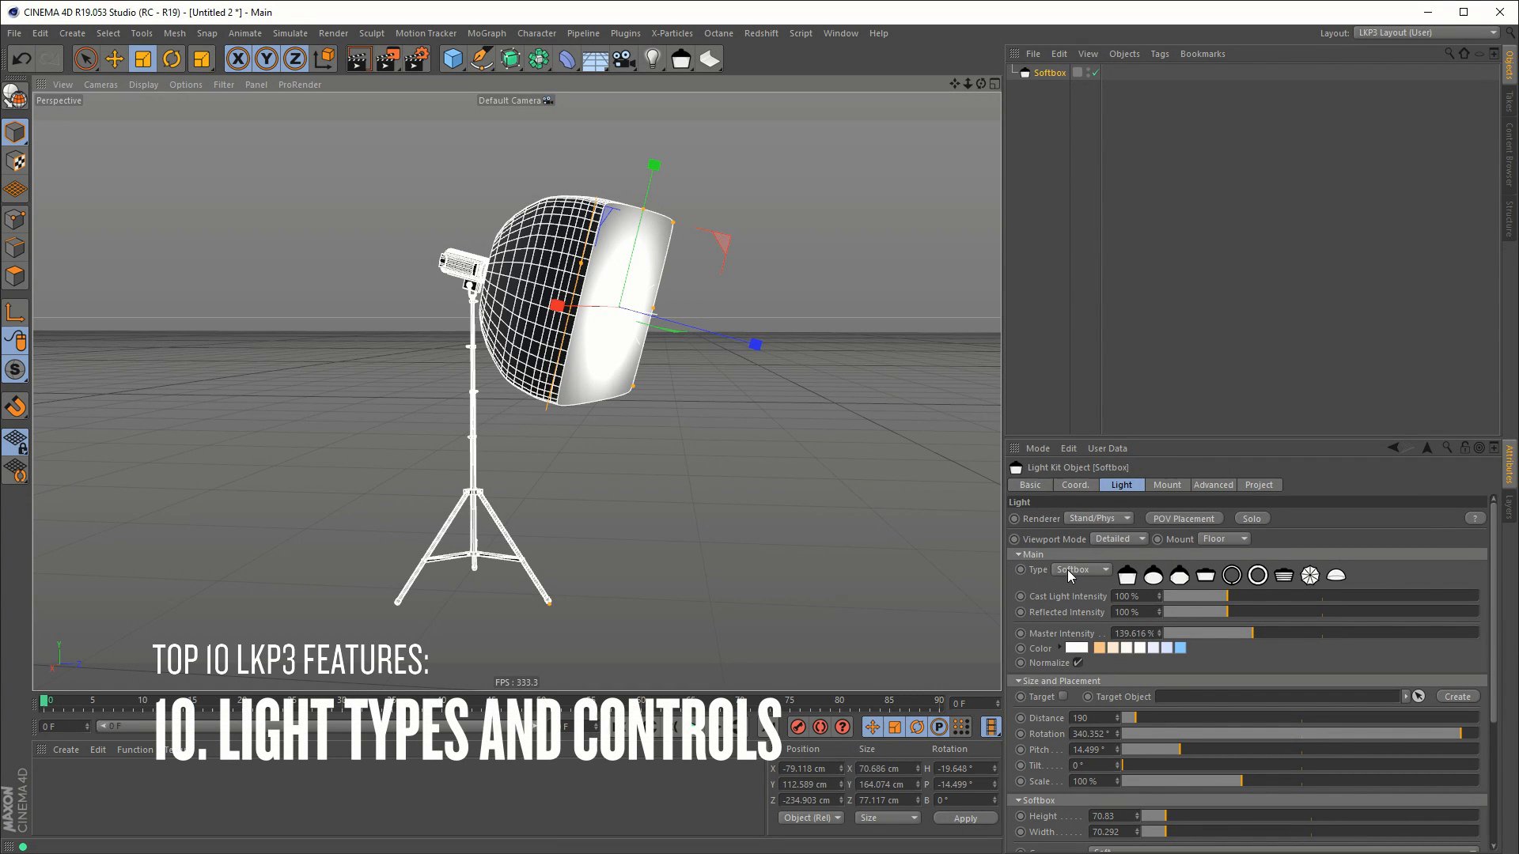
# Step: Cycle the Light Kit light type through Ambient and Ring, ending back on Softbox
pyautogui.click(1080, 570)
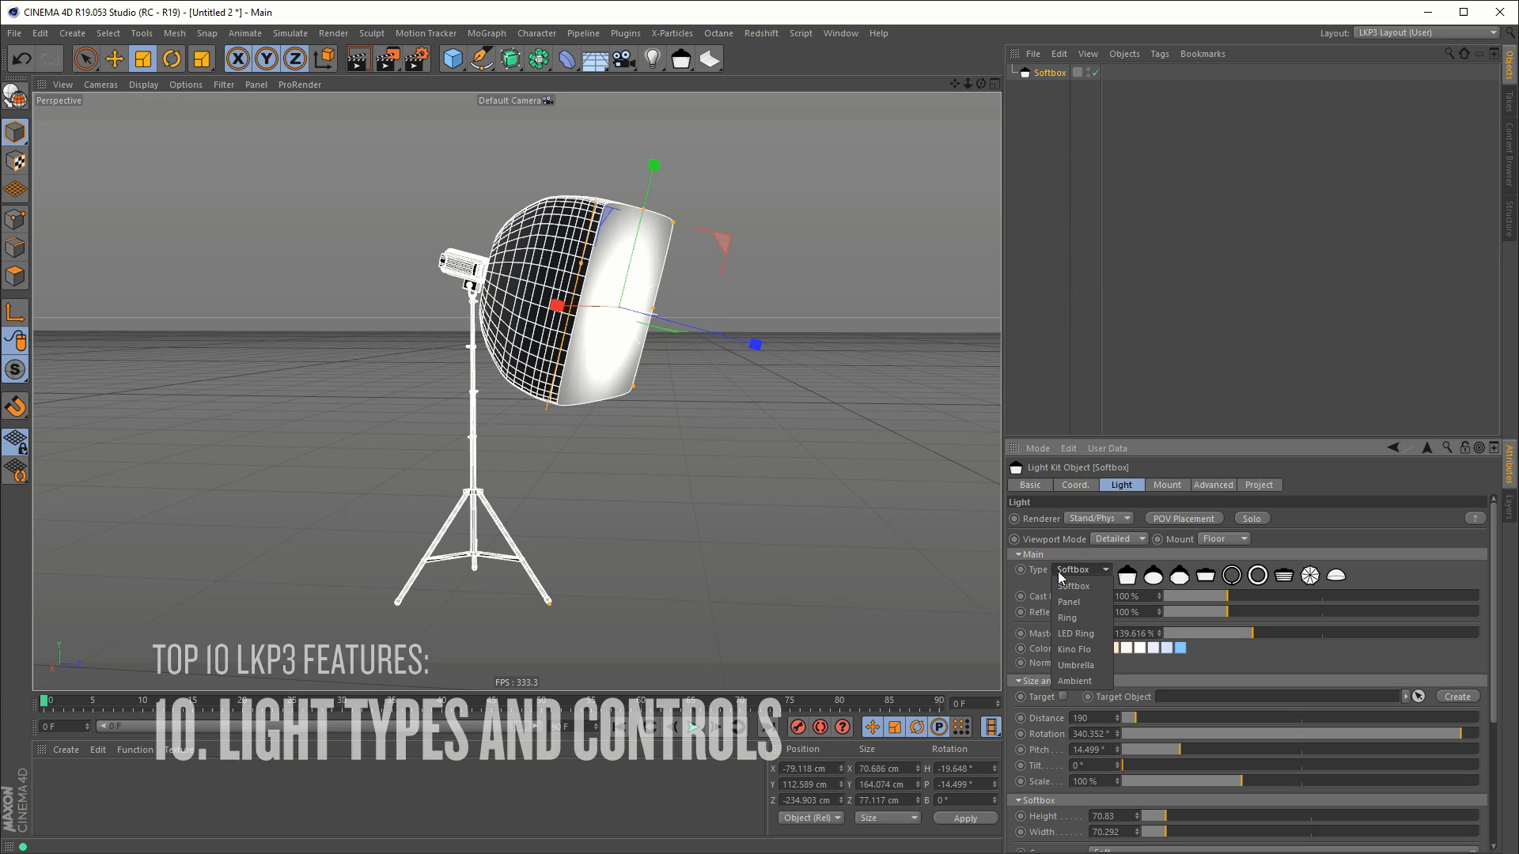
pyautogui.click(1073, 585)
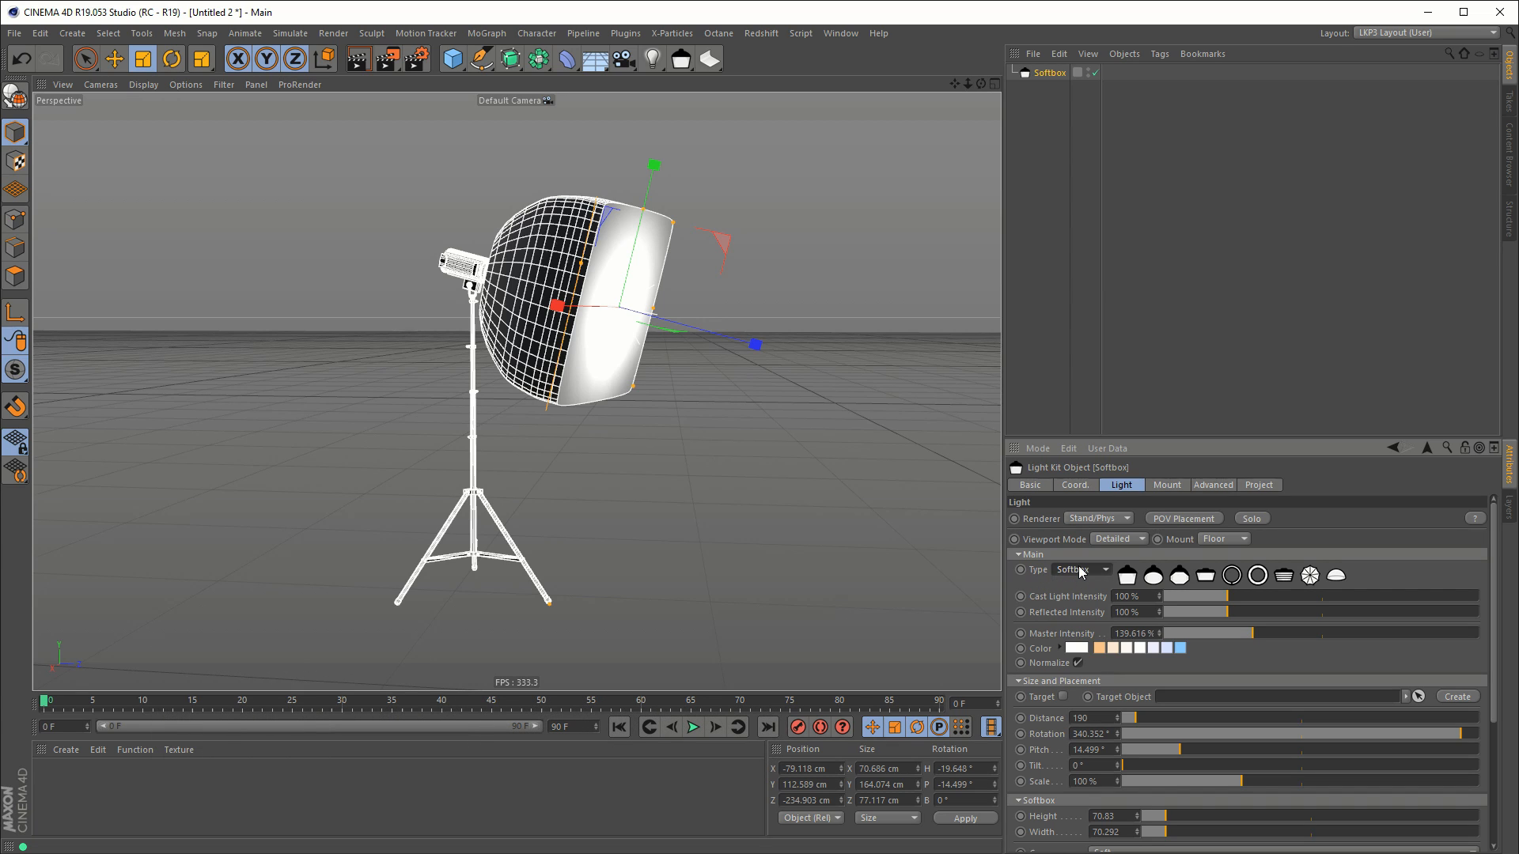
pyautogui.click(1079, 570)
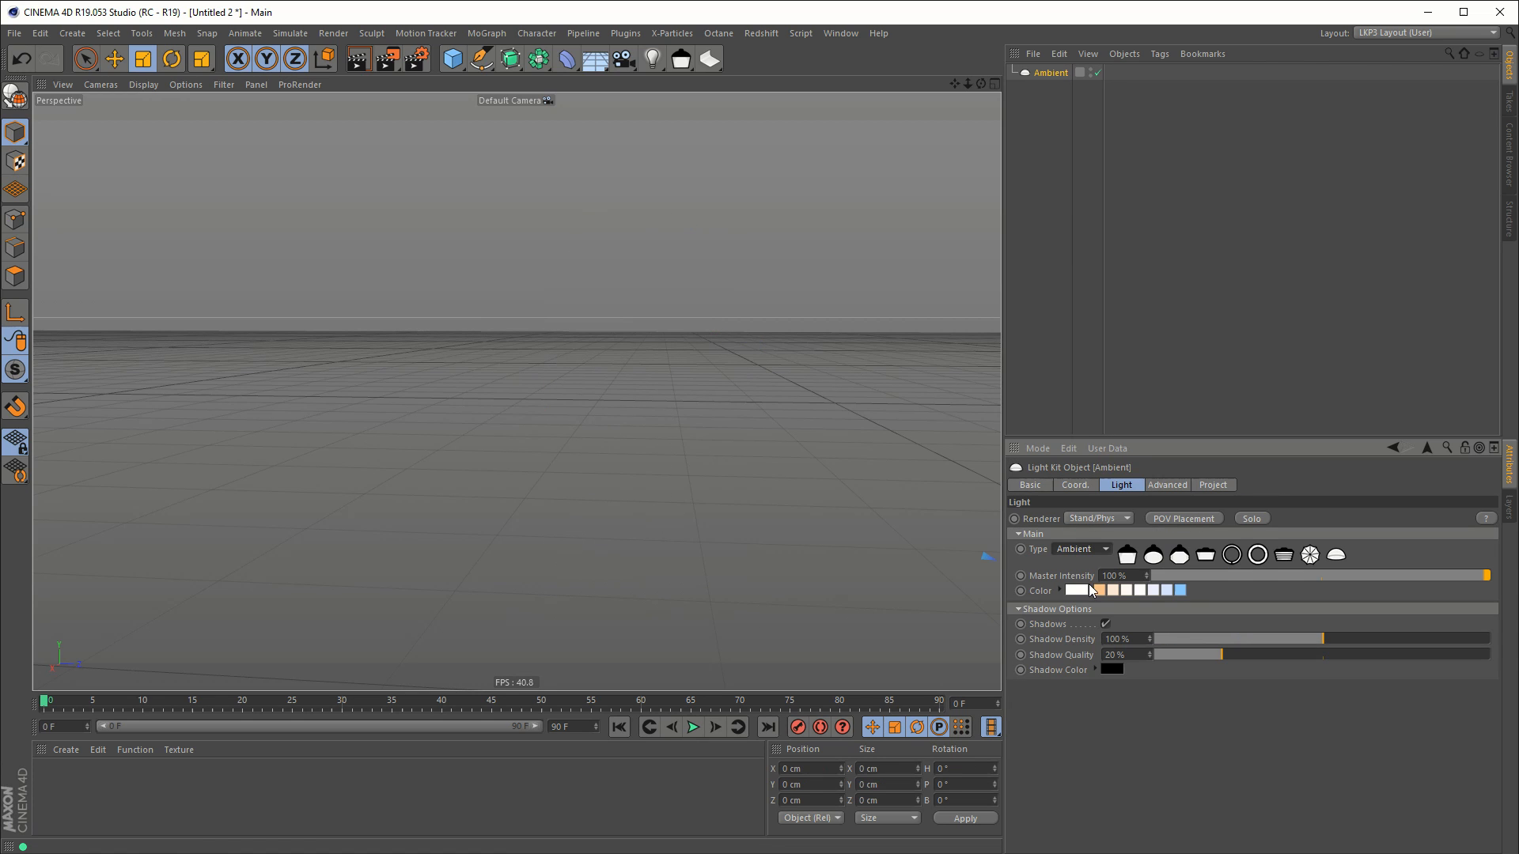
pyautogui.click(1082, 549)
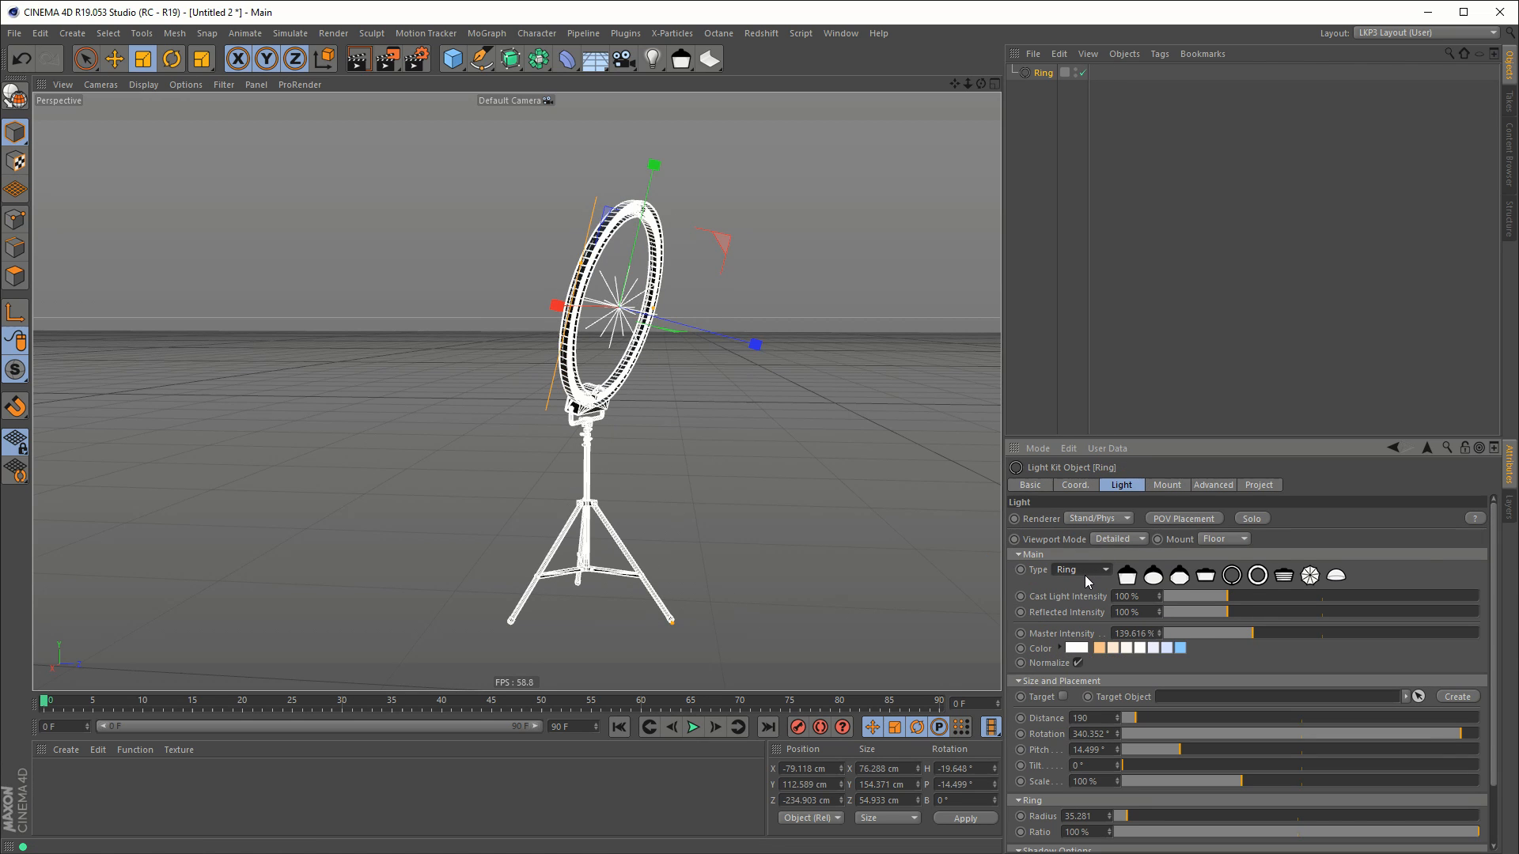
pyautogui.click(1083, 570)
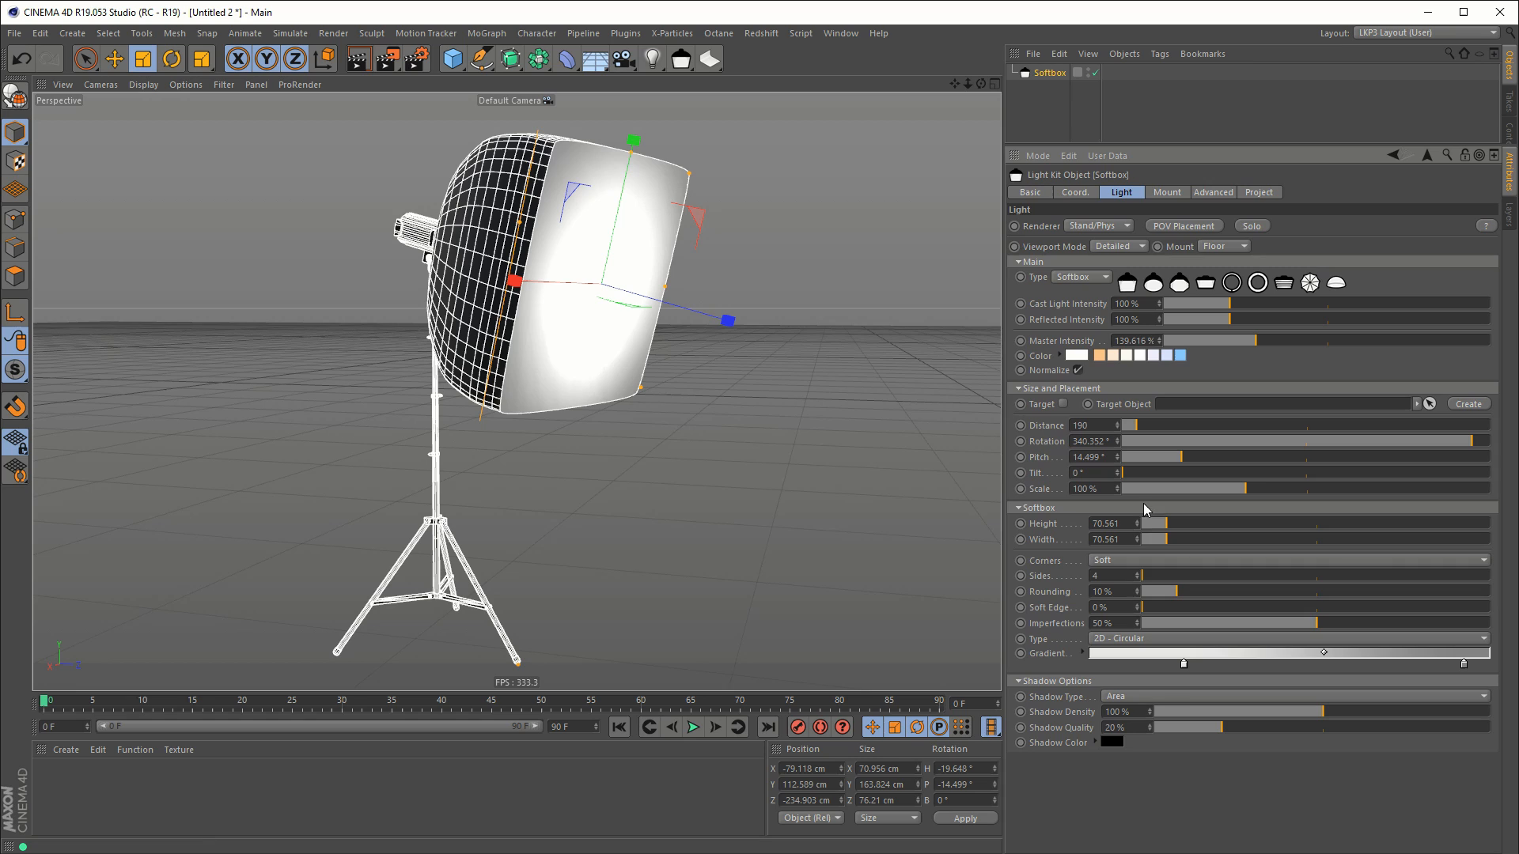
pyautogui.moveTo(1088, 573)
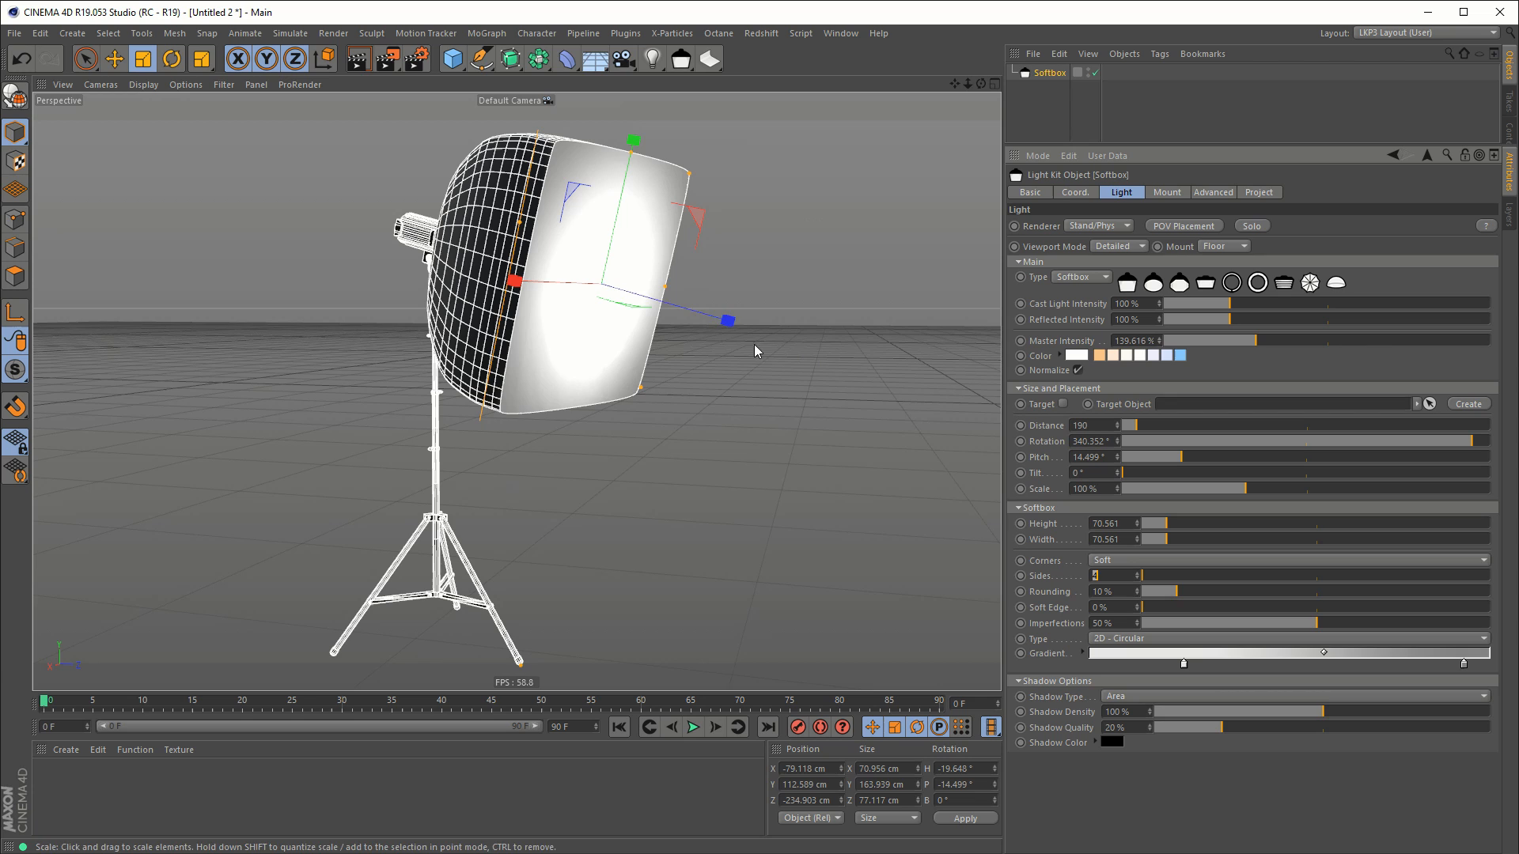
pyautogui.moveTo(778, 358)
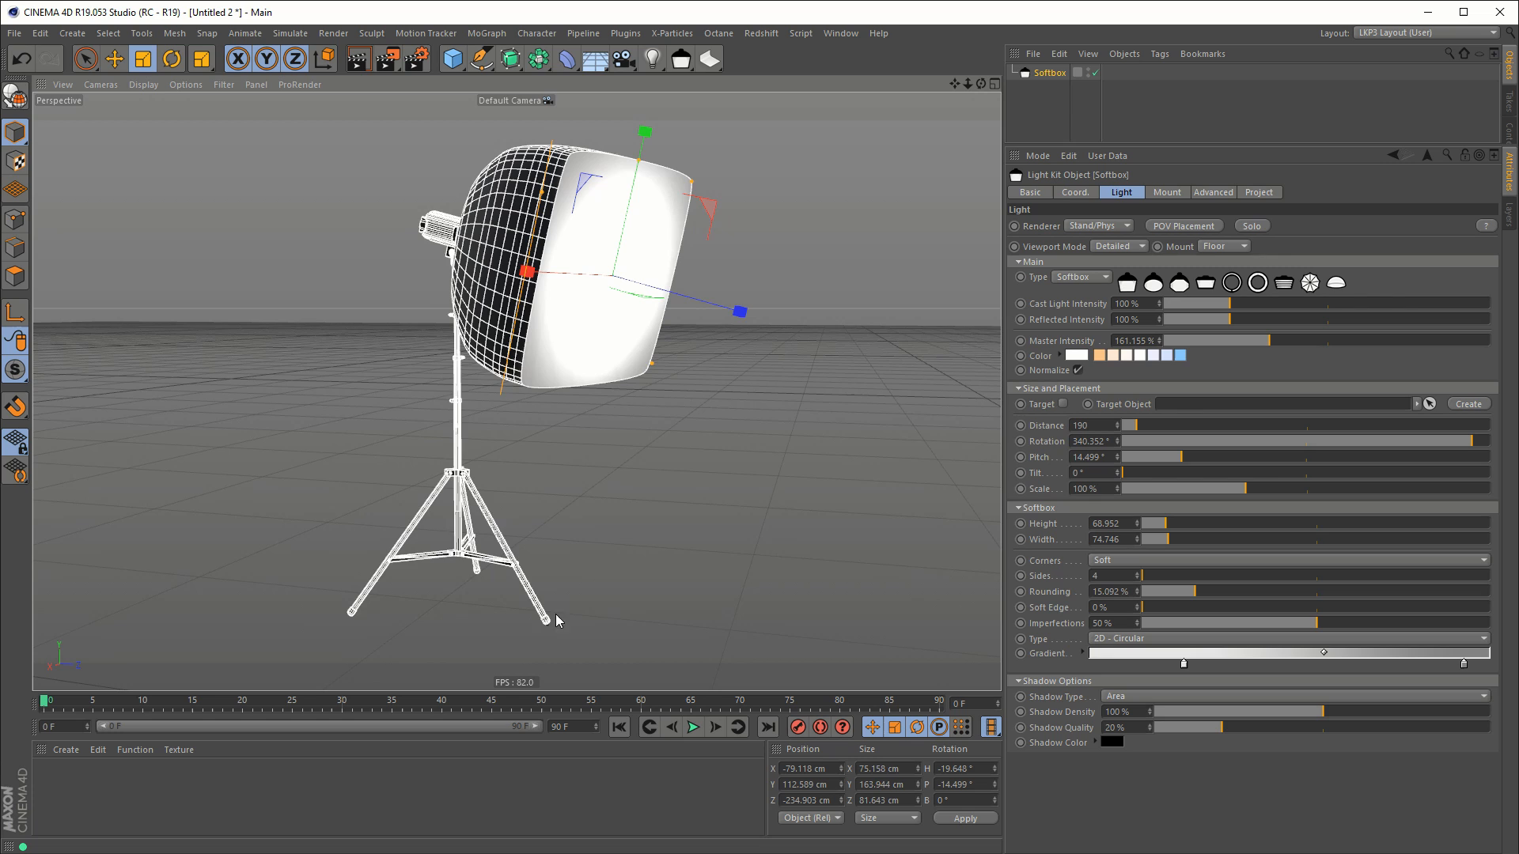
# Step: Change the softbox's Mount option so it hangs from a ceiling mount
pyautogui.click(1221, 246)
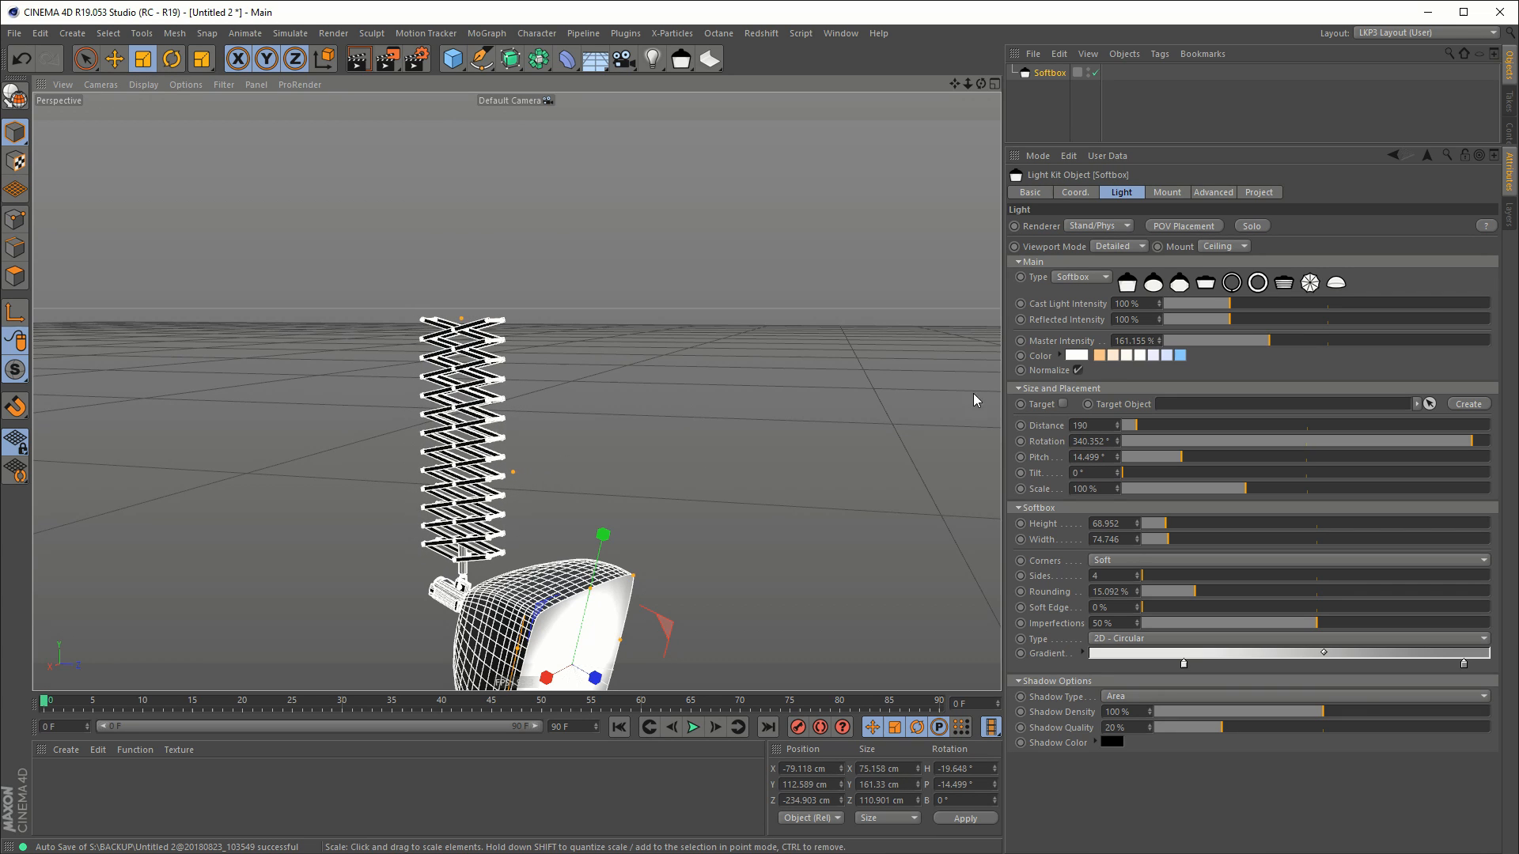
# Step: Mount the softbox on a Floor stand, set Rounding to 20% and Corners to Rounded
pyautogui.click(1224, 246)
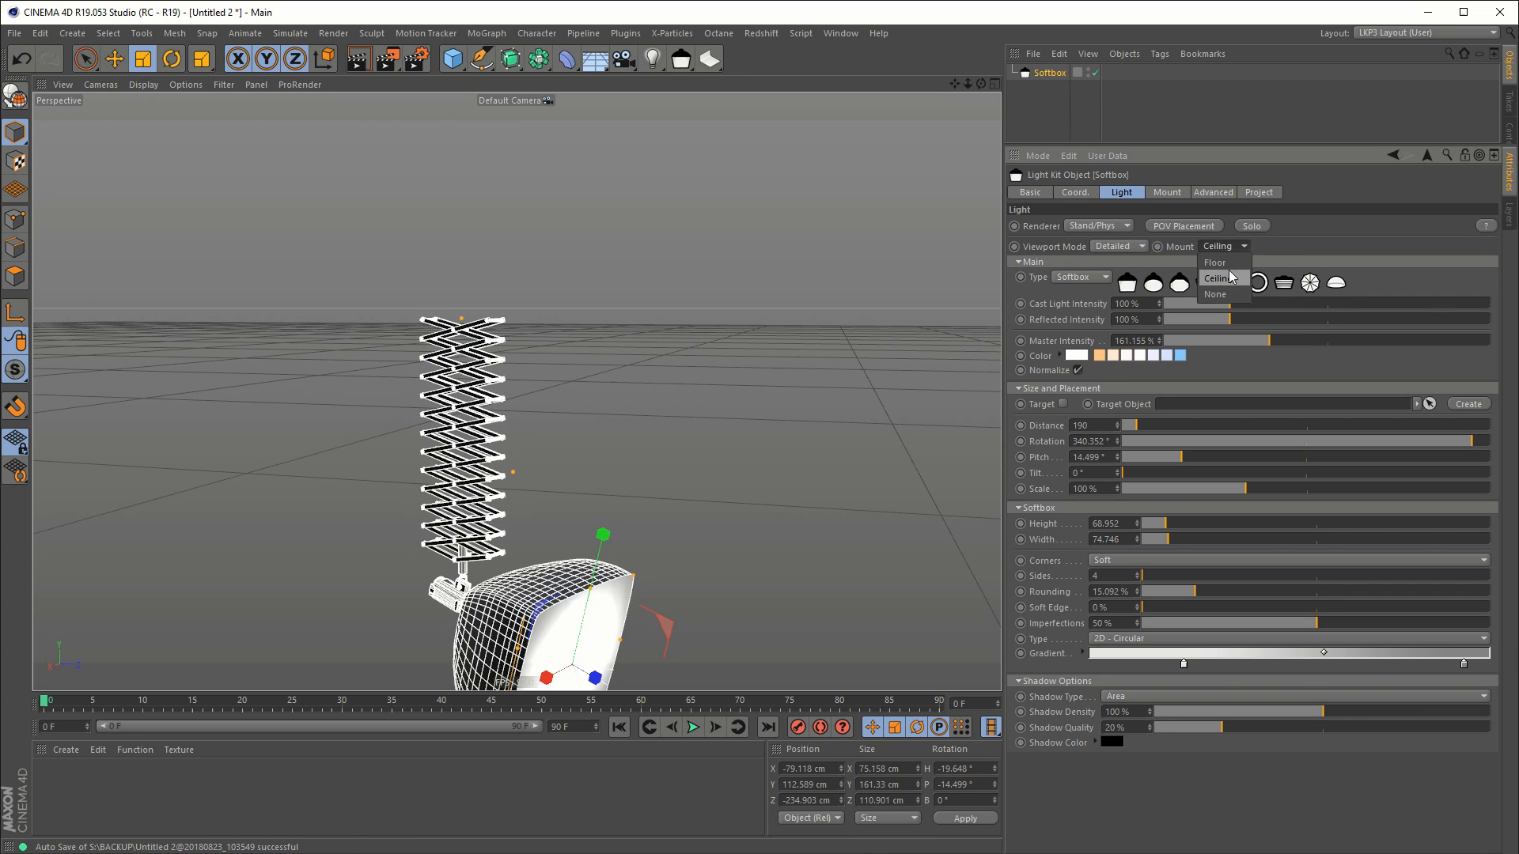
pyautogui.click(1214, 262)
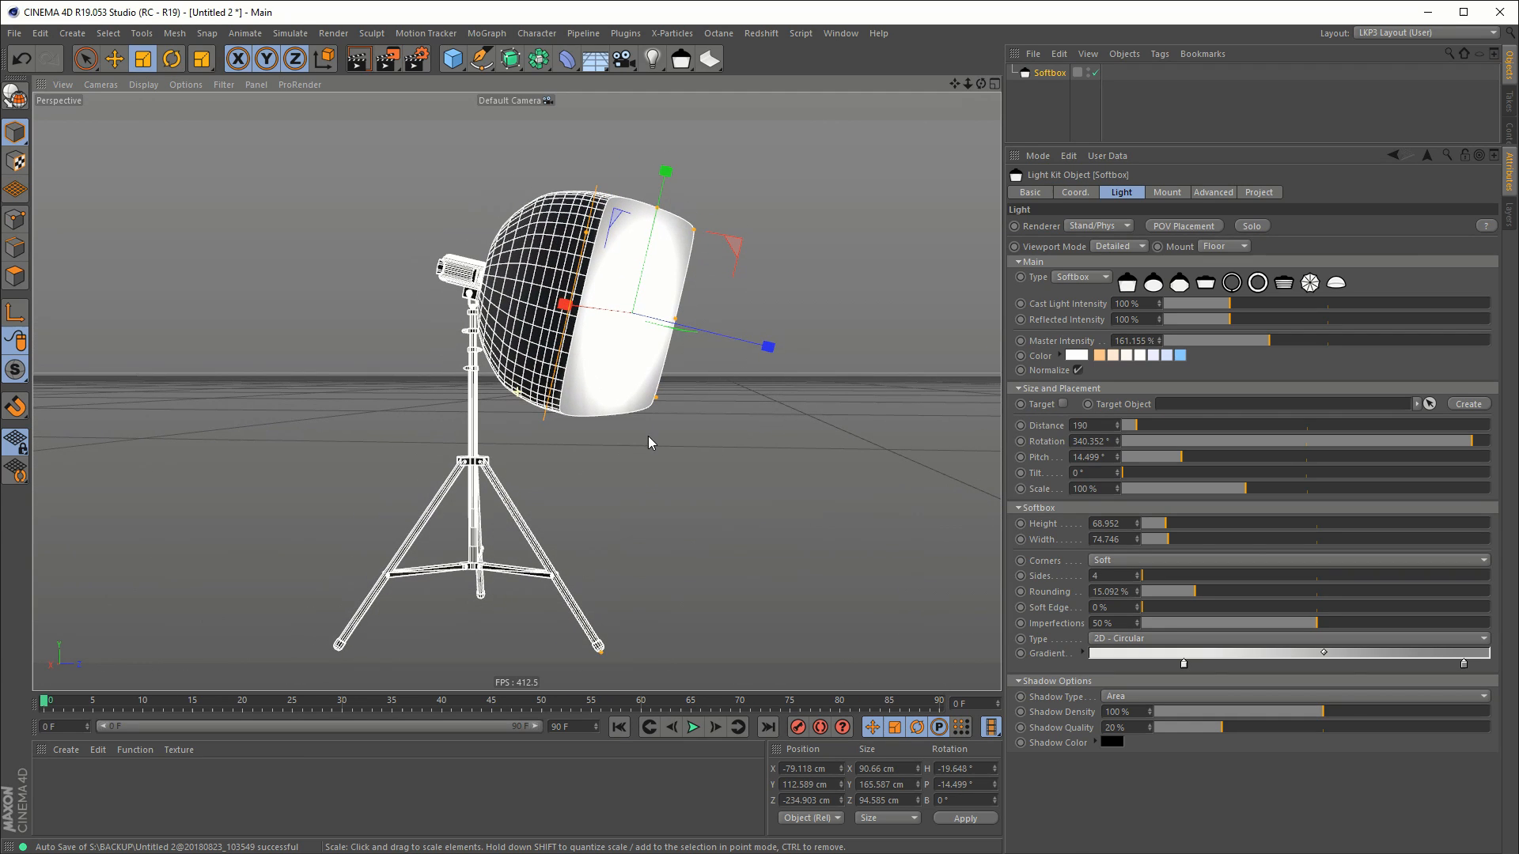
pyautogui.moveTo(856, 379)
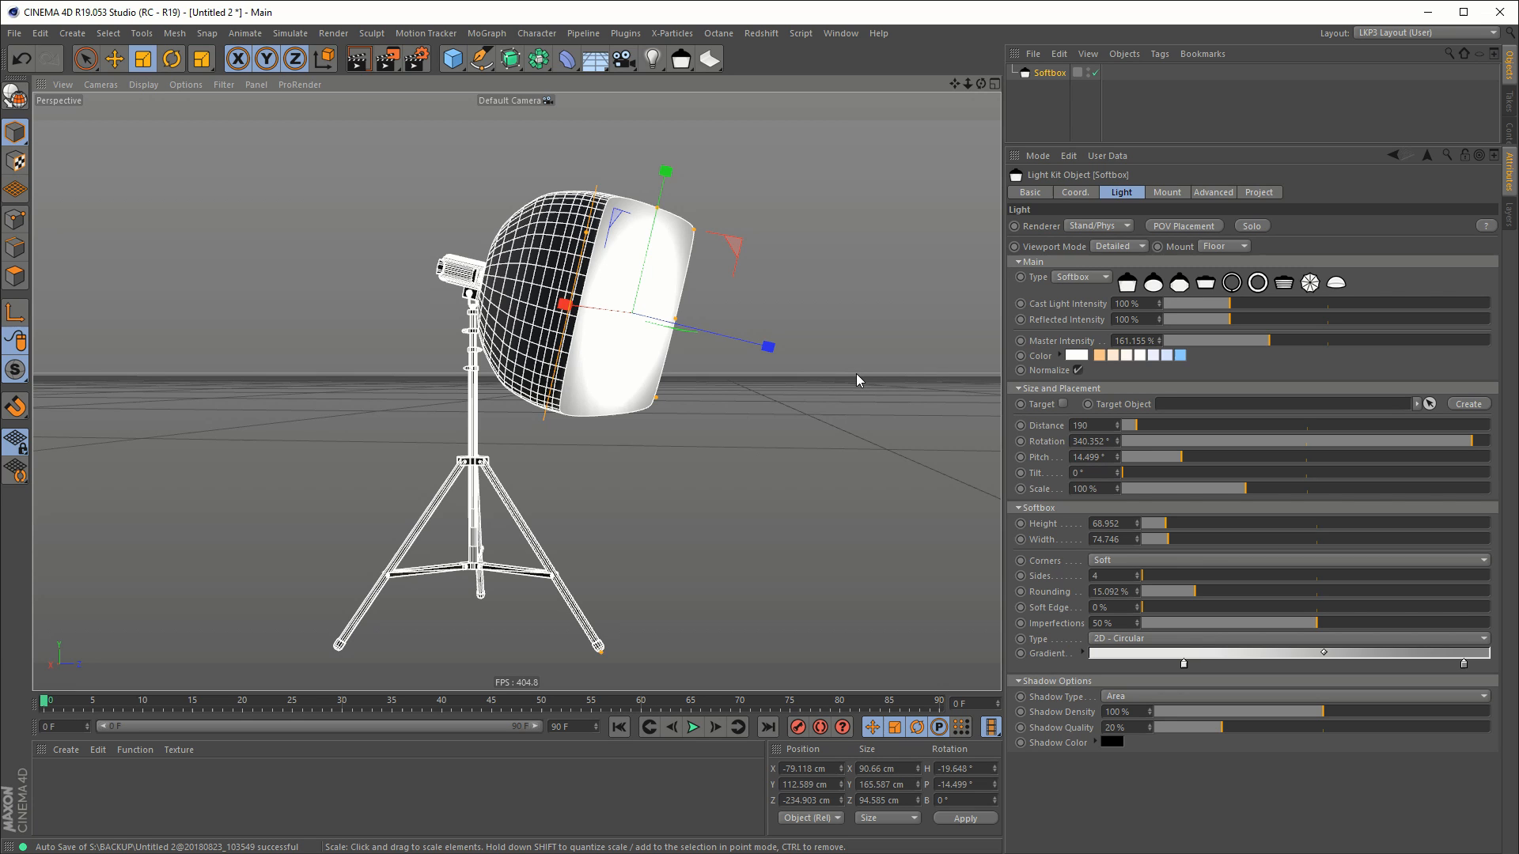
pyautogui.moveTo(799, 432)
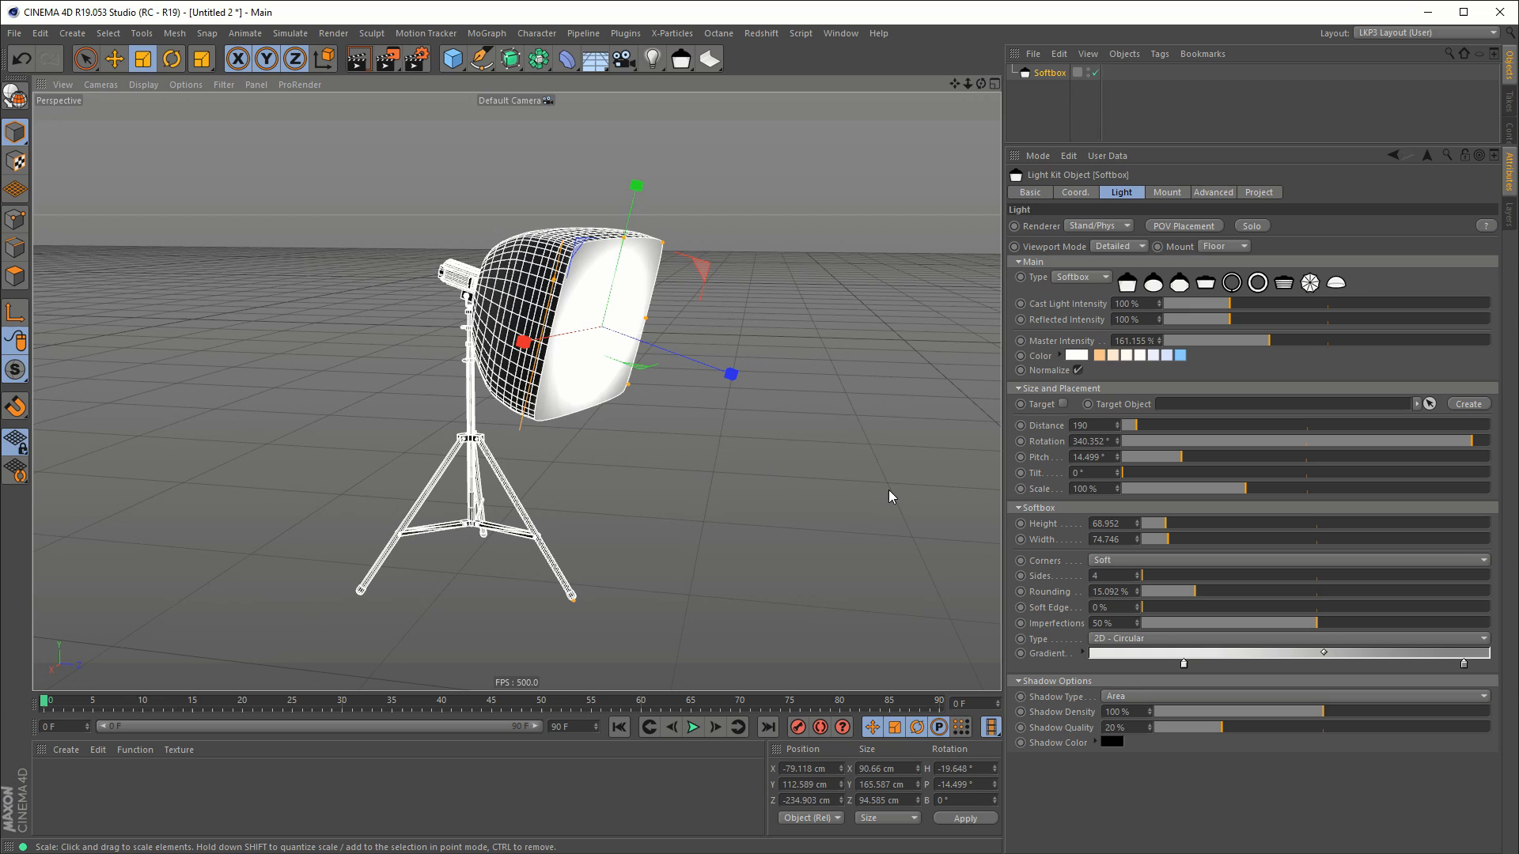
pyautogui.moveTo(1143, 591); pyautogui.dragTo(1206, 591)
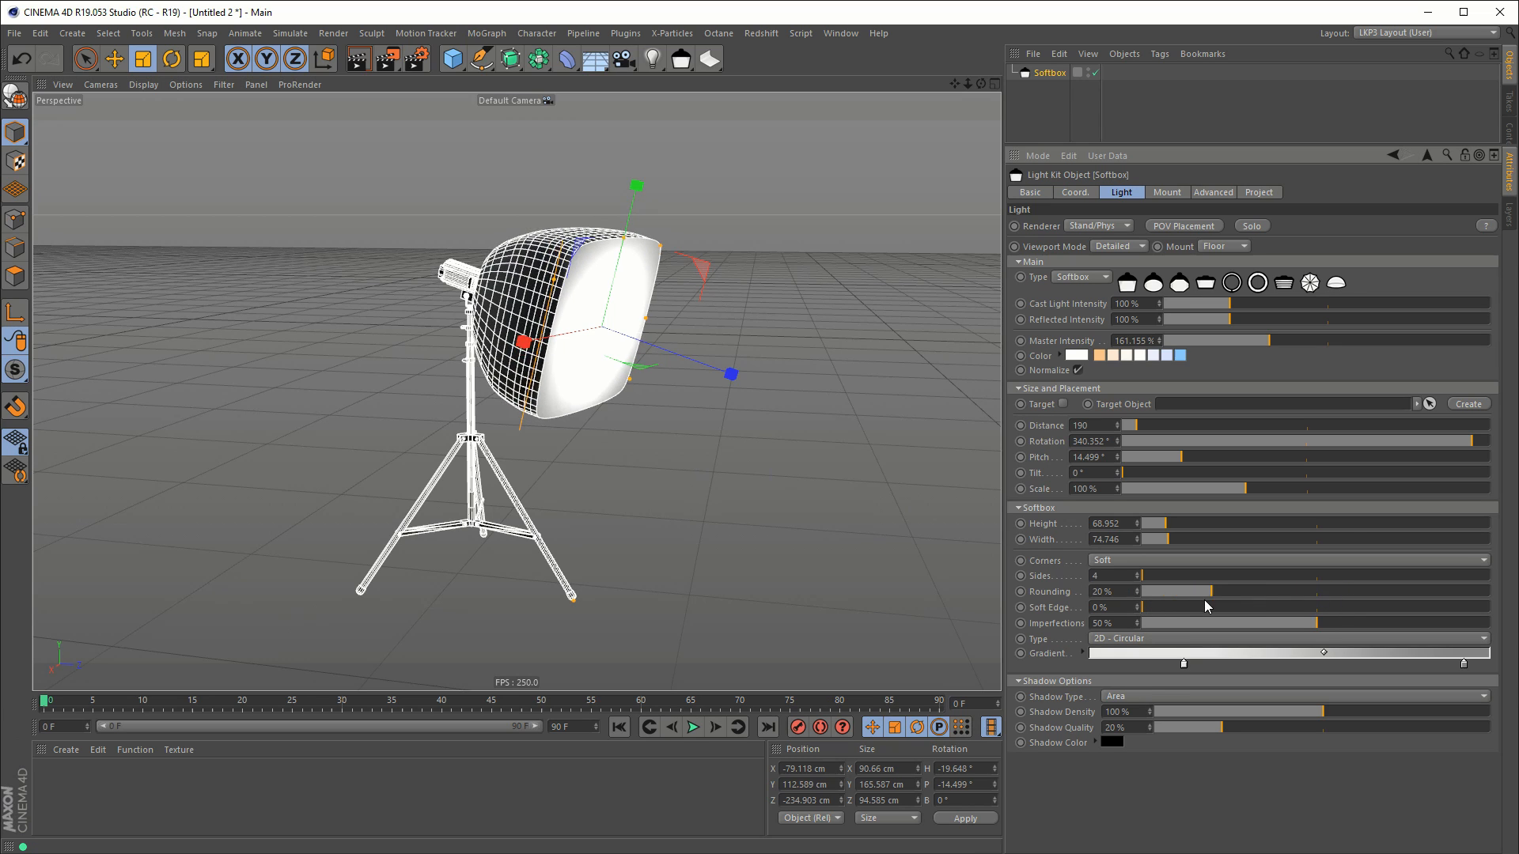
pyautogui.click(1101, 560)
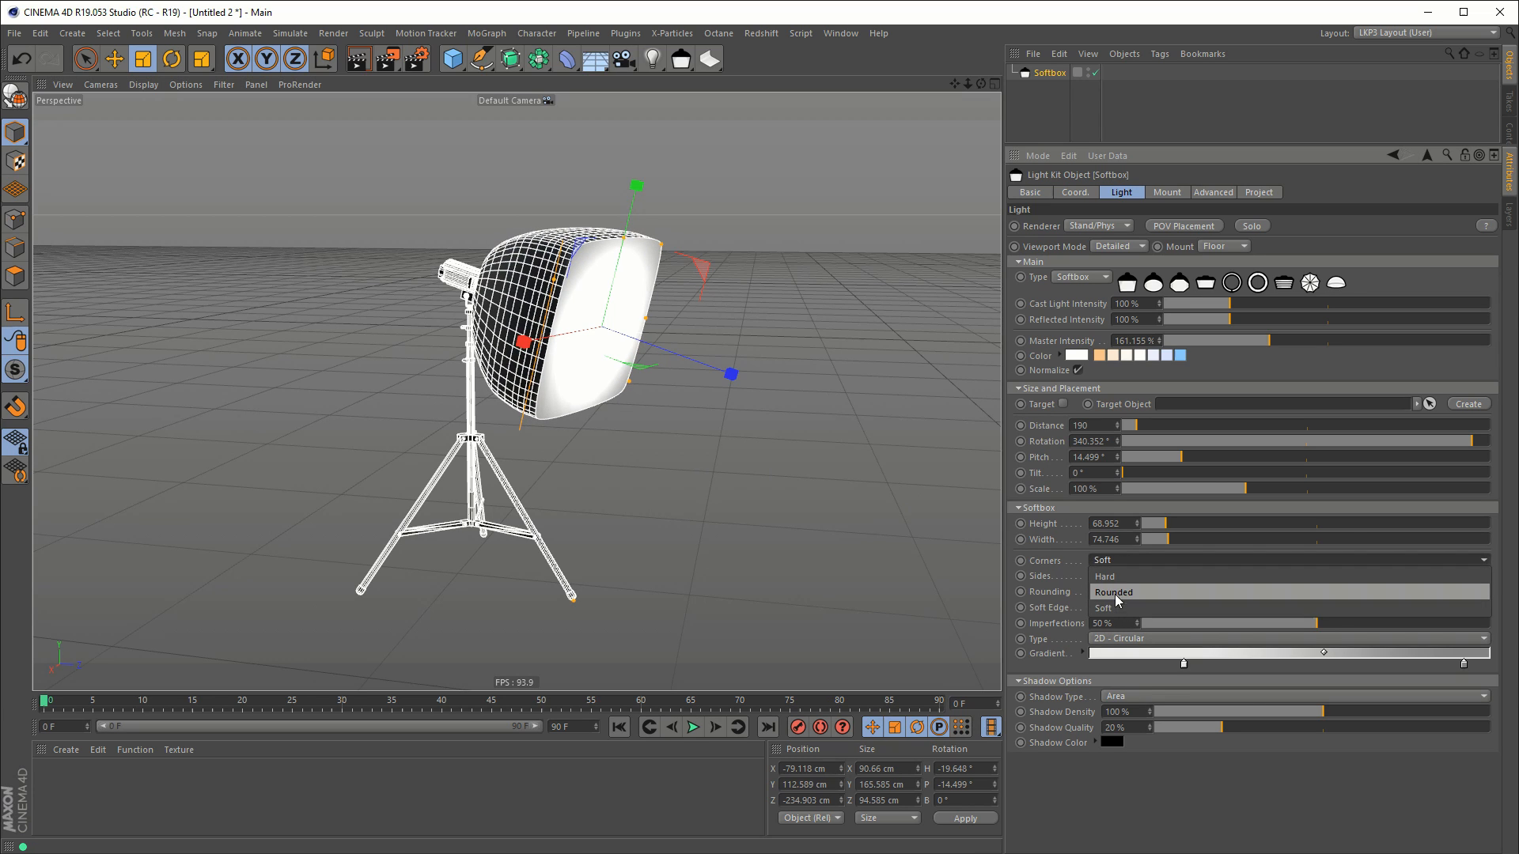
pyautogui.click(1105, 560)
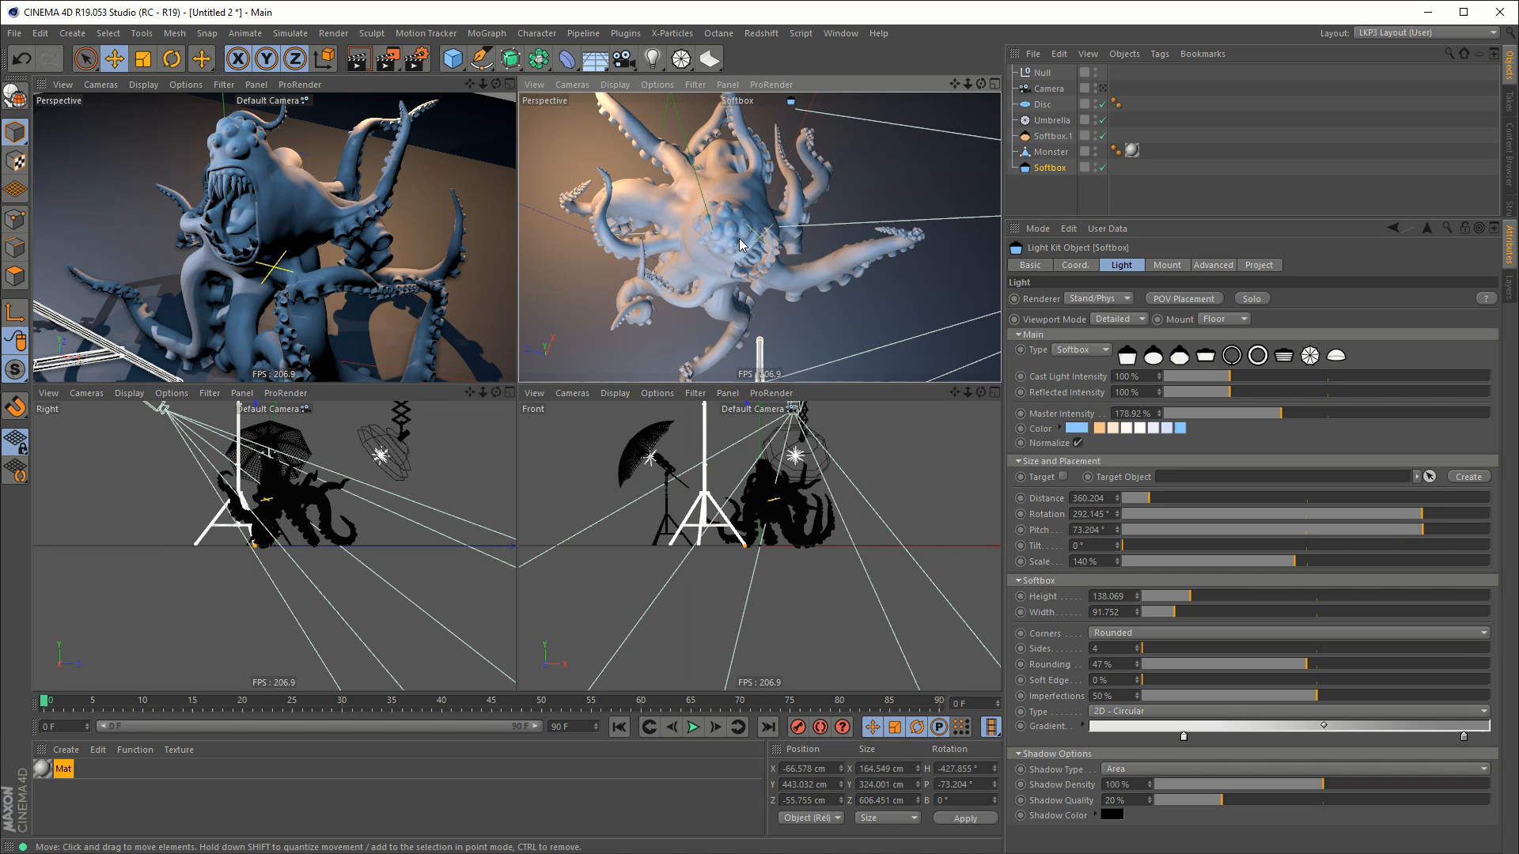
# Step: Zoom out the top-right perspective view to reveal the full lighting rig around the monster
pyautogui.moveTo(756, 242); pyautogui.dragTo(765, 276)
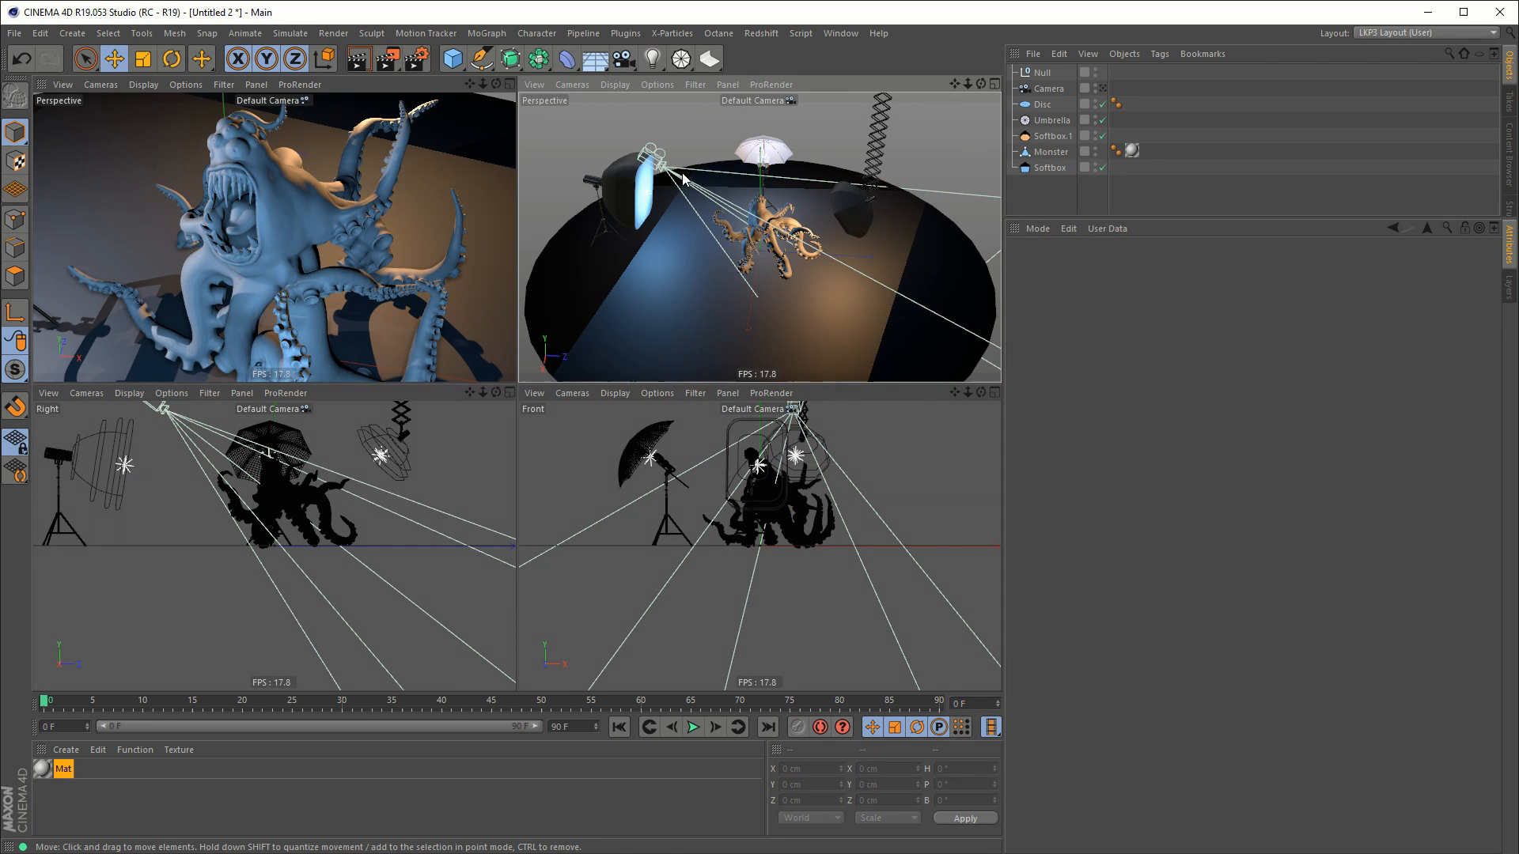
# Step: Select the softbox, then the umbrella light, to display the umbrella's attributes
pyautogui.click(1050, 167)
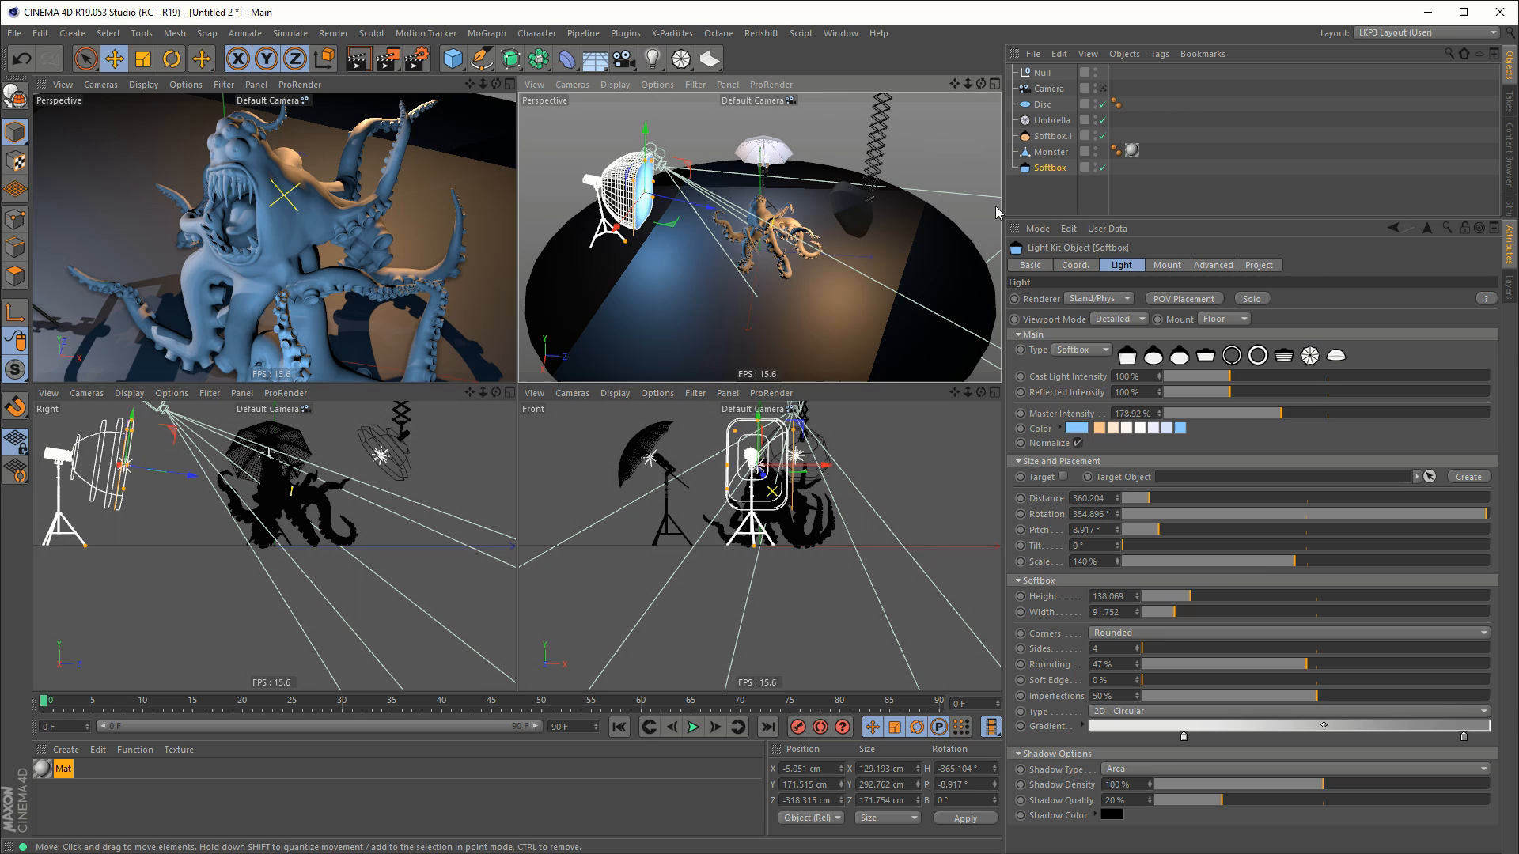
pyautogui.moveTo(959, 233)
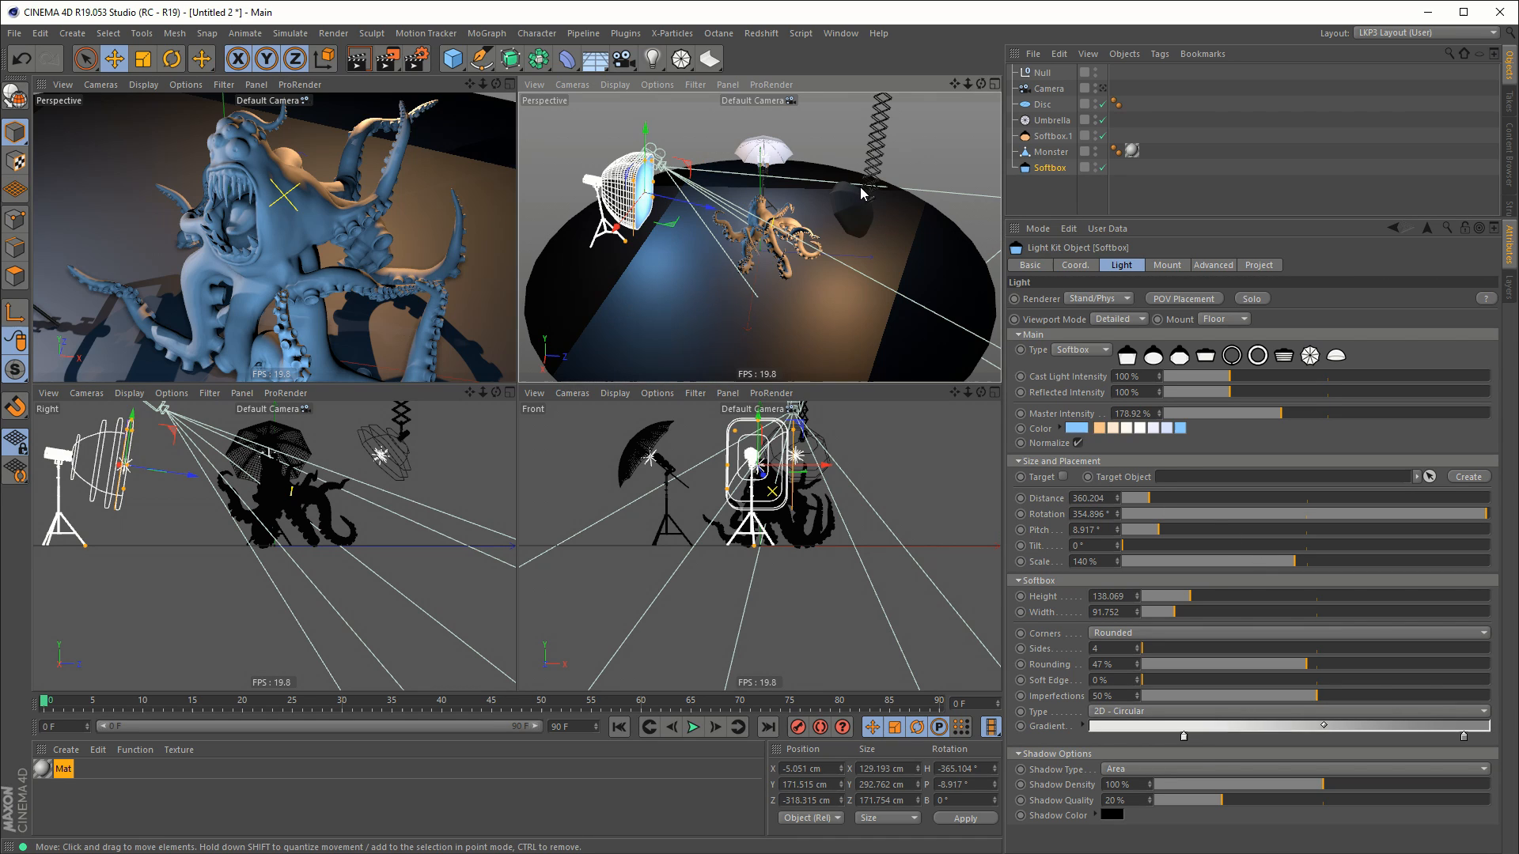
pyautogui.moveTo(954, 167)
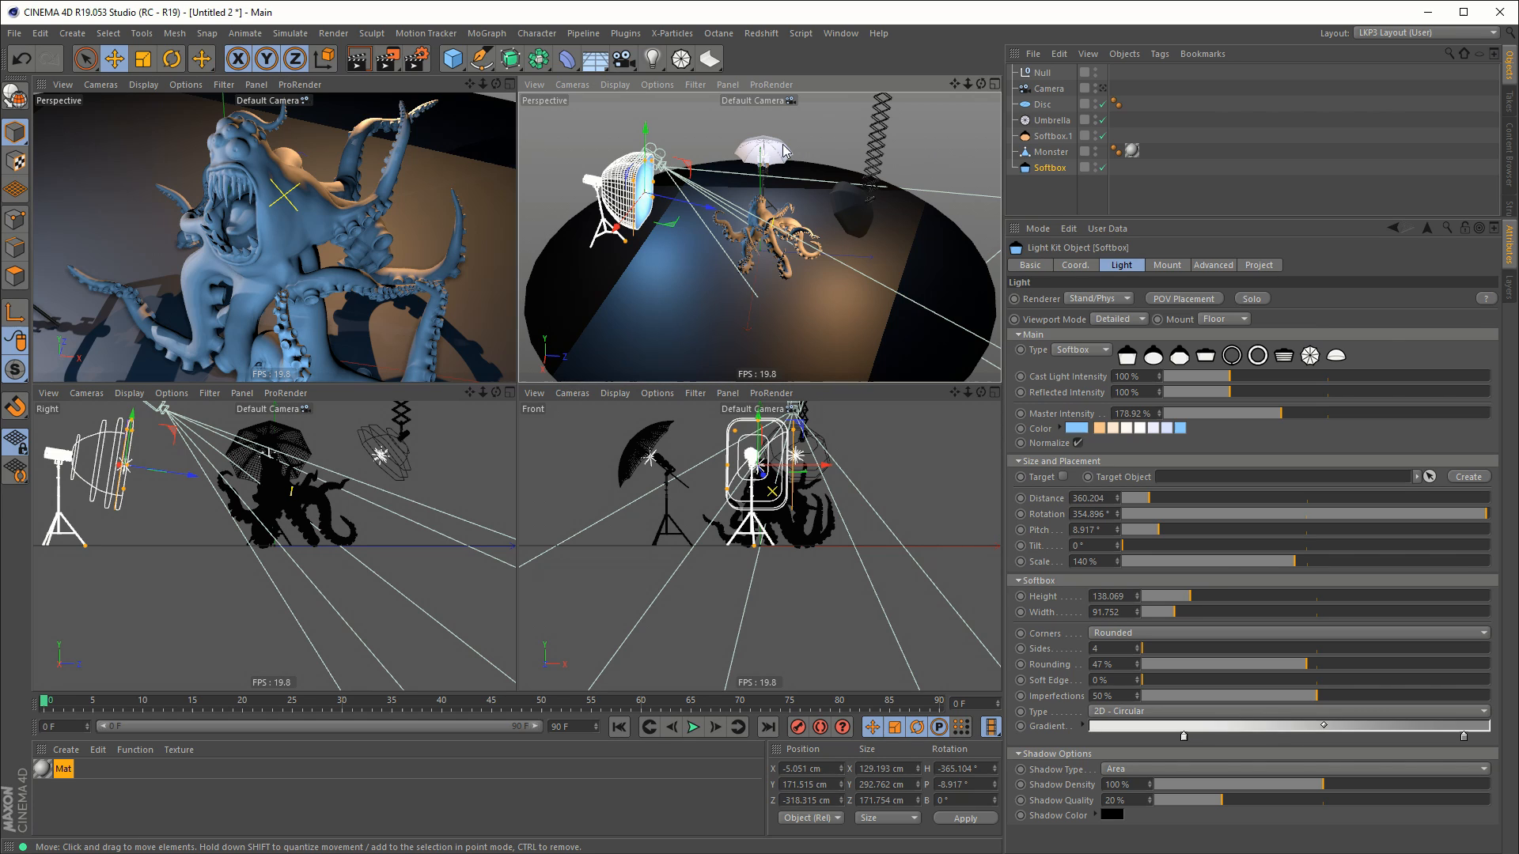
pyautogui.click(1052, 120)
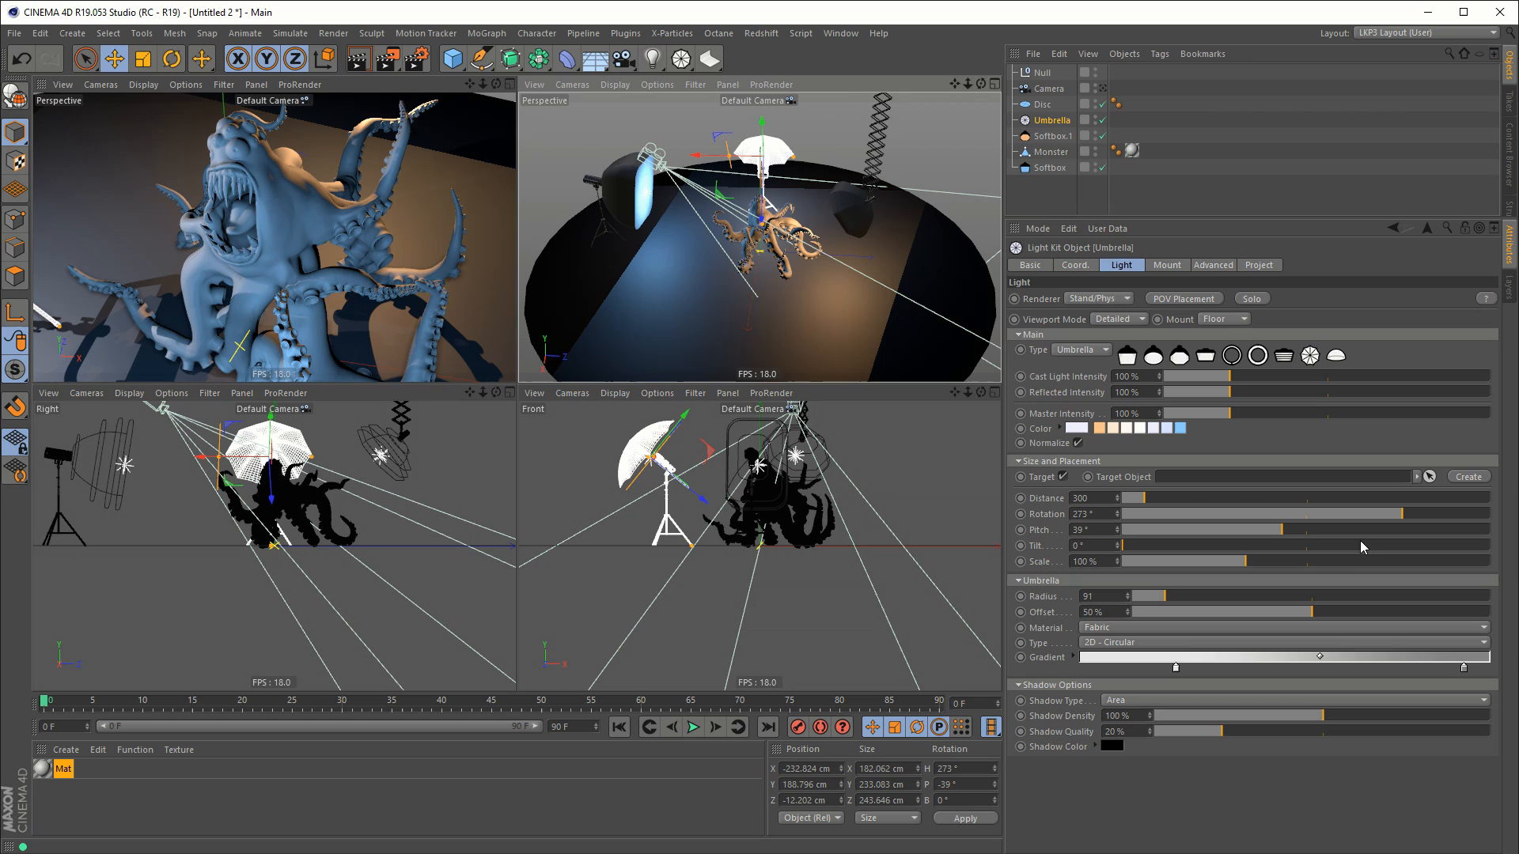
pyautogui.moveTo(1121, 514)
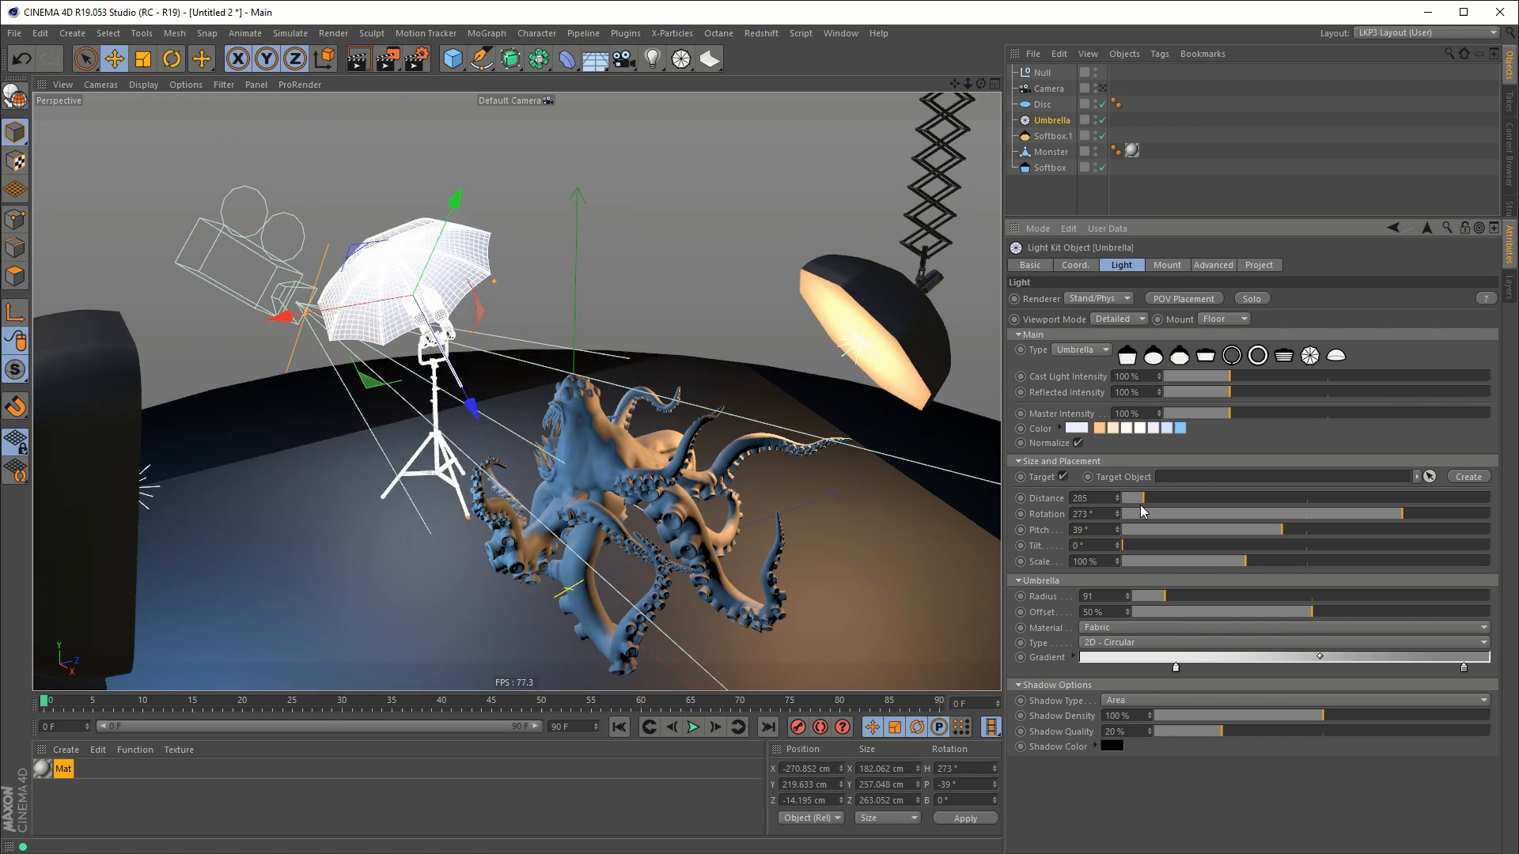
# Step: Drag the umbrella light's Distance slider back and forth, leaving it at 300
pyautogui.moveTo(1100, 497); pyautogui.dragTo(1139, 497)
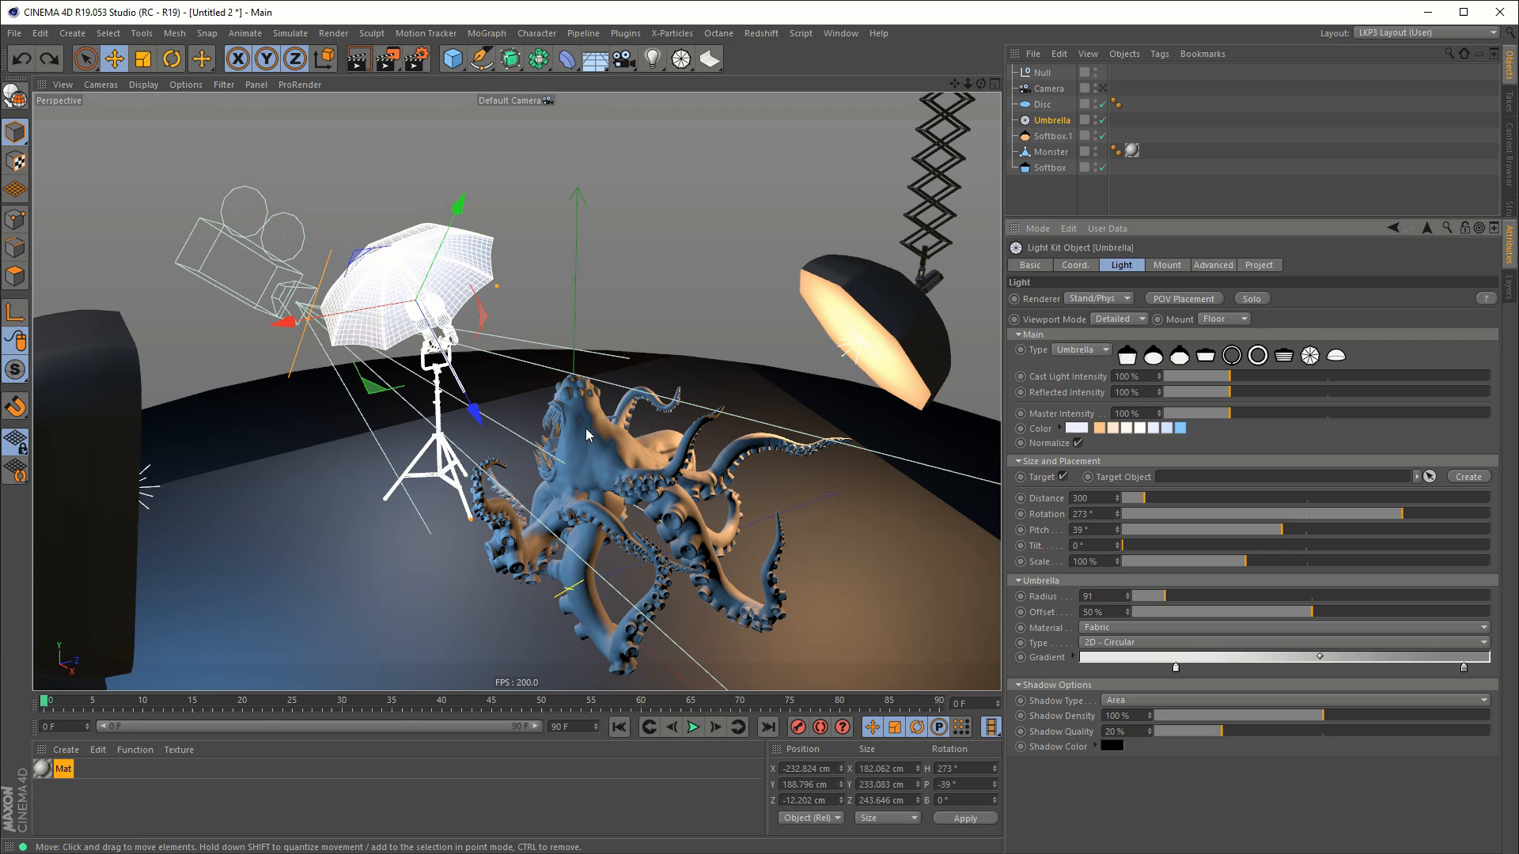
pyautogui.moveTo(875, 21)
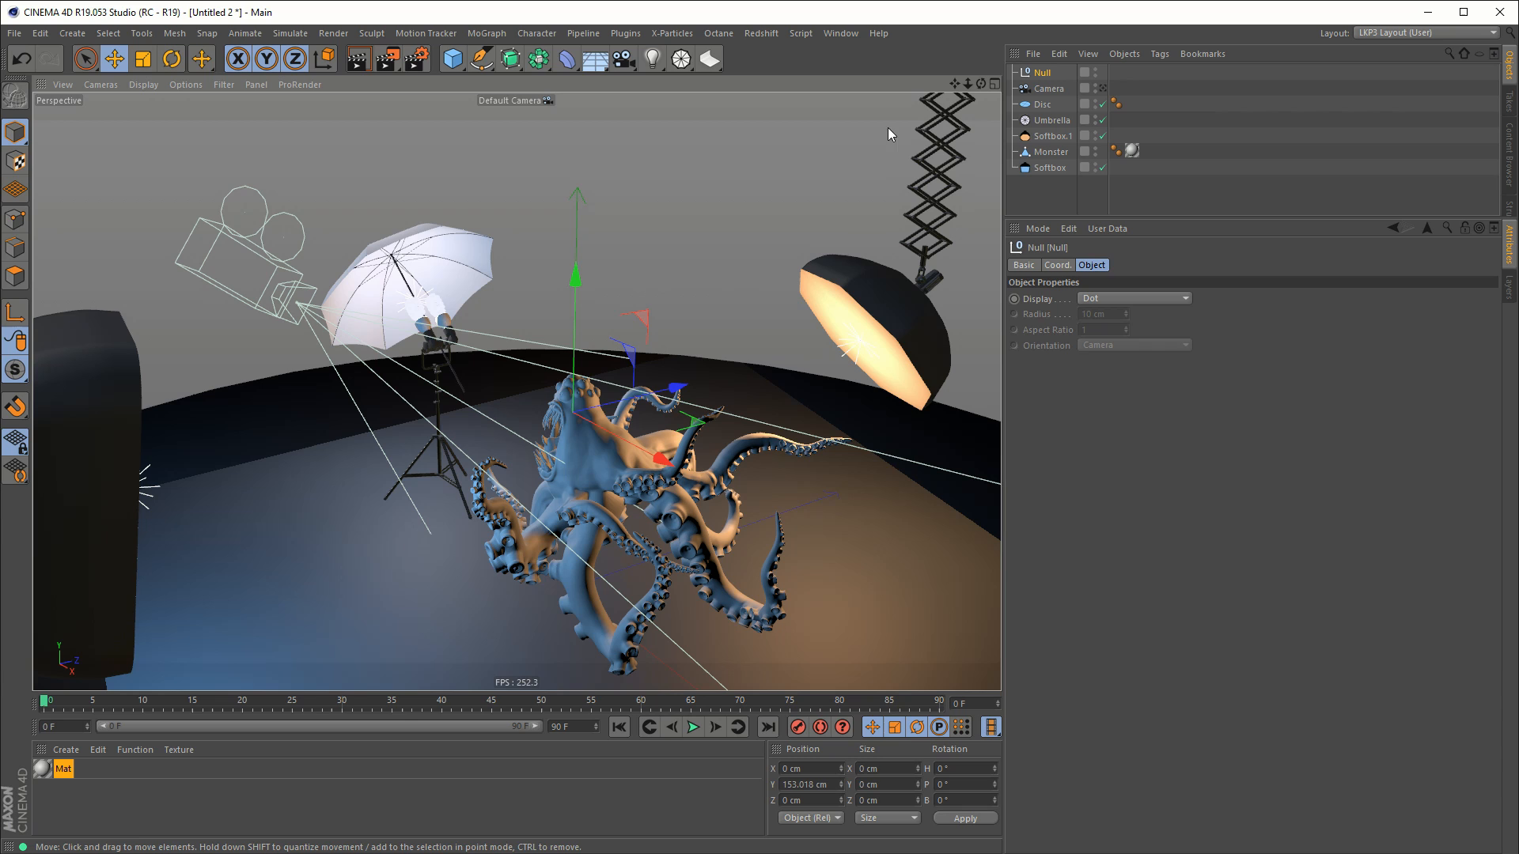
# Step: Reselect the umbrella light and adjust its distance, settling near the monster at 285
pyautogui.click(1052, 119)
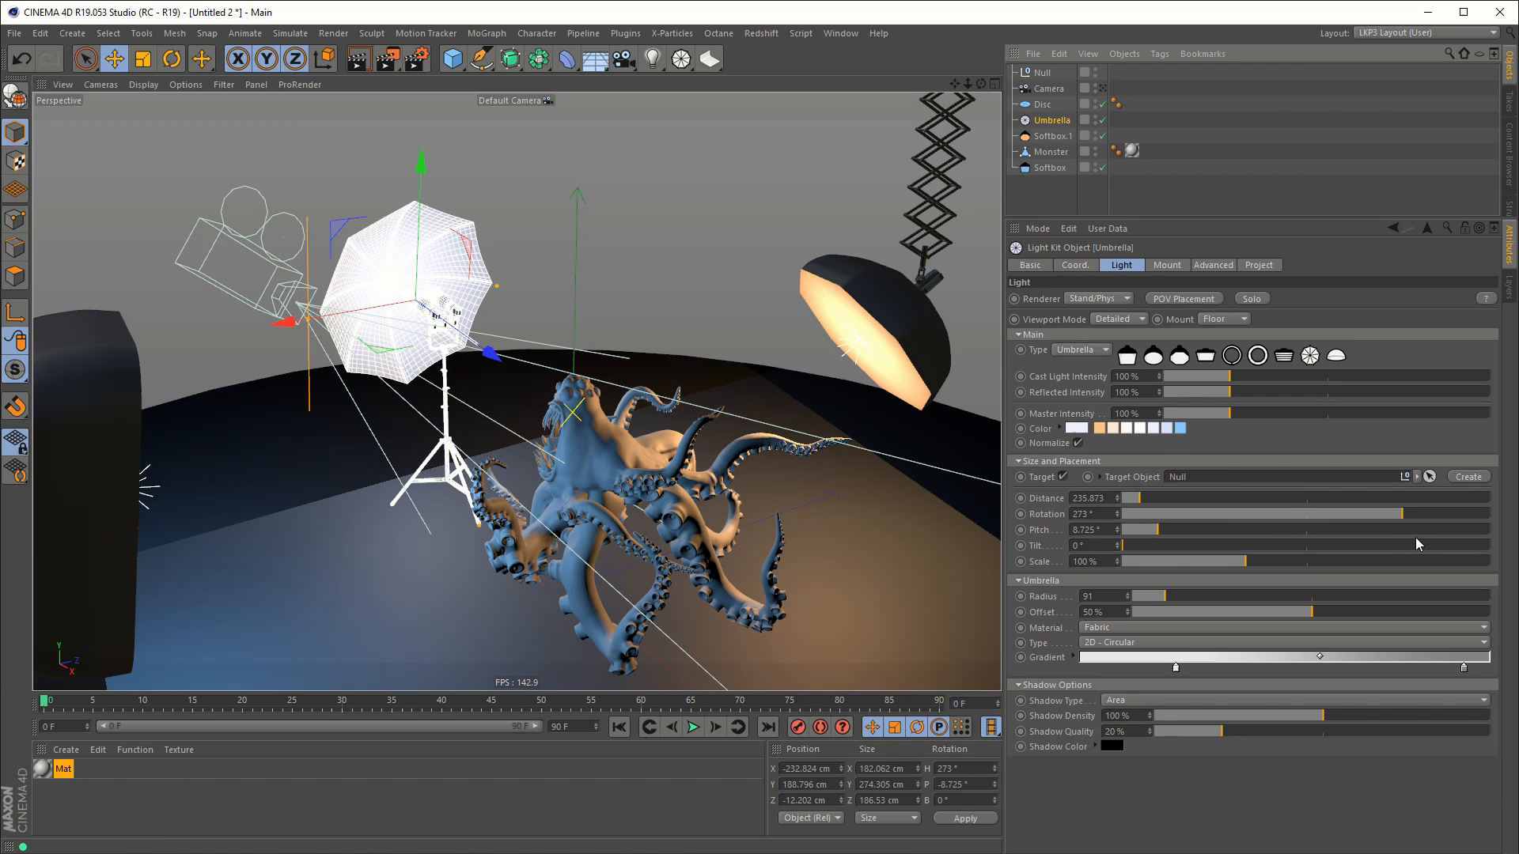
pyautogui.moveTo(1308, 472)
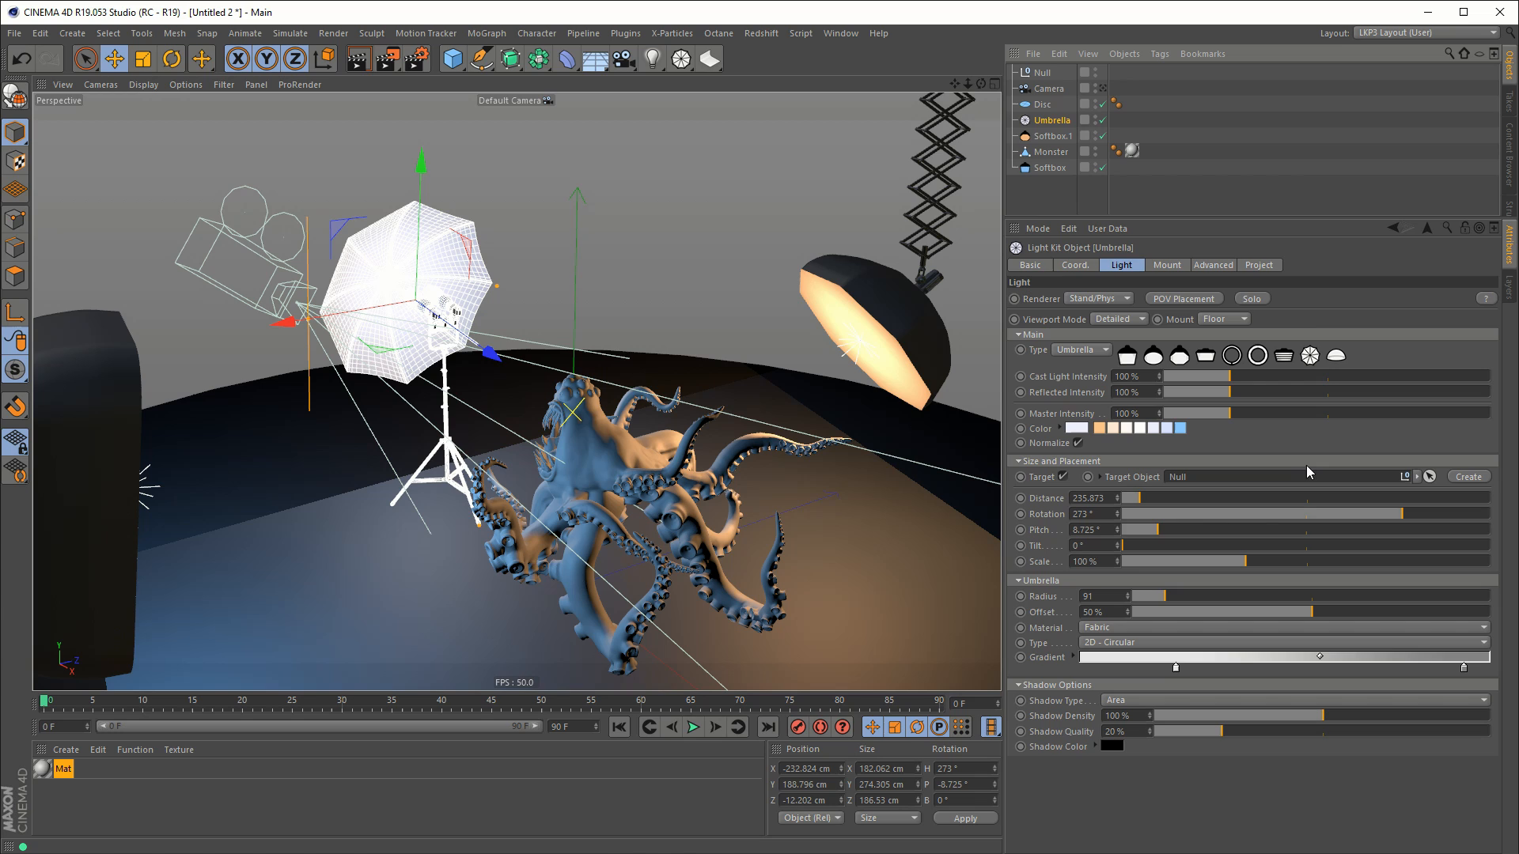
pyautogui.moveTo(1148, 496); pyautogui.dragTo(1216, 497)
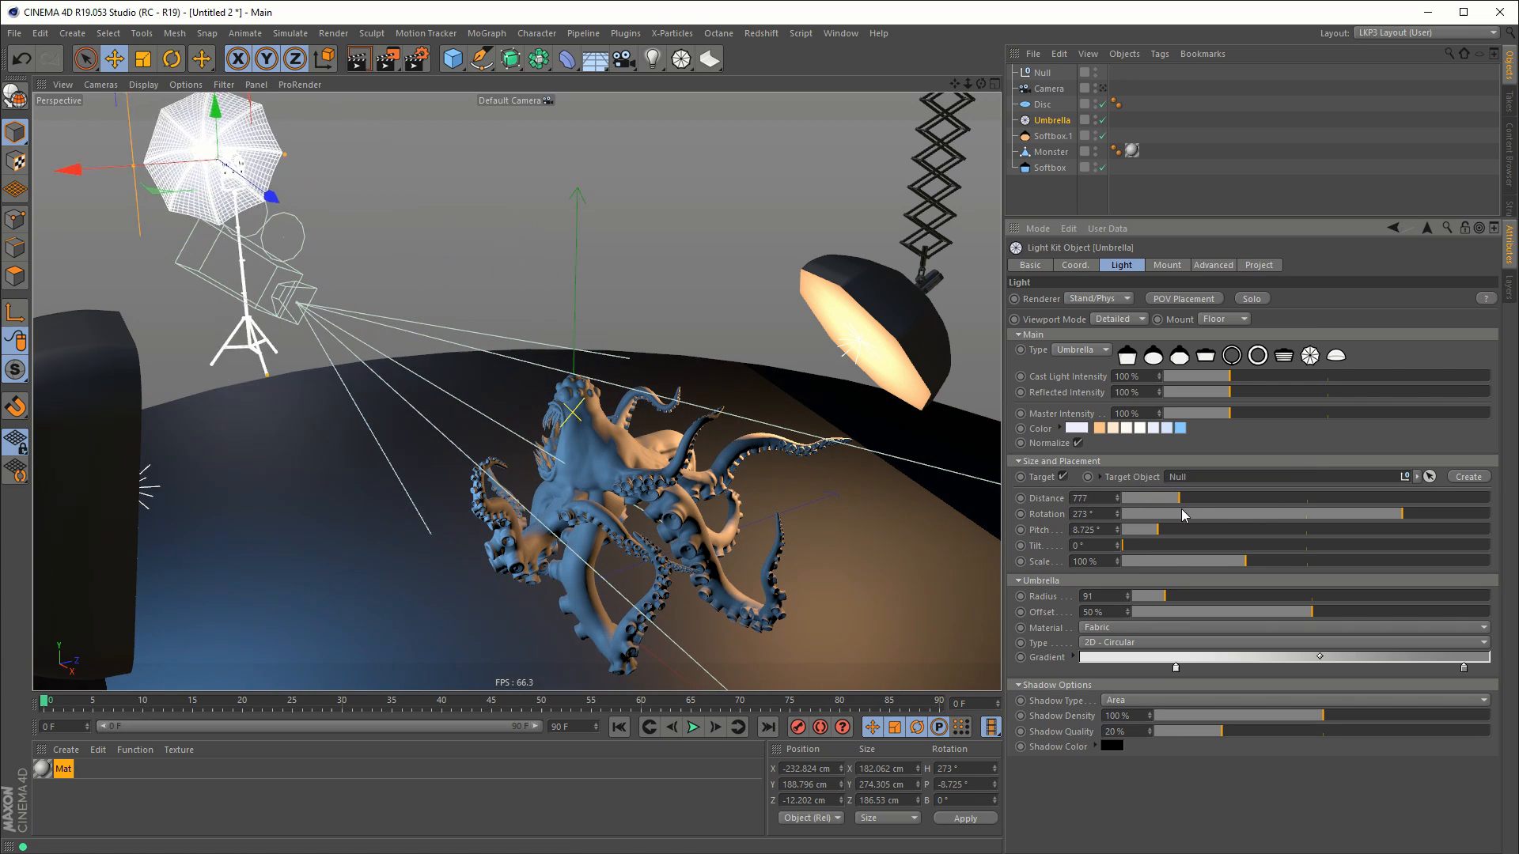
pyautogui.moveTo(1180, 497); pyautogui.dragTo(1161, 497)
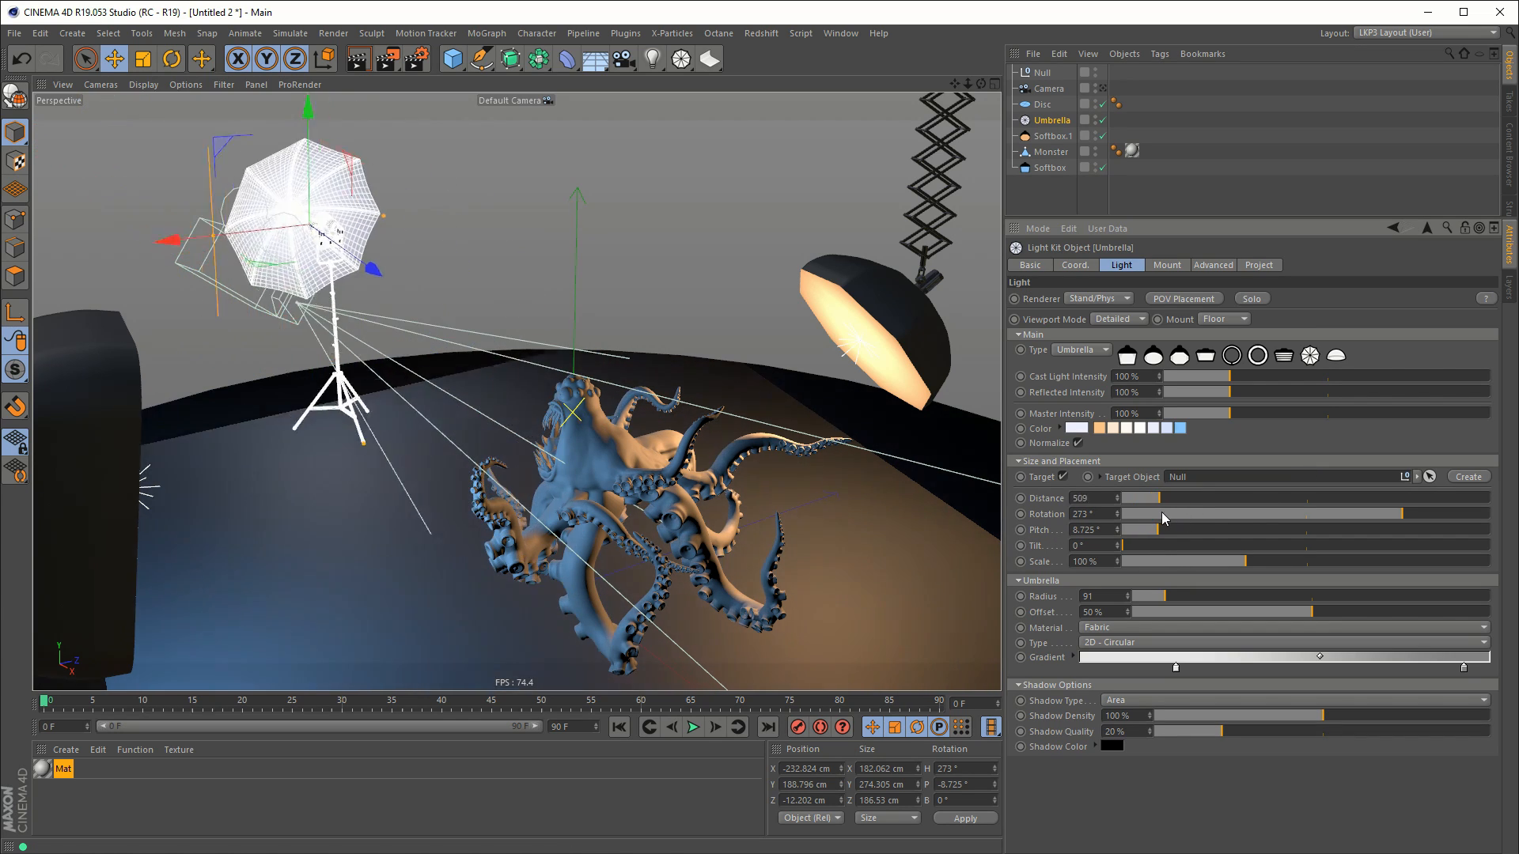
pyautogui.moveTo(1162, 497); pyautogui.dragTo(1144, 497)
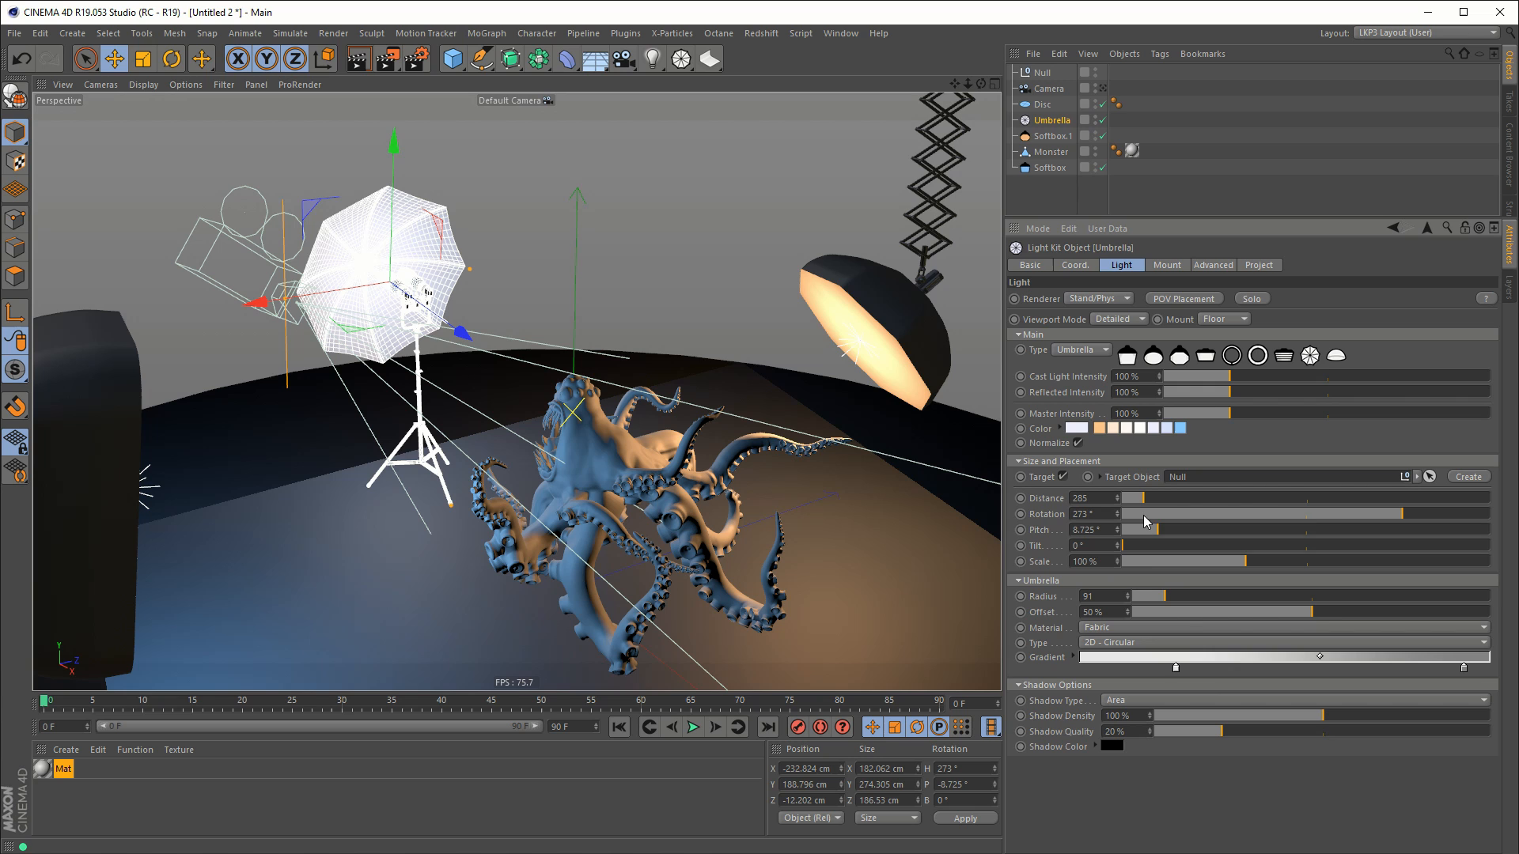
# Step: Rotate the umbrella to 239°, pitch it to 17°, and scale it to 127%
pyautogui.moveTo(1148, 514); pyautogui.dragTo(1371, 513)
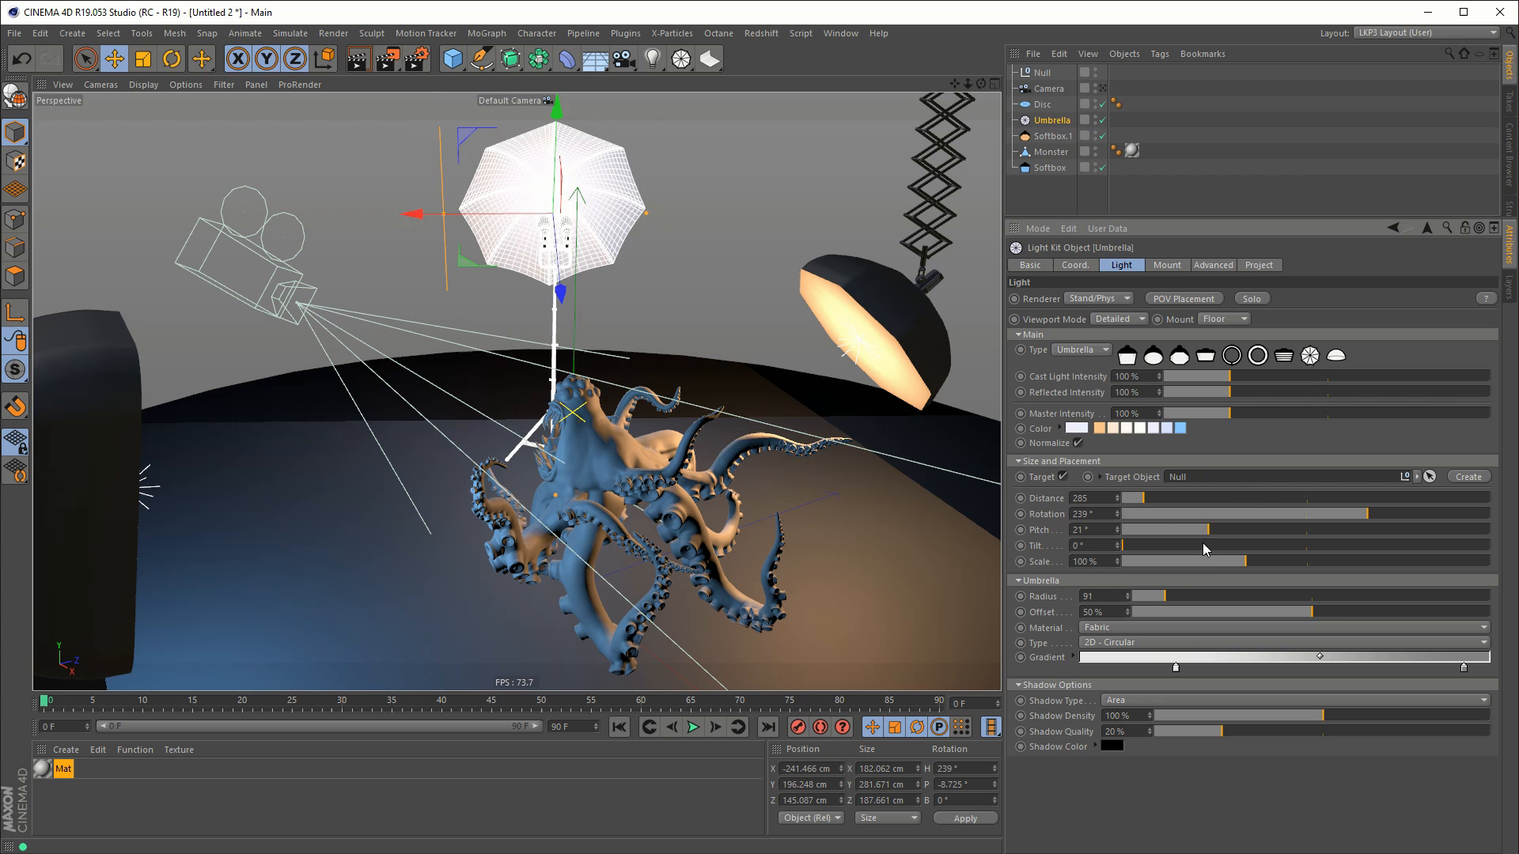
pyautogui.moveTo(1208, 530); pyautogui.dragTo(1182, 530)
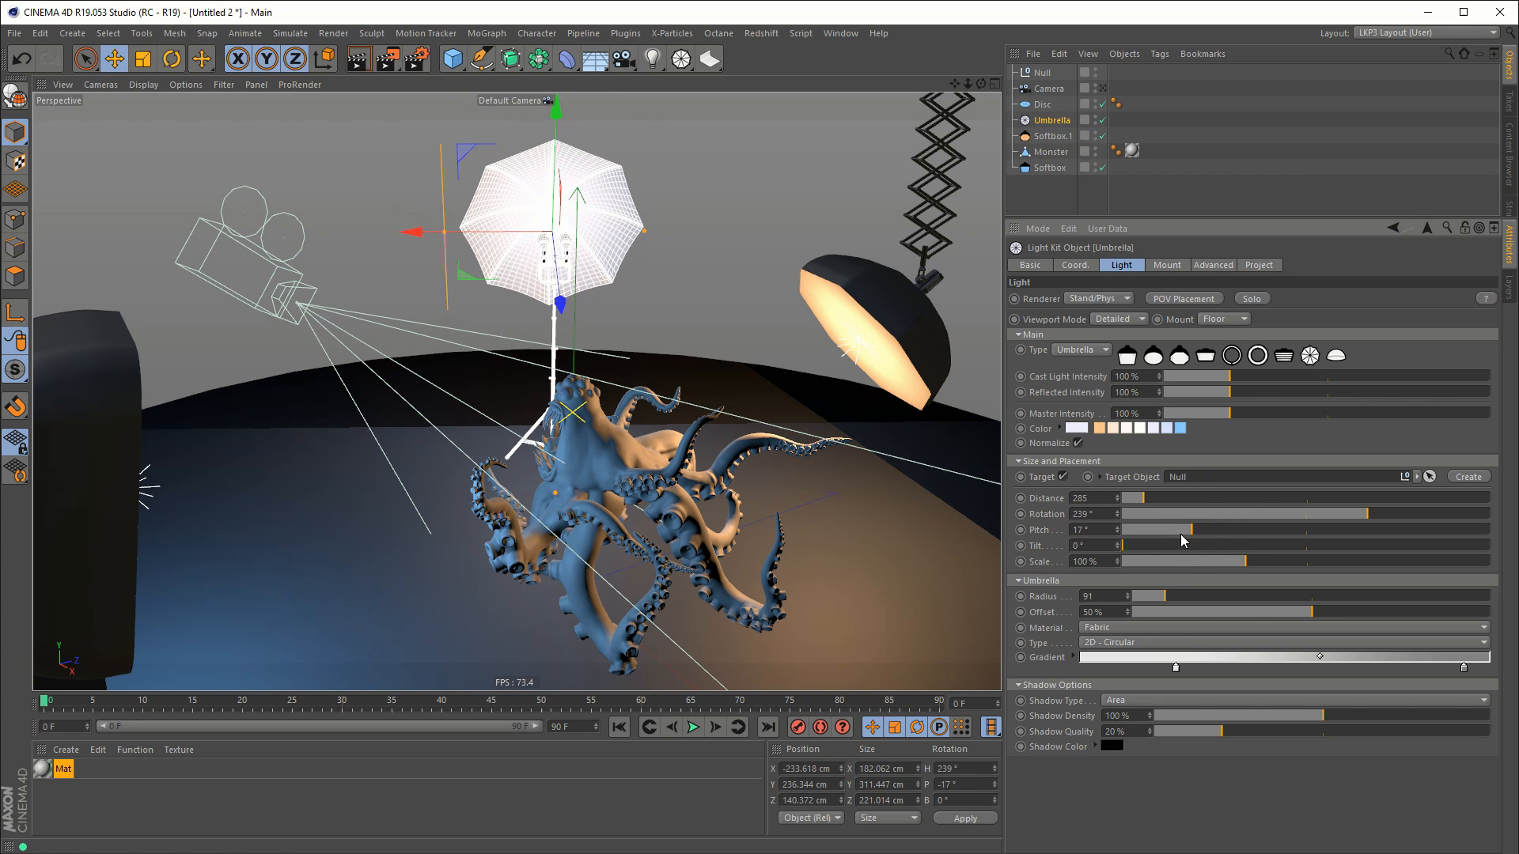
pyautogui.moveTo(1134, 545); pyautogui.dragTo(1144, 554)
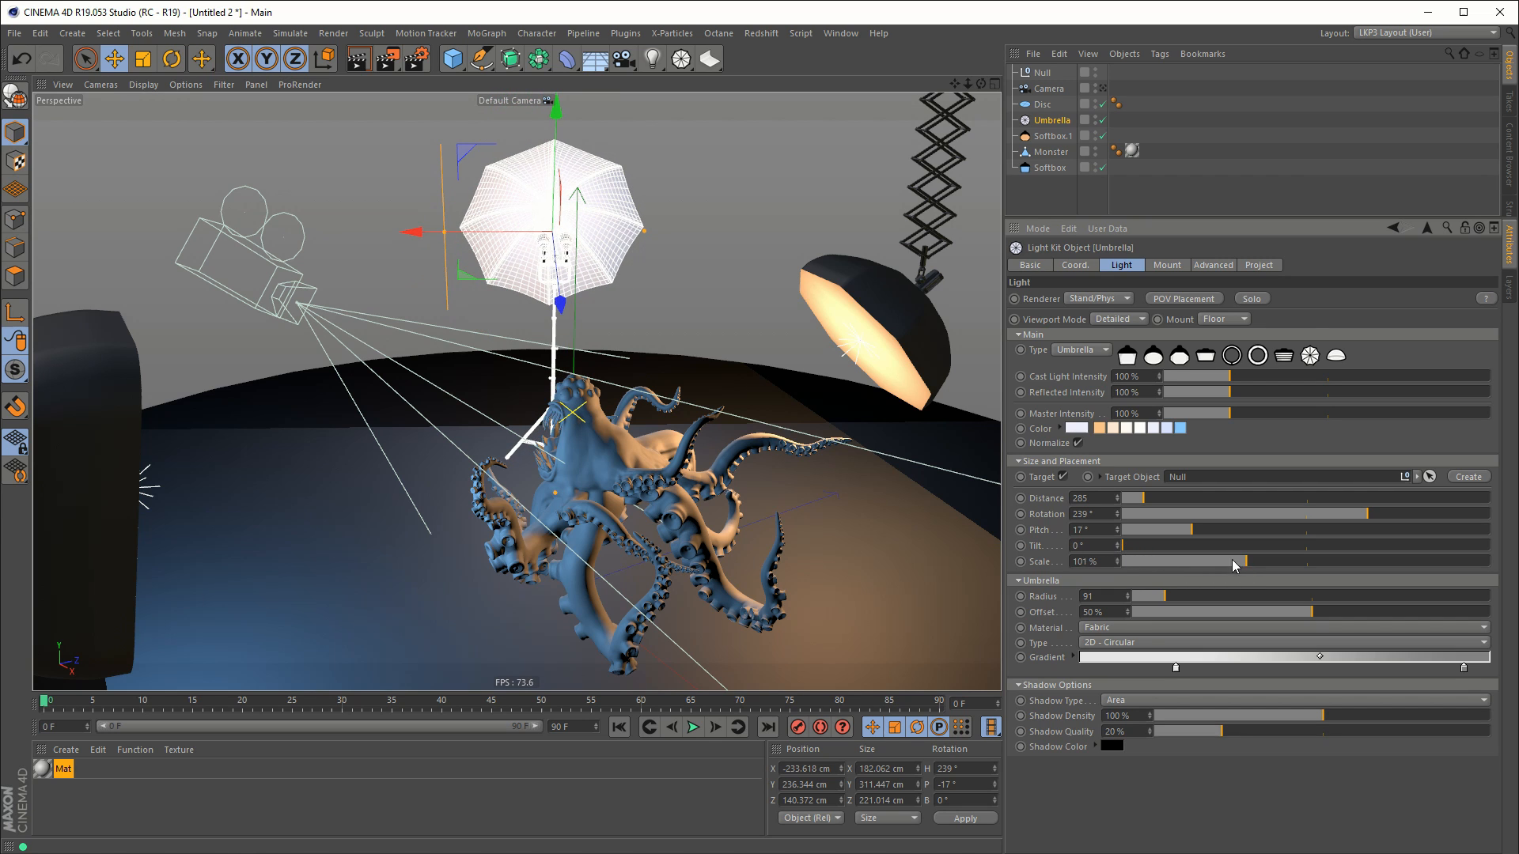
pyautogui.moveTo(1245, 561); pyautogui.dragTo(1288, 565)
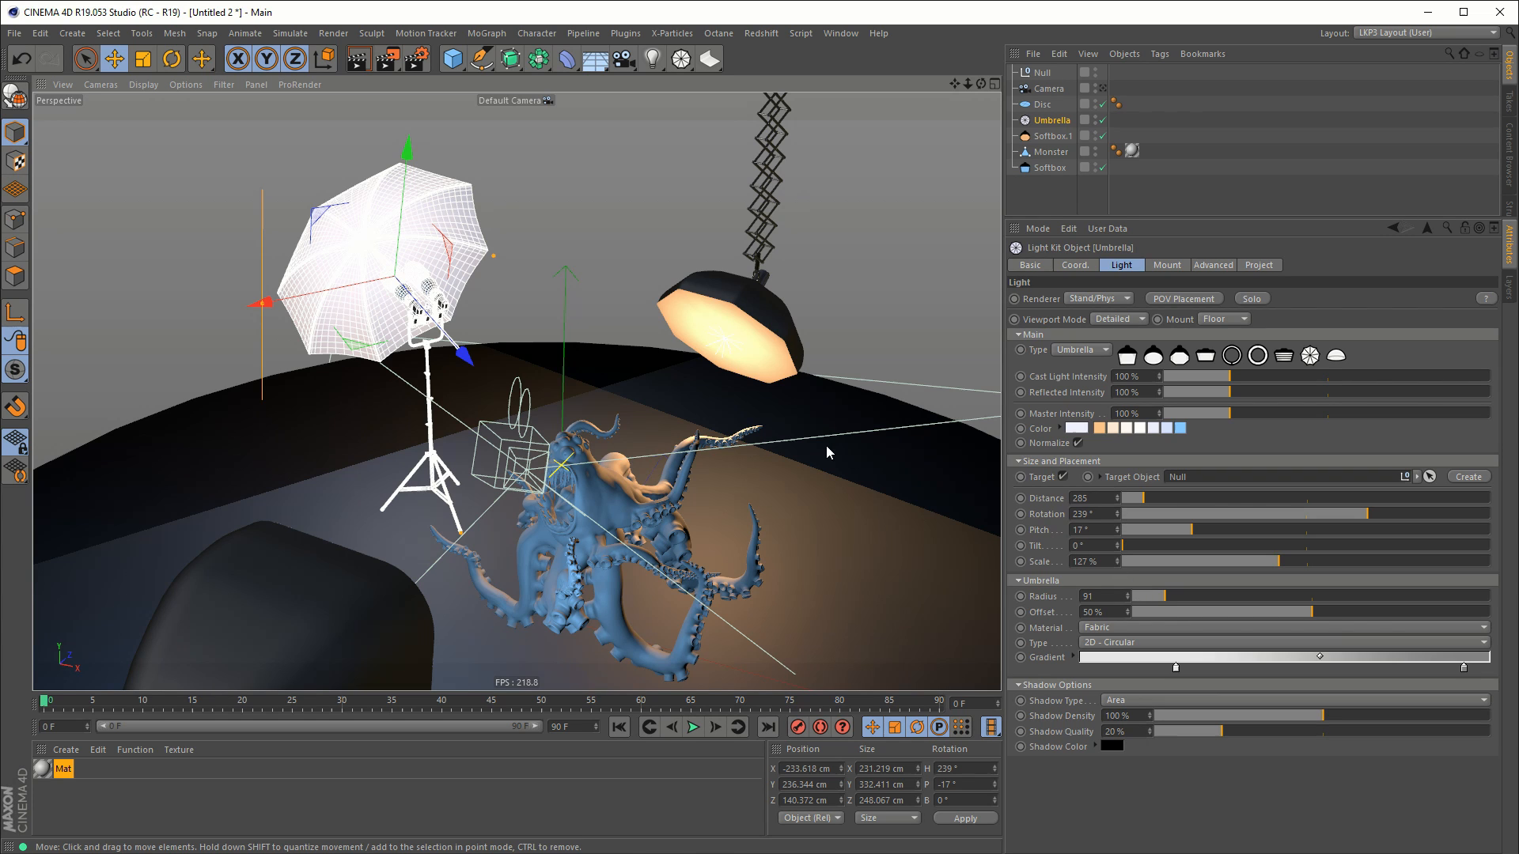
pyautogui.moveTo(920, 212)
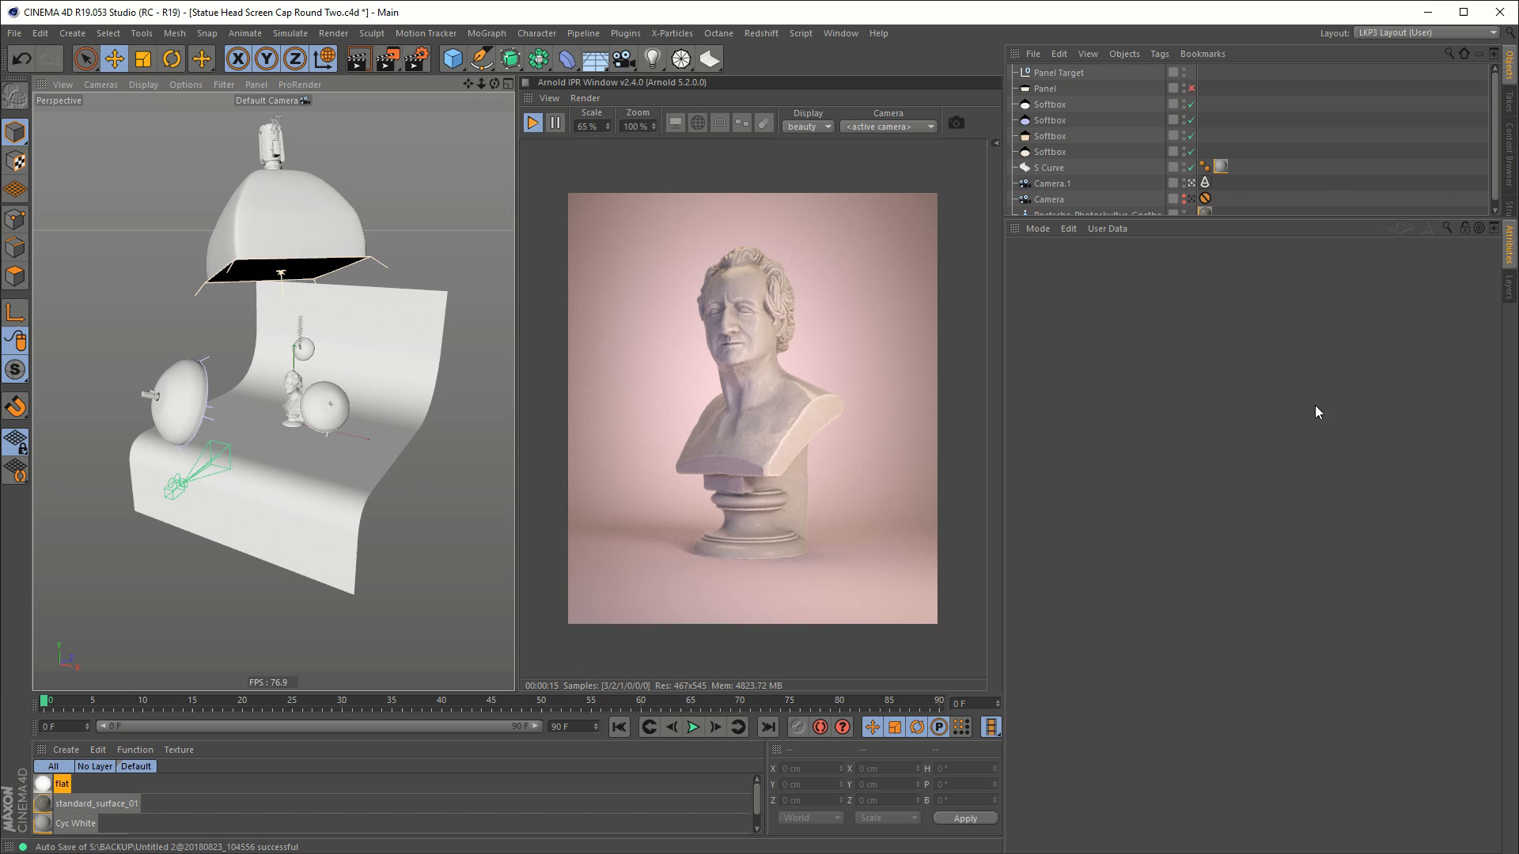
pyautogui.moveTo(1337, 410)
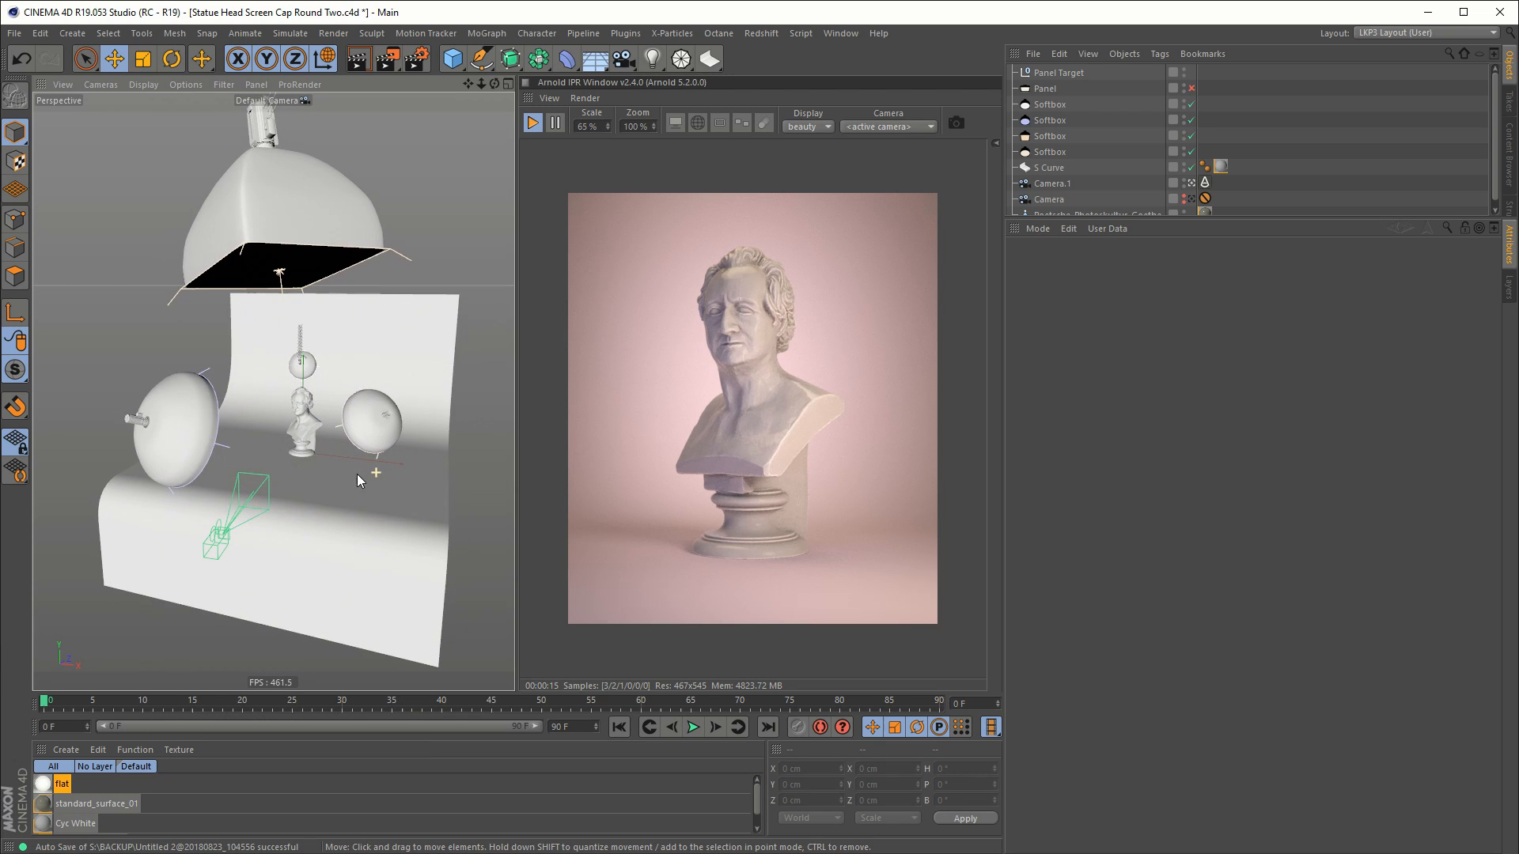
pyautogui.moveTo(412, 432)
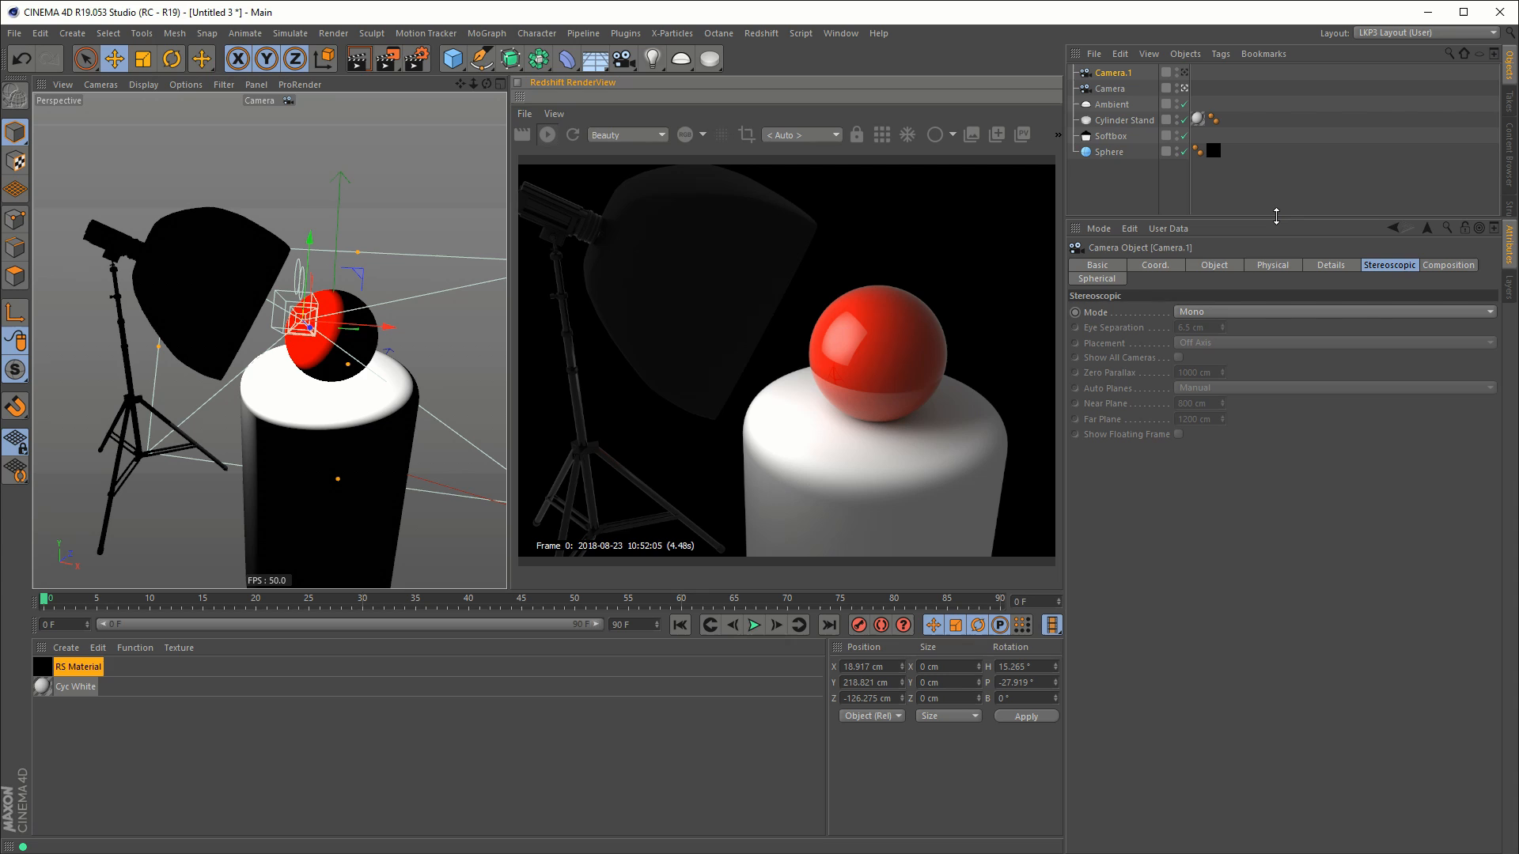
pyautogui.moveTo(754, 331)
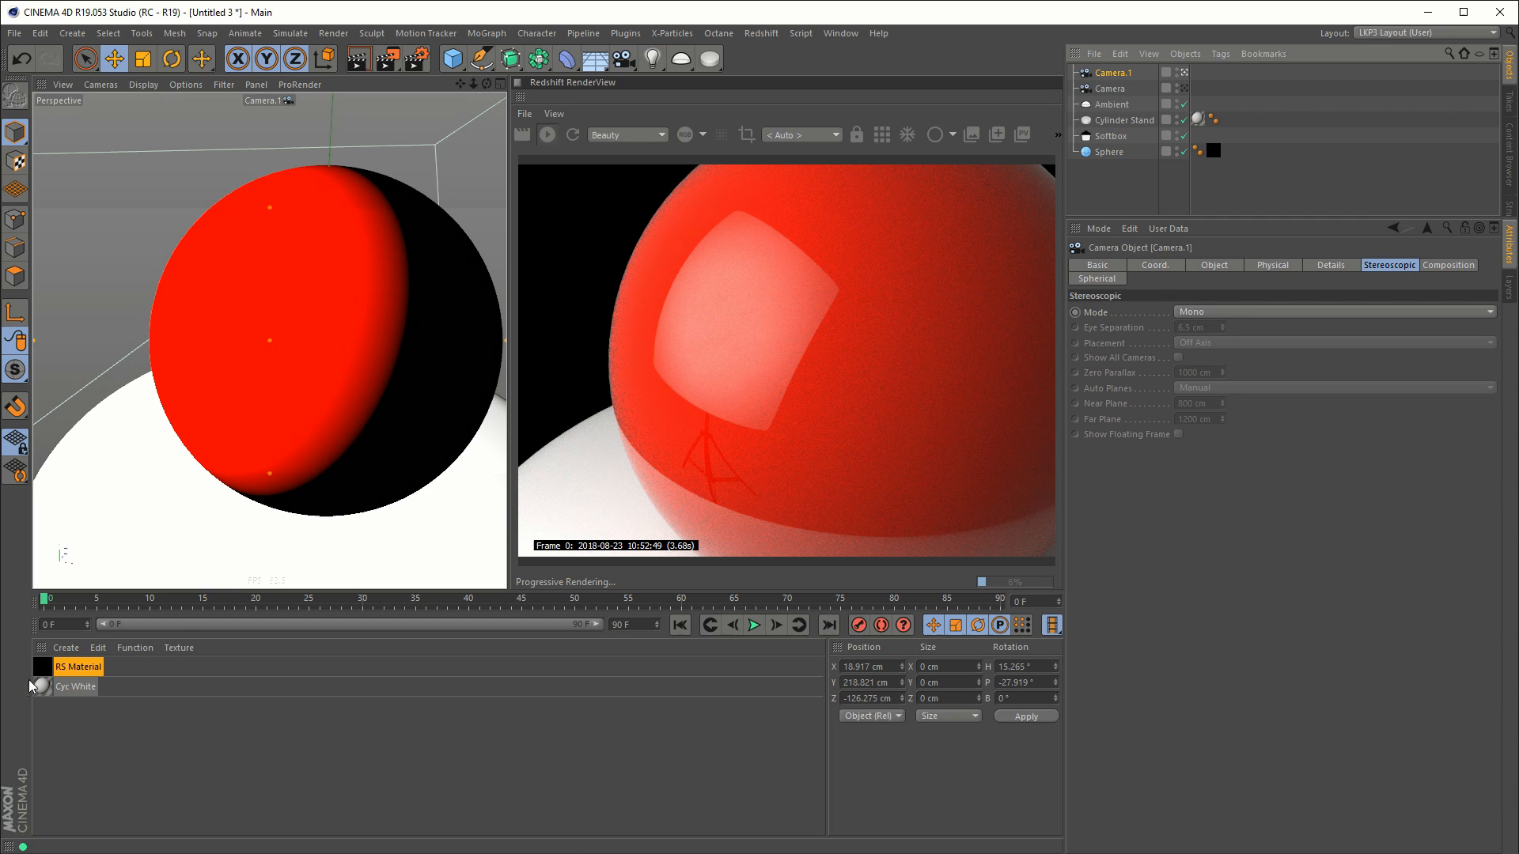
# Step: Open the sphere's RS Material in the Redshift shader graph
pyautogui.doubleClick(78, 667)
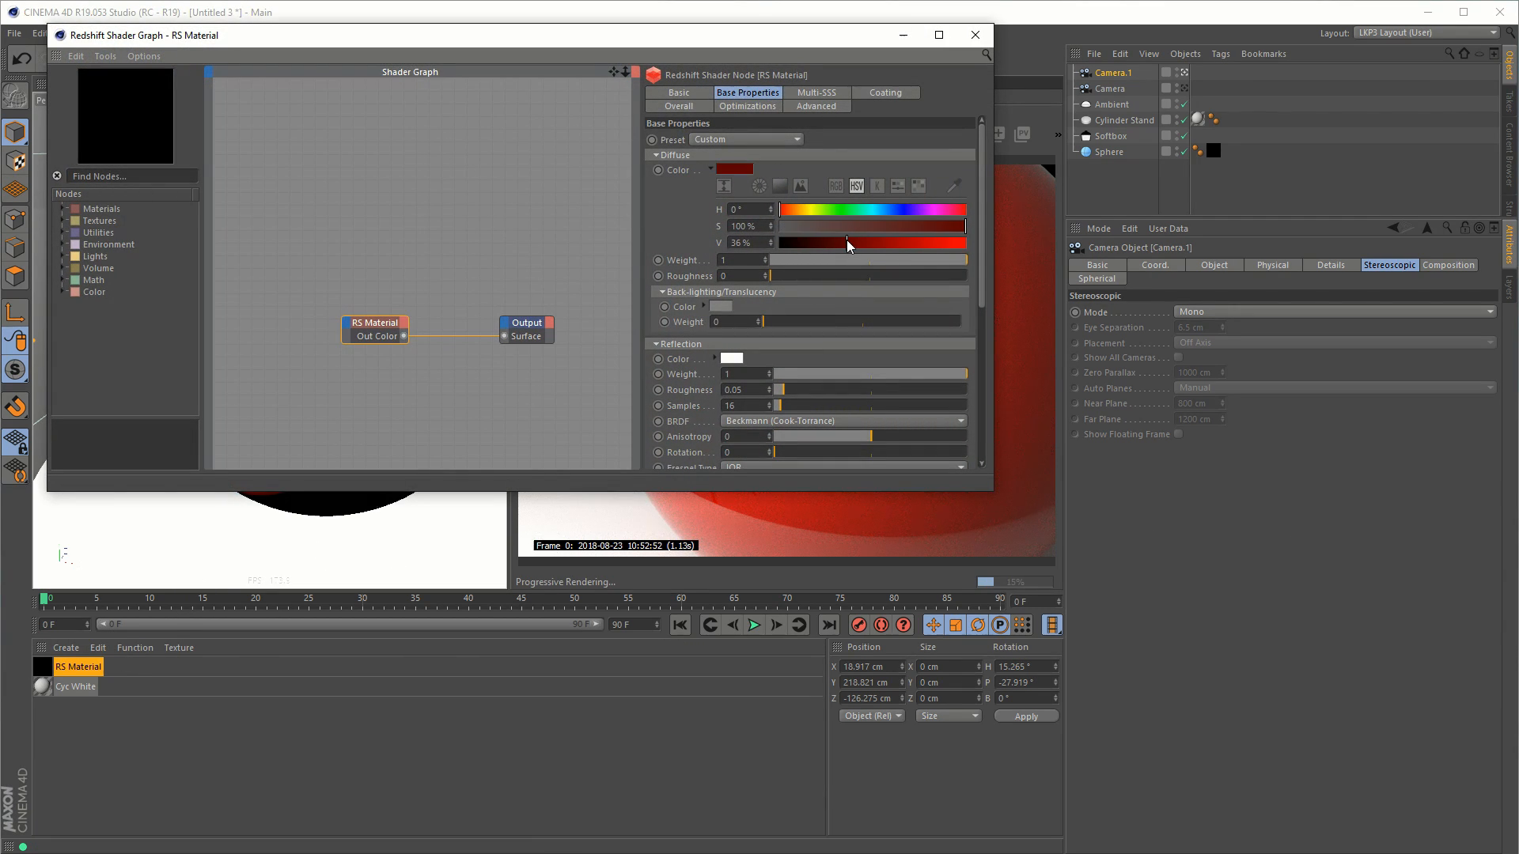
# Step: Close the Redshift Shader Graph and select the Softbox to show its Light tab
pyautogui.click(975, 35)
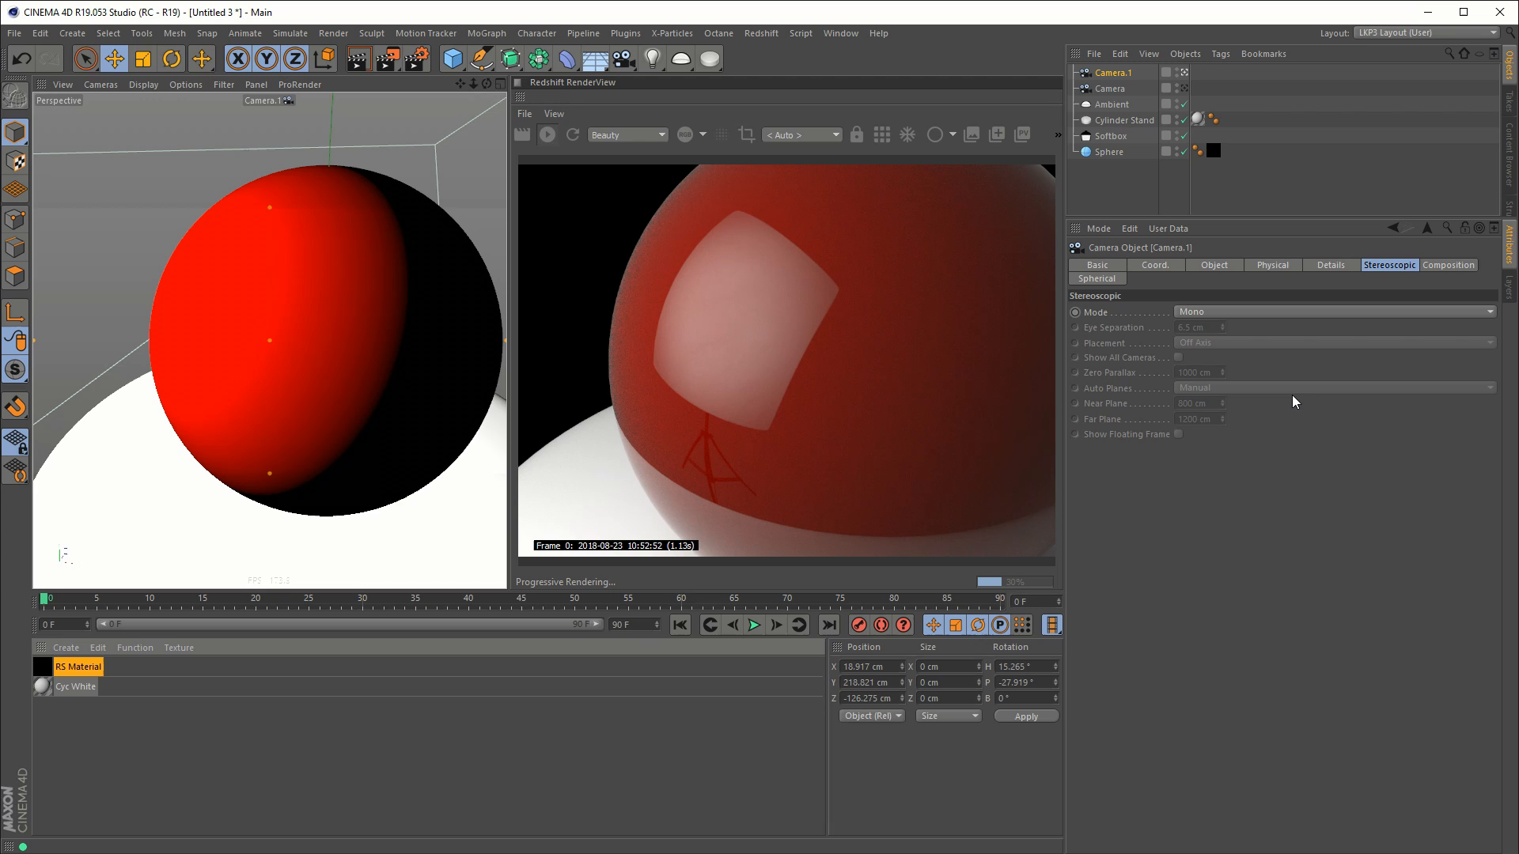
pyautogui.click(1110, 135)
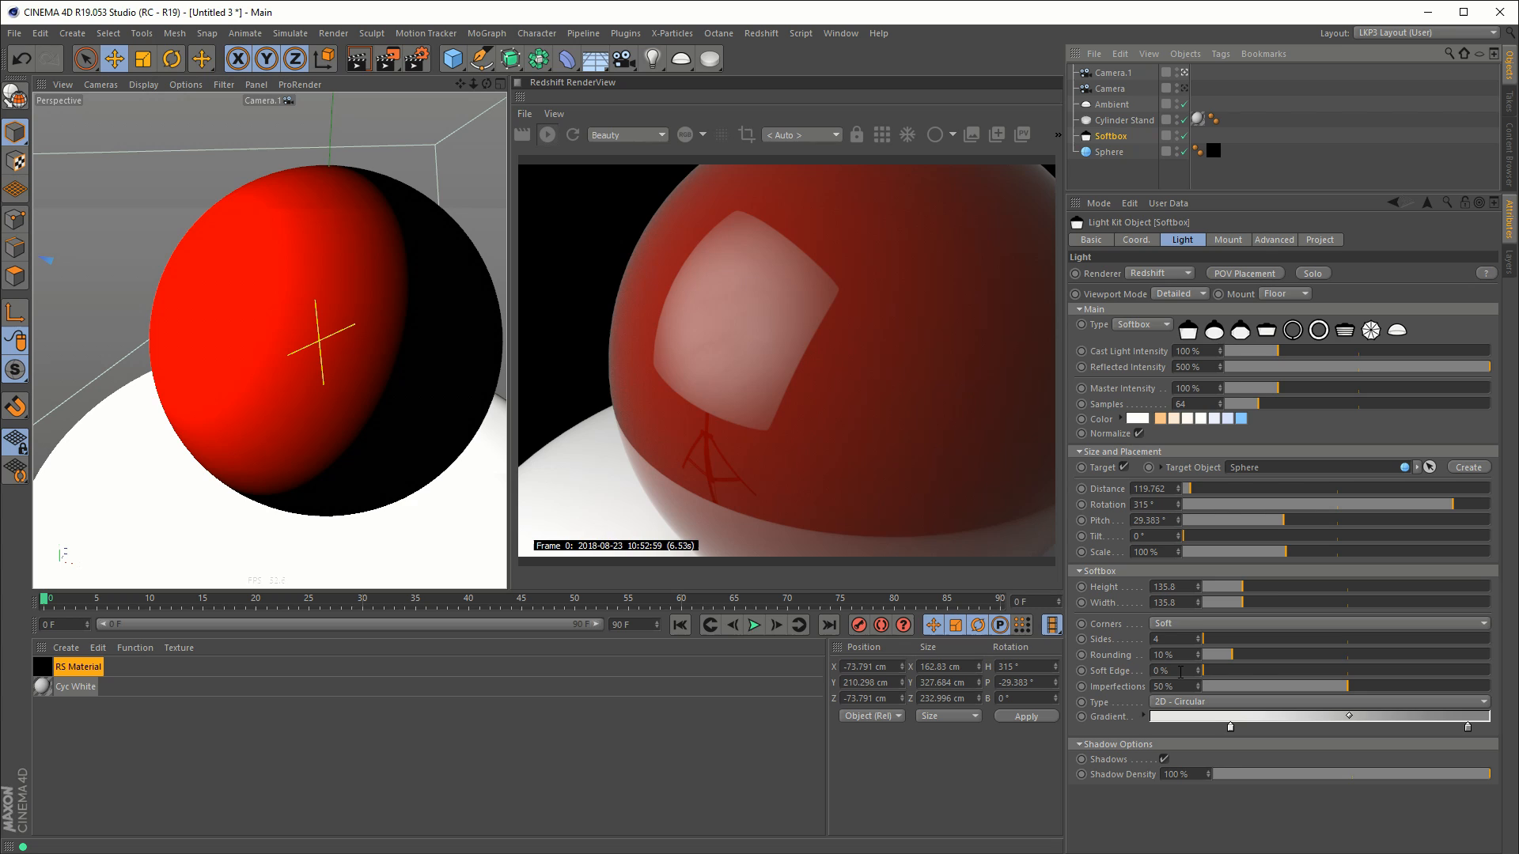
pyautogui.moveTo(1121, 673)
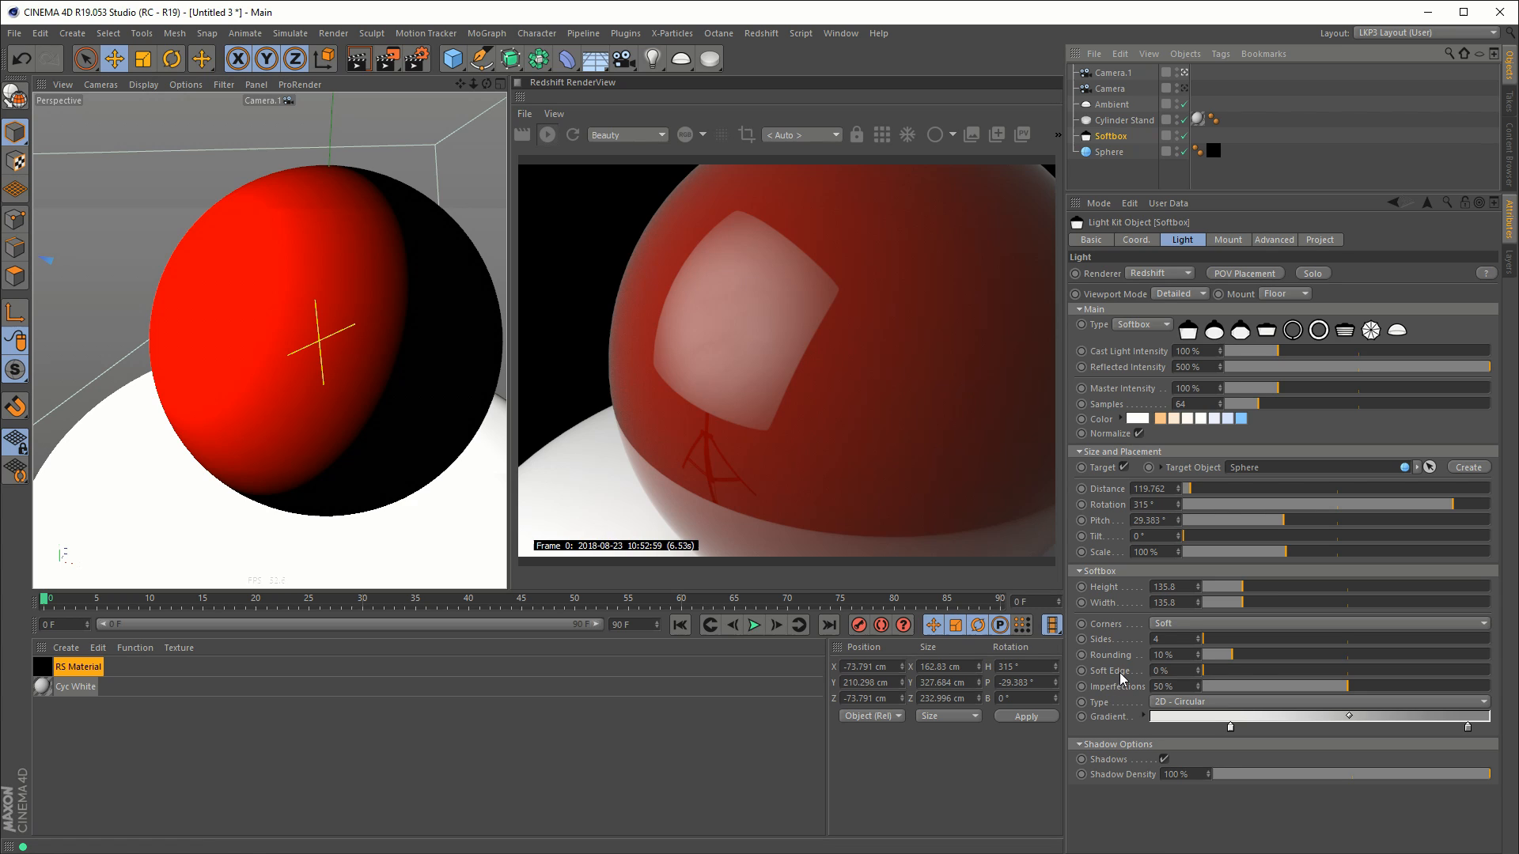
pyautogui.moveTo(1111, 725)
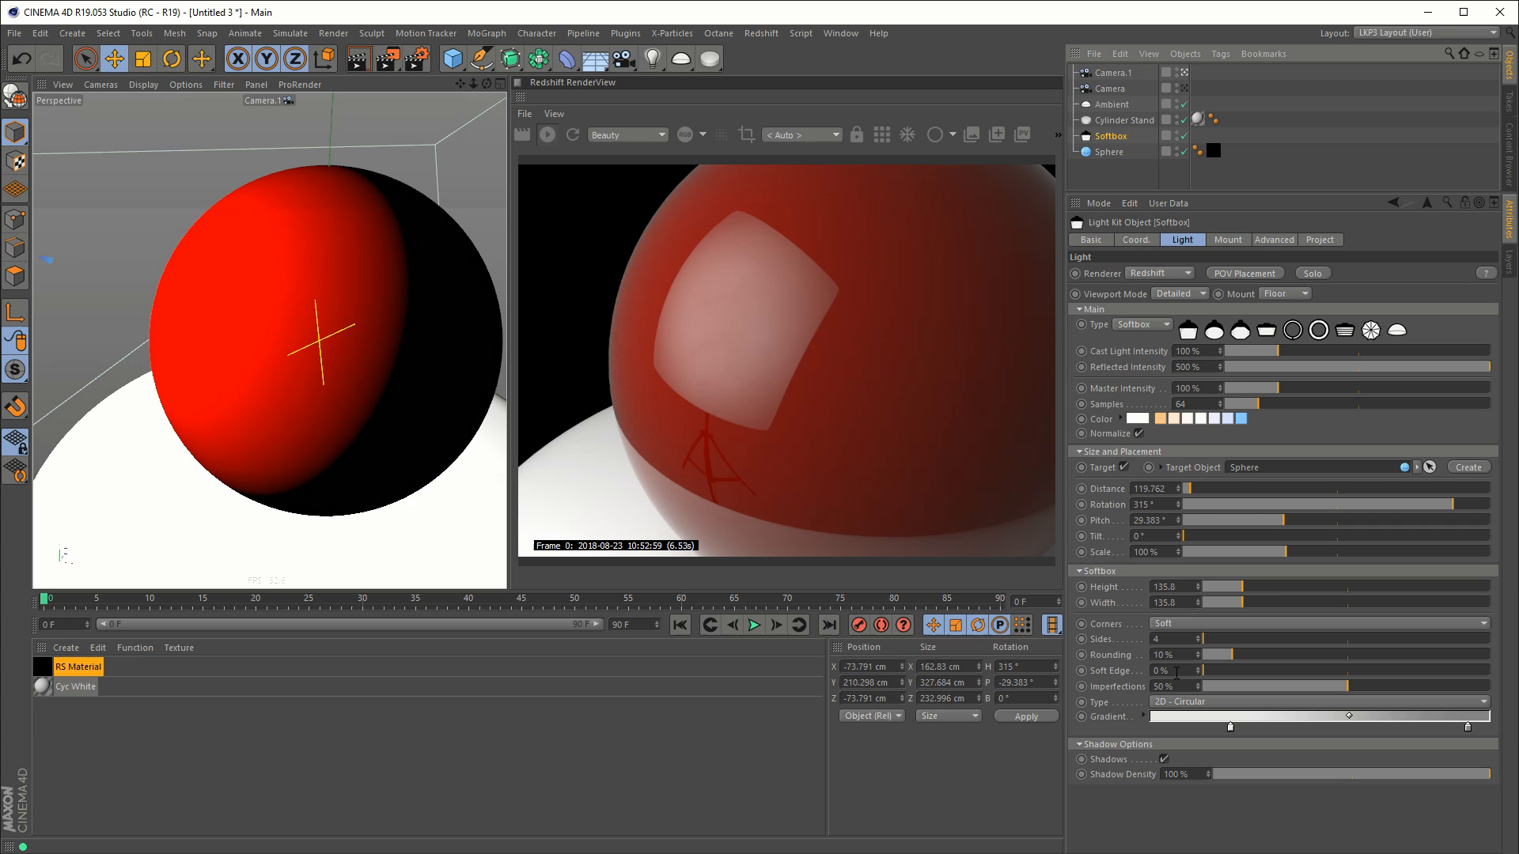
pyautogui.moveTo(849, 254)
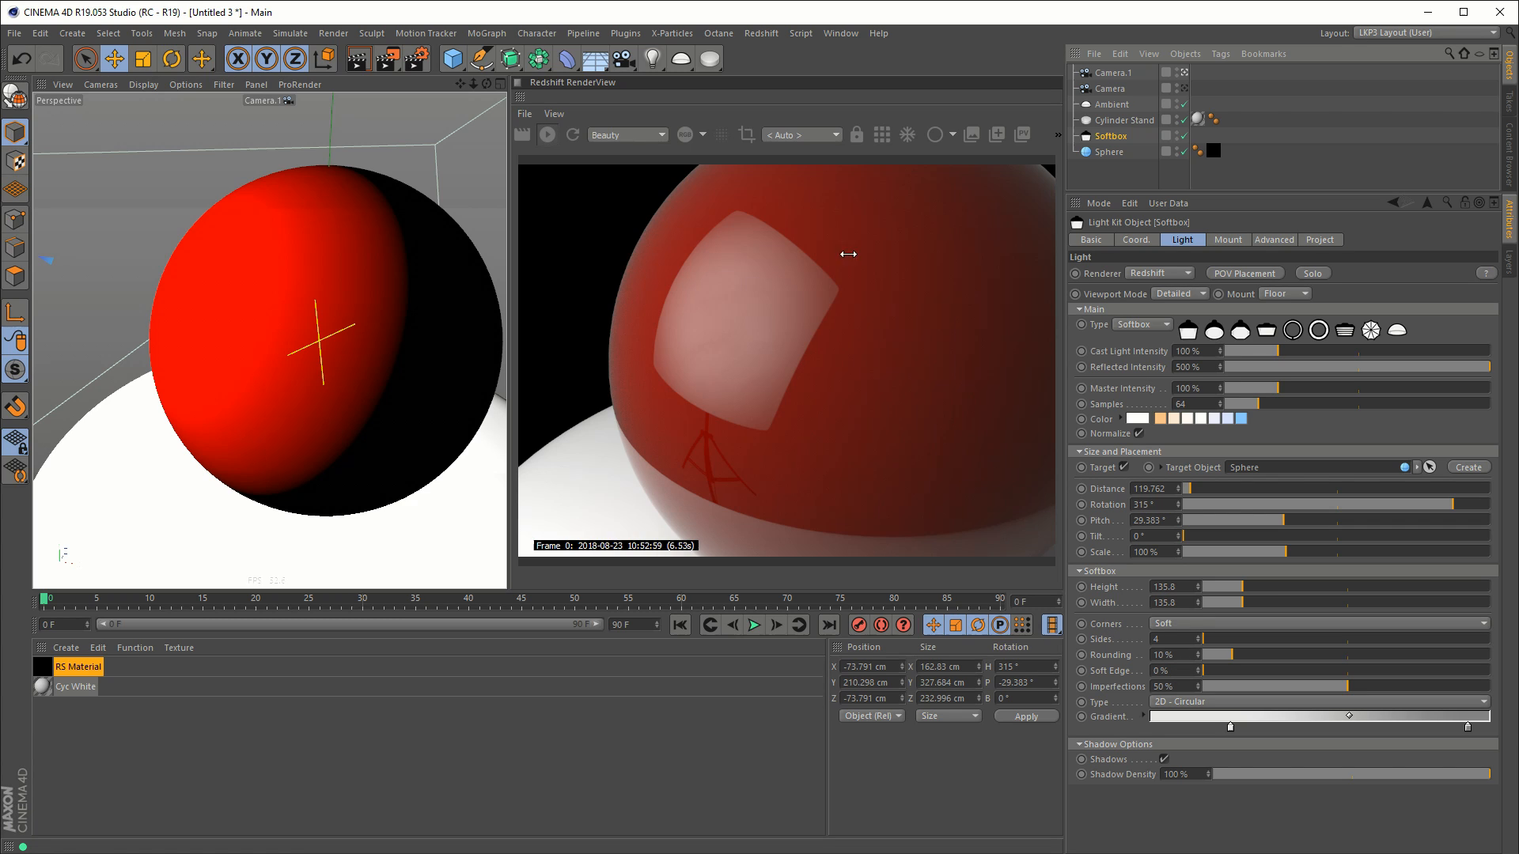
pyautogui.moveTo(789, 319)
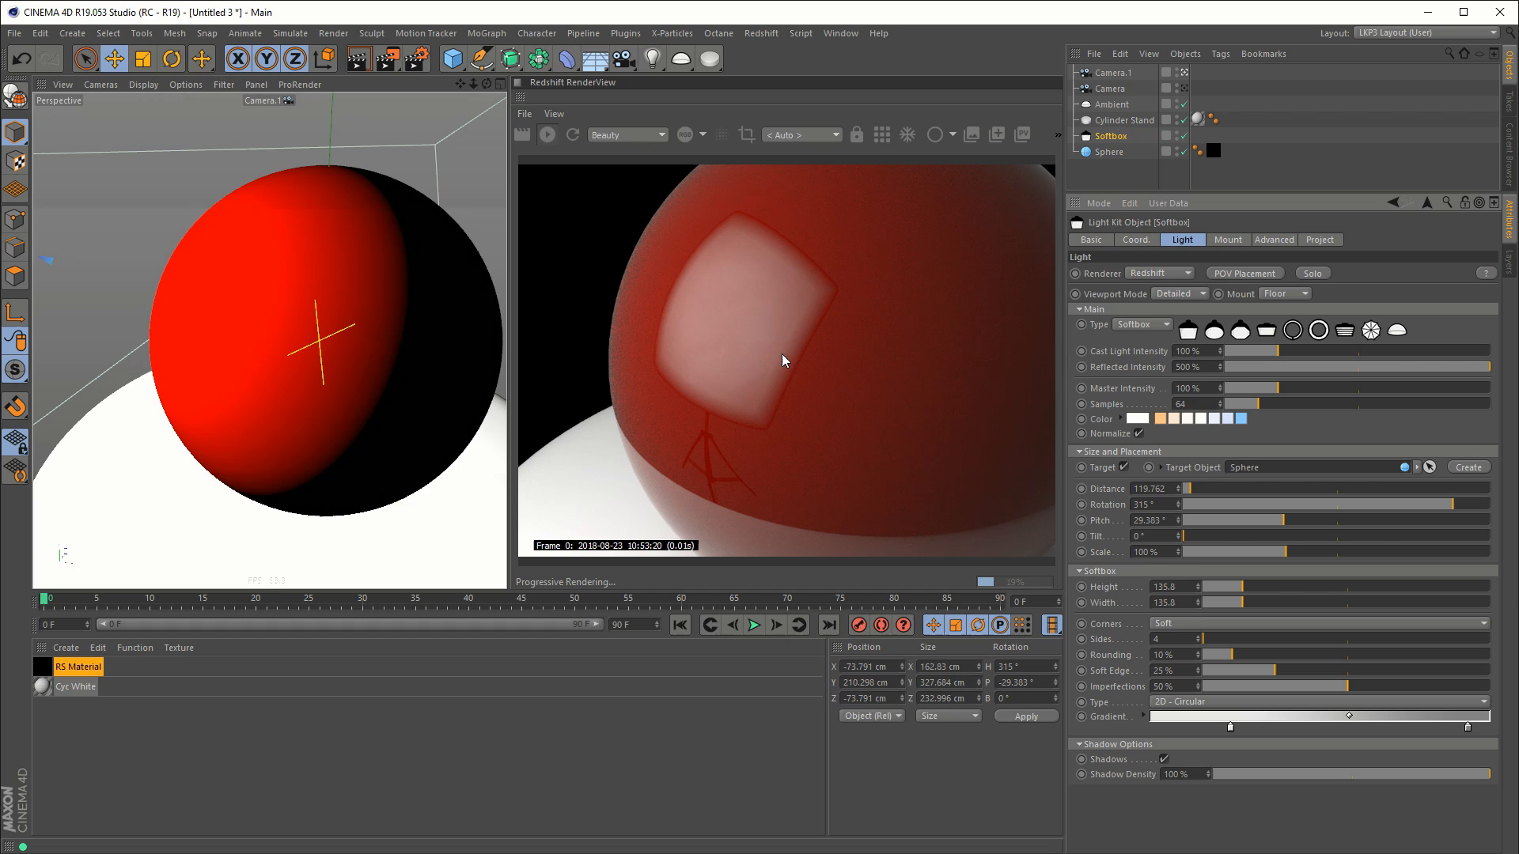
pyautogui.moveTo(810, 366)
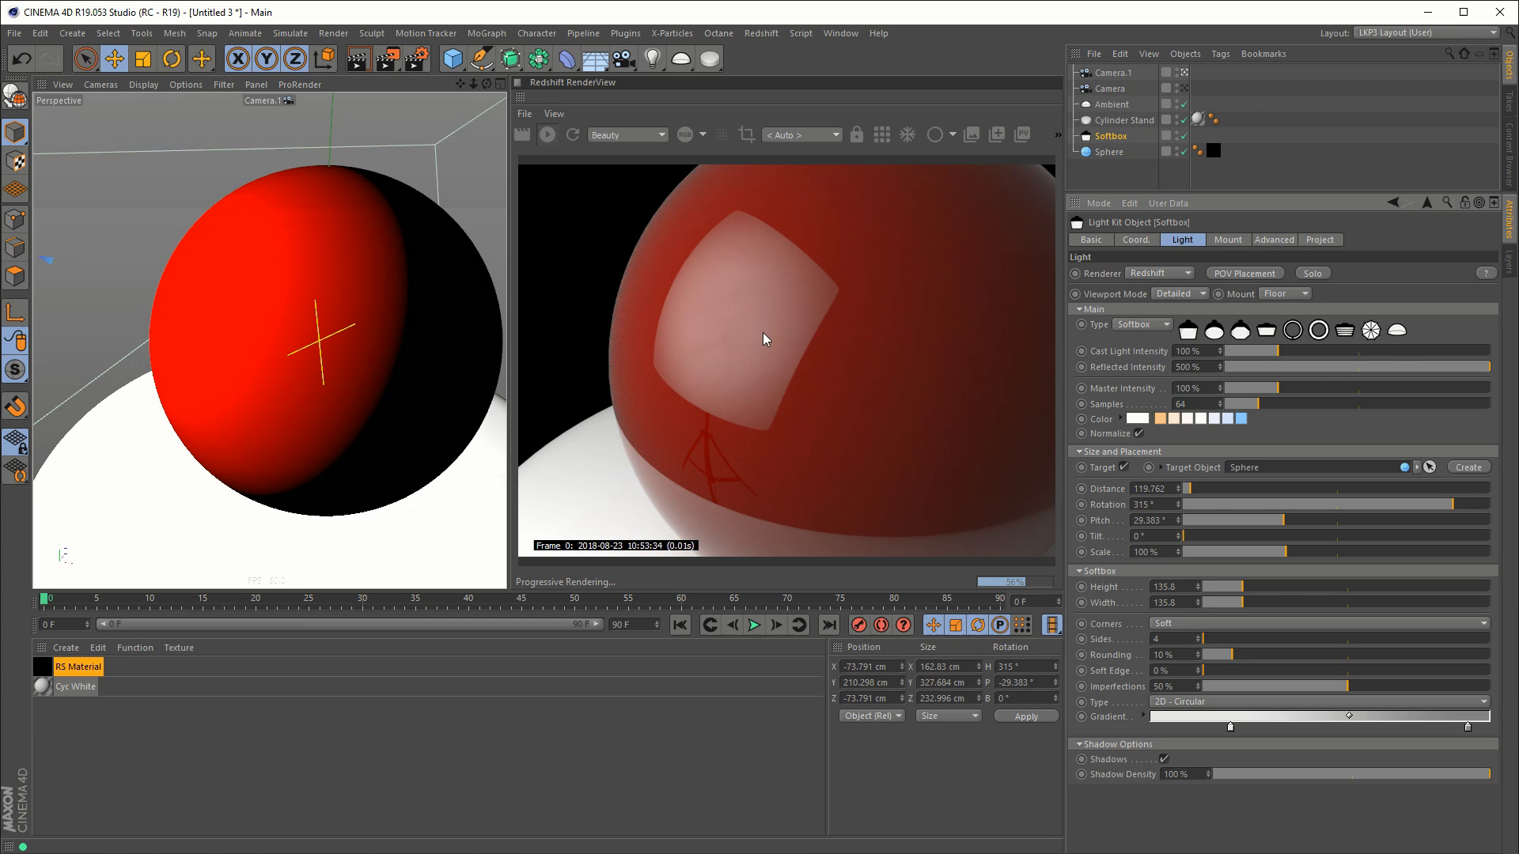
pyautogui.moveTo(703, 346)
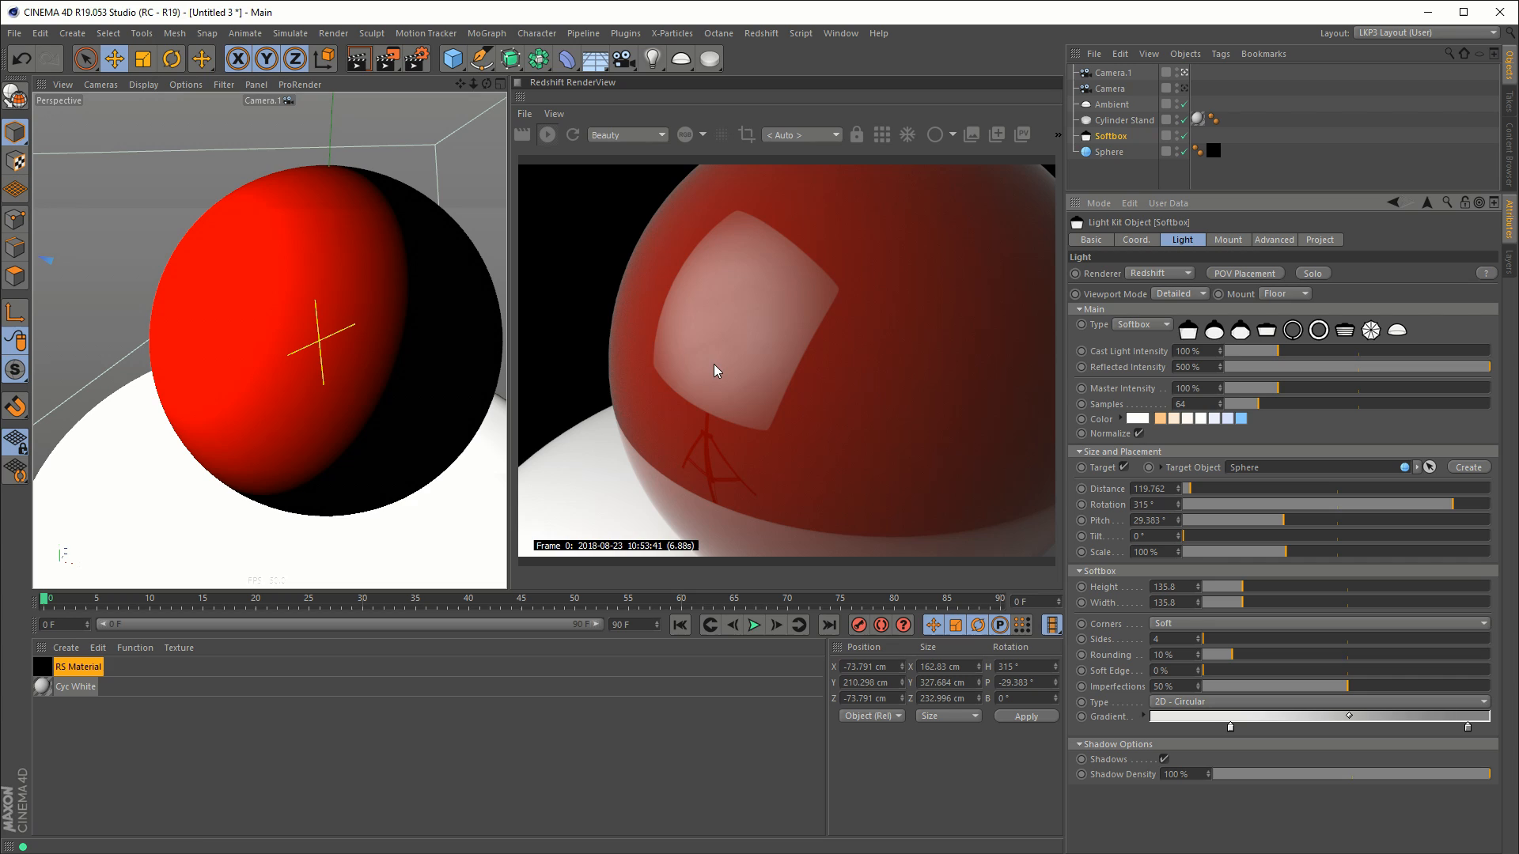
pyautogui.moveTo(717, 375)
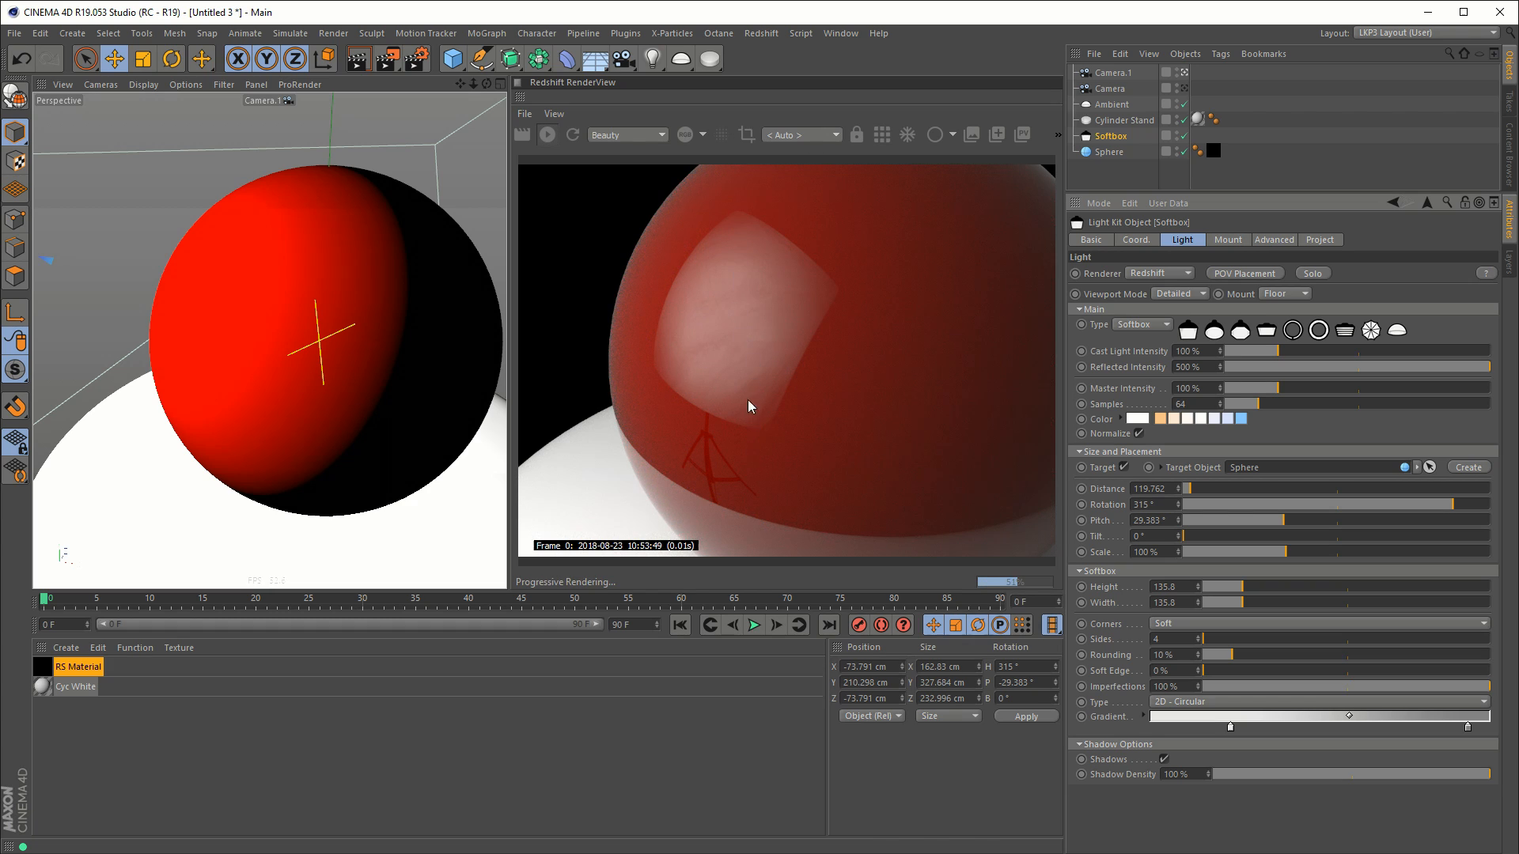
pyautogui.moveTo(1039, 504)
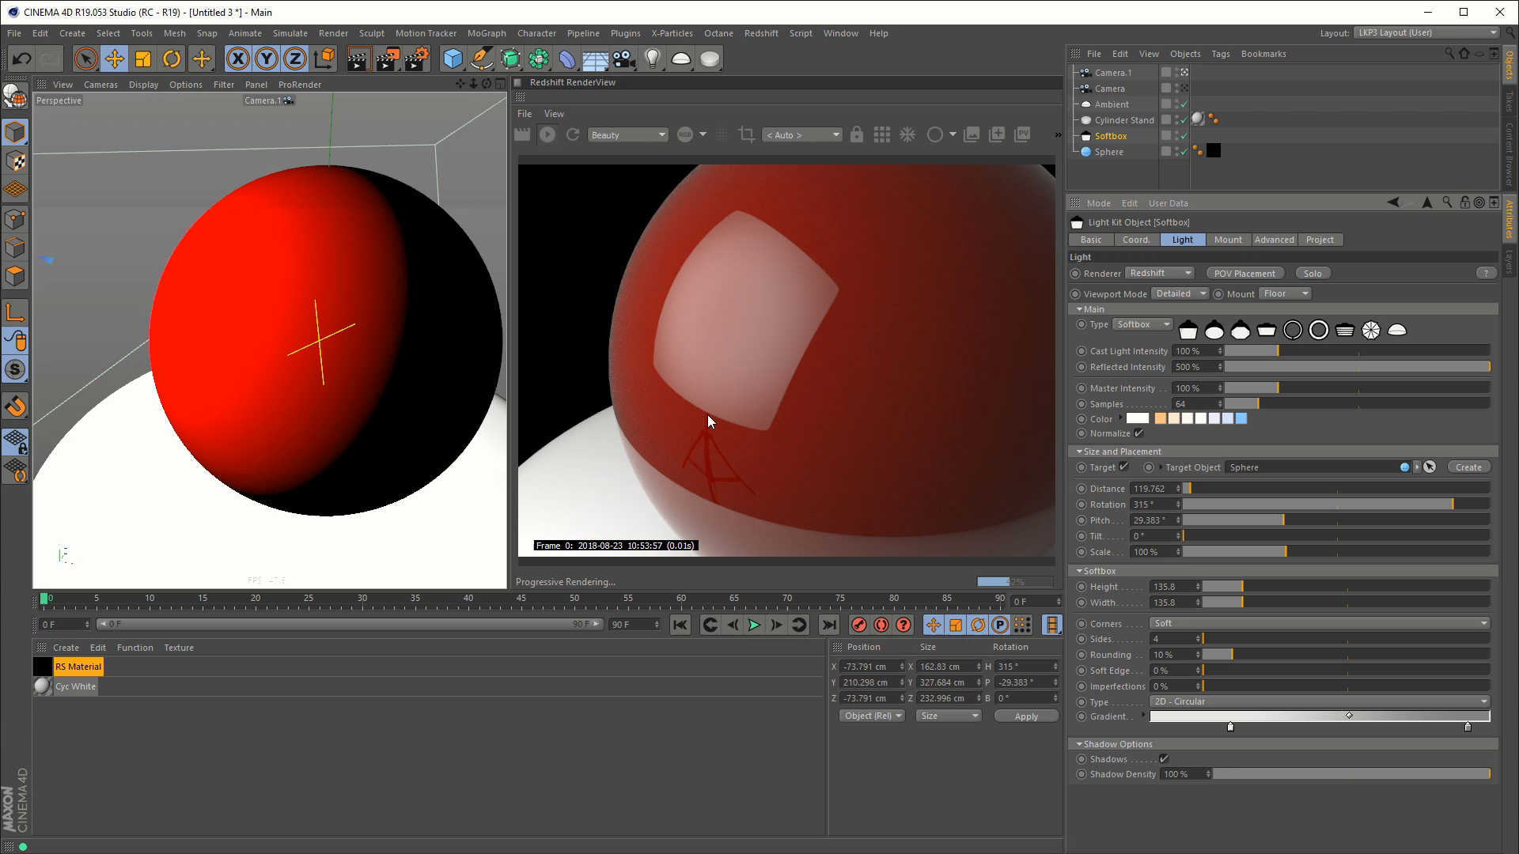
pyautogui.moveTo(722, 347)
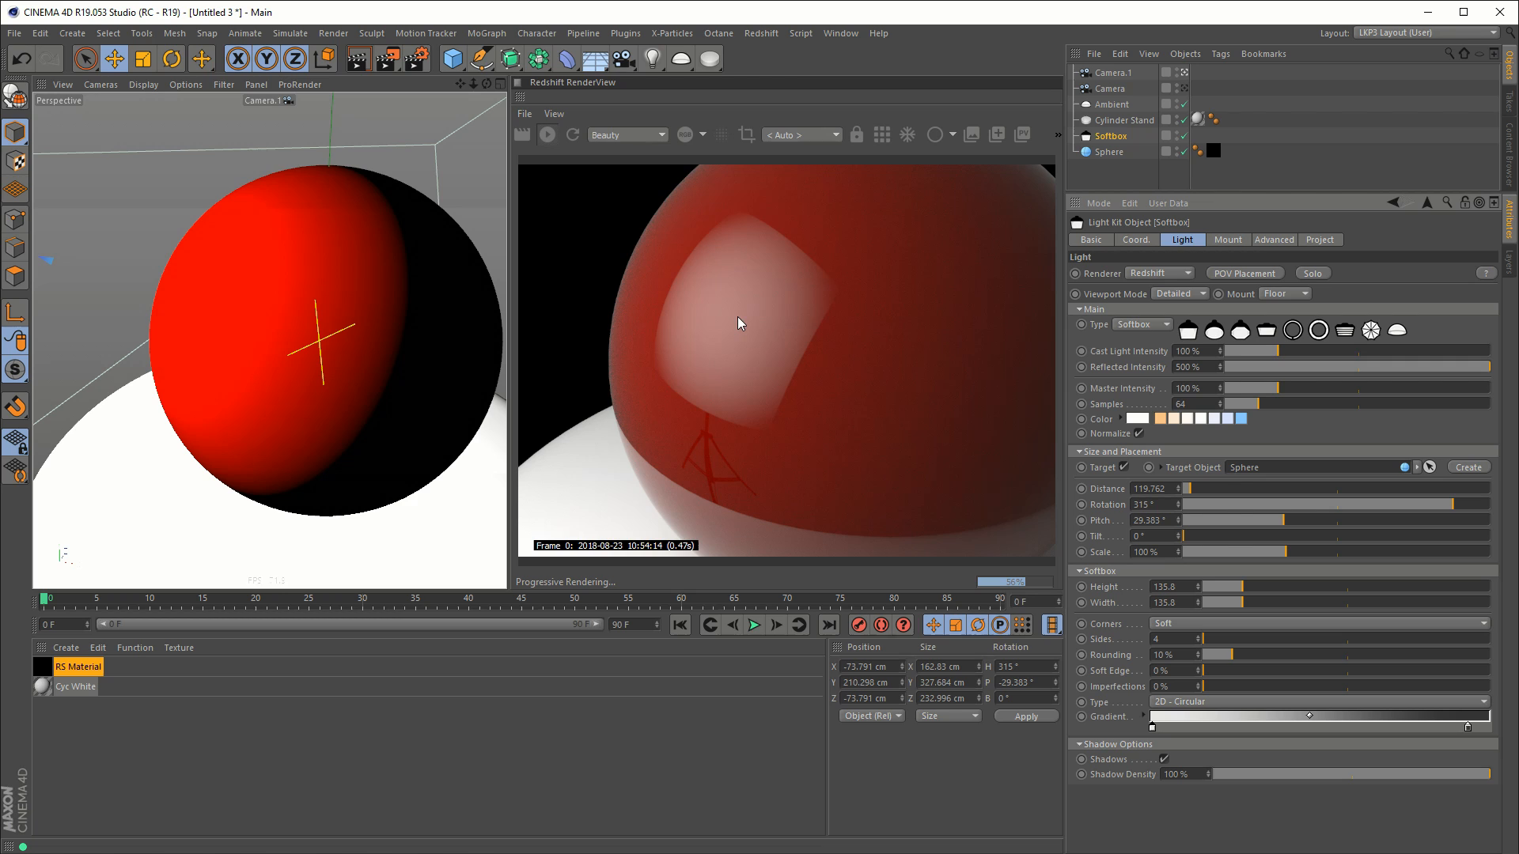
pyautogui.moveTo(883, 404)
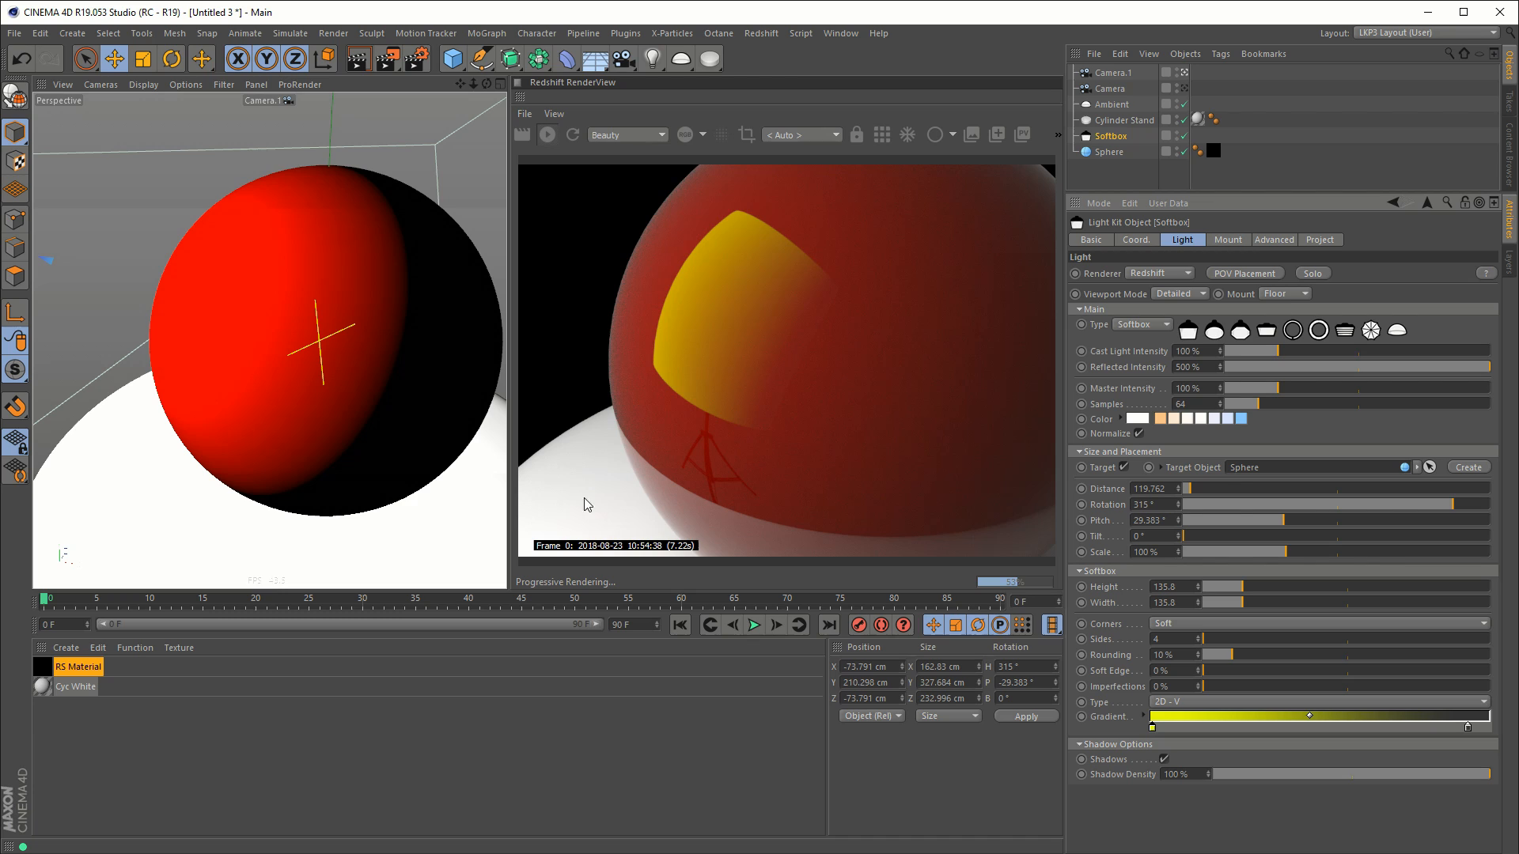
pyautogui.moveTo(770, 185)
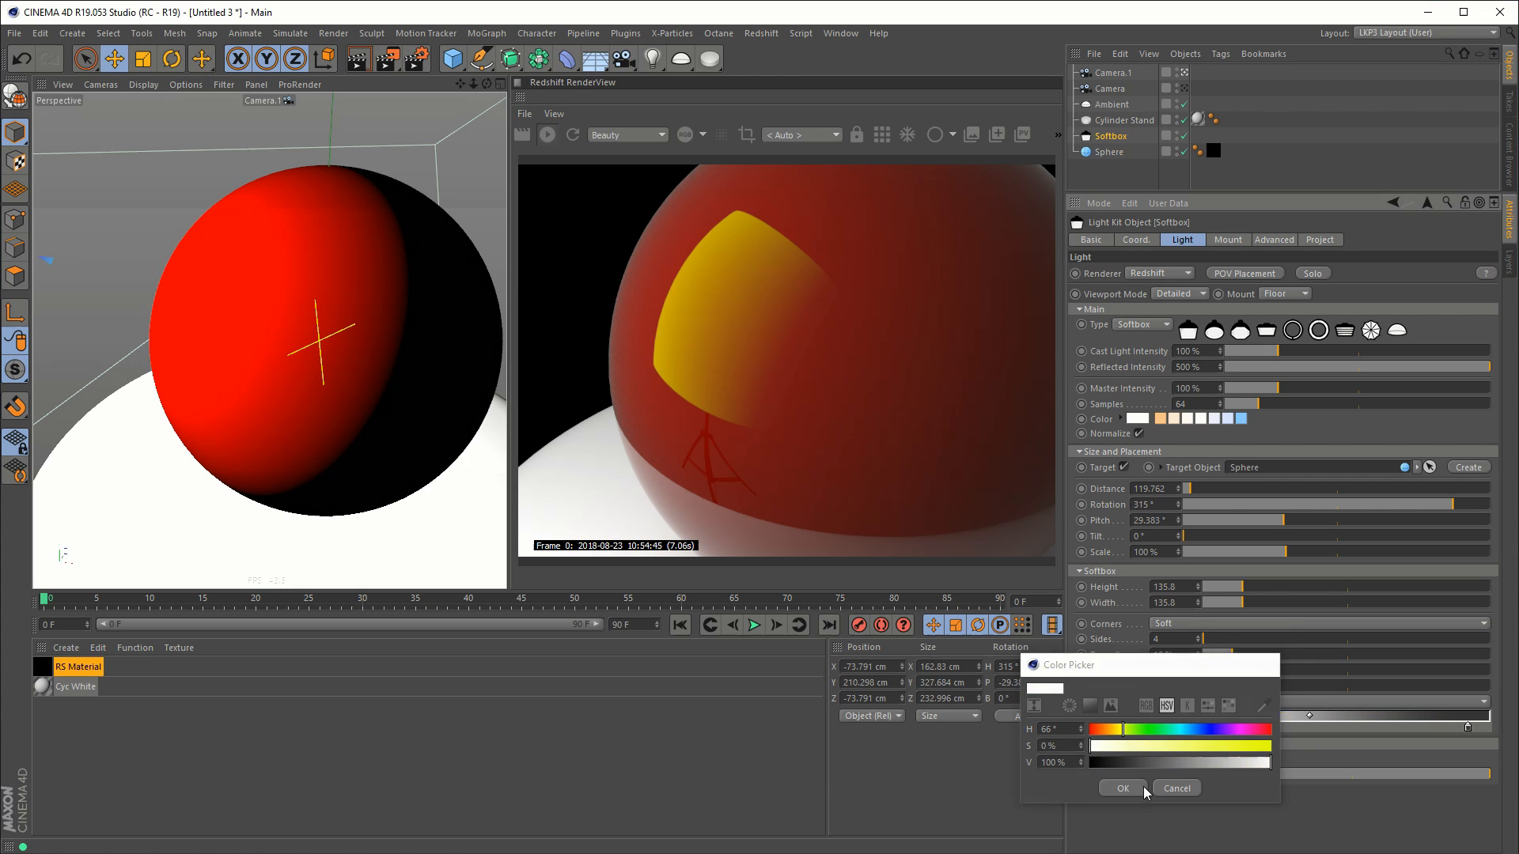
# Step: Confirm the white gradient colour, adjust the circular gradient options, and set Mount to None
pyautogui.click(1121, 789)
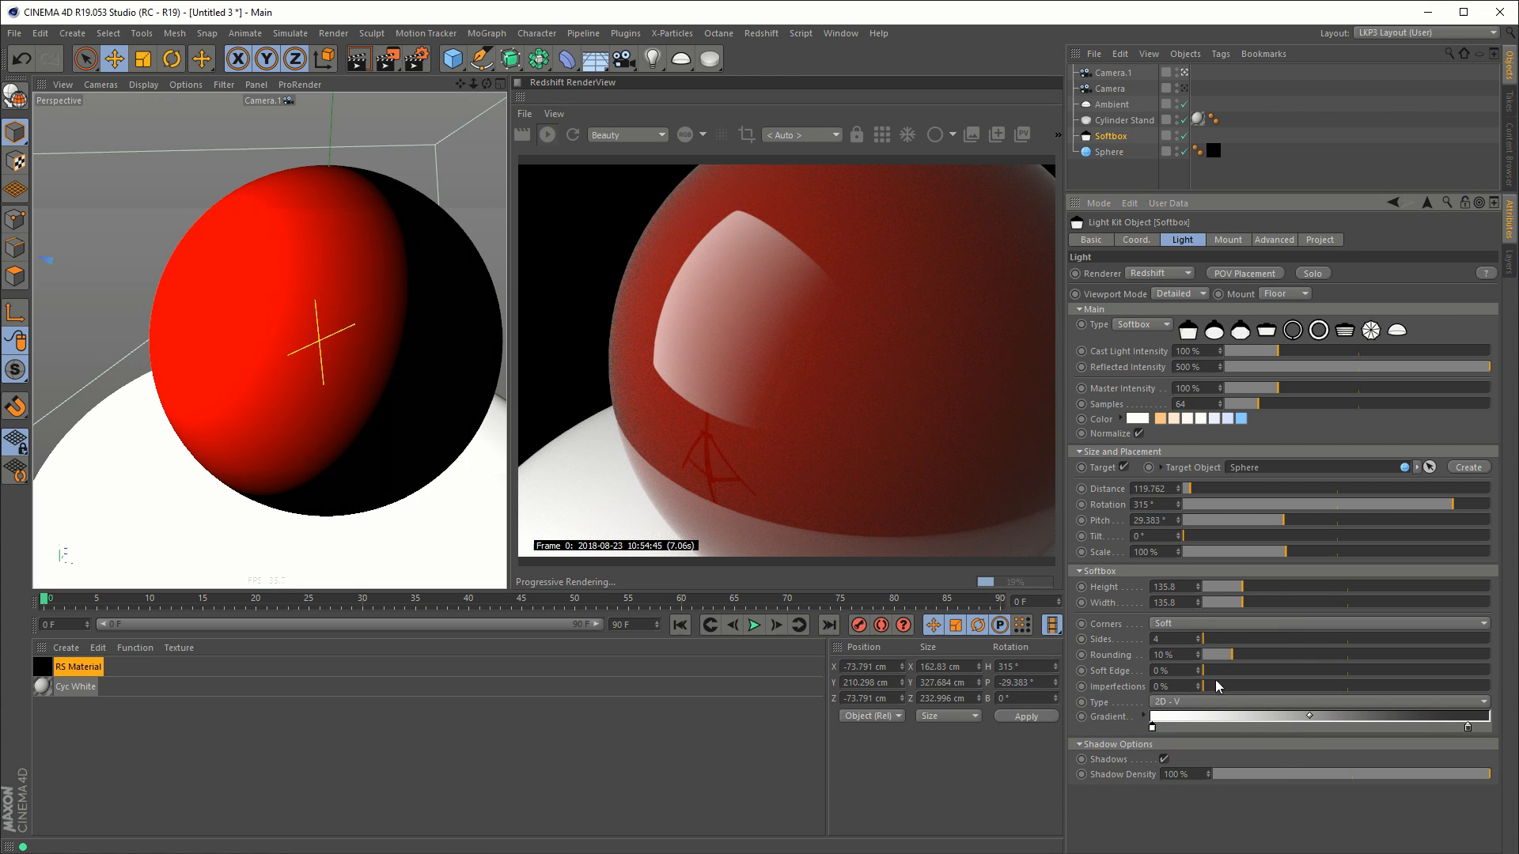
pyautogui.click(1317, 702)
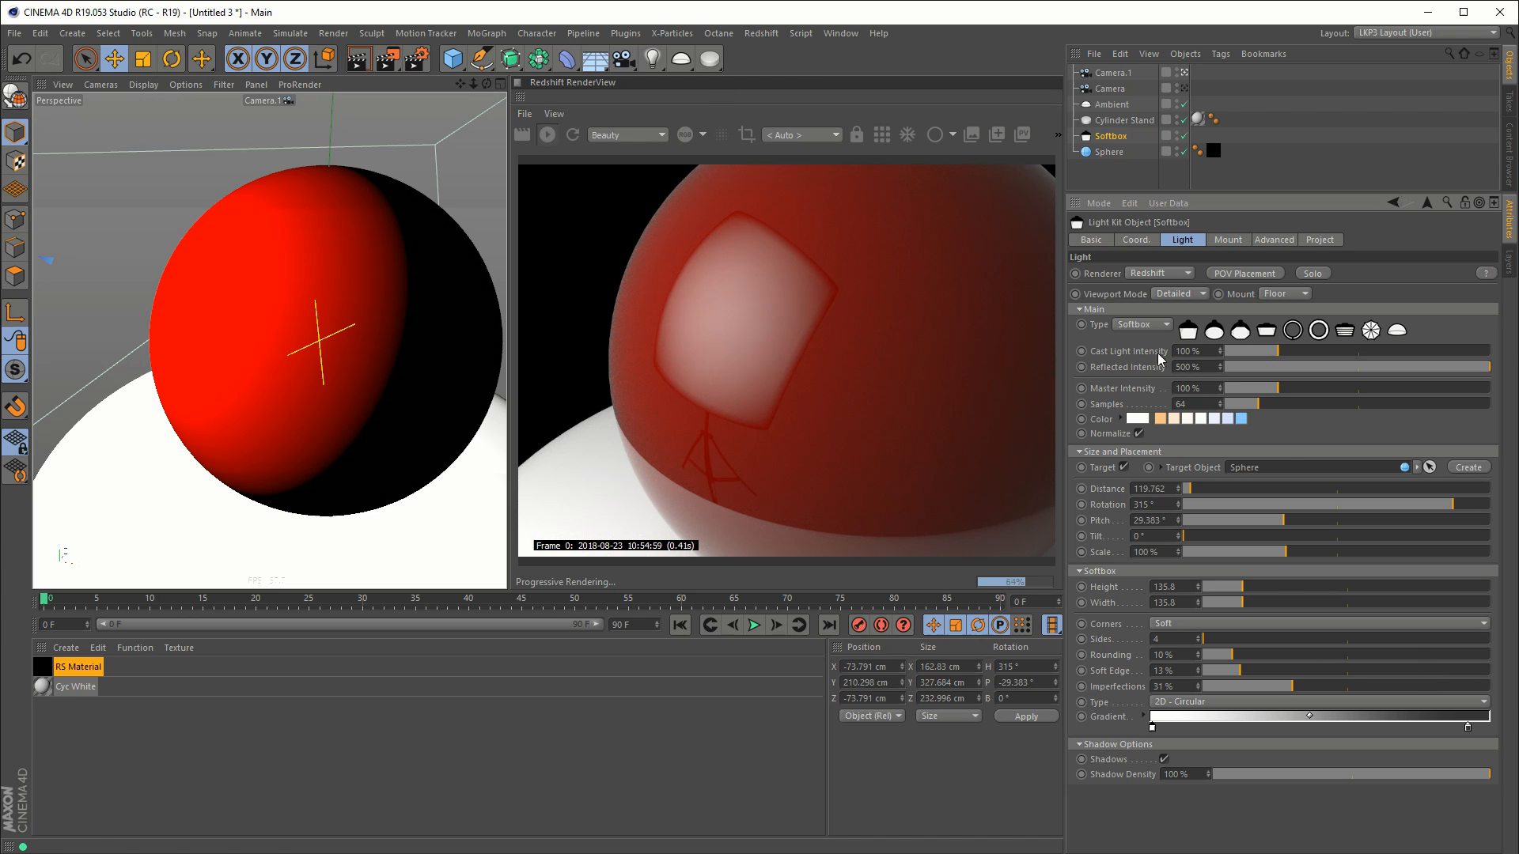
pyautogui.click(1304, 293)
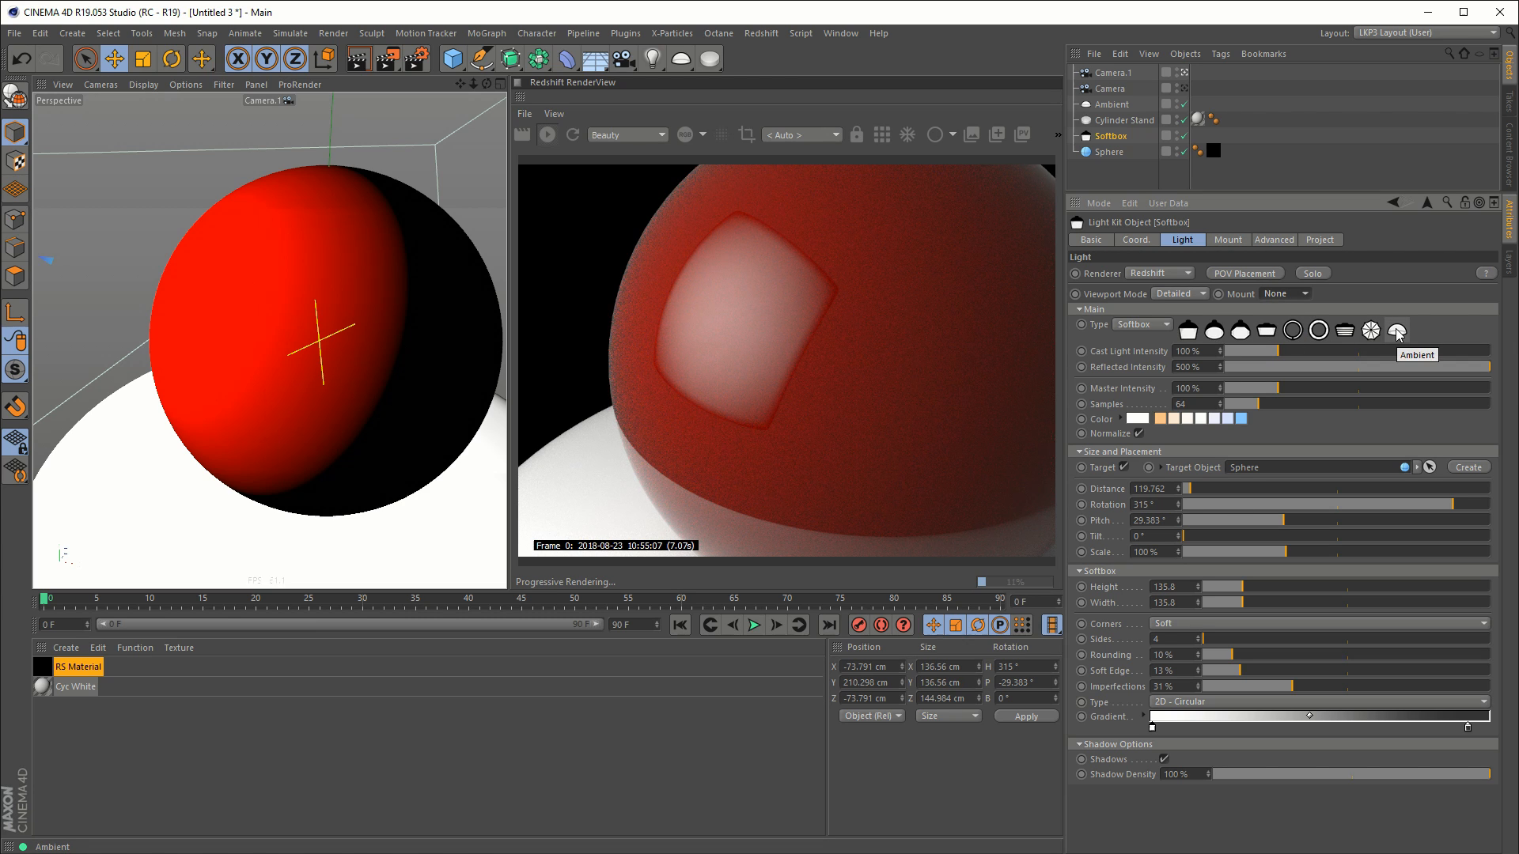
pyautogui.moveTo(927, 338)
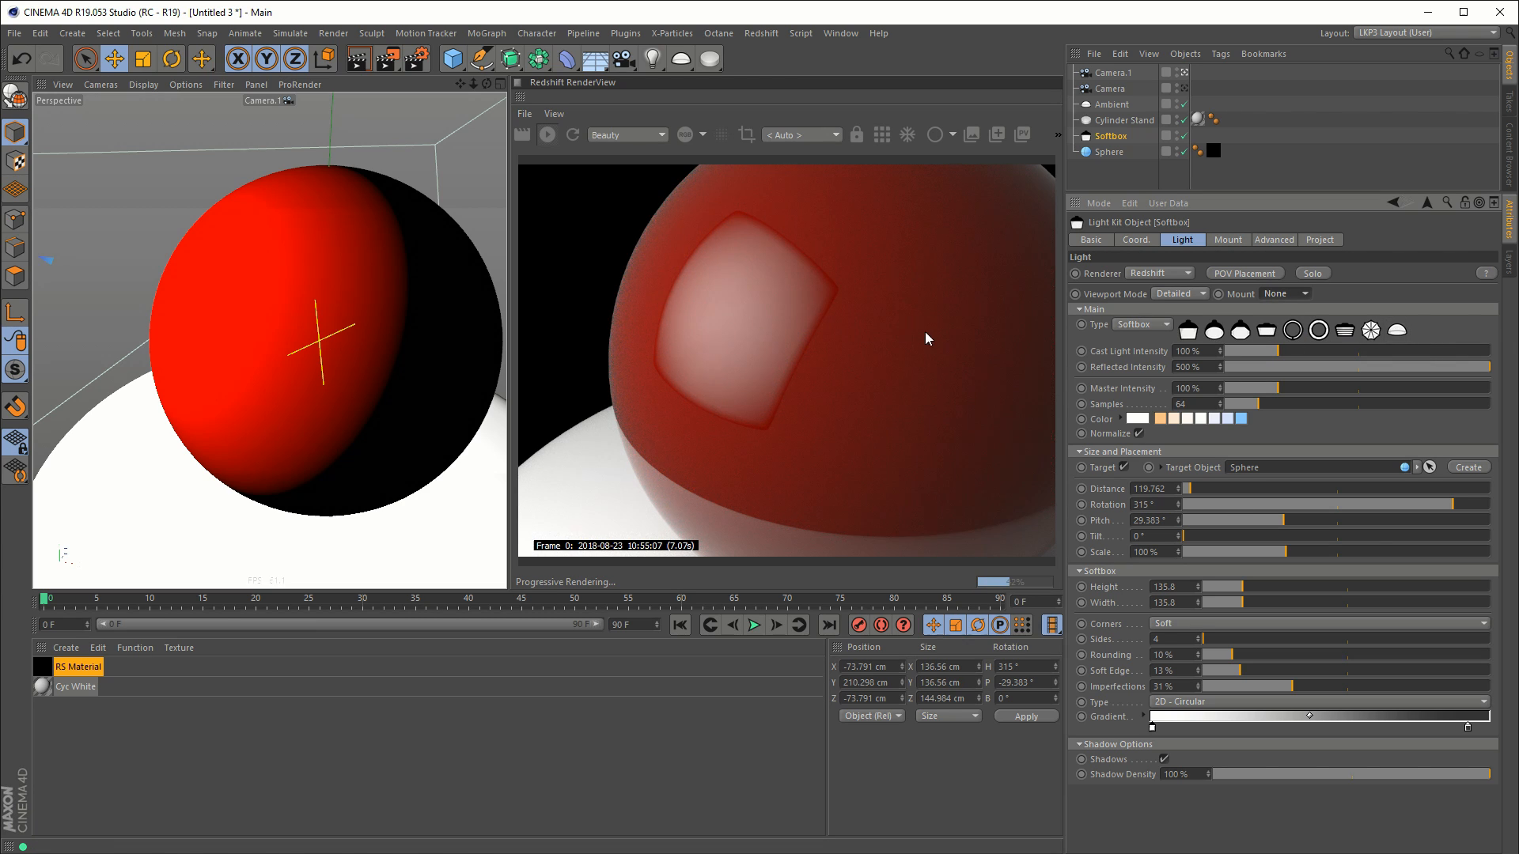
pyautogui.click(1303, 293)
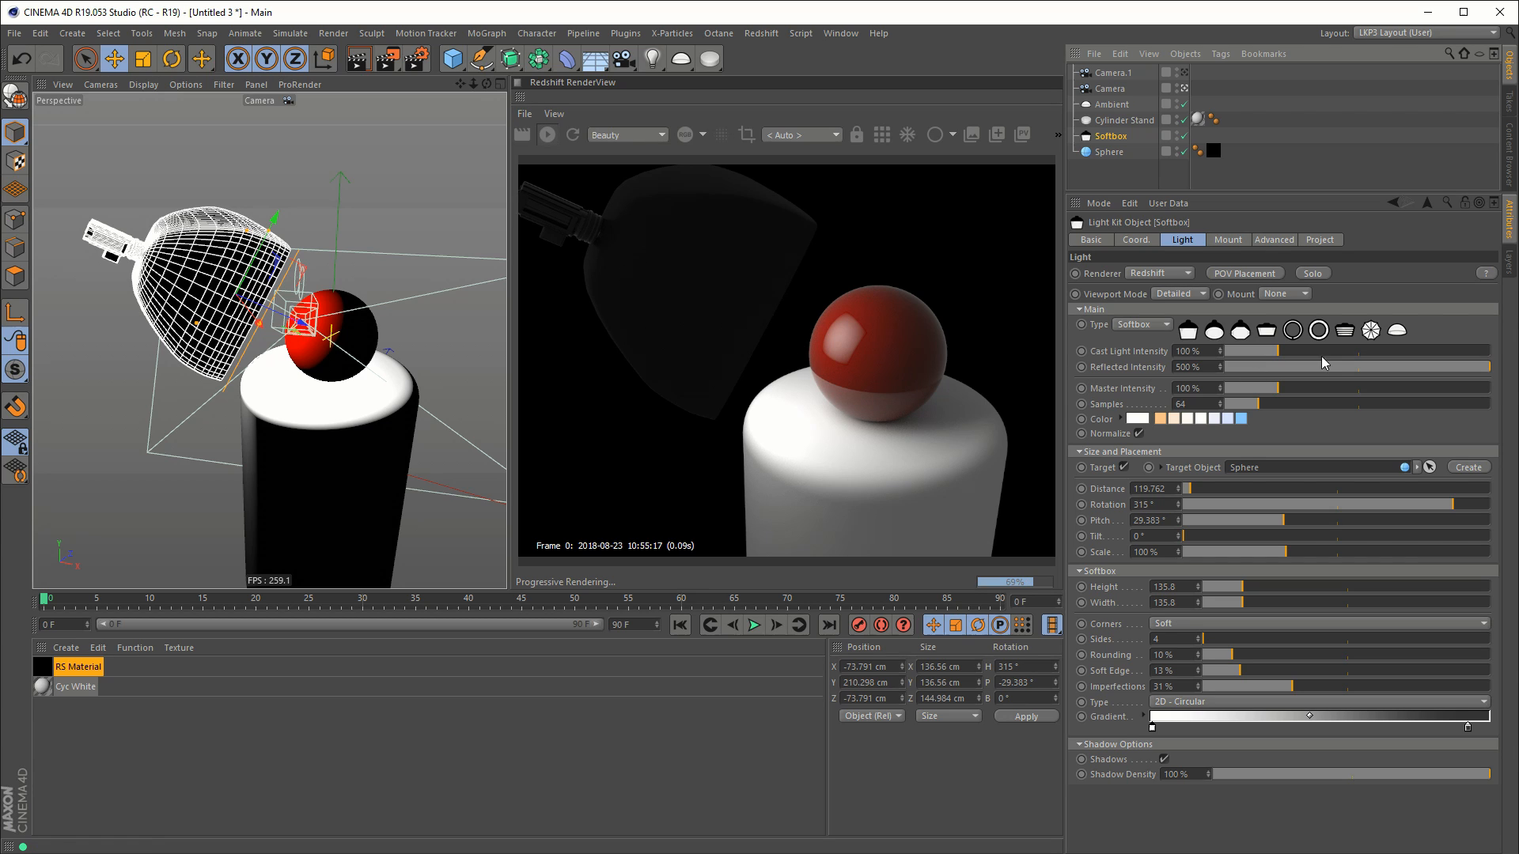
# Step: Switch the viewport back to the main wide camera showing softbox, pedestal and sphere
pyautogui.click(1273, 239)
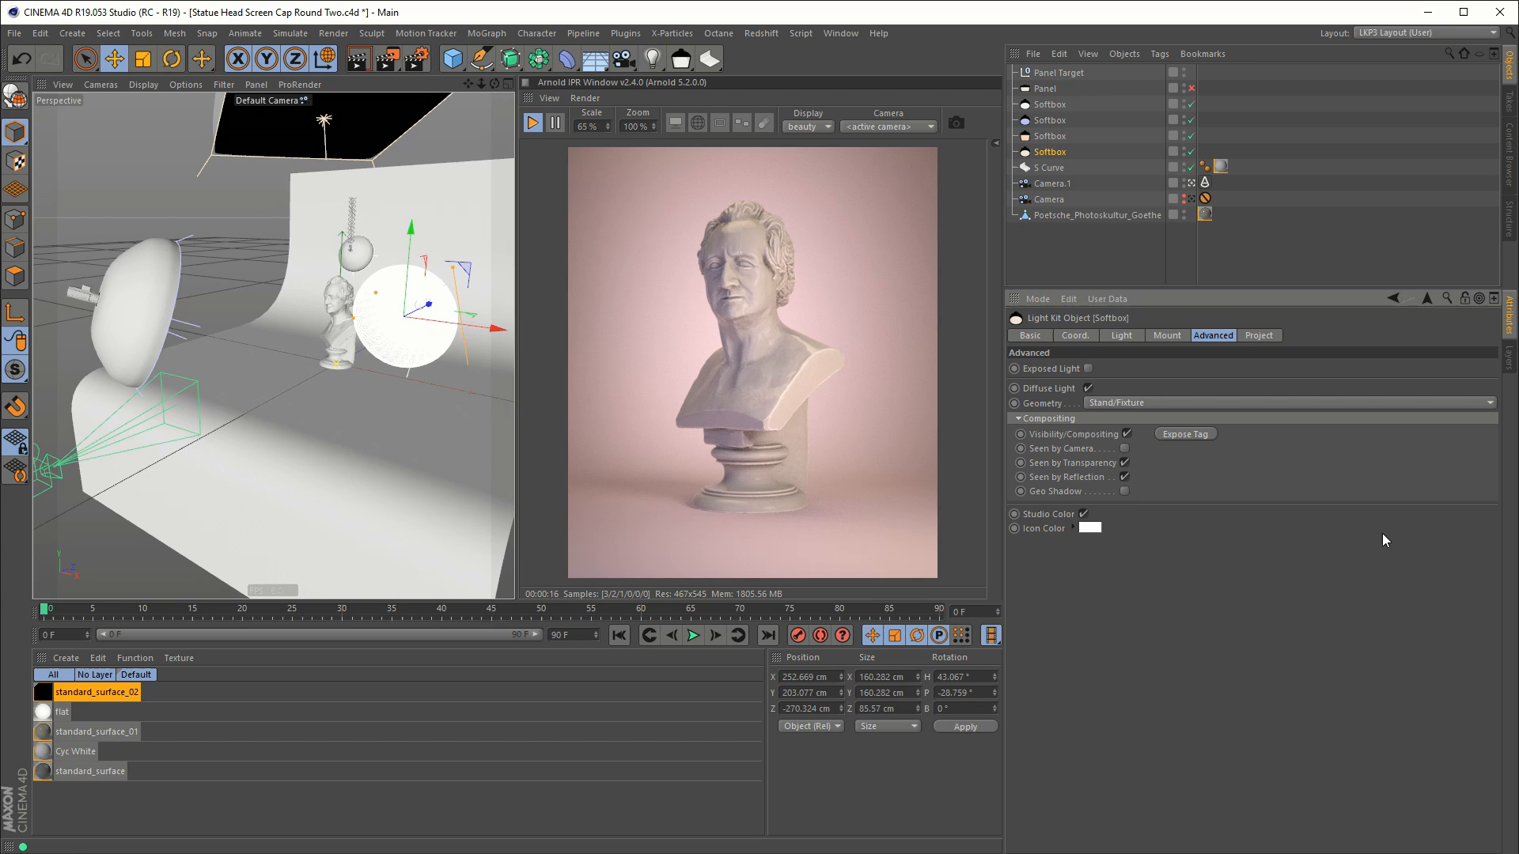
pyautogui.moveTo(1160, 280)
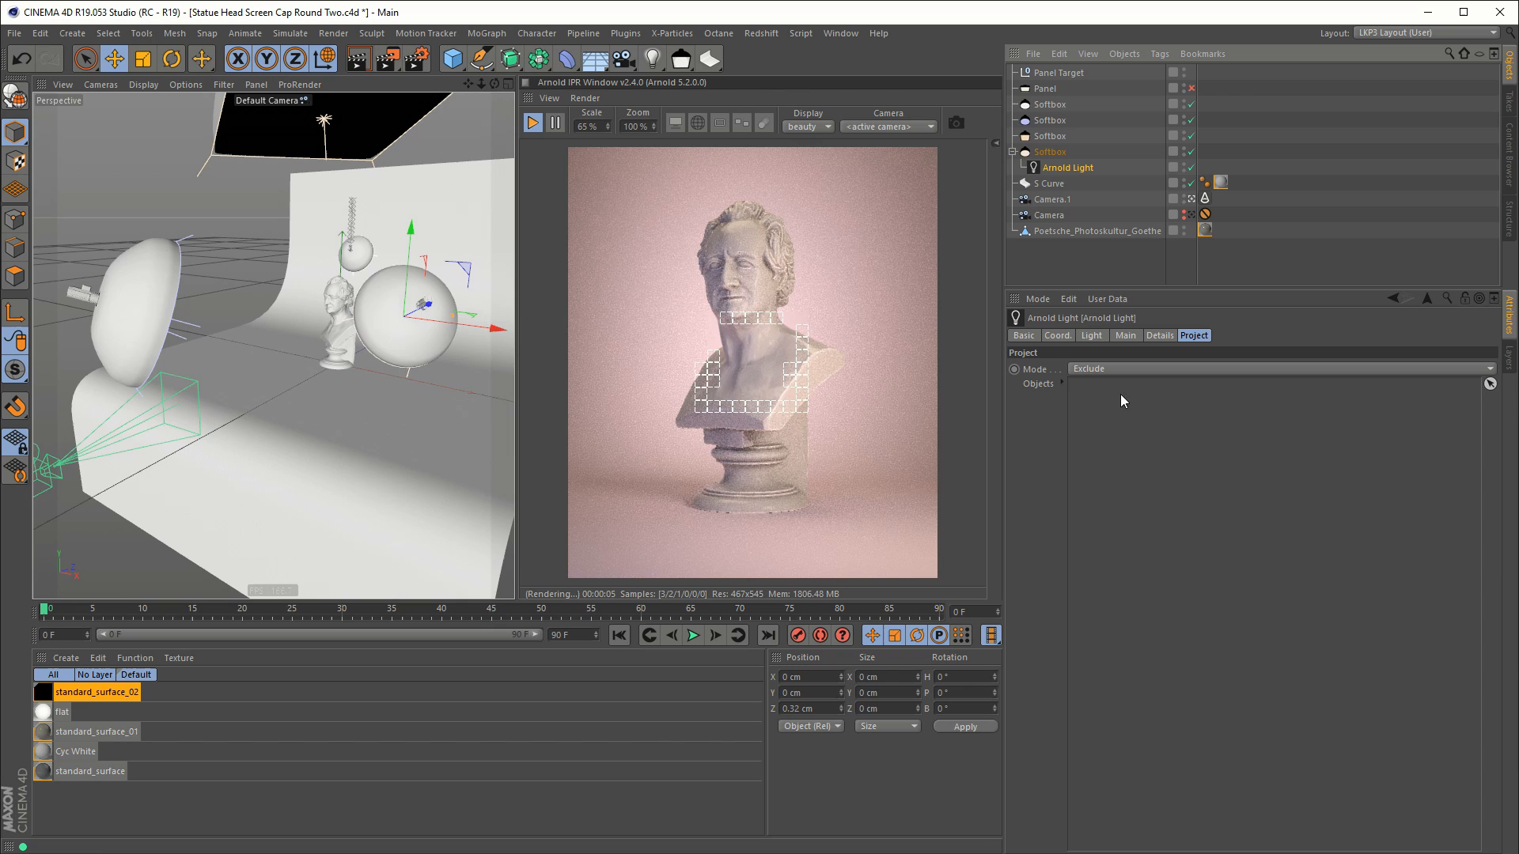
# Step: Show the Arnold light's Main tab with its intensity and zero specular settings
pyautogui.click(1125, 335)
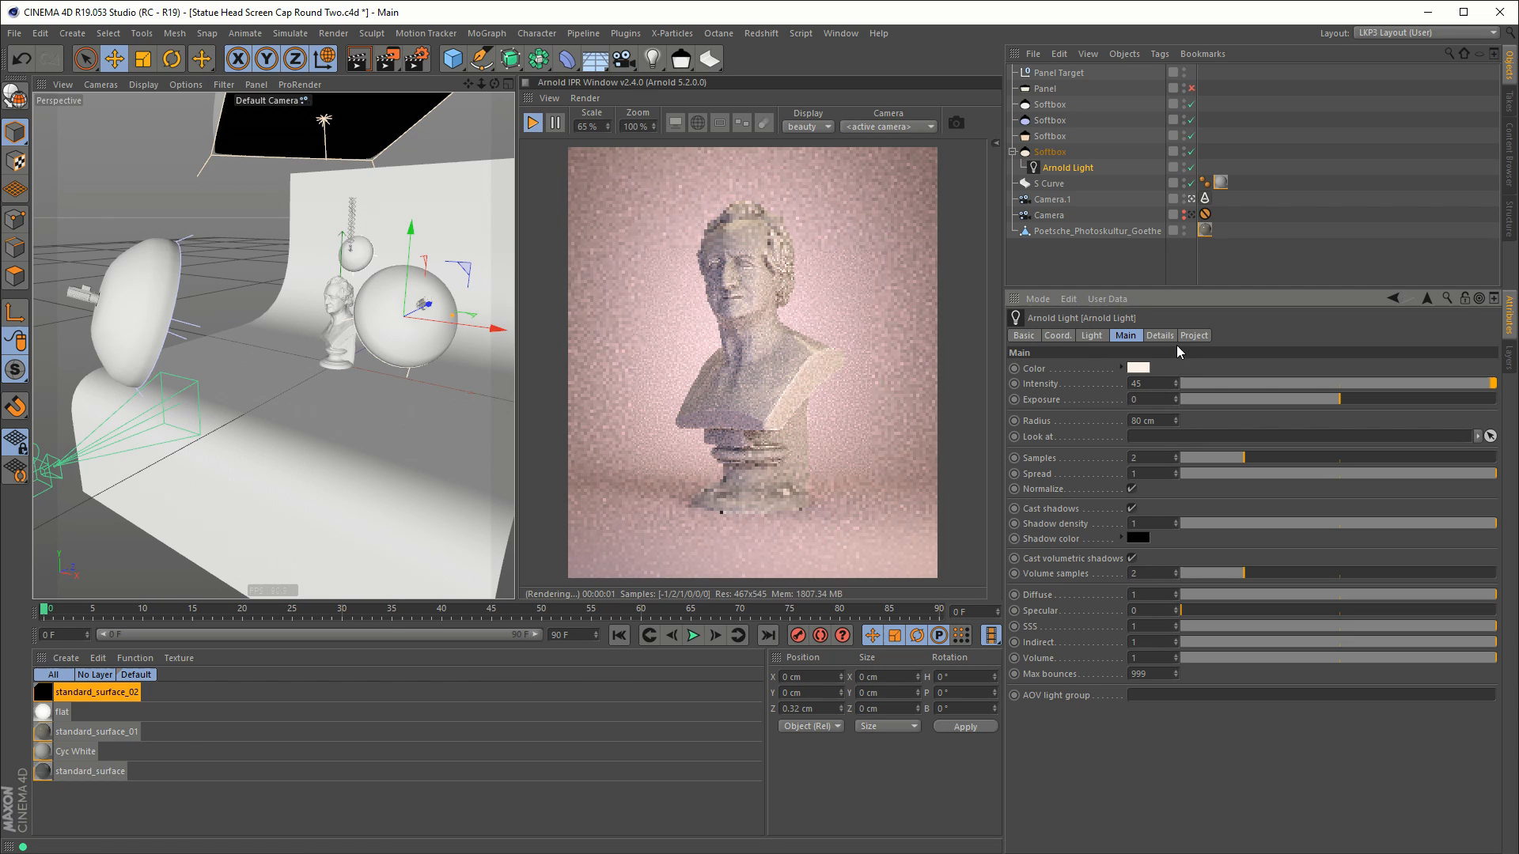
pyautogui.click(1192, 335)
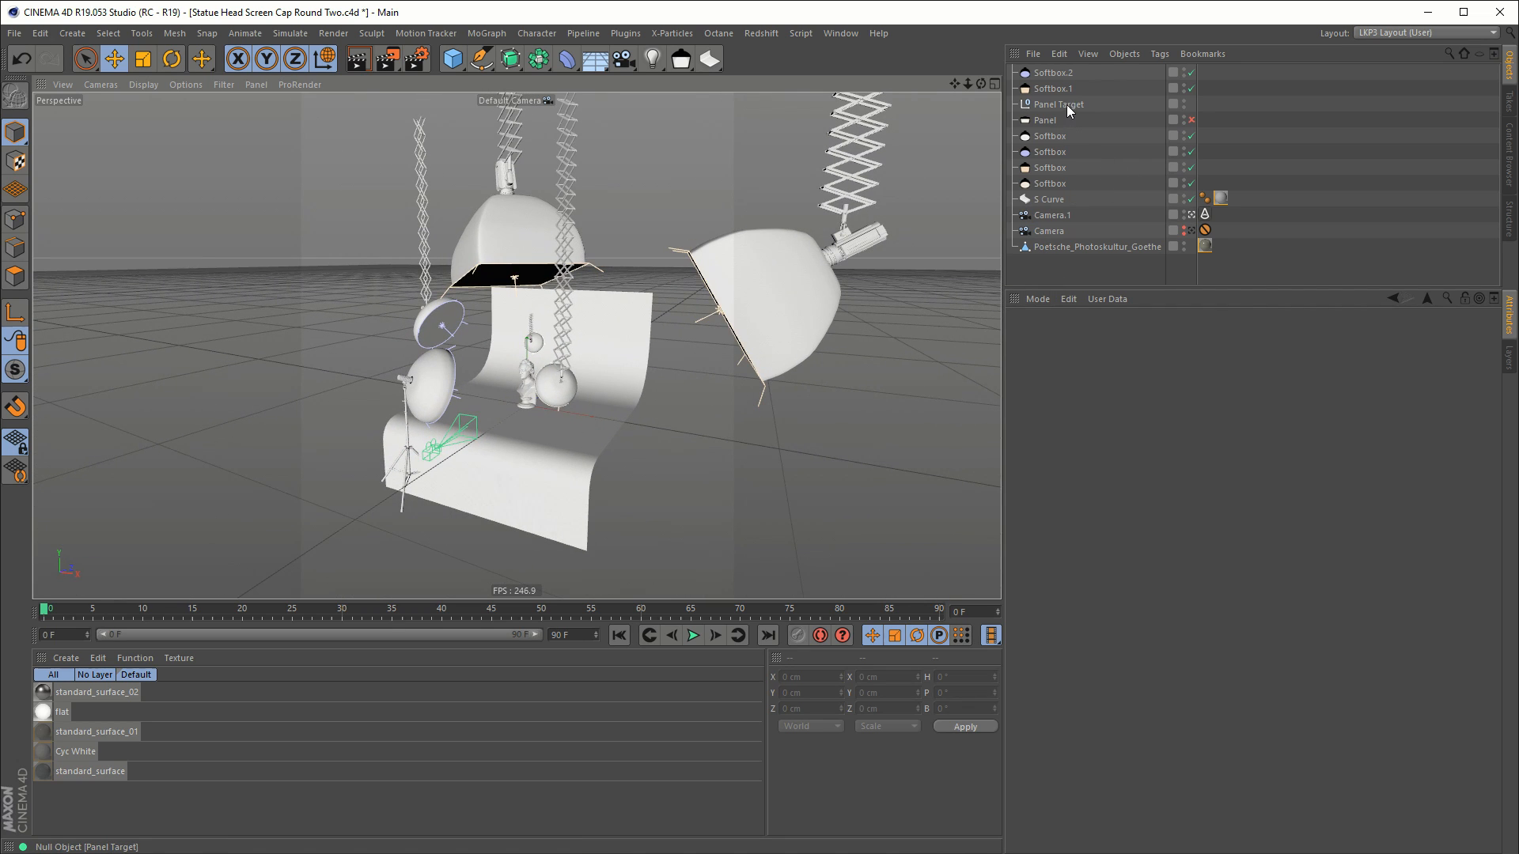
# Step: Select Softbox.2 through the last softbox and show their shared Light tab
pyautogui.click(1054, 88)
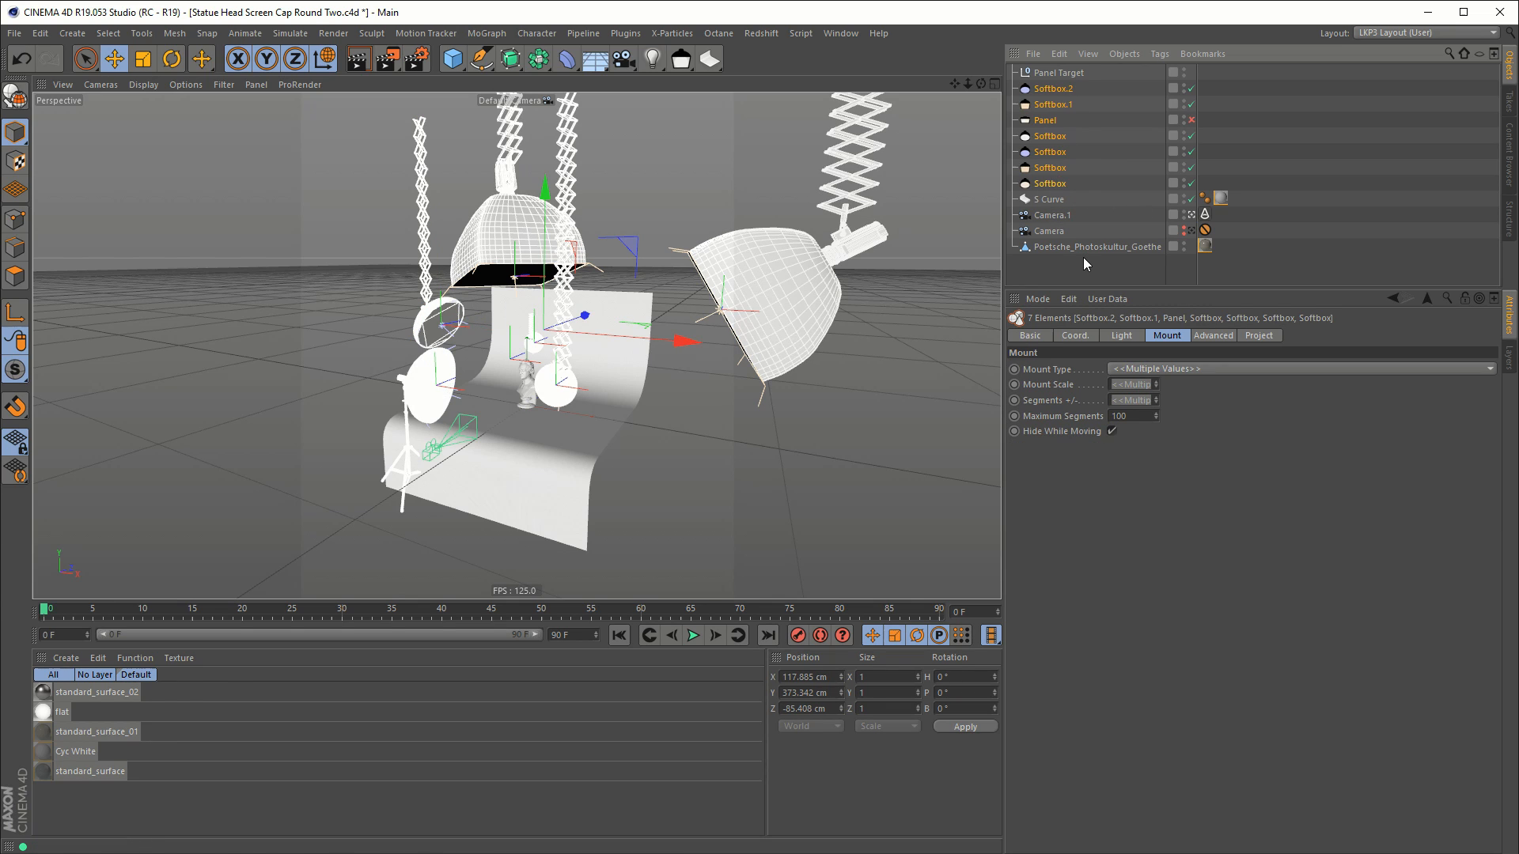
pyautogui.click(1120, 336)
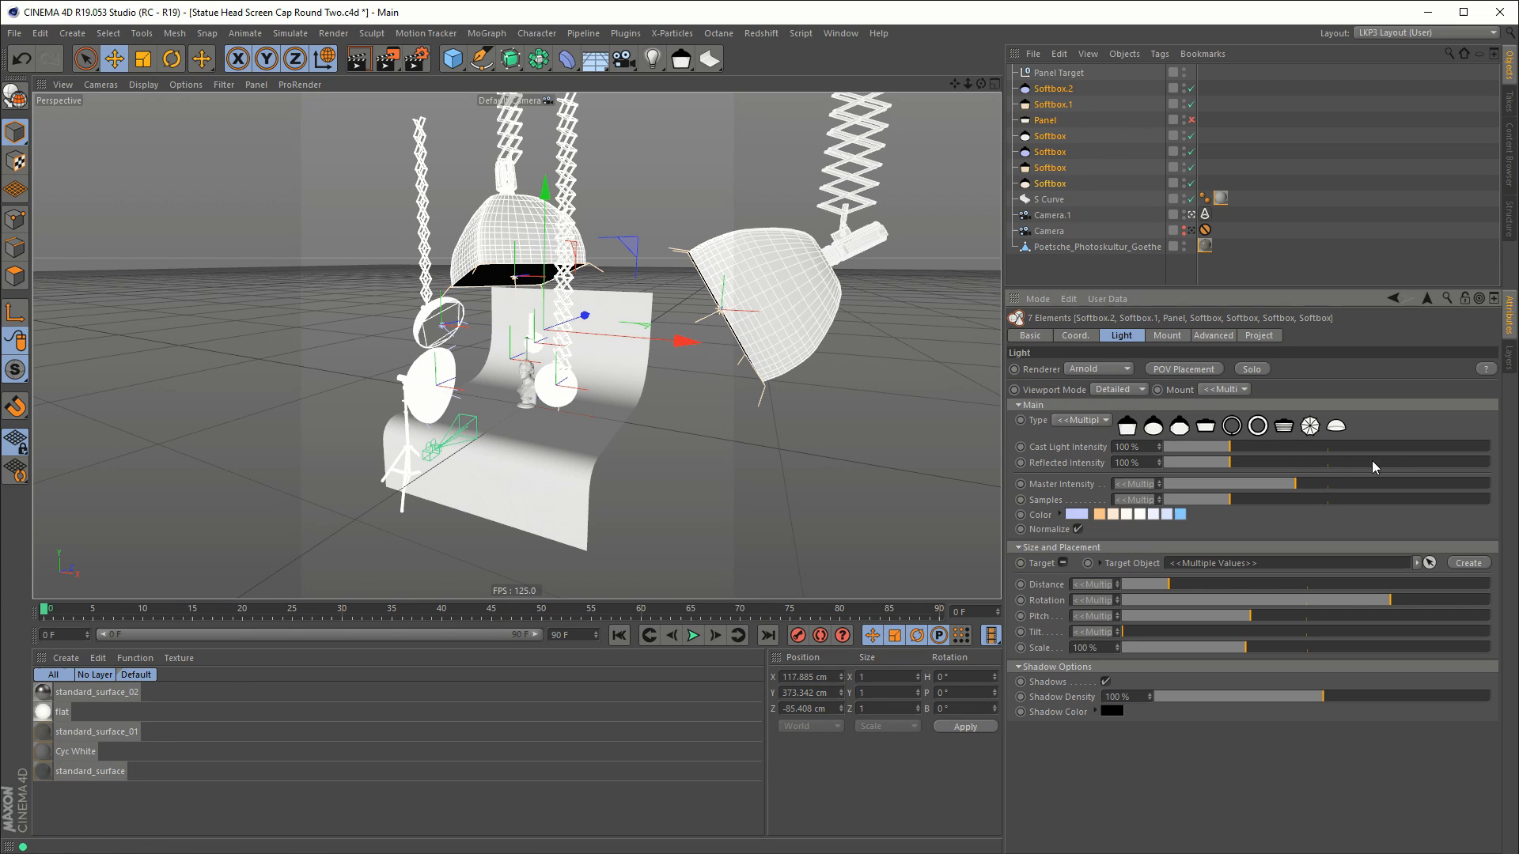
# Step: Try a simpler viewport display for the selected lights and orbit around the studio set
pyautogui.click(1119, 389)
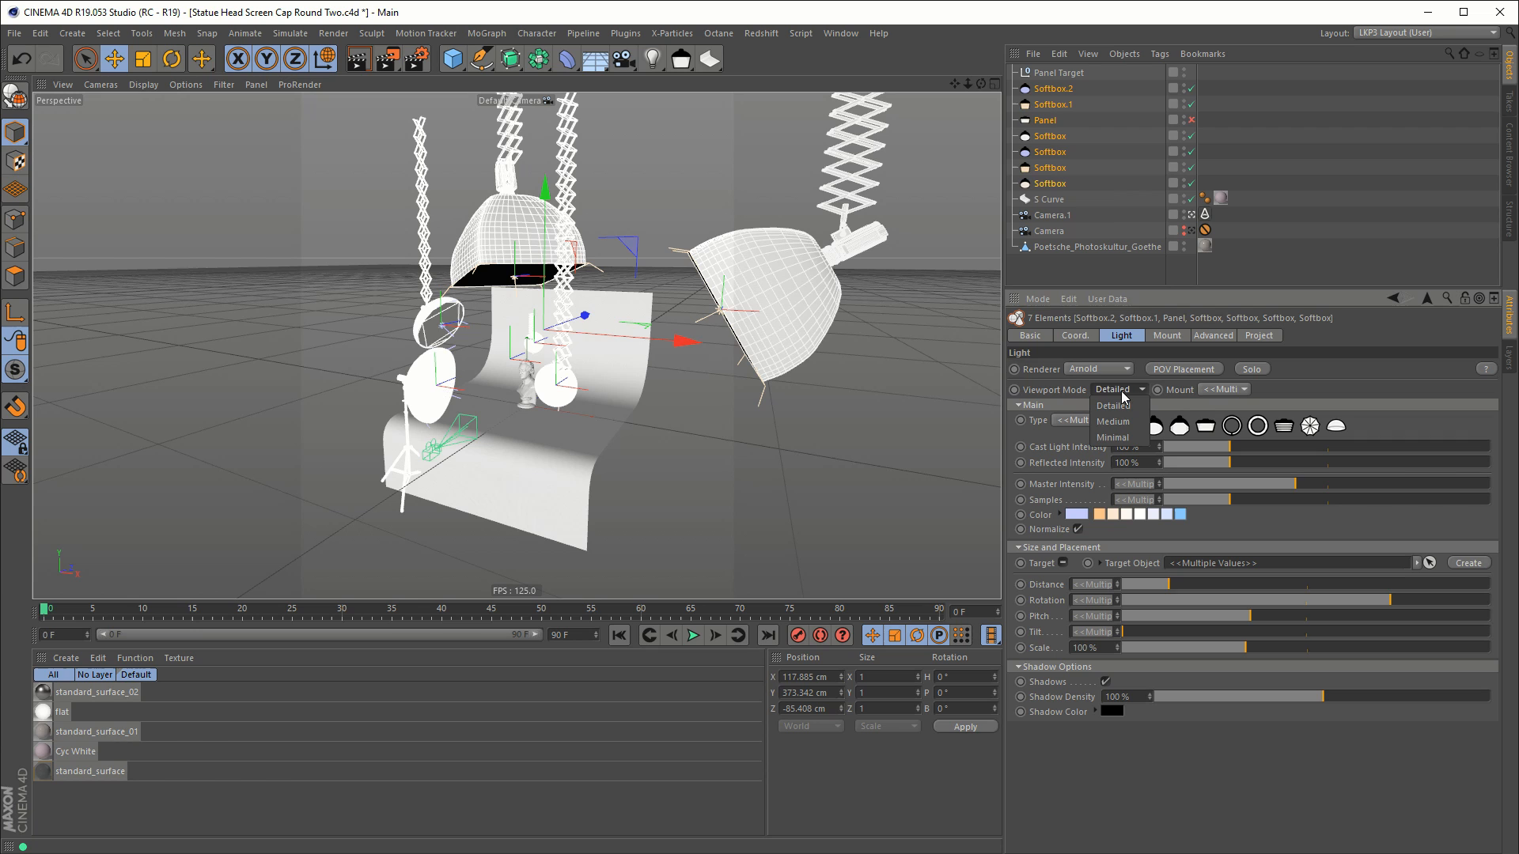
pyautogui.moveTo(1118, 422)
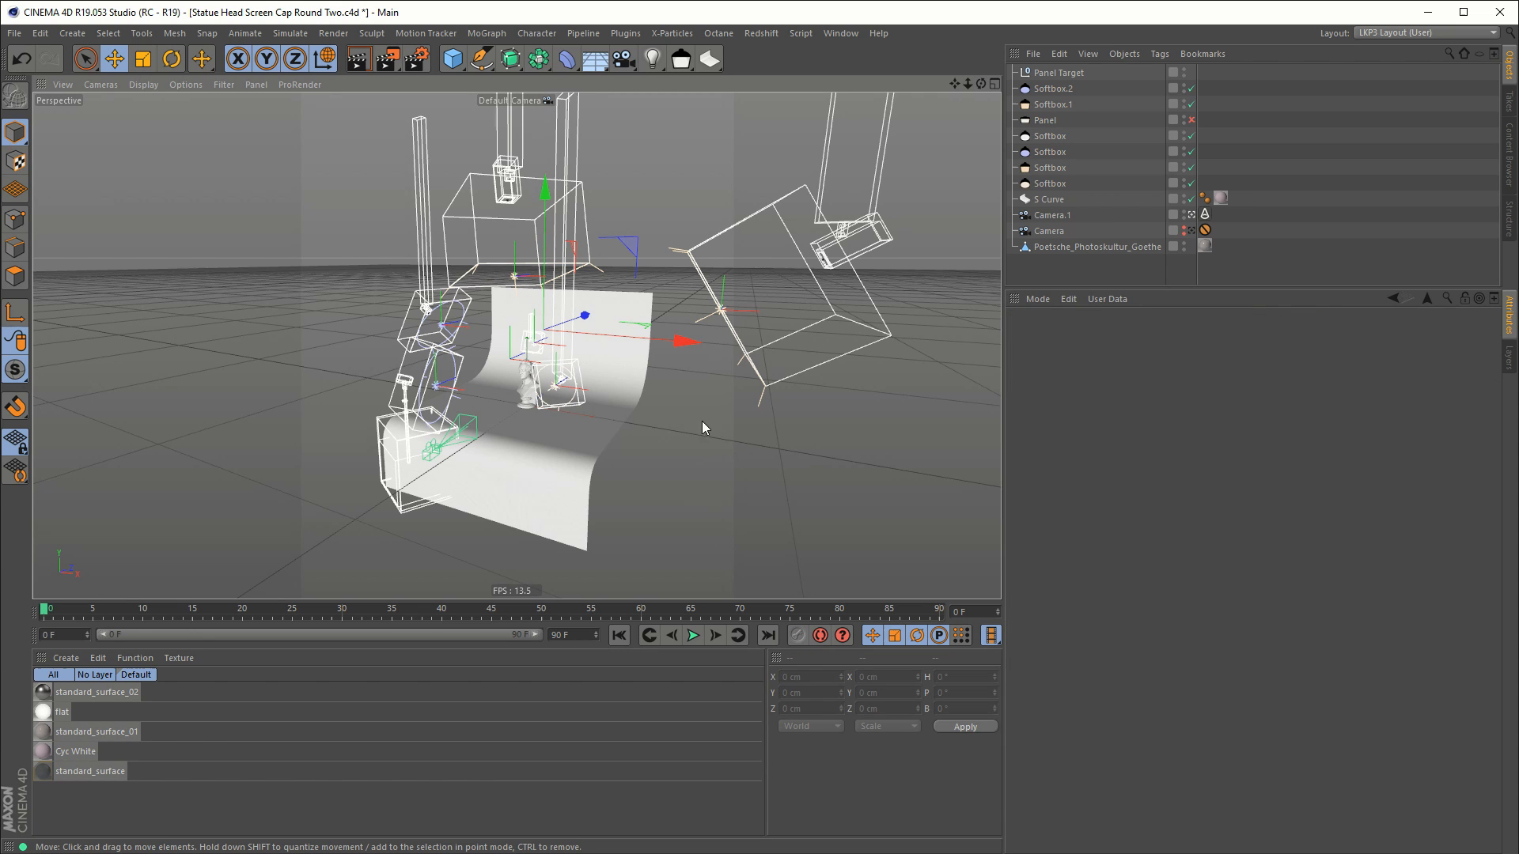
pyautogui.moveTo(702, 428); pyautogui.dragTo(576, 408)
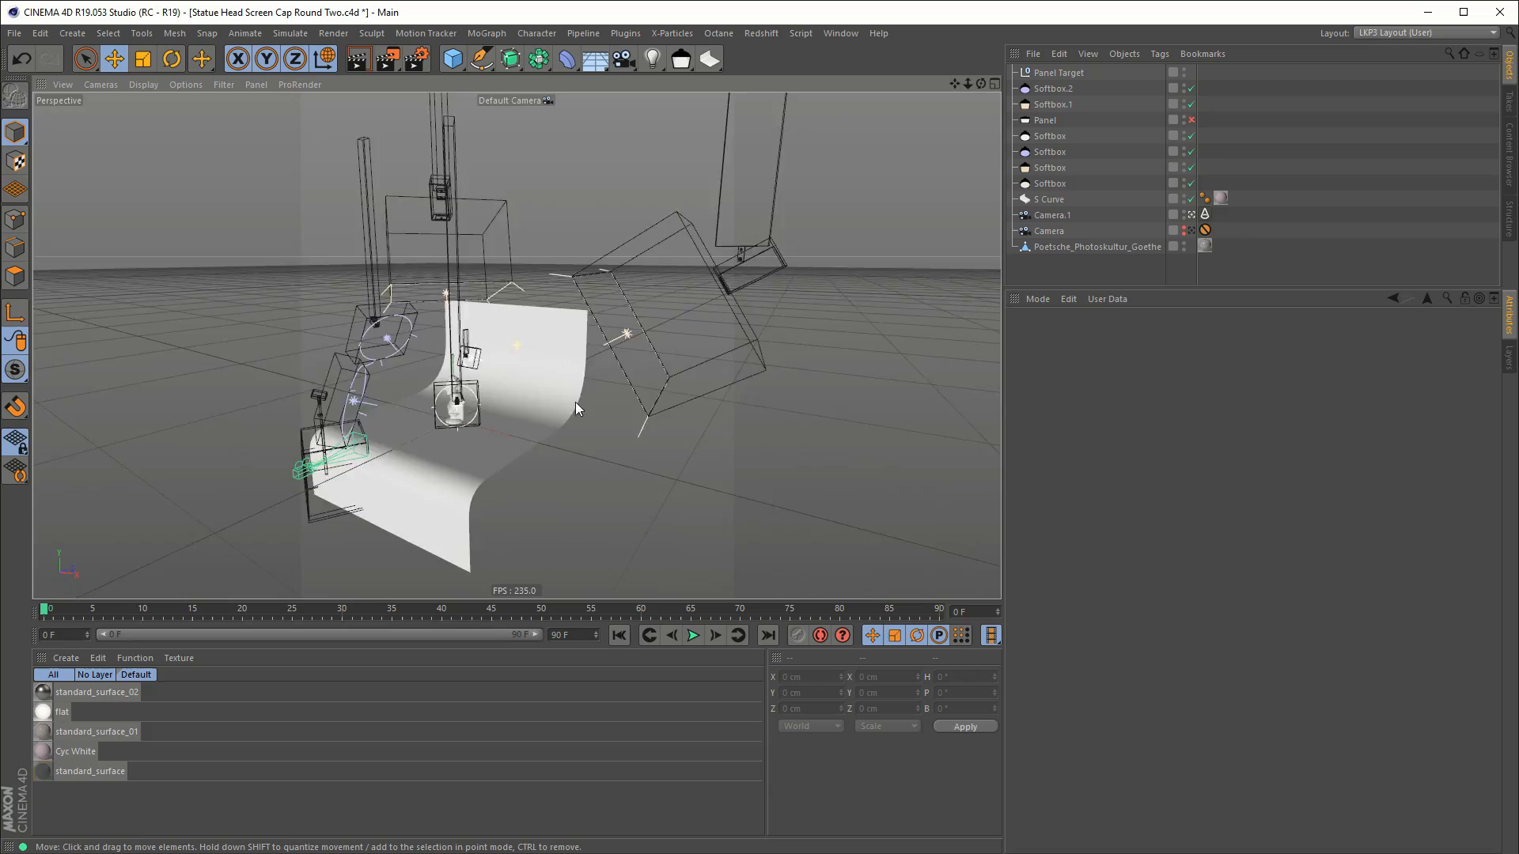
pyautogui.moveTo(577, 407); pyautogui.dragTo(693, 419)
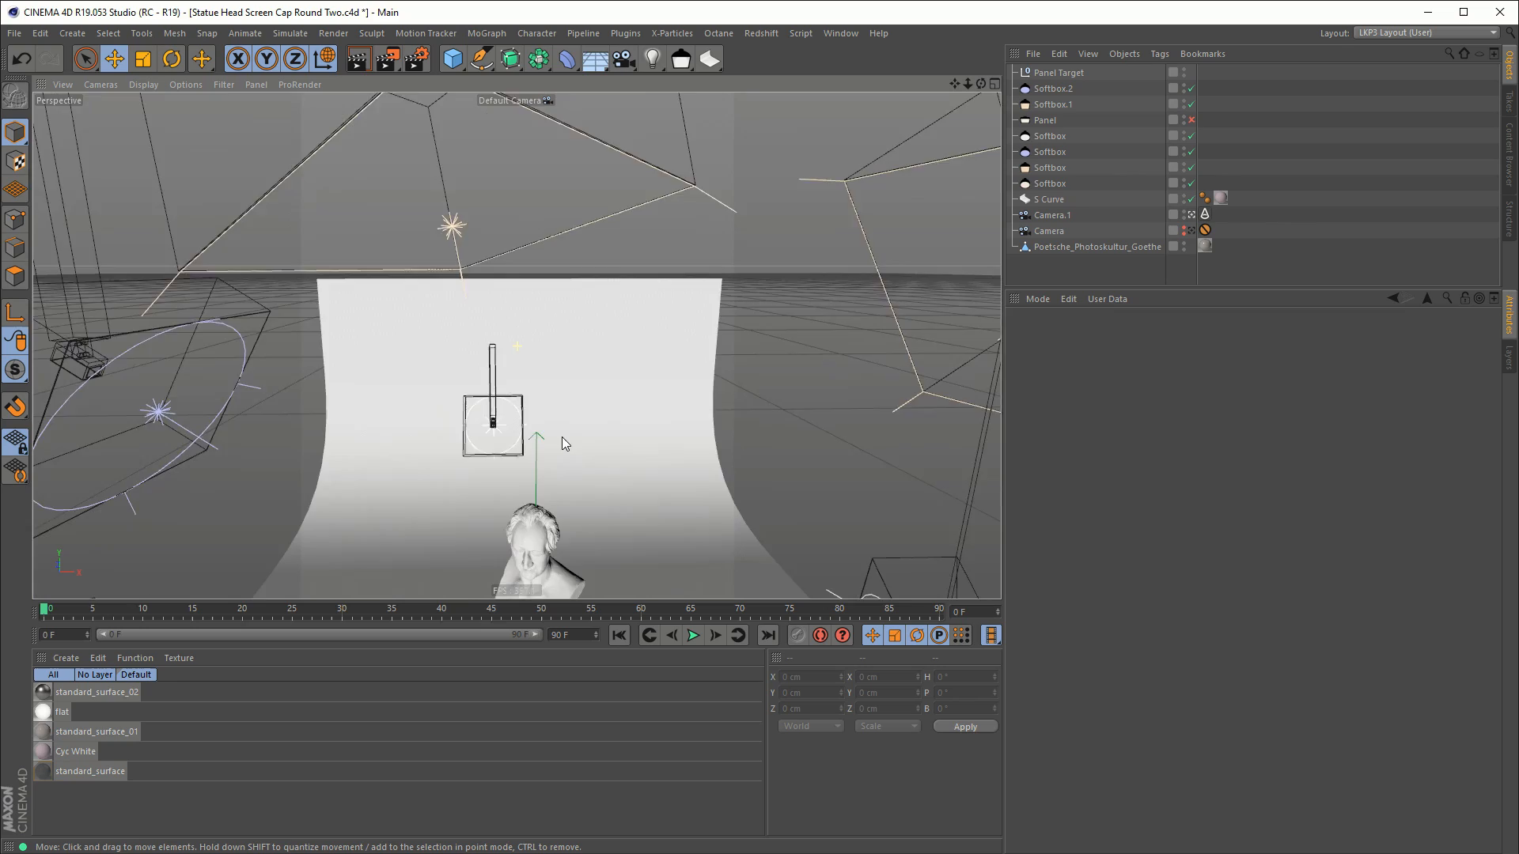
pyautogui.moveTo(565, 444); pyautogui.dragTo(310, 355)
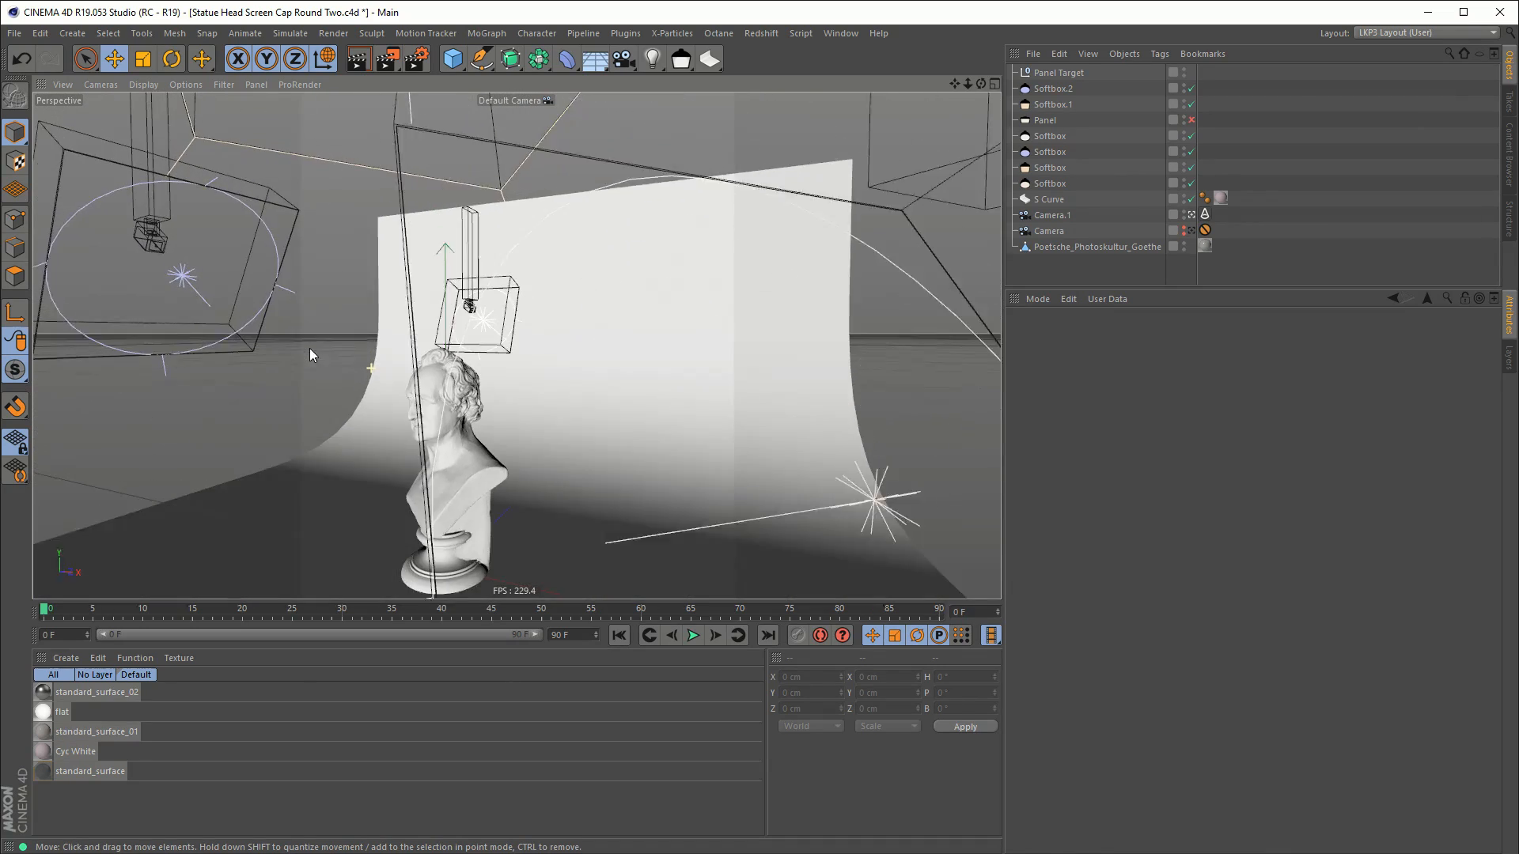
# Step: Set the softboxes, including Softbox.2, to Minimal viewport display and orbit to inspect
pyautogui.click(1052, 103)
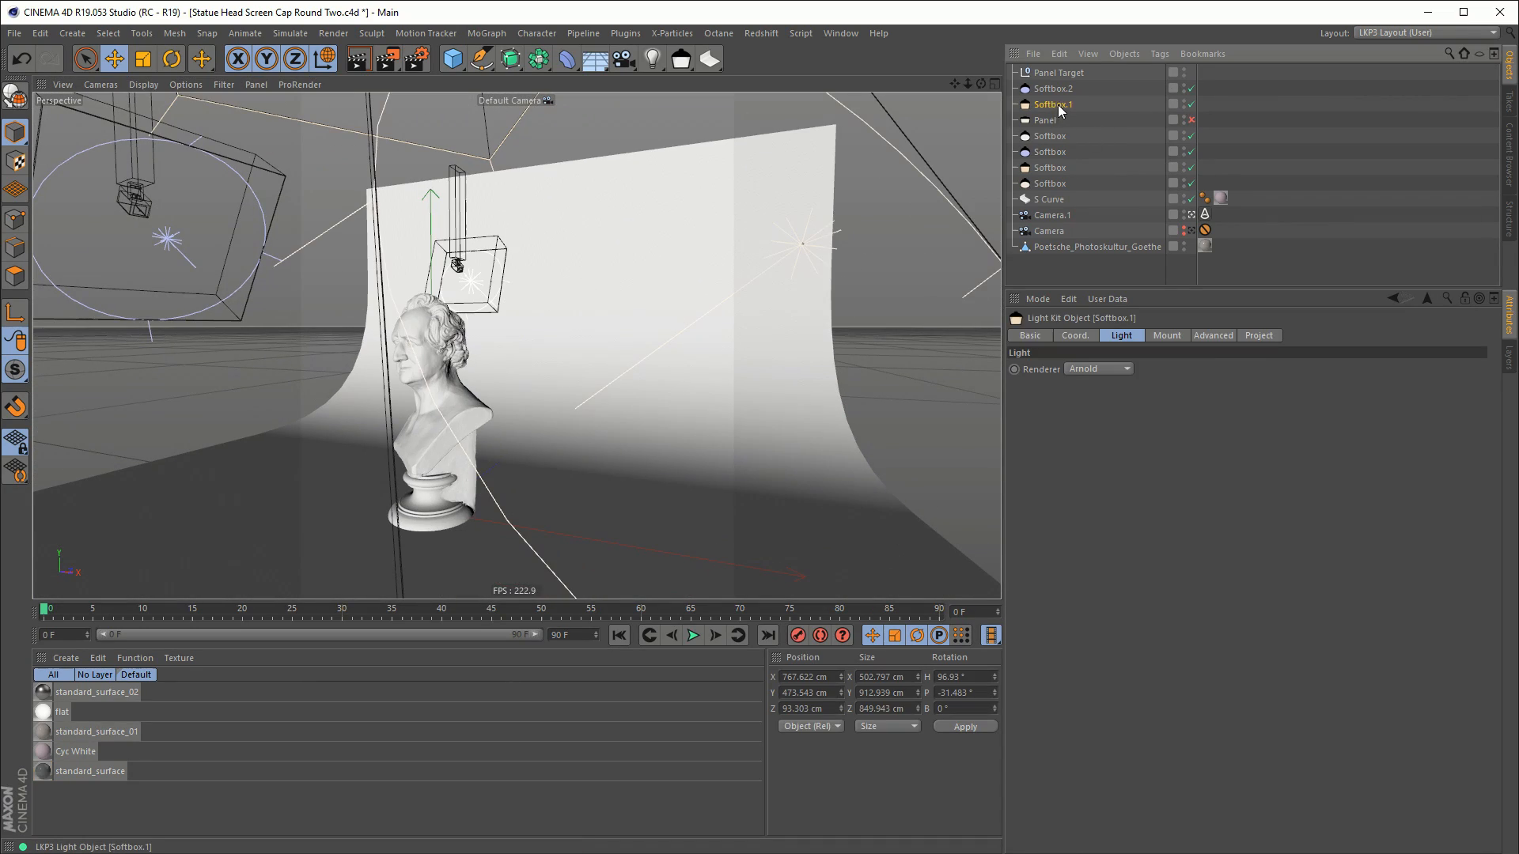
pyautogui.click(1054, 104)
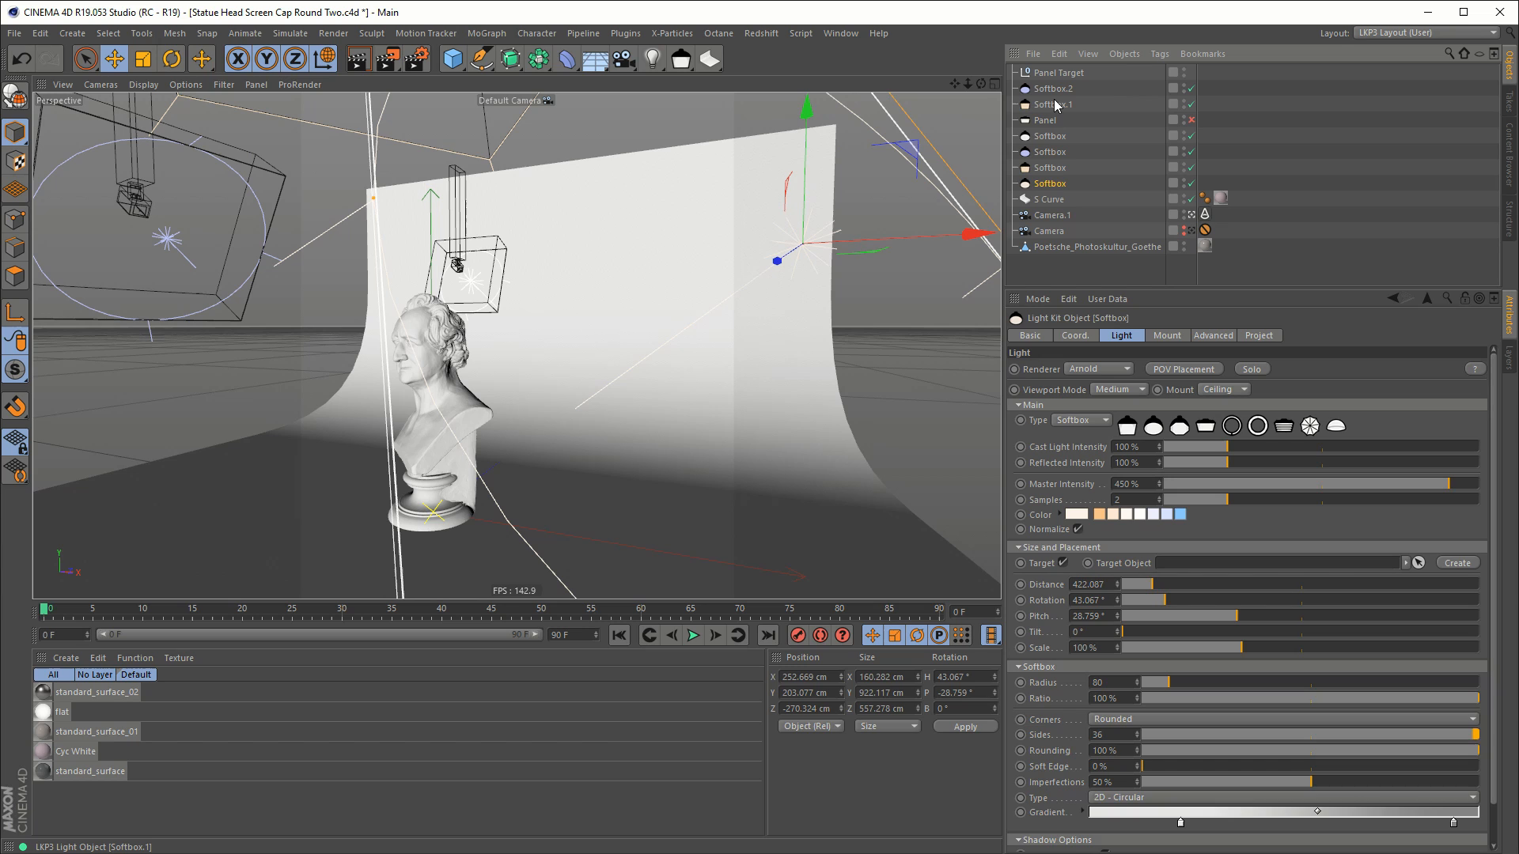
pyautogui.click(1119, 388)
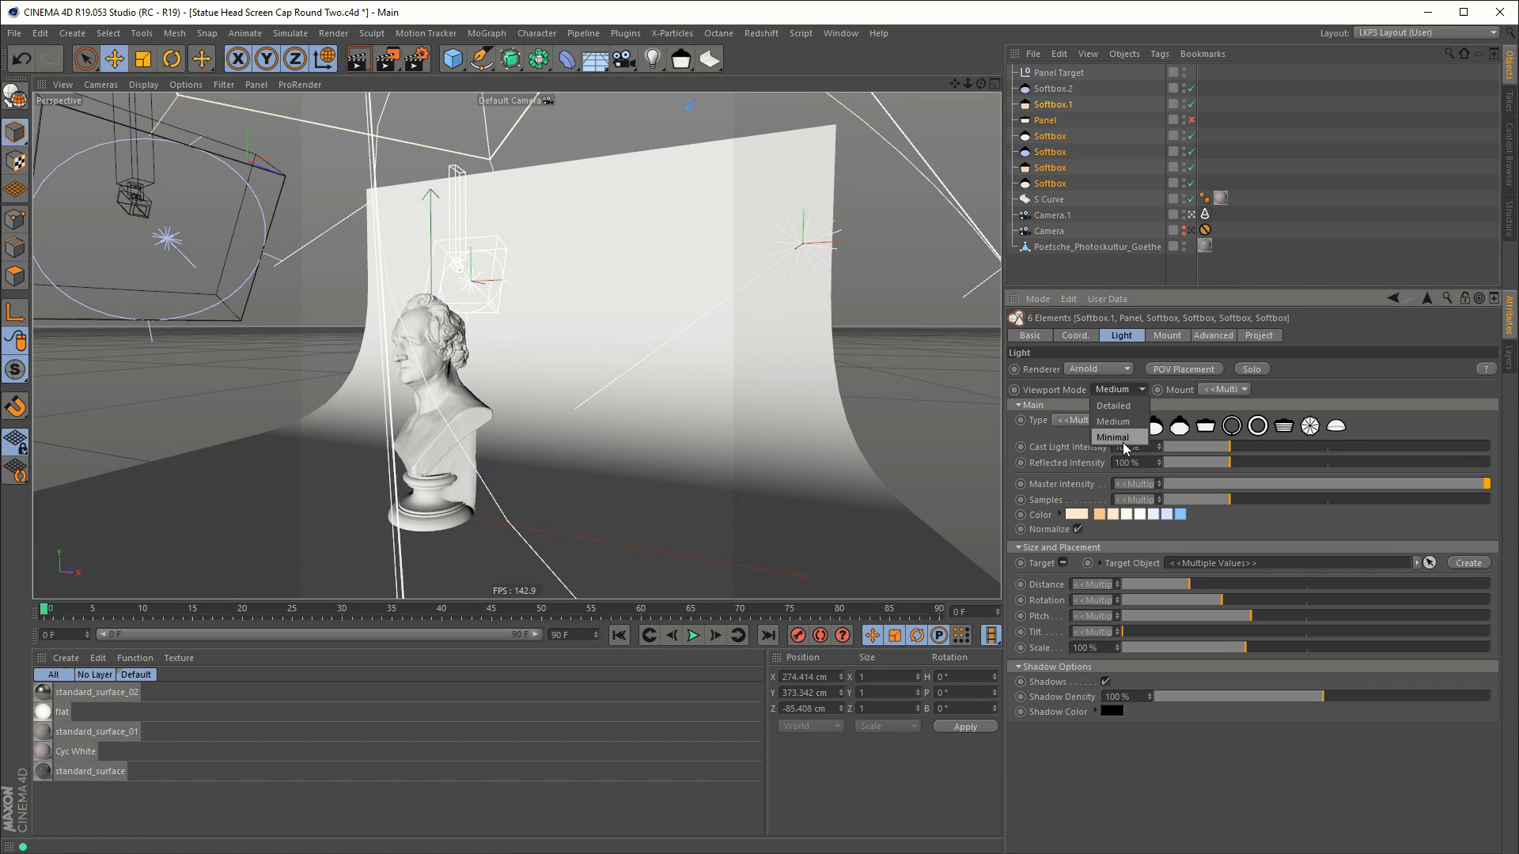
pyautogui.click(1114, 436)
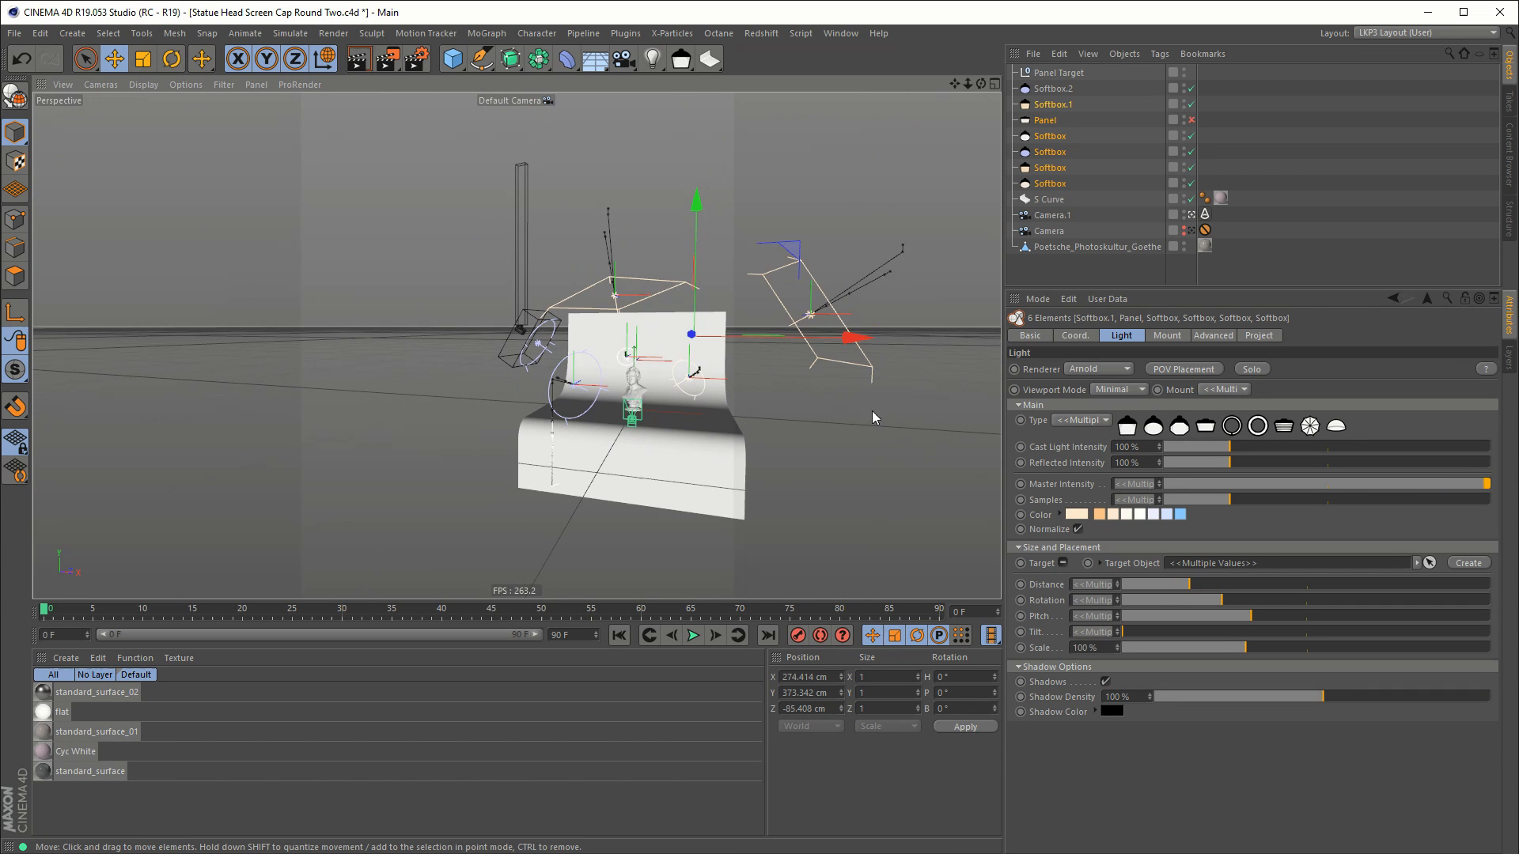
pyautogui.click(1053, 88)
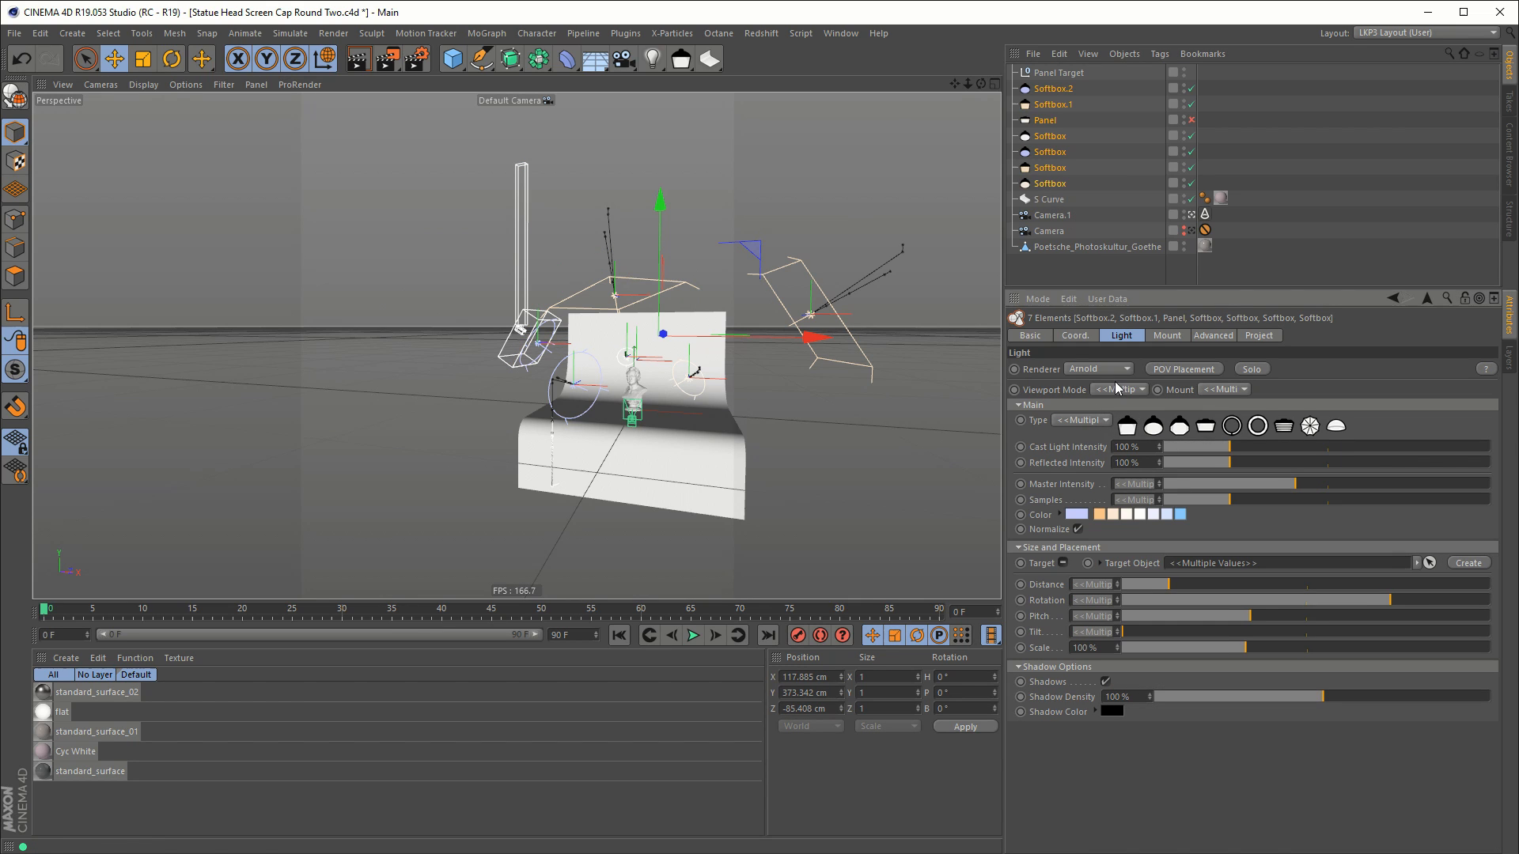
pyautogui.click(1116, 388)
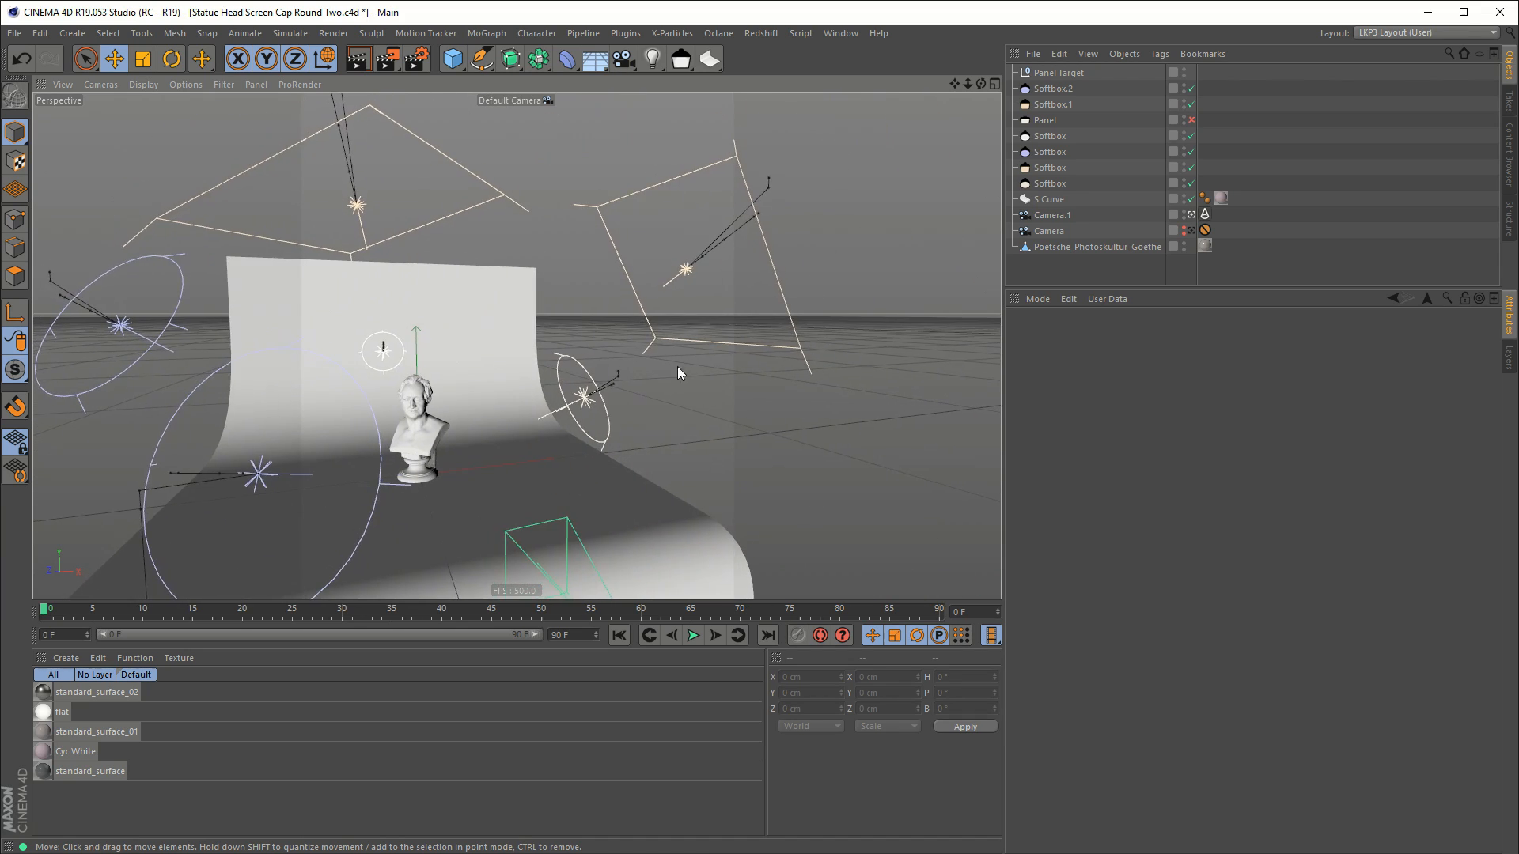
pyautogui.moveTo(678, 373); pyautogui.dragTo(601, 329)
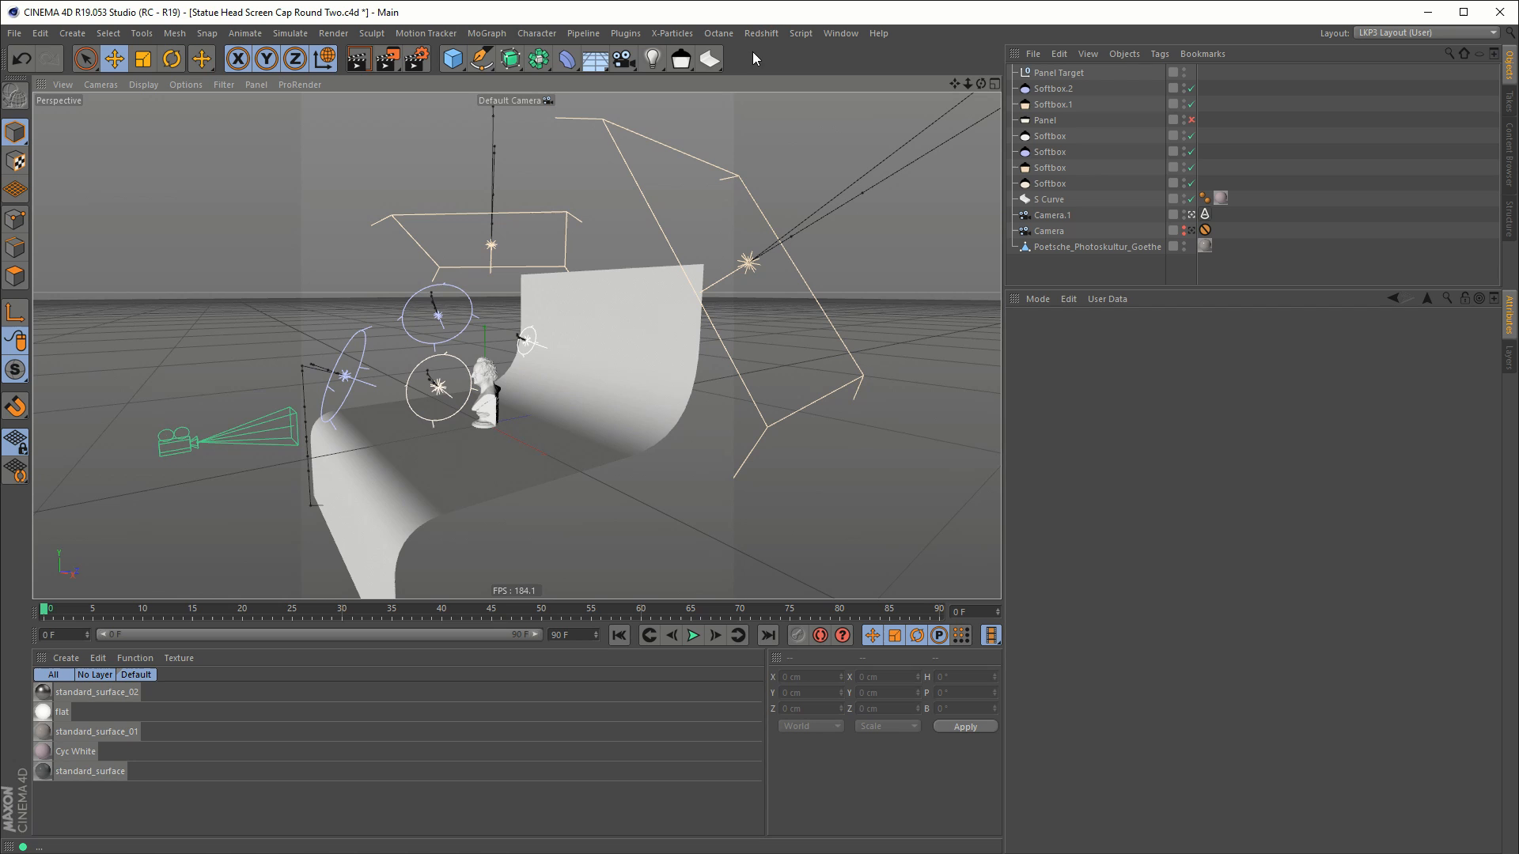
# Step: Open the Arnold IPR window from Plugins > C4DtoA, then start a new empty scene
pyautogui.click(626, 31)
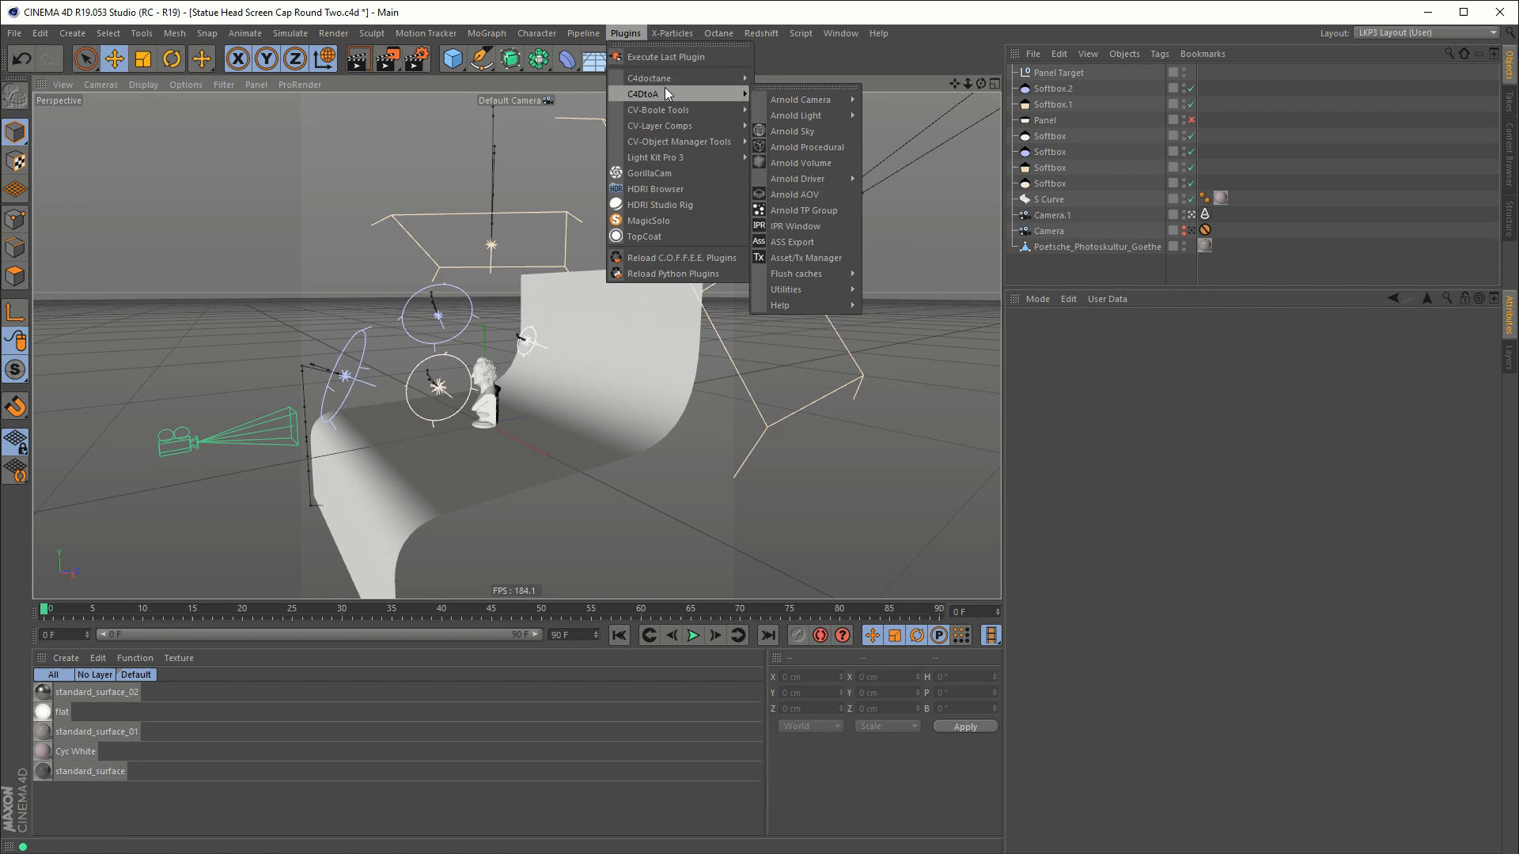
pyautogui.click(793, 226)
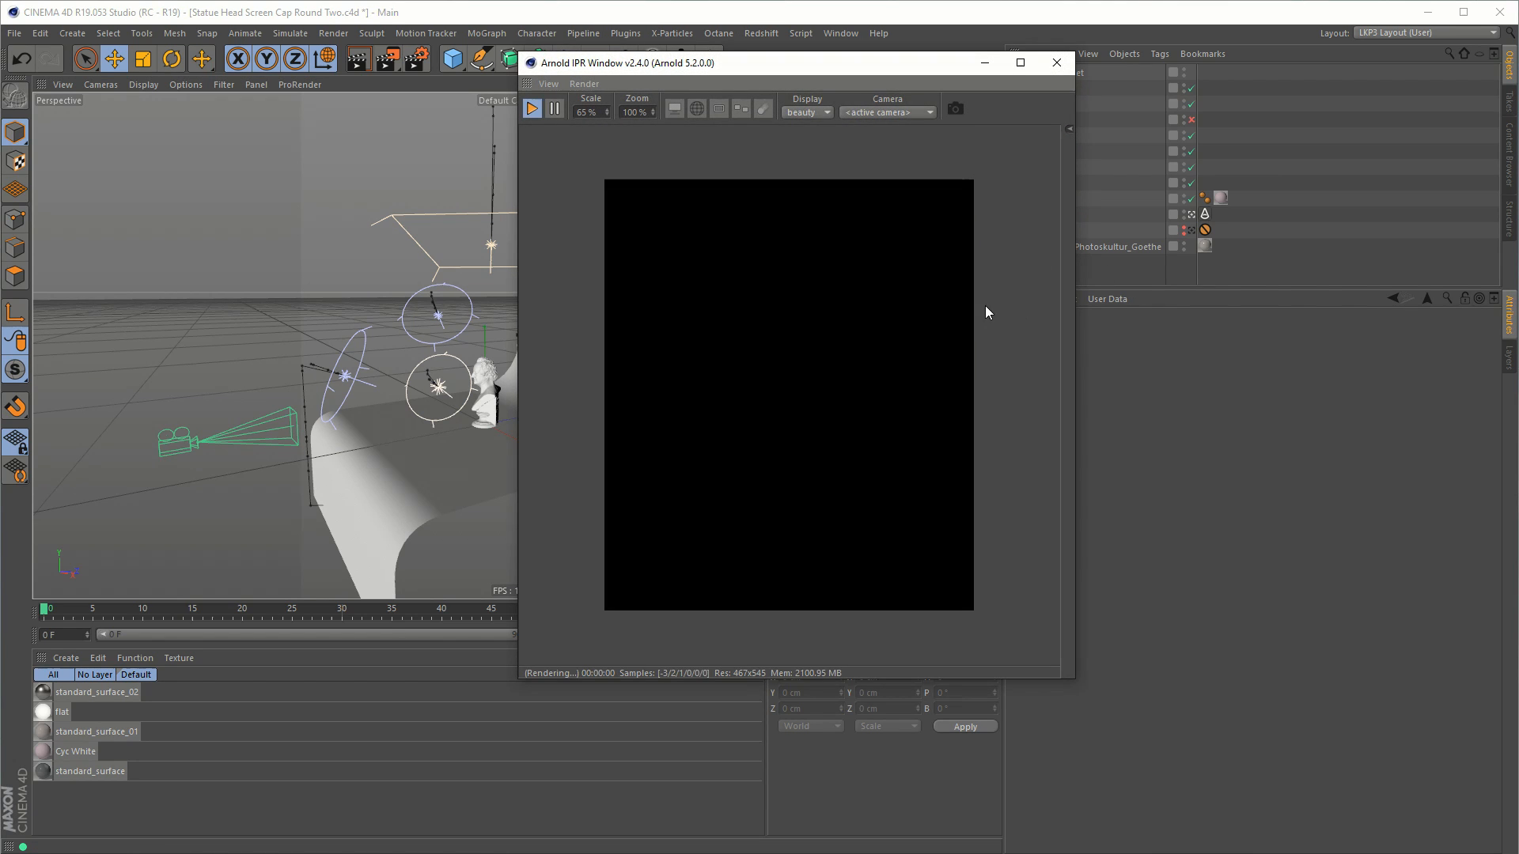
pyautogui.moveTo(630, 62); pyautogui.dragTo(678, 276)
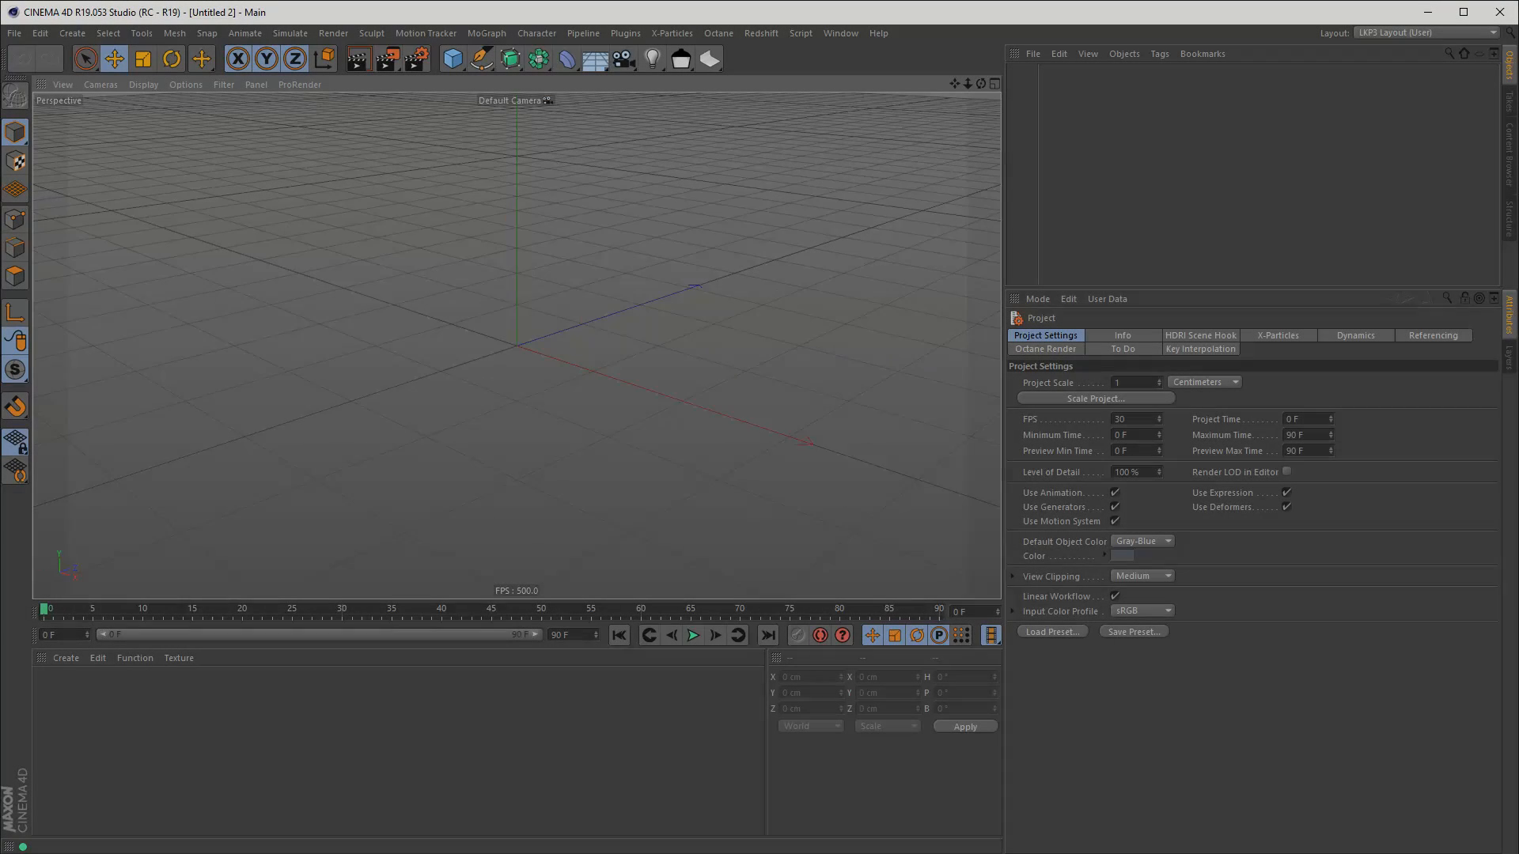
# Step: Add an S Curve cyc backdrop from the Light Kit Pro gallery and frame it
pyautogui.click(708, 60)
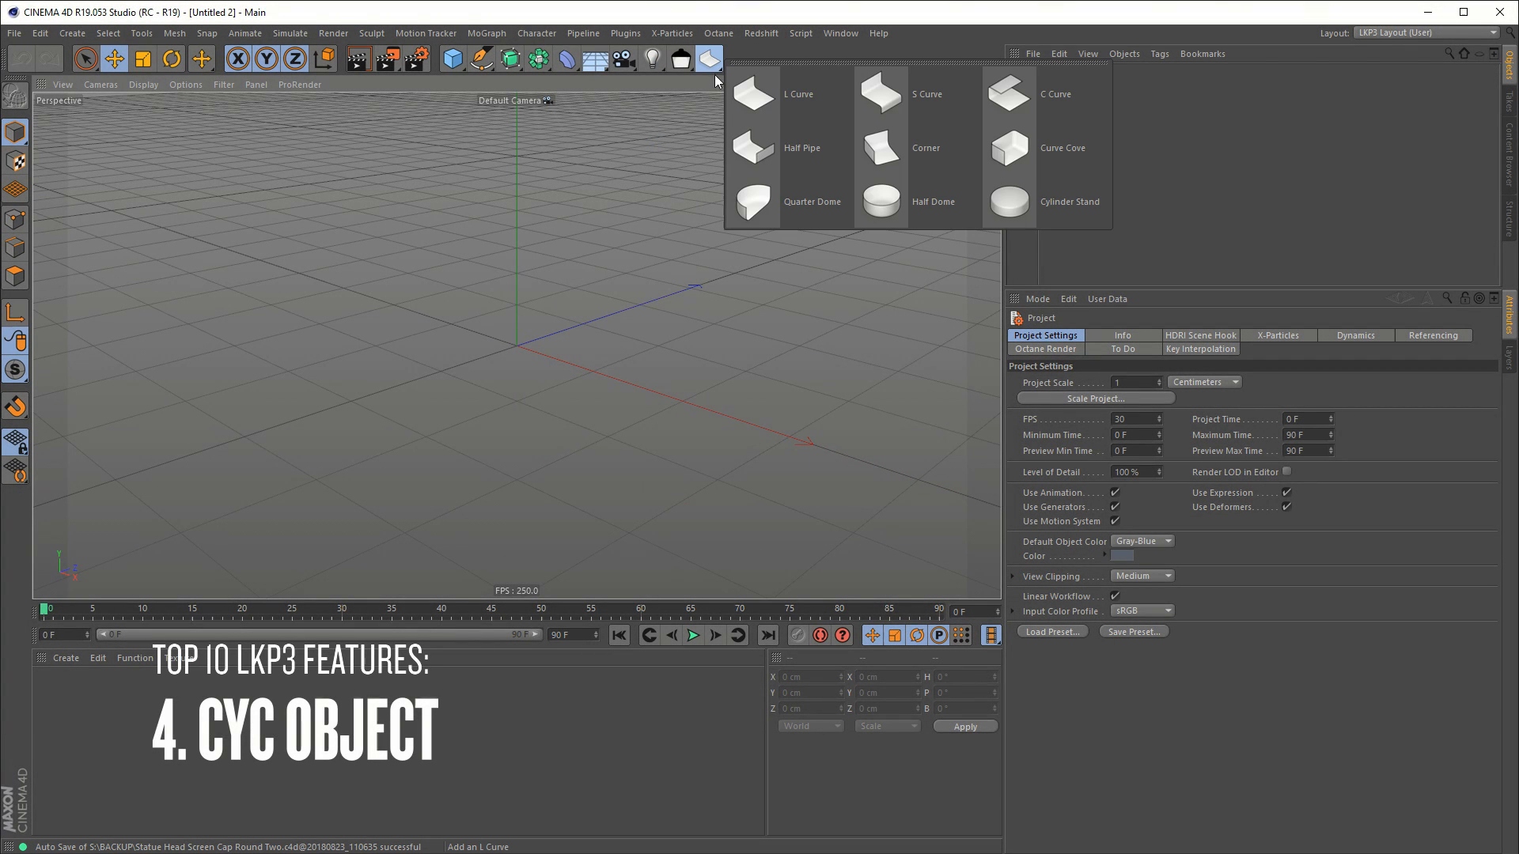
pyautogui.moveTo(789, 93)
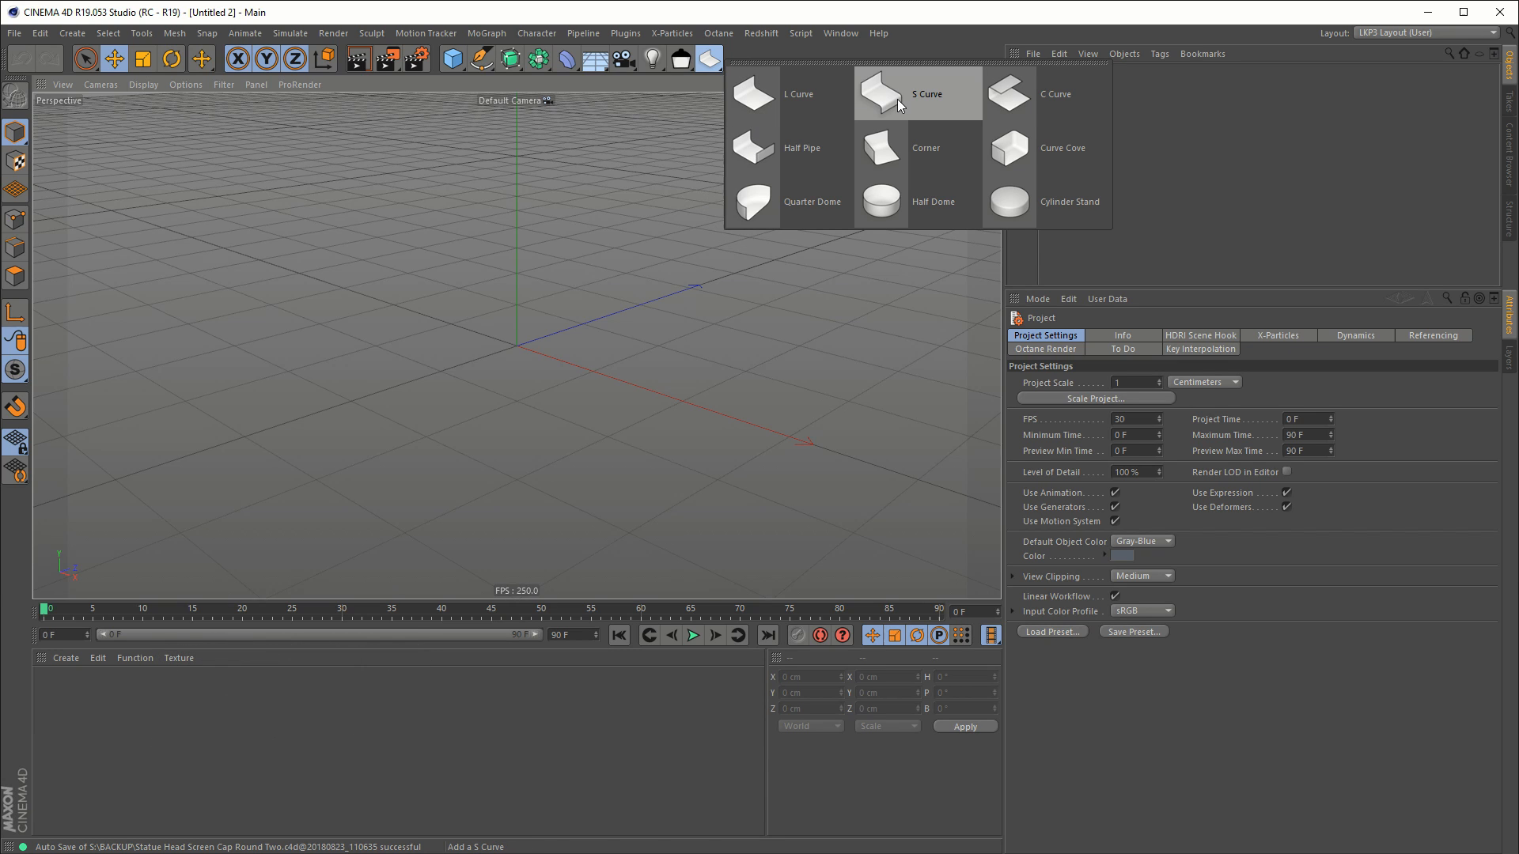
pyautogui.click(880, 95)
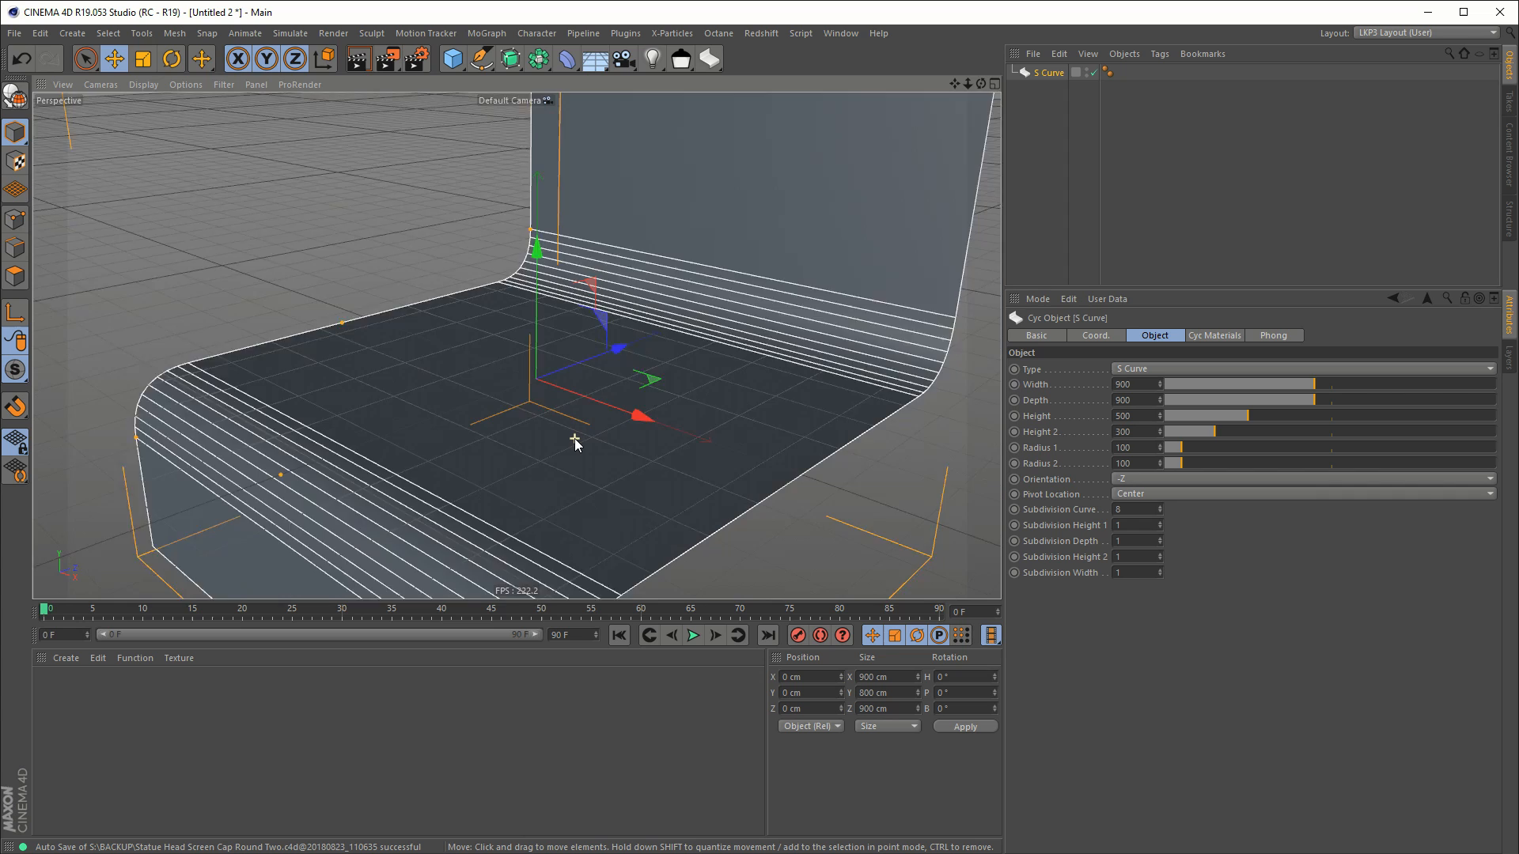
pyautogui.moveTo(576, 443); pyautogui.dragTo(456, 428)
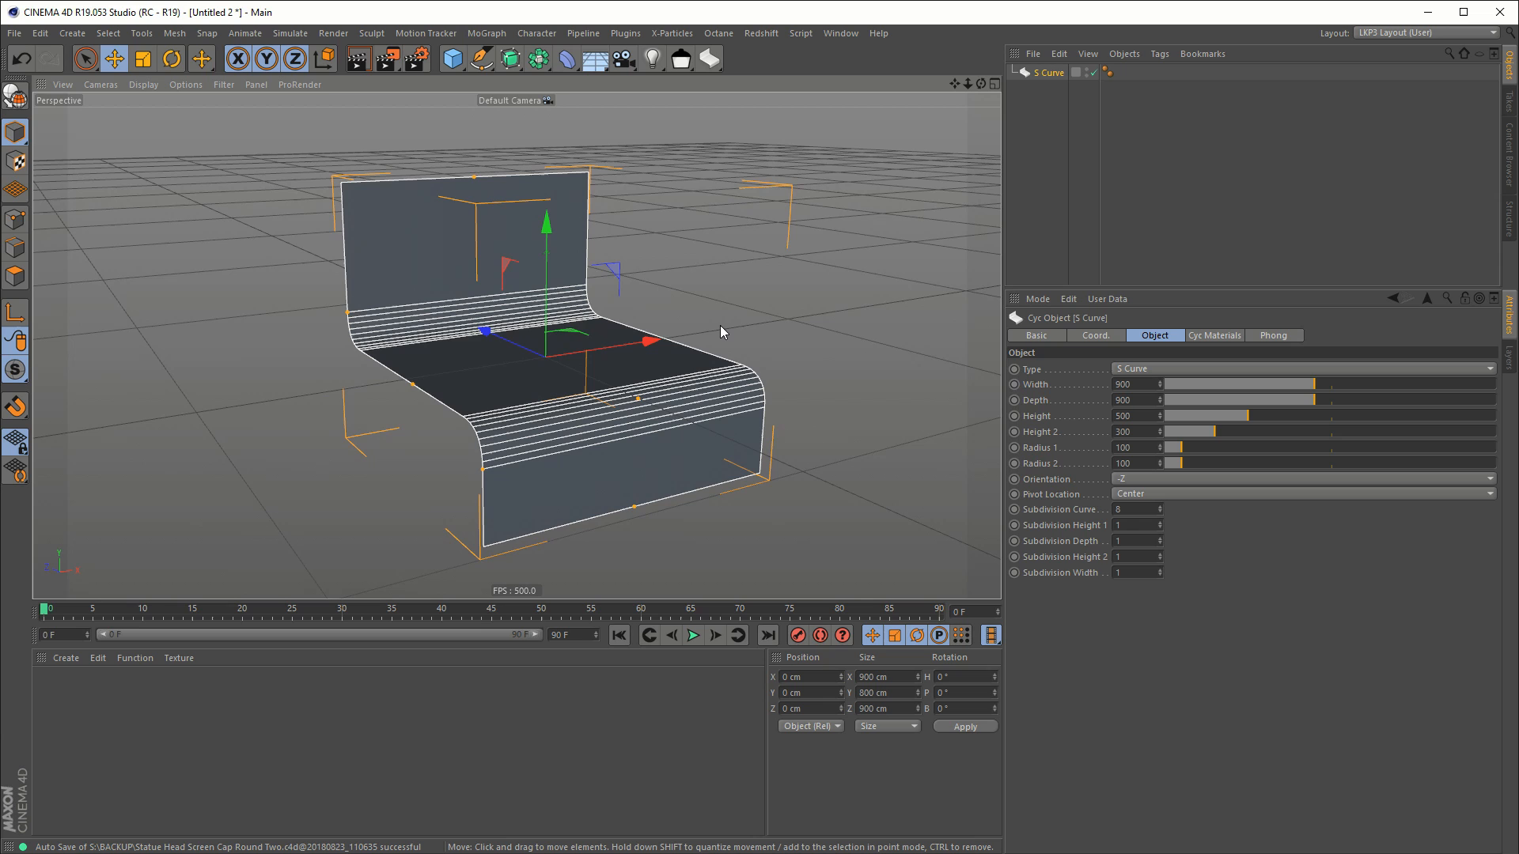
# Step: Try the L Curve type, revert to S Curve, and reshape it taller and deeper
pyautogui.click(709, 60)
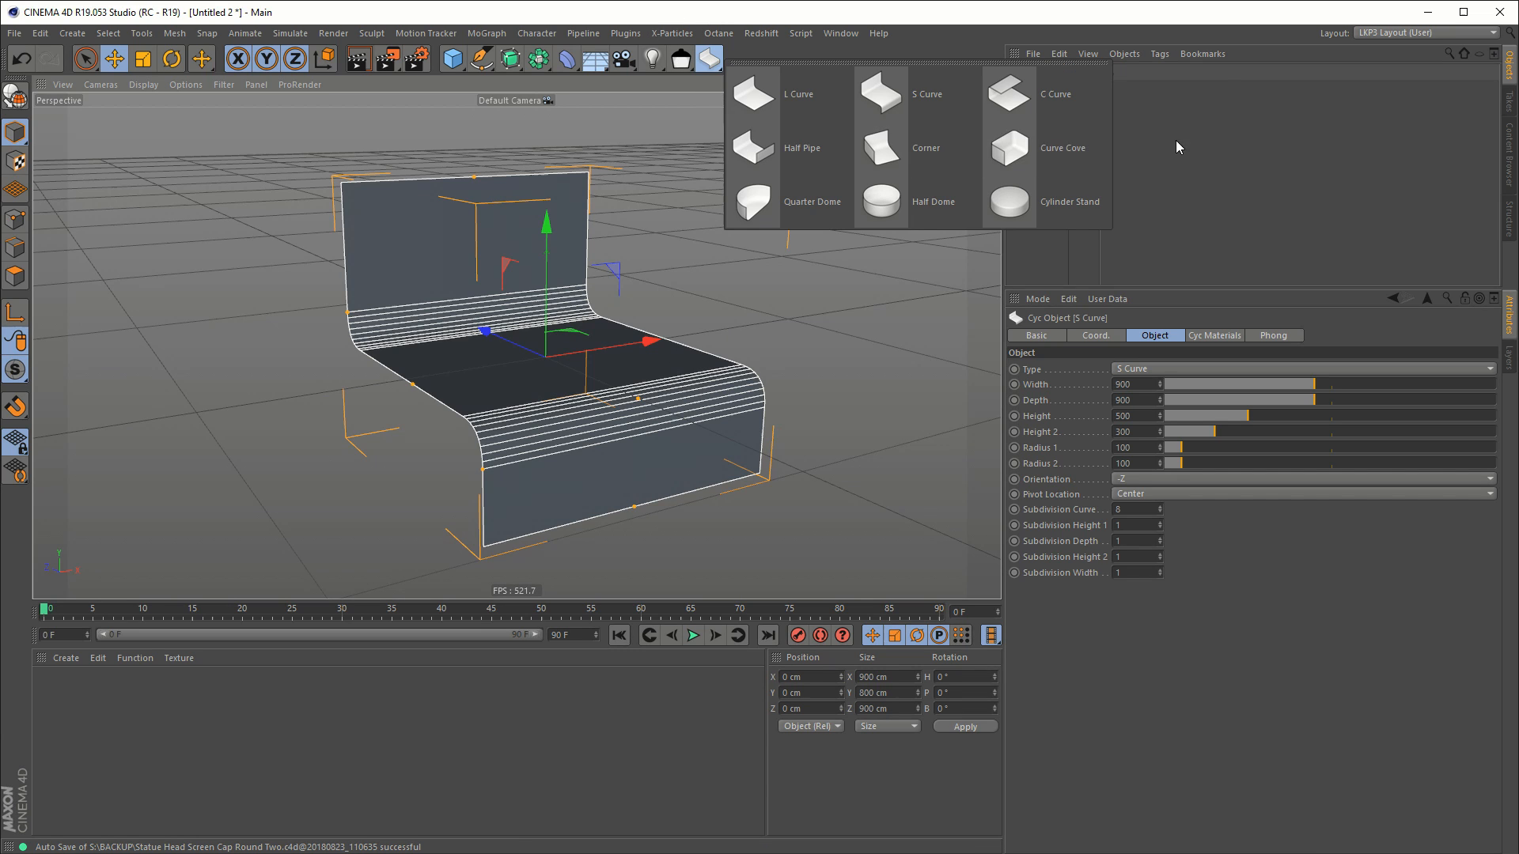
pyautogui.click(707, 58)
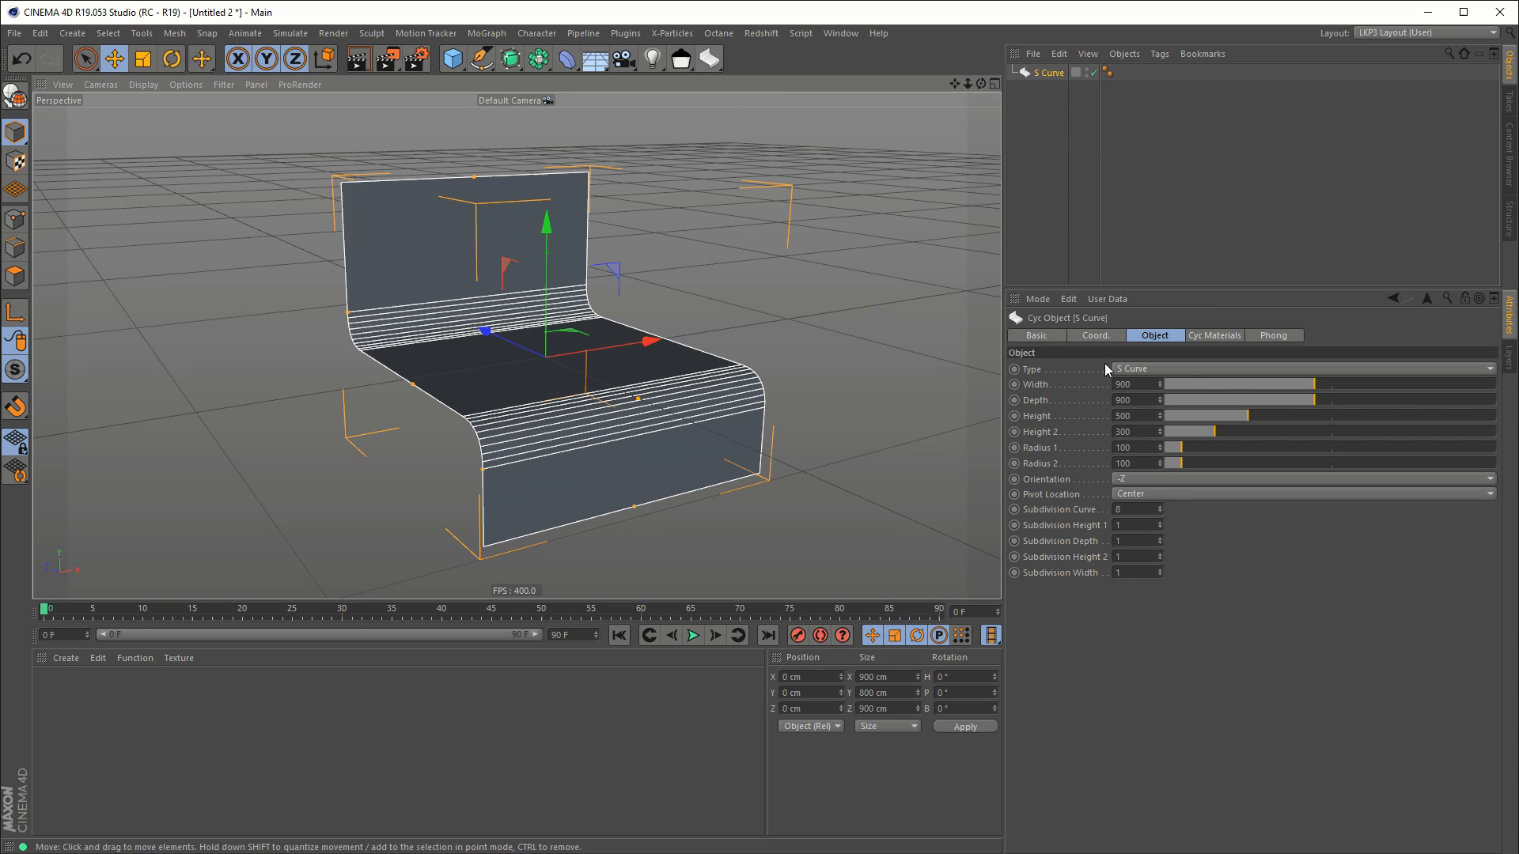
pyautogui.click(1303, 368)
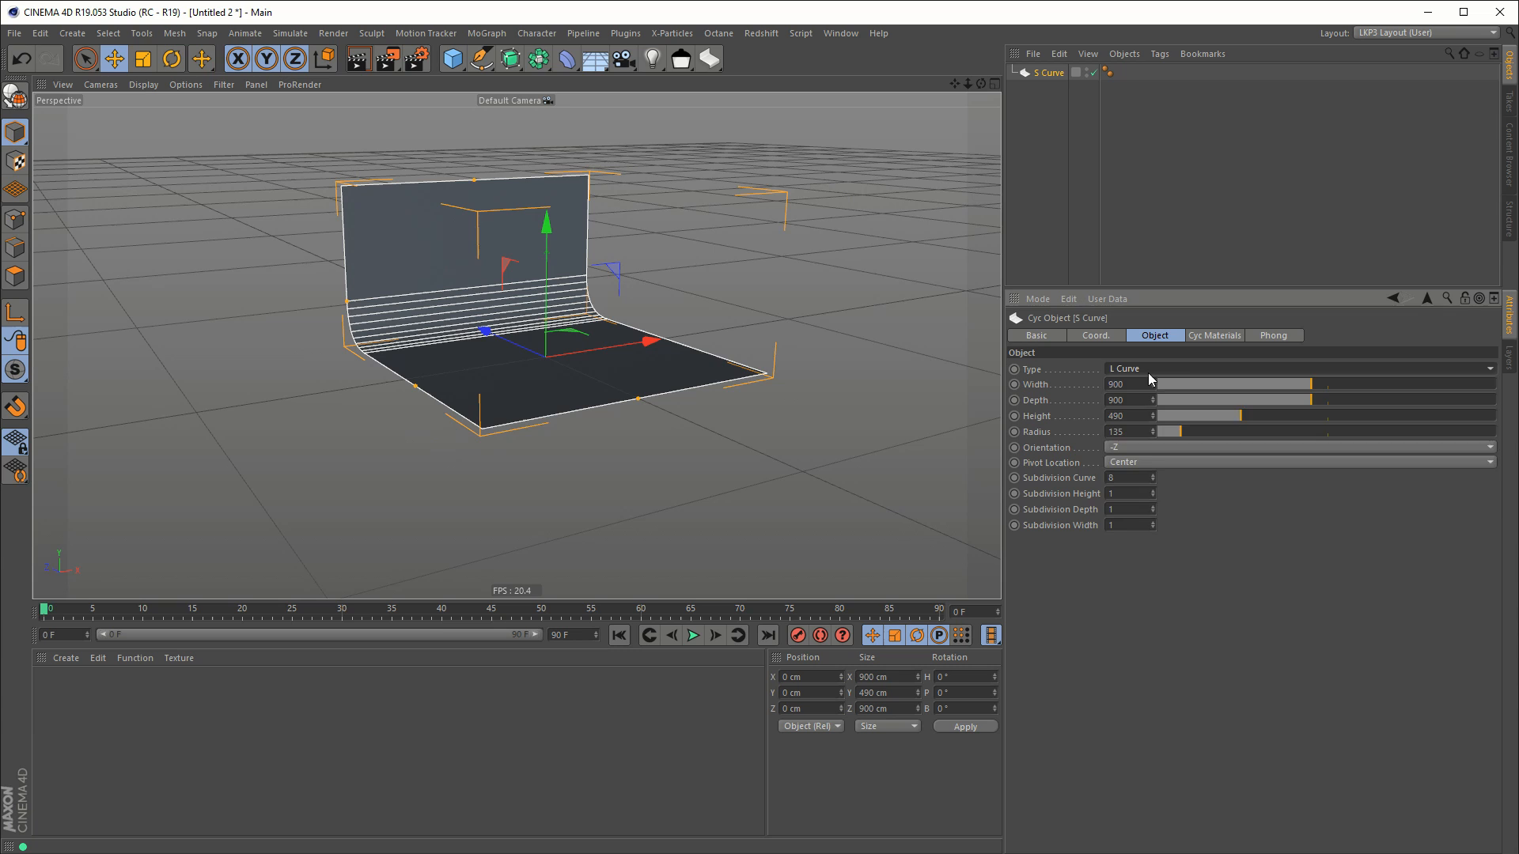
pyautogui.click(1299, 368)
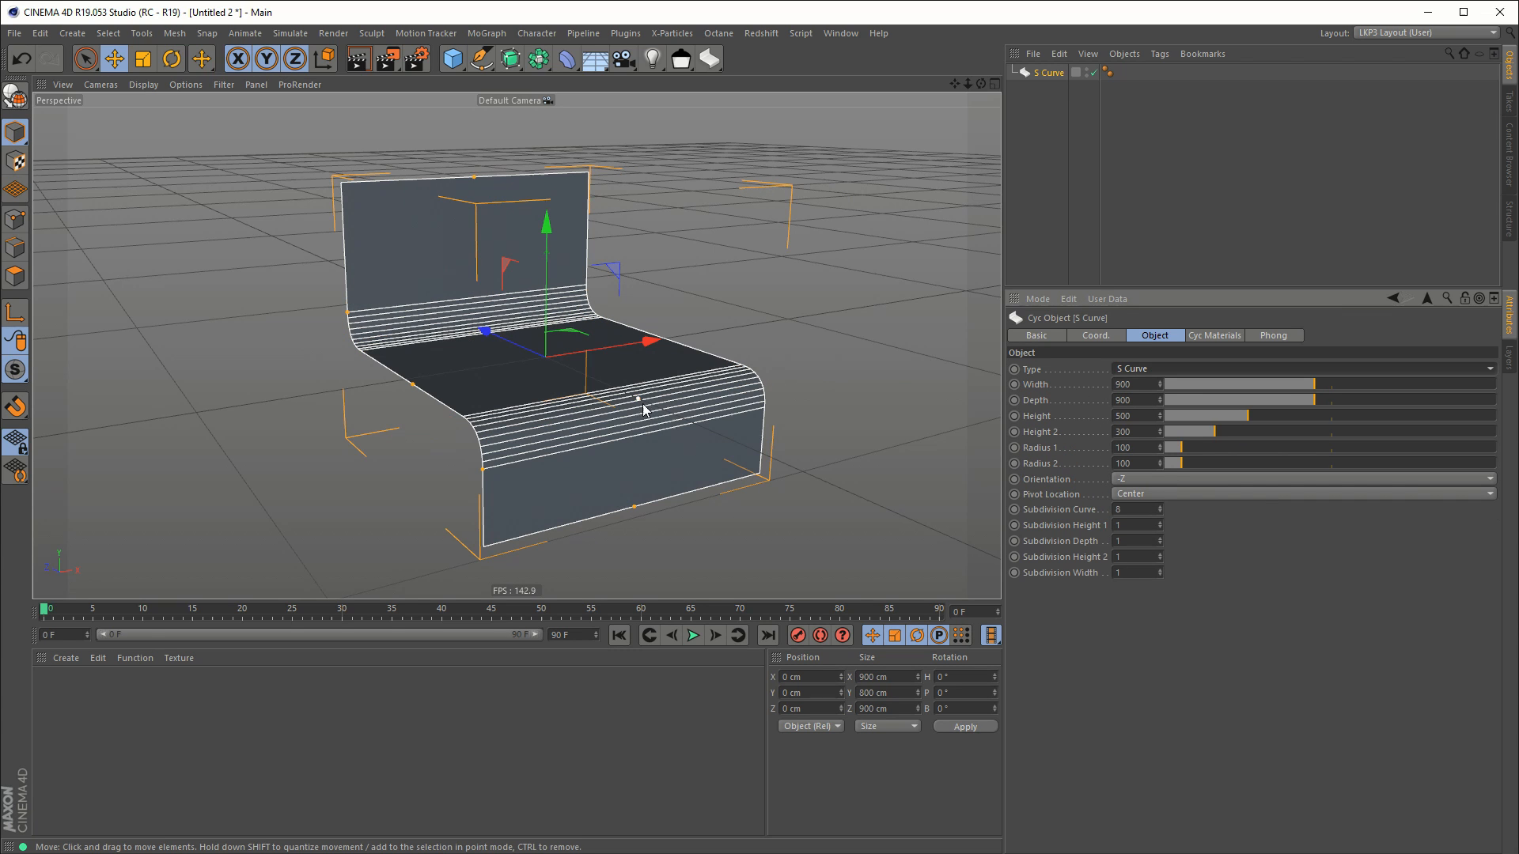
pyautogui.moveTo(637, 400); pyautogui.dragTo(646, 518)
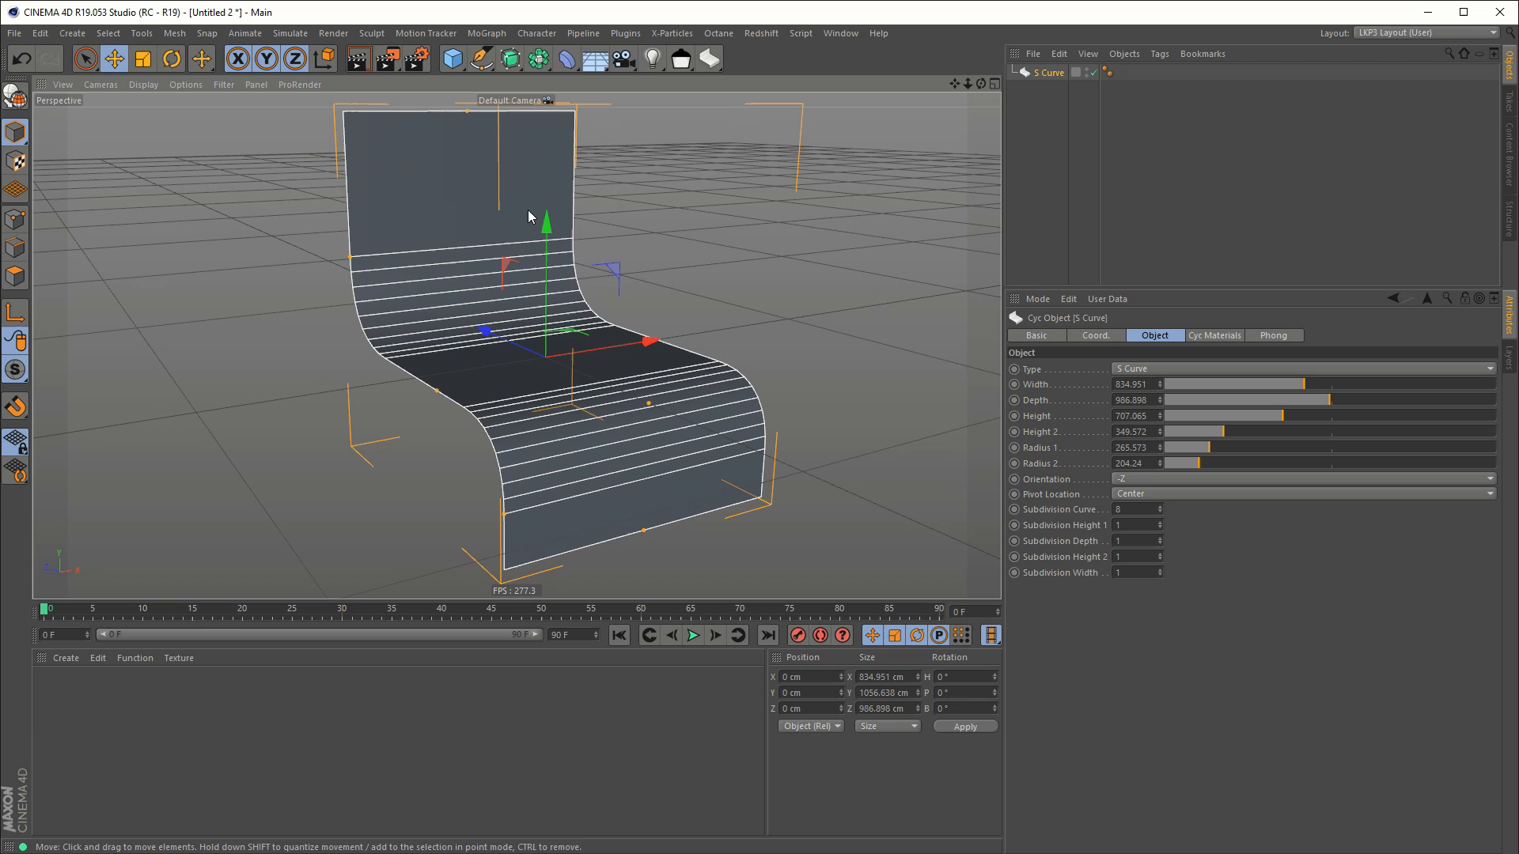
pyautogui.click(1301, 368)
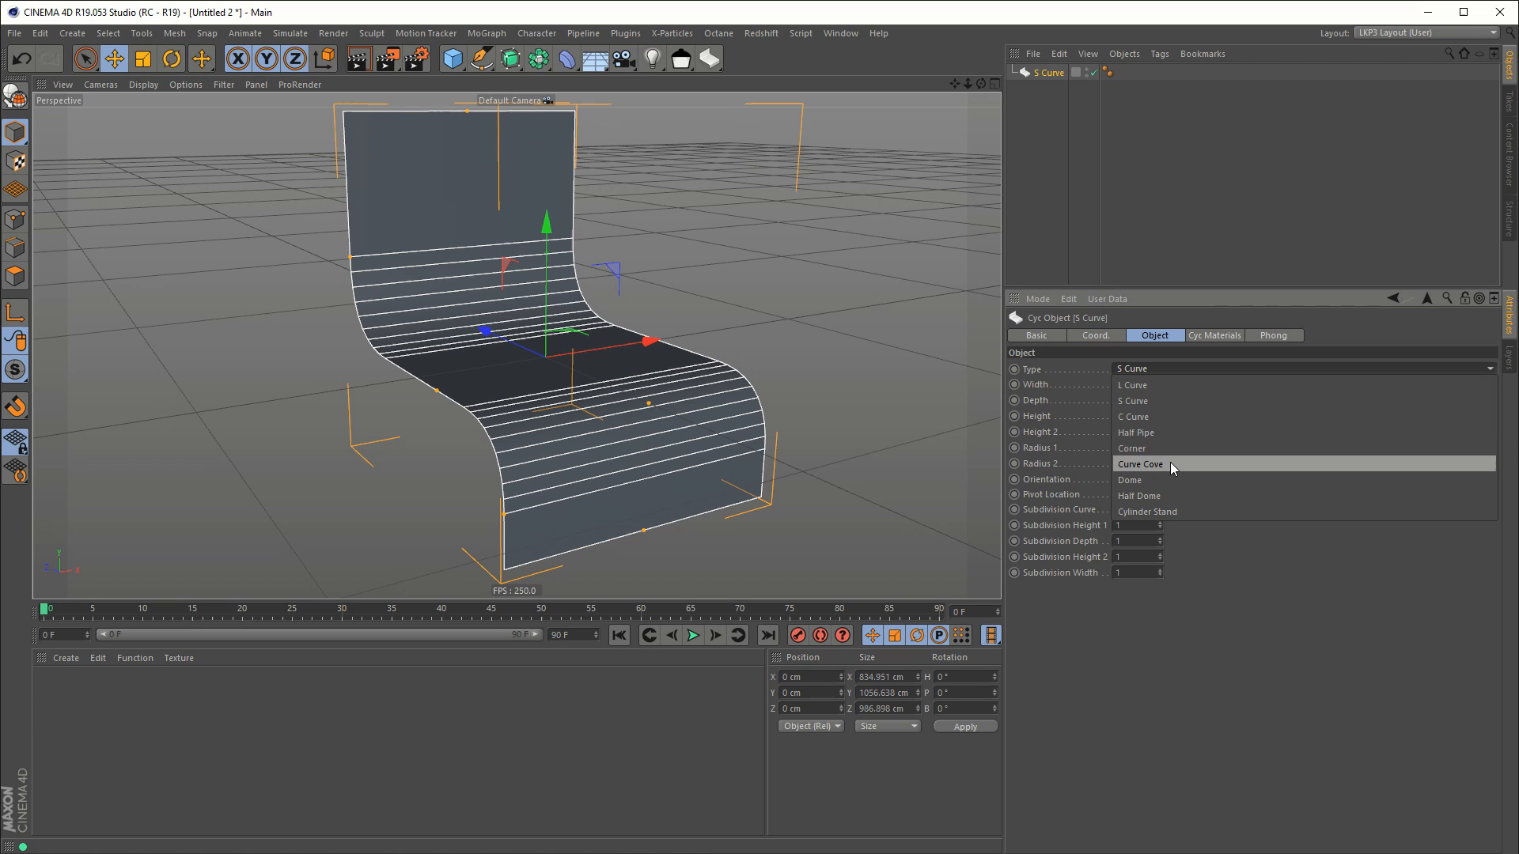
# Step: Turn the cyc into a Curve Cove about 1574 wide and 808 tall, and show its materials
pyautogui.click(1139, 464)
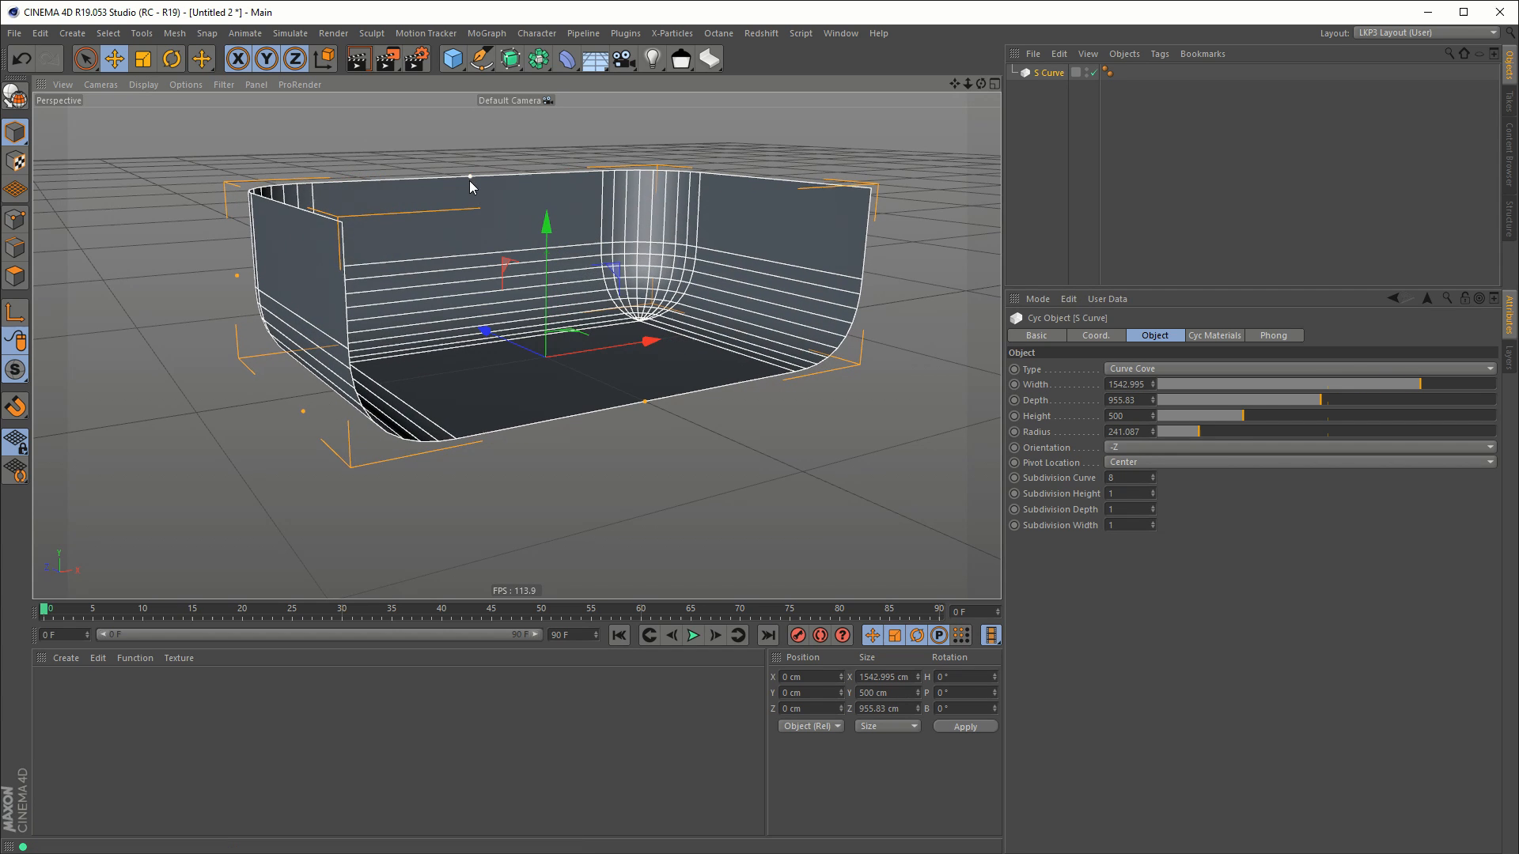
pyautogui.moveTo(547, 223); pyautogui.dragTo(562, 349)
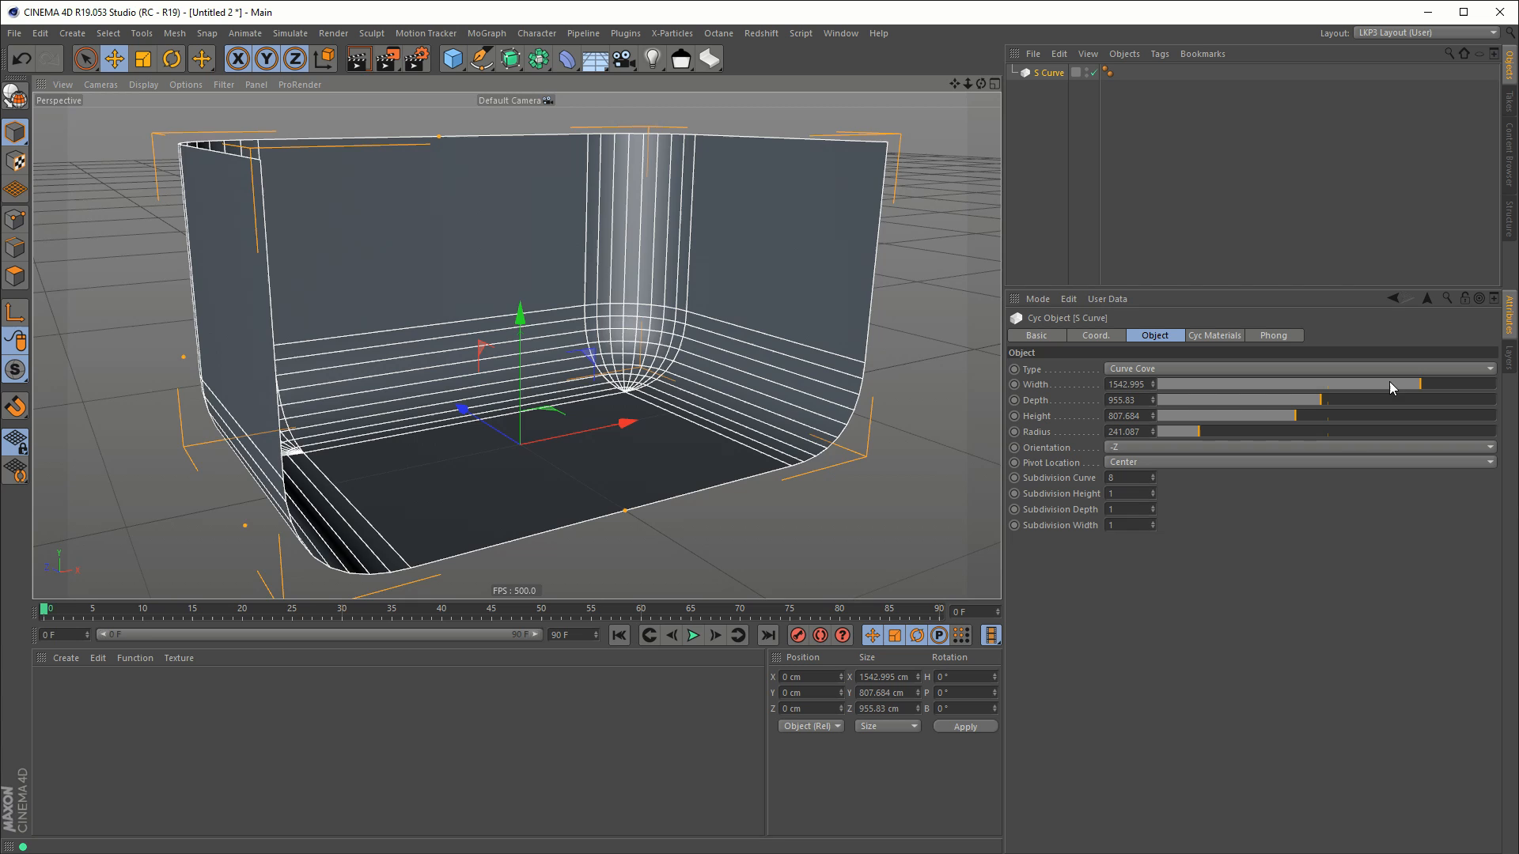
pyautogui.moveTo(1392, 384); pyautogui.dragTo(1414, 402)
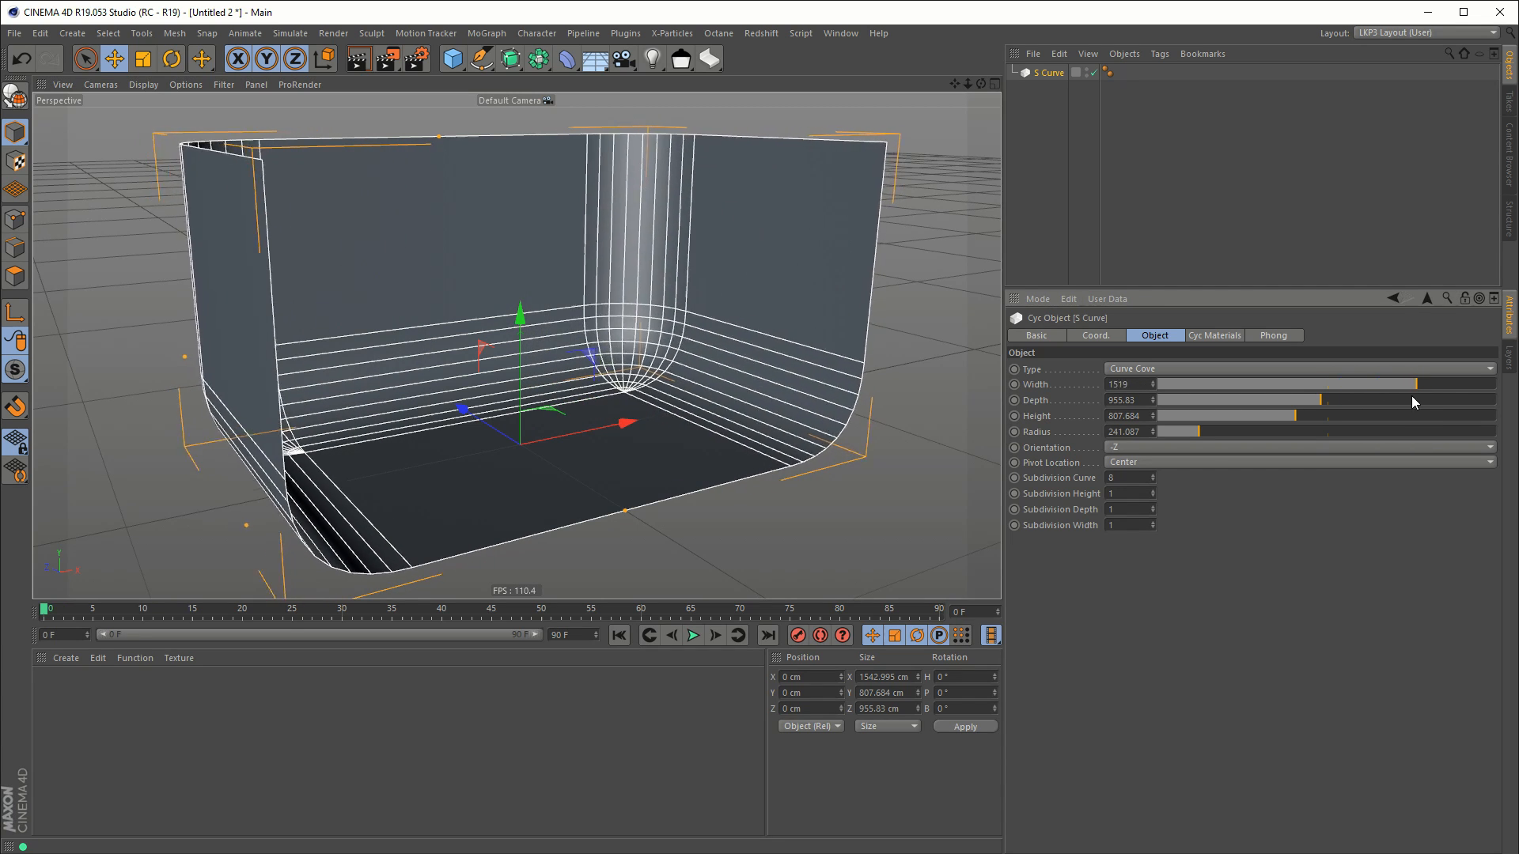
pyautogui.moveTo(1260, 401); pyautogui.dragTo(1371, 400)
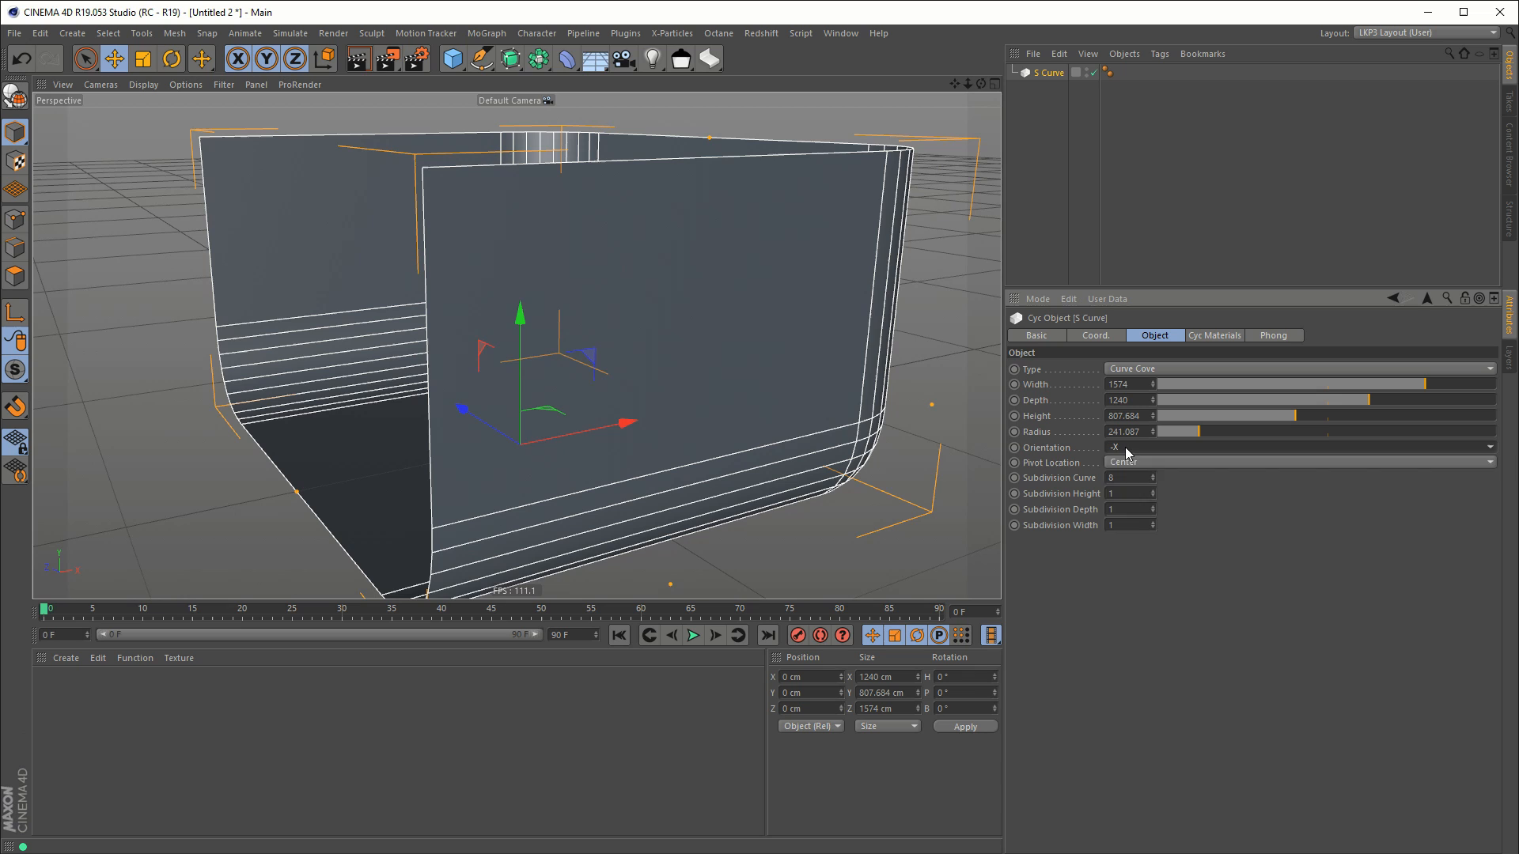
pyautogui.click(1299, 462)
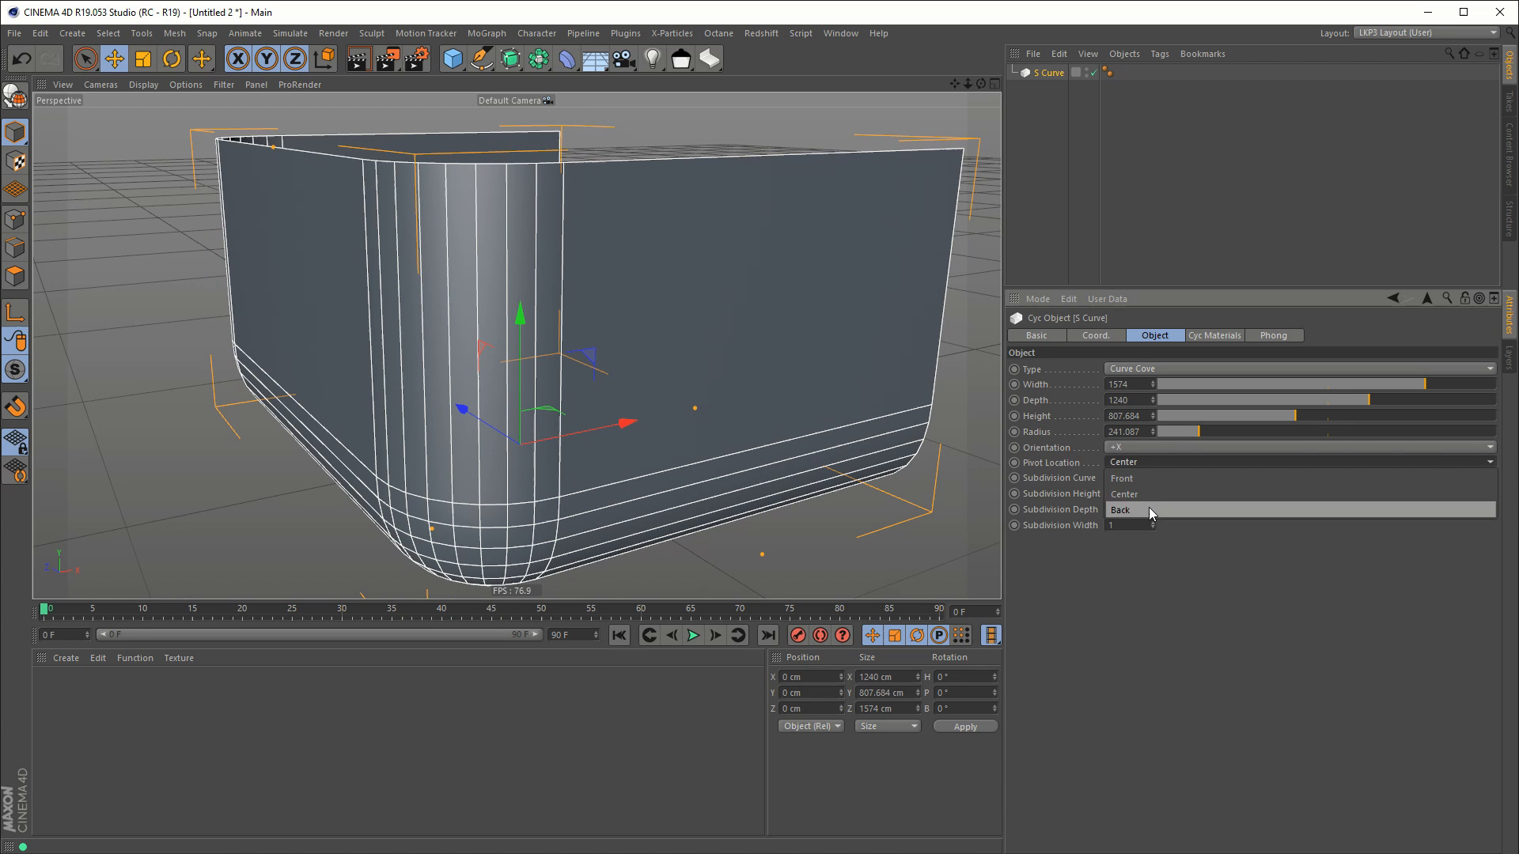
pyautogui.click(1122, 511)
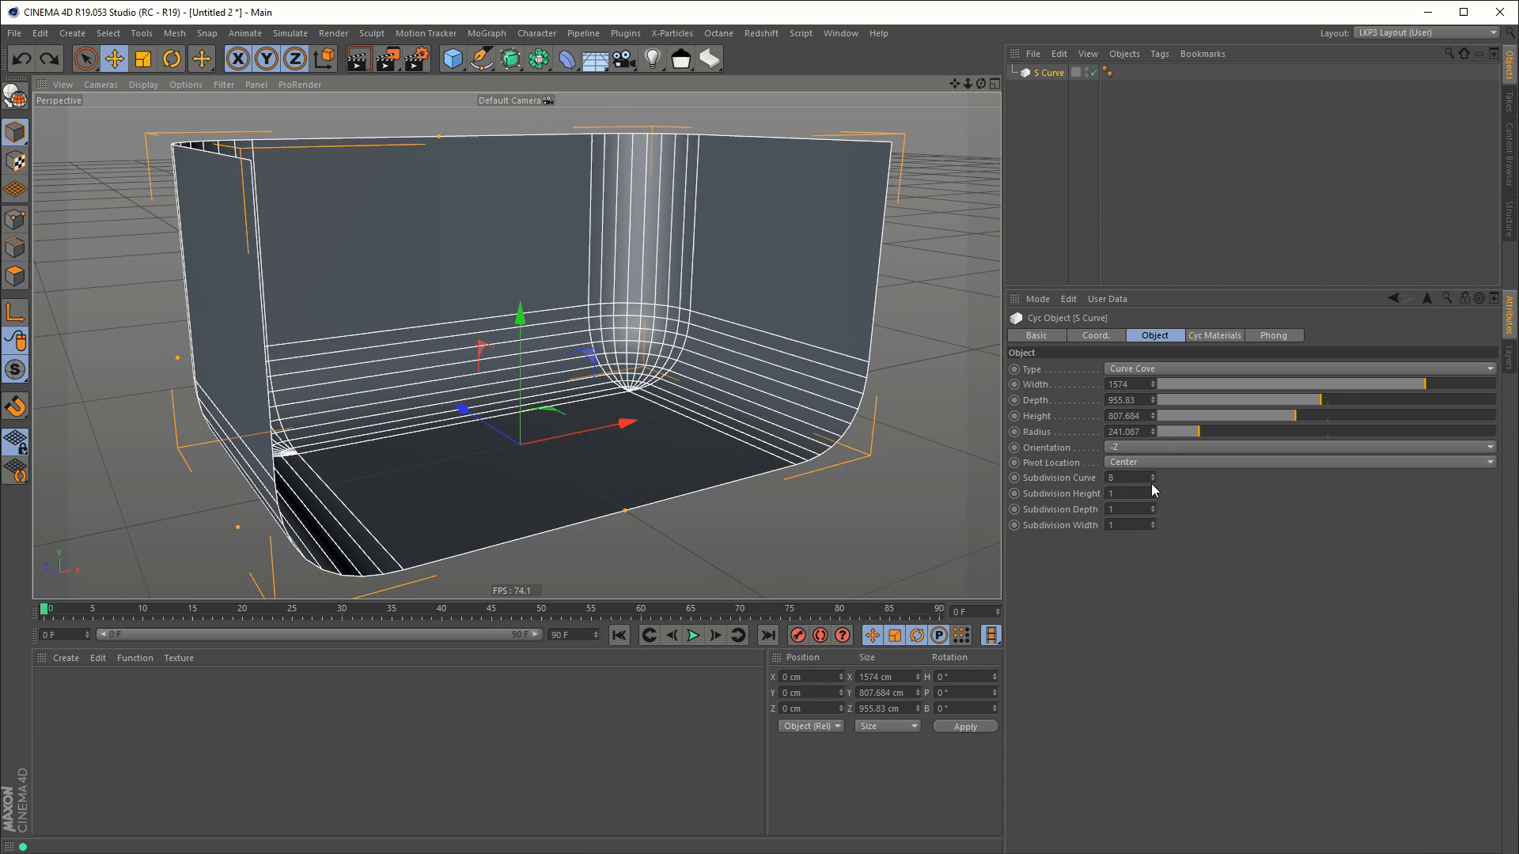
pyautogui.moveTo(1160, 505)
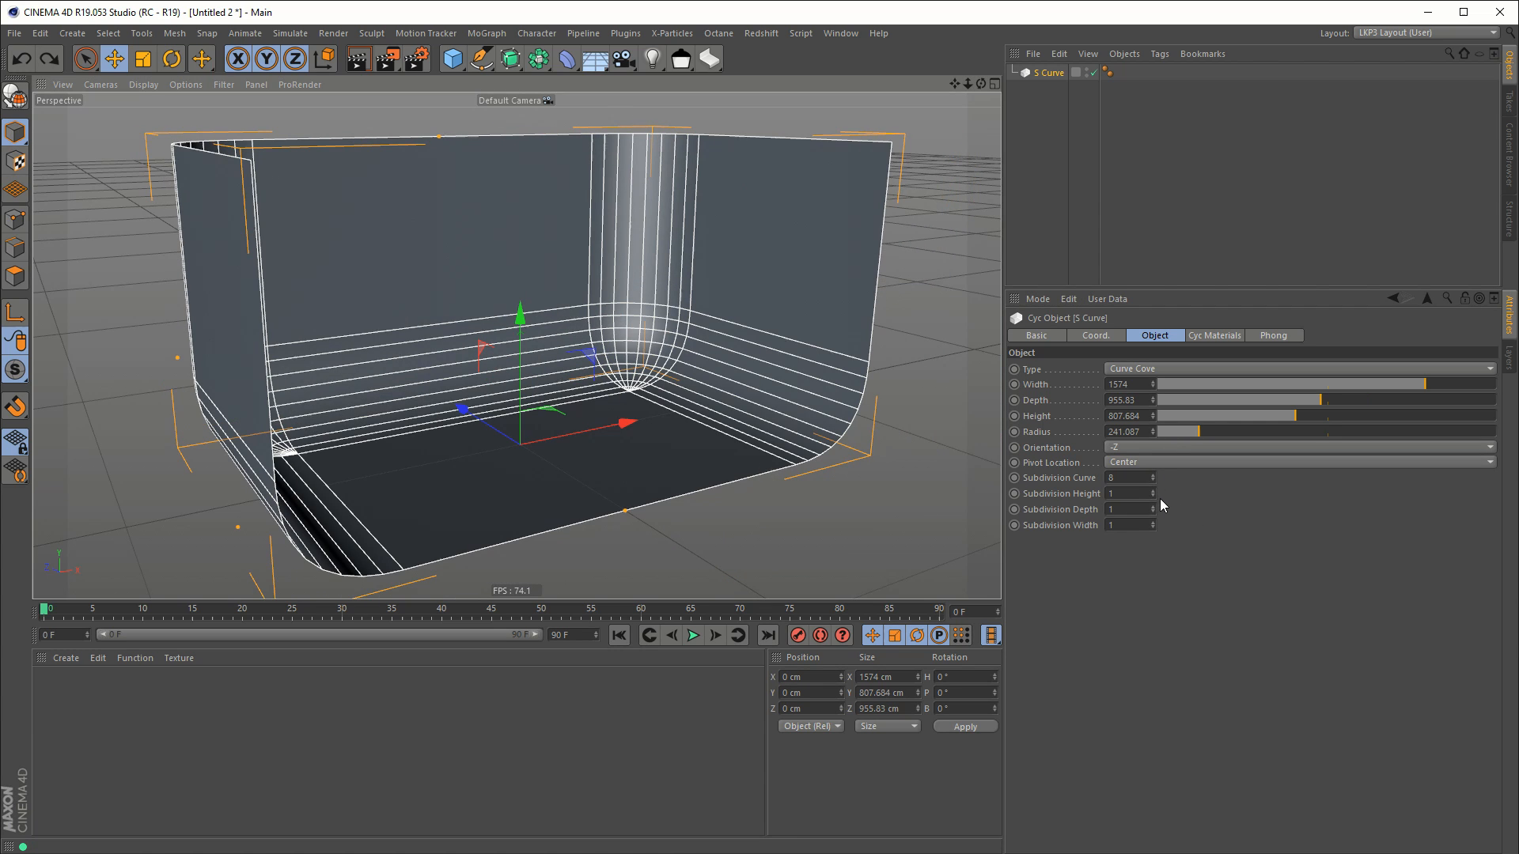
pyautogui.click(1214, 335)
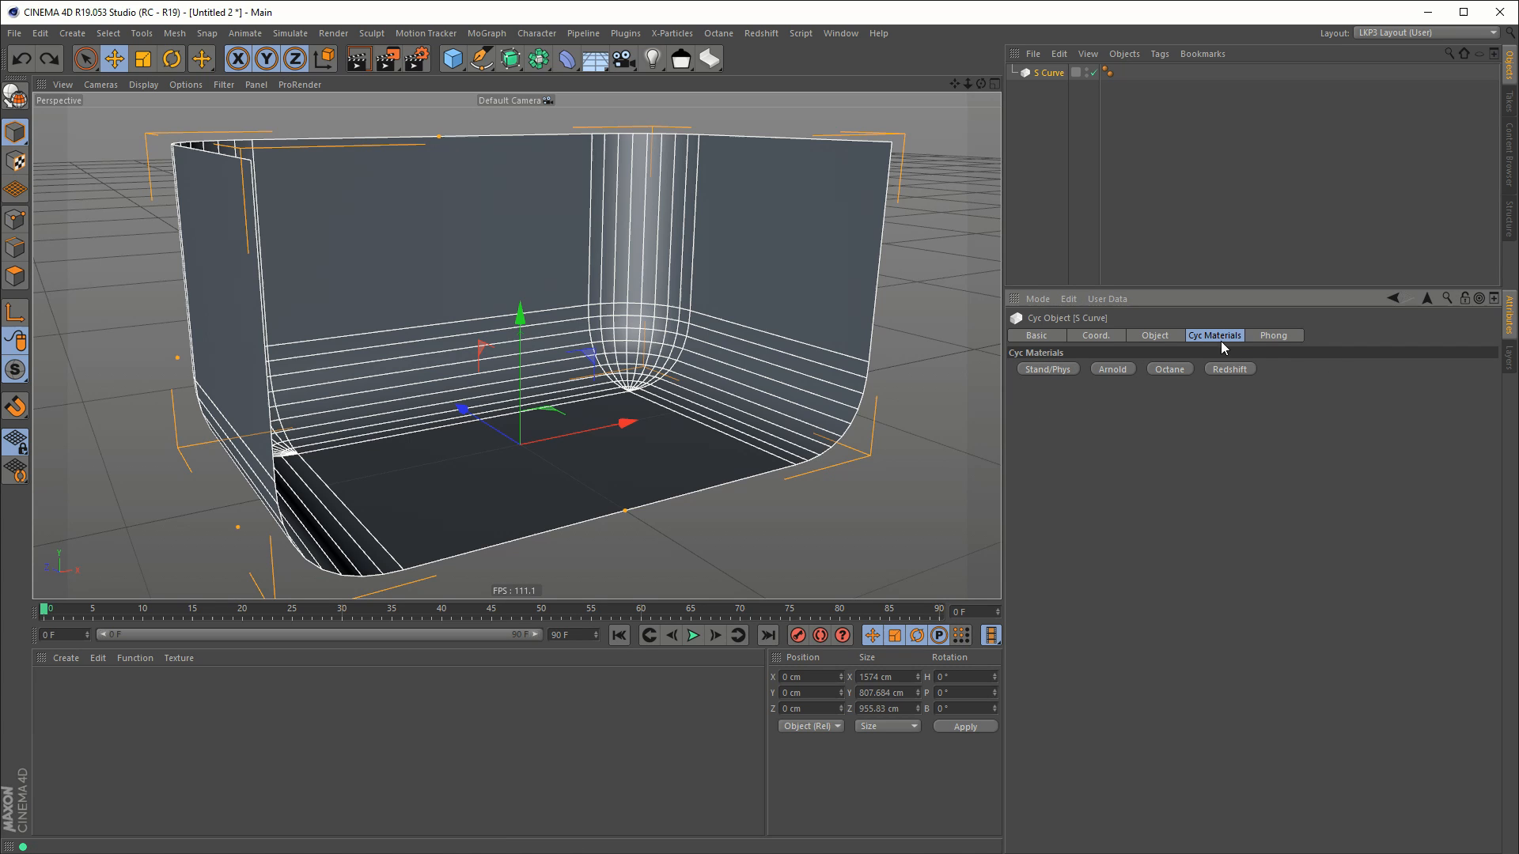
pyautogui.moveTo(1237, 386)
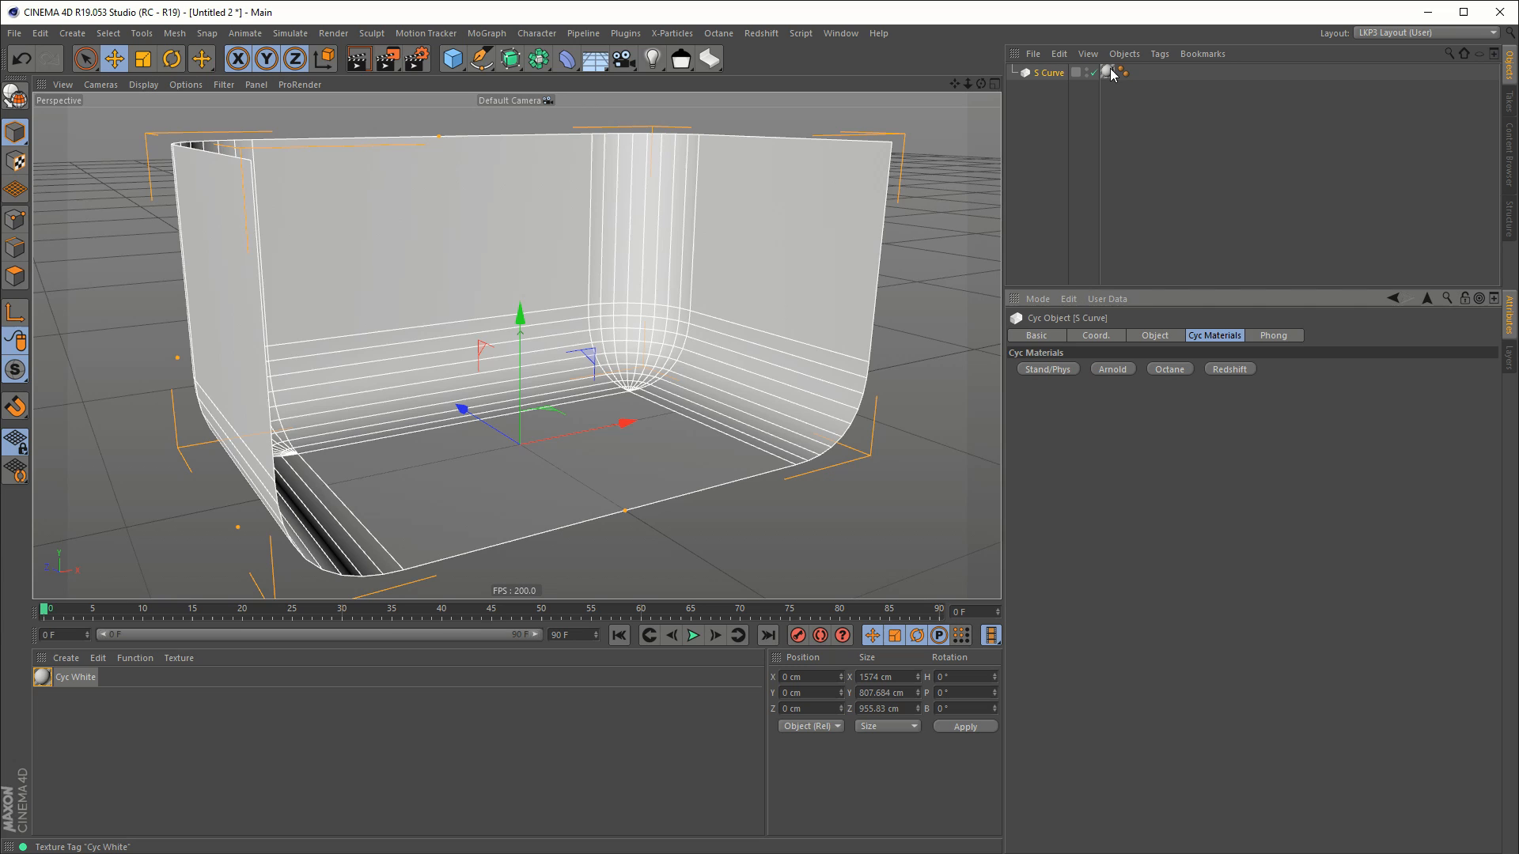
pyautogui.moveTo(1110, 76)
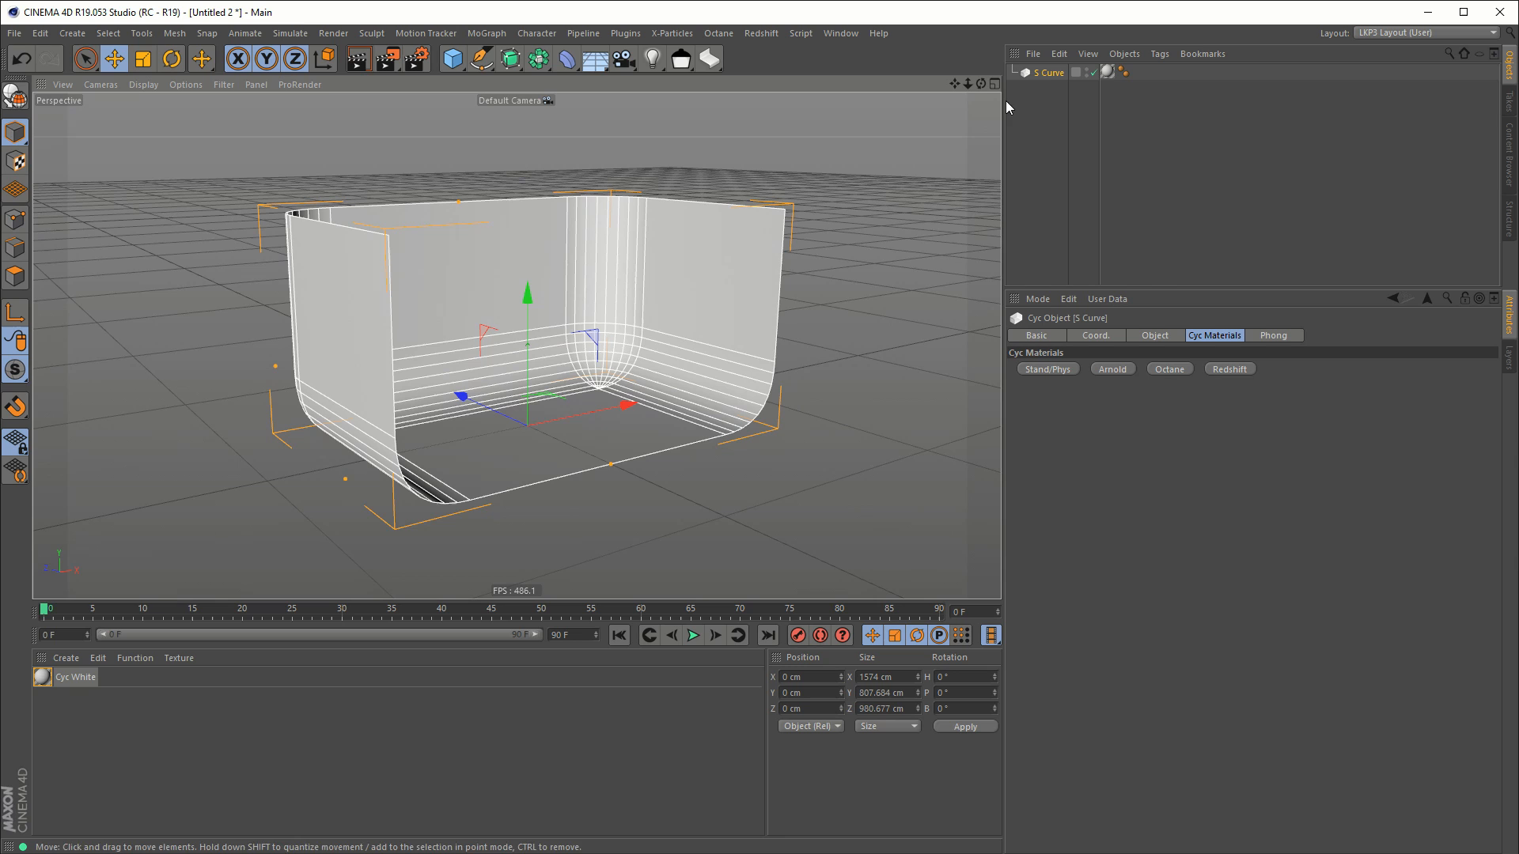
# Step: Add a Cylinder Stand from the LKP3 cyc dropdown and view it inside the cove
pyautogui.click(708, 60)
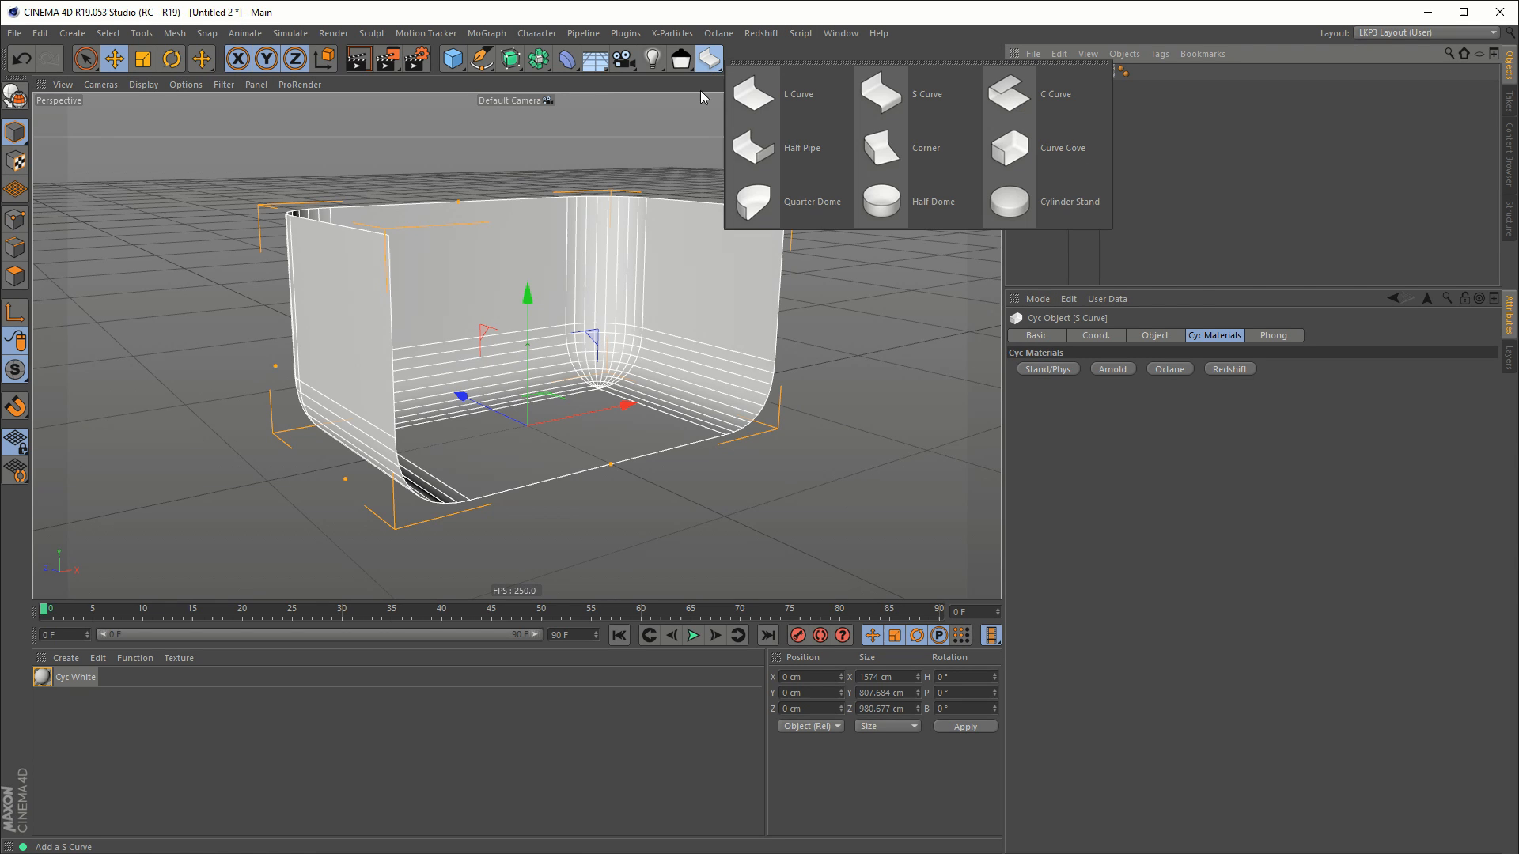
pyautogui.click(1069, 202)
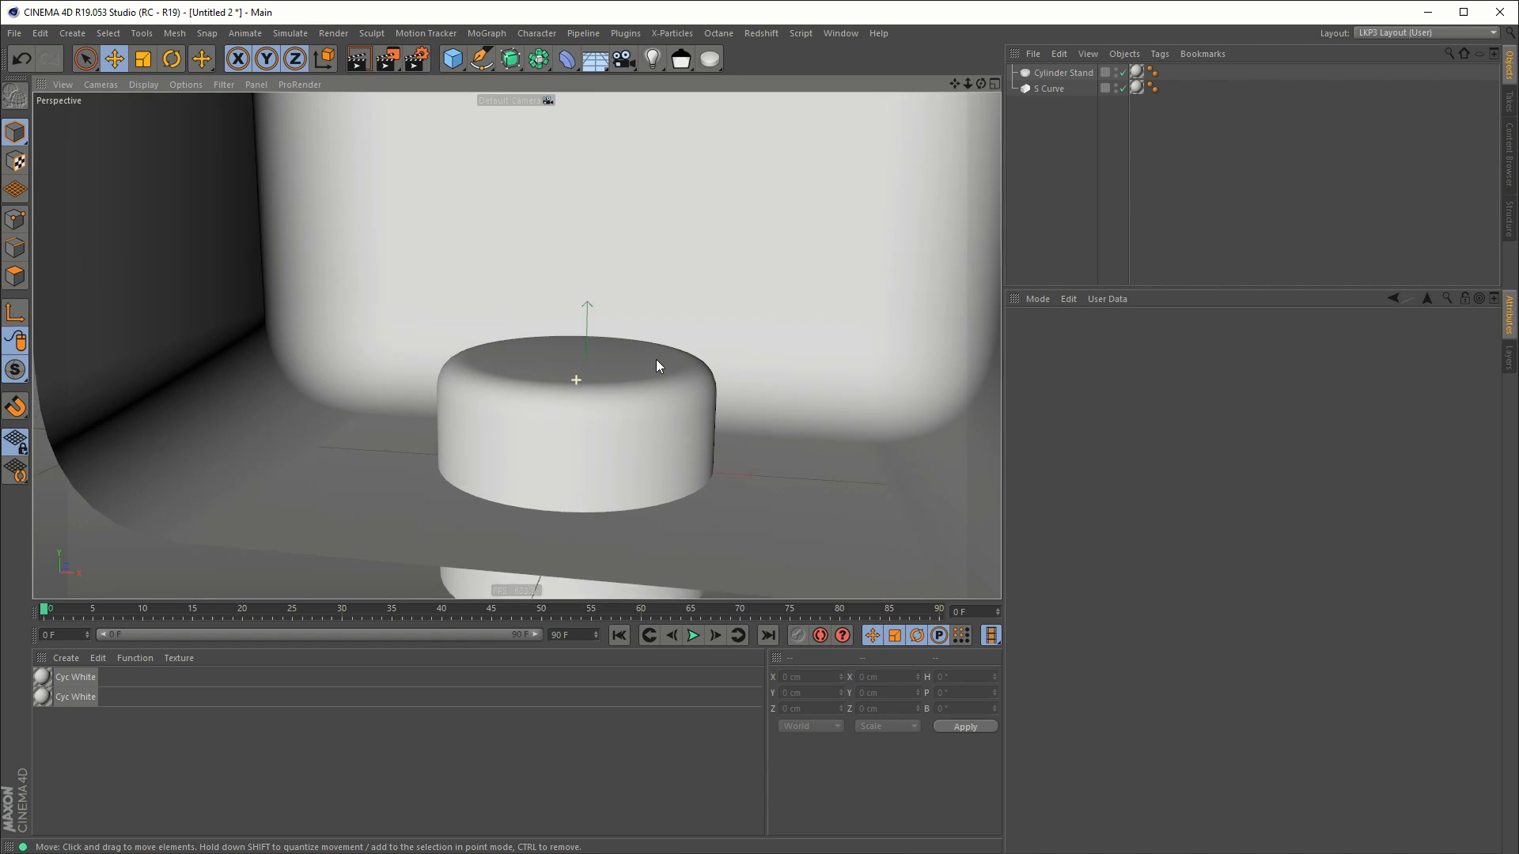
pyautogui.moveTo(657, 366); pyautogui.dragTo(728, 436)
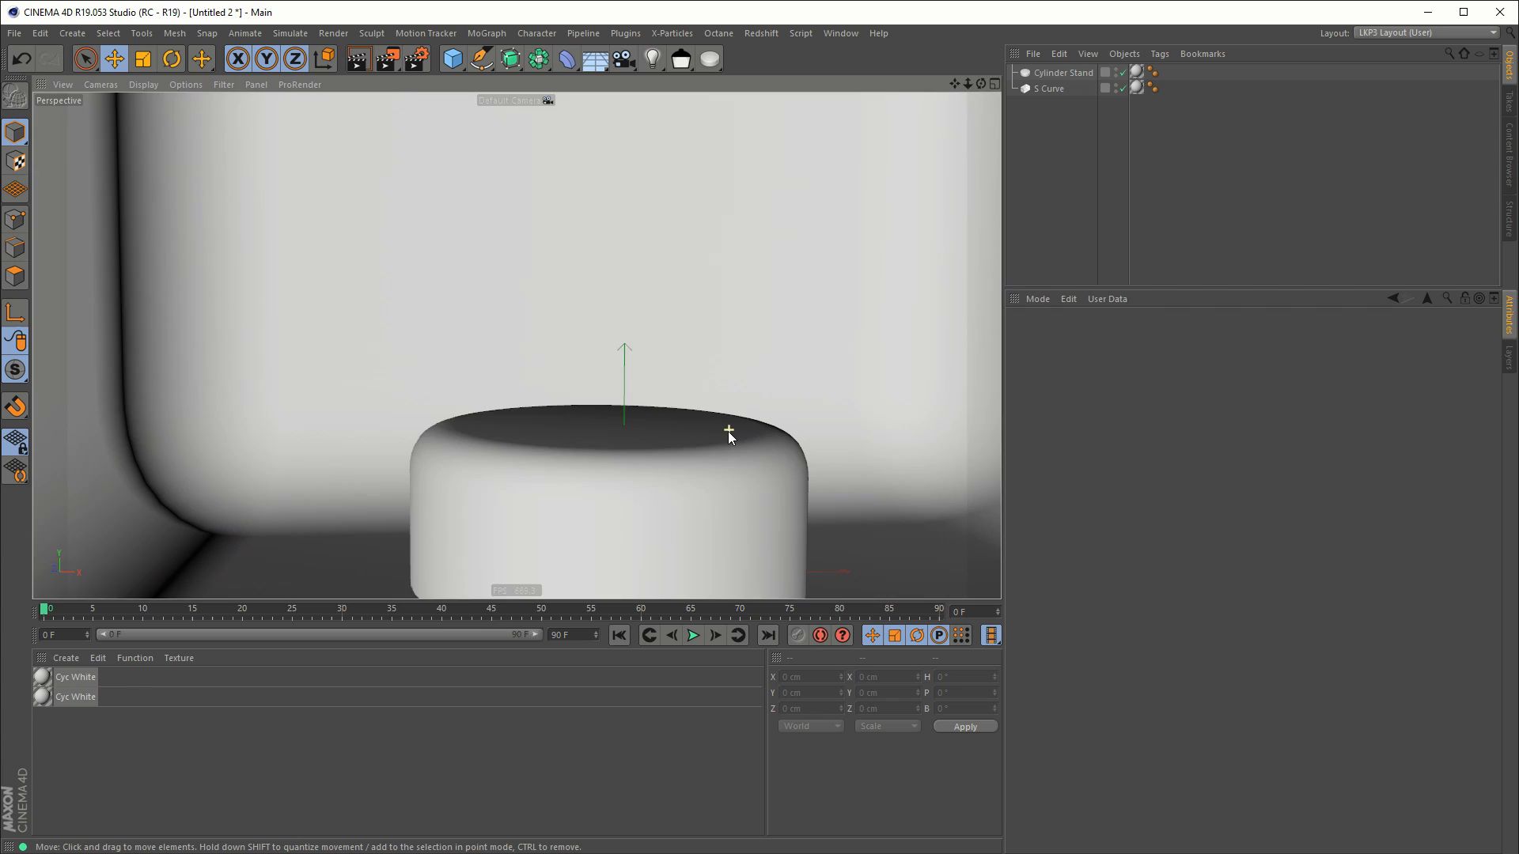
pyautogui.moveTo(729, 435); pyautogui.dragTo(659, 411)
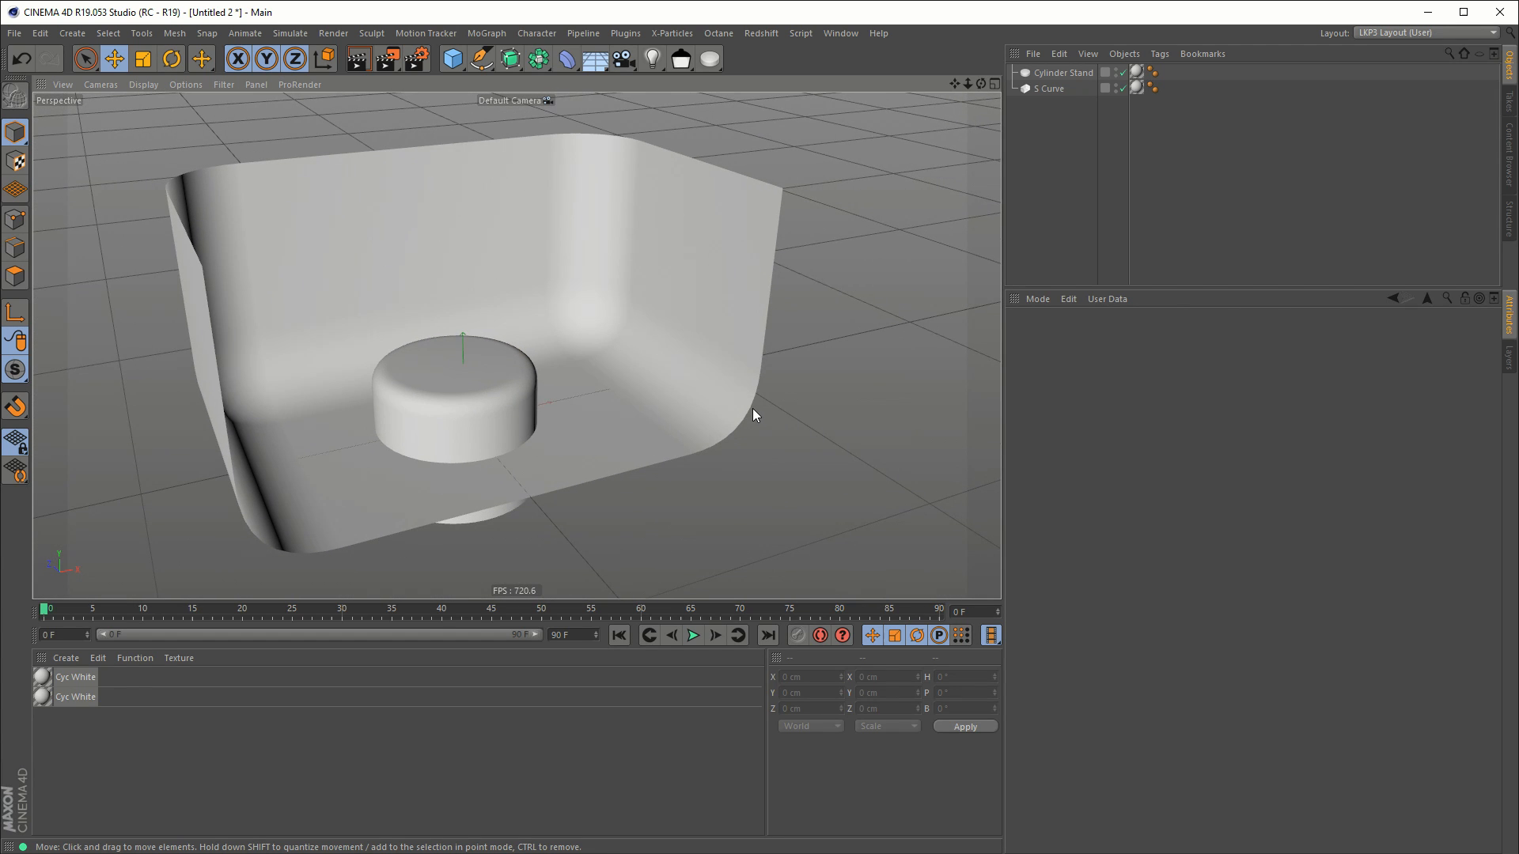
pyautogui.moveTo(785, 324)
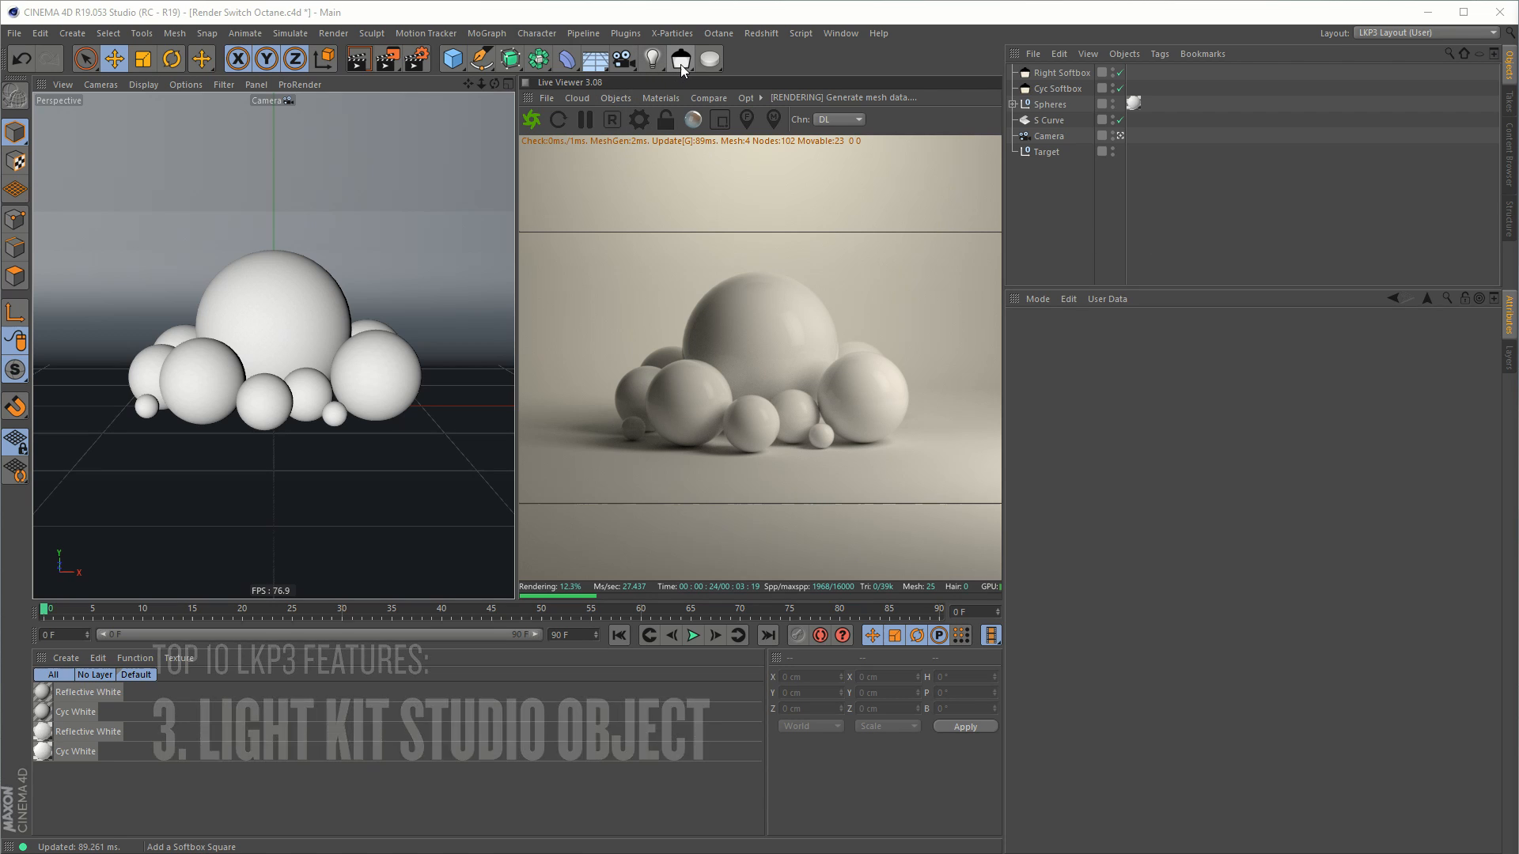
pyautogui.moveTo(681, 59)
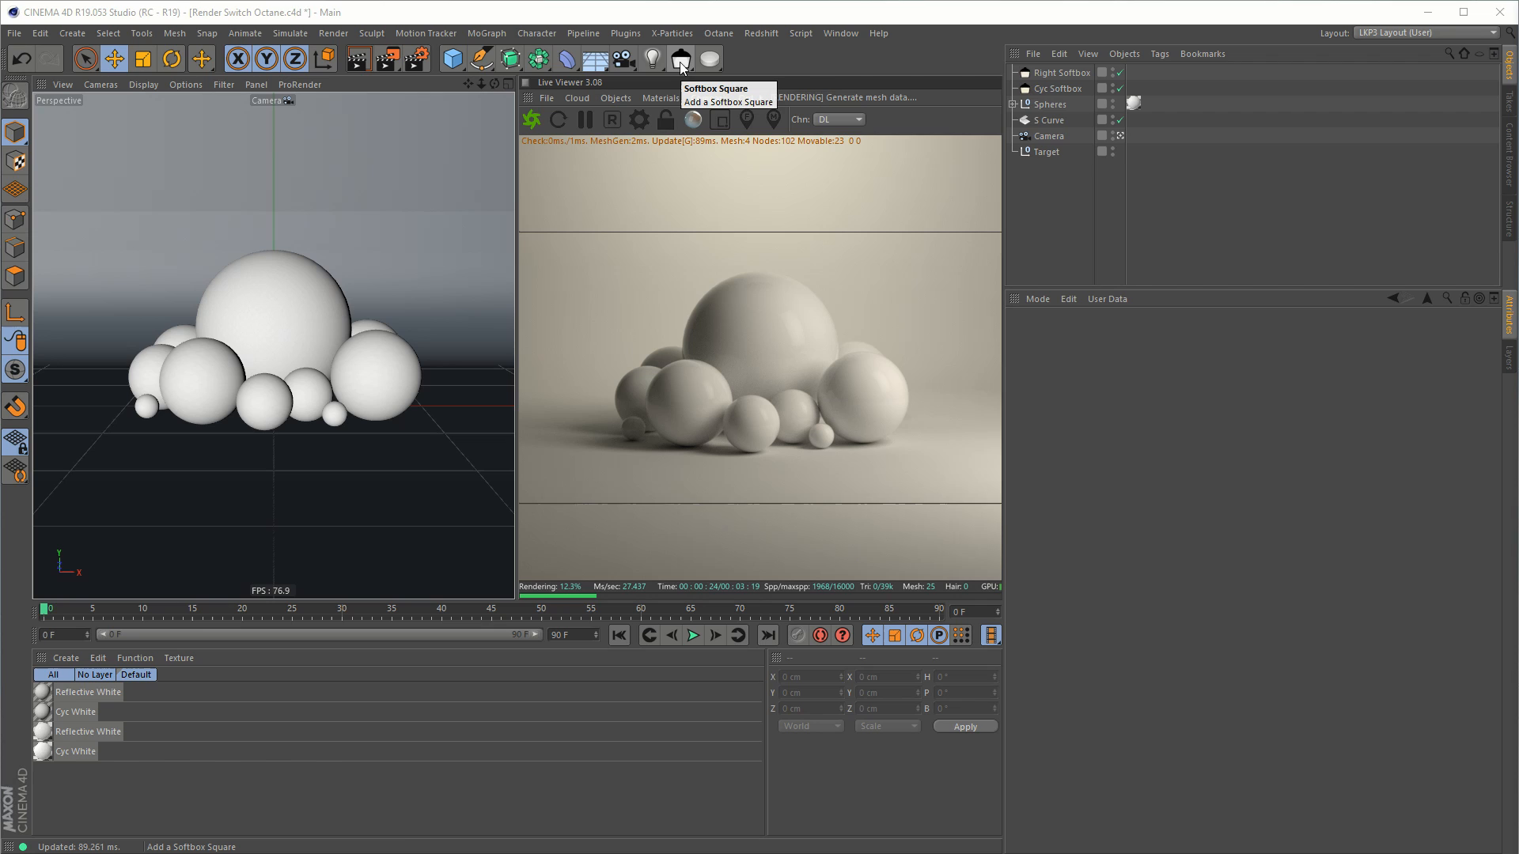
# Step: Bring up the light-type gallery in the toolbar to choose Light Kit Studio
pyautogui.click(682, 59)
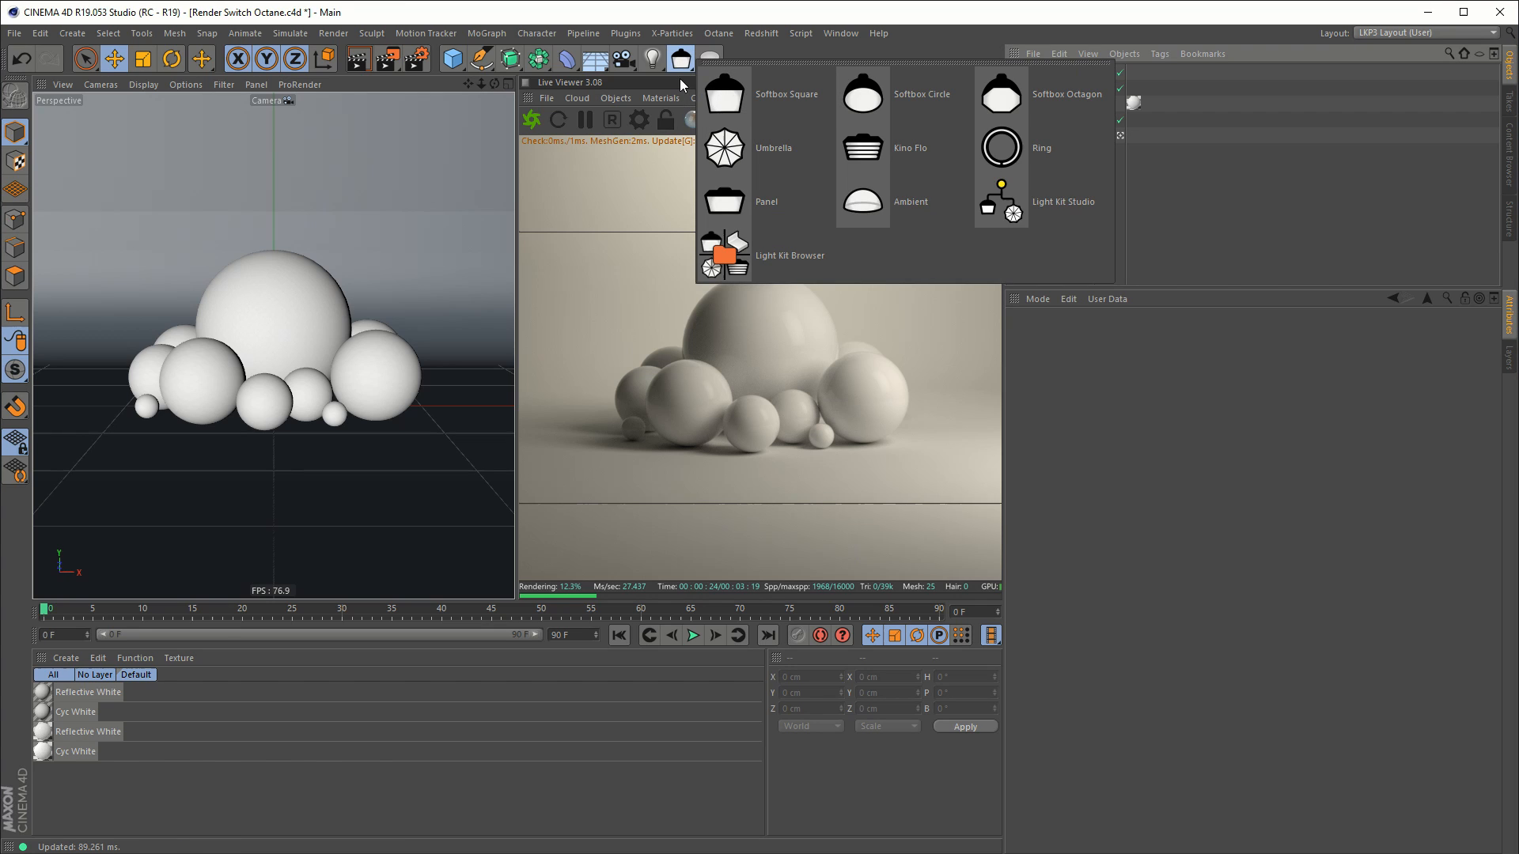
pyautogui.moveTo(769, 271)
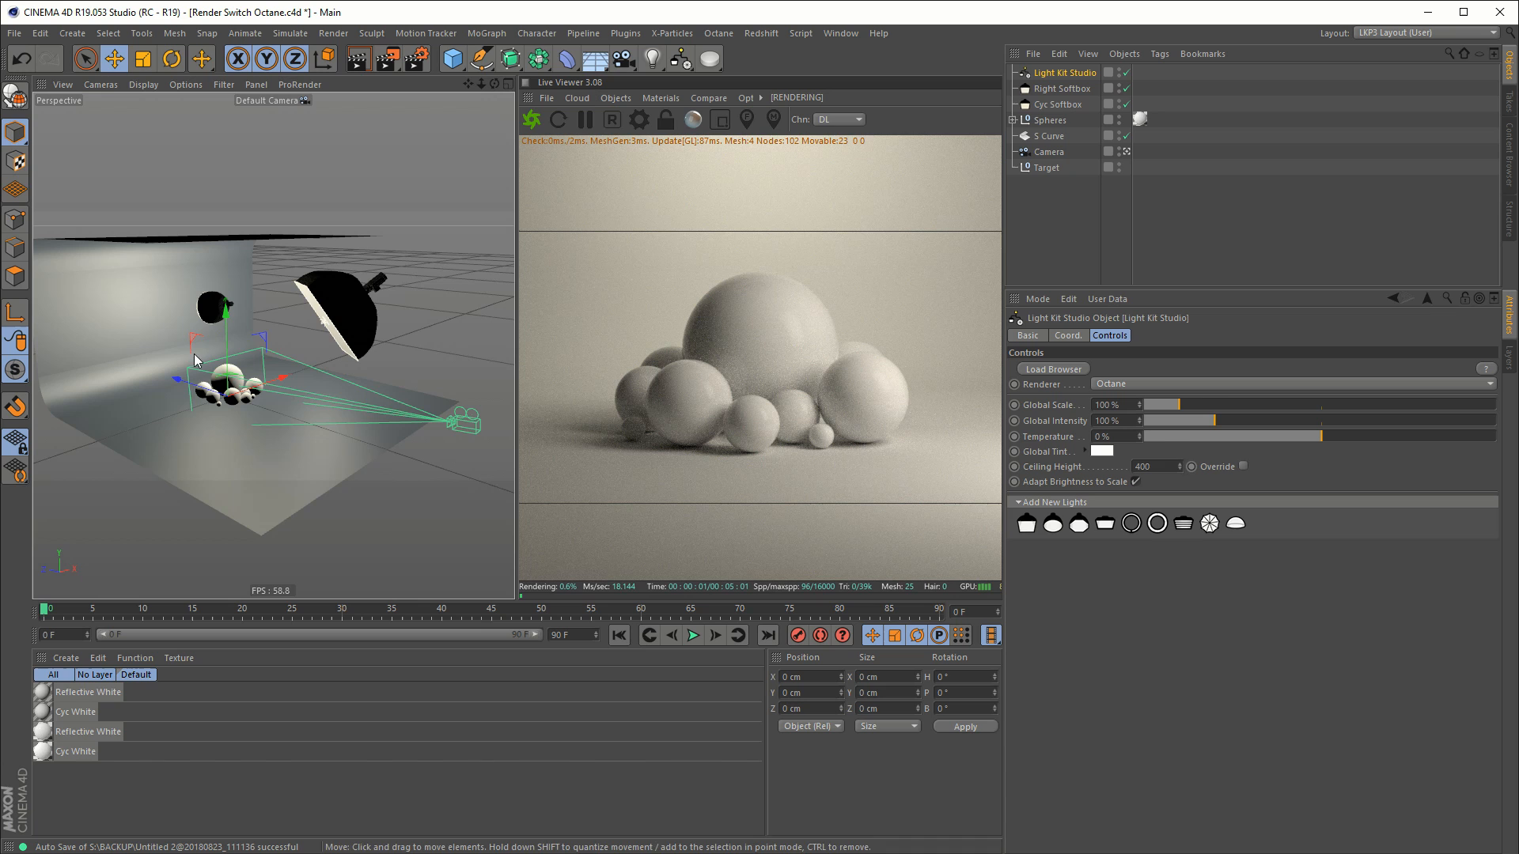
# Step: Select the softboxes, spheres, camera and backdrop to nest under Light Kit Studio
pyautogui.click(1058, 104)
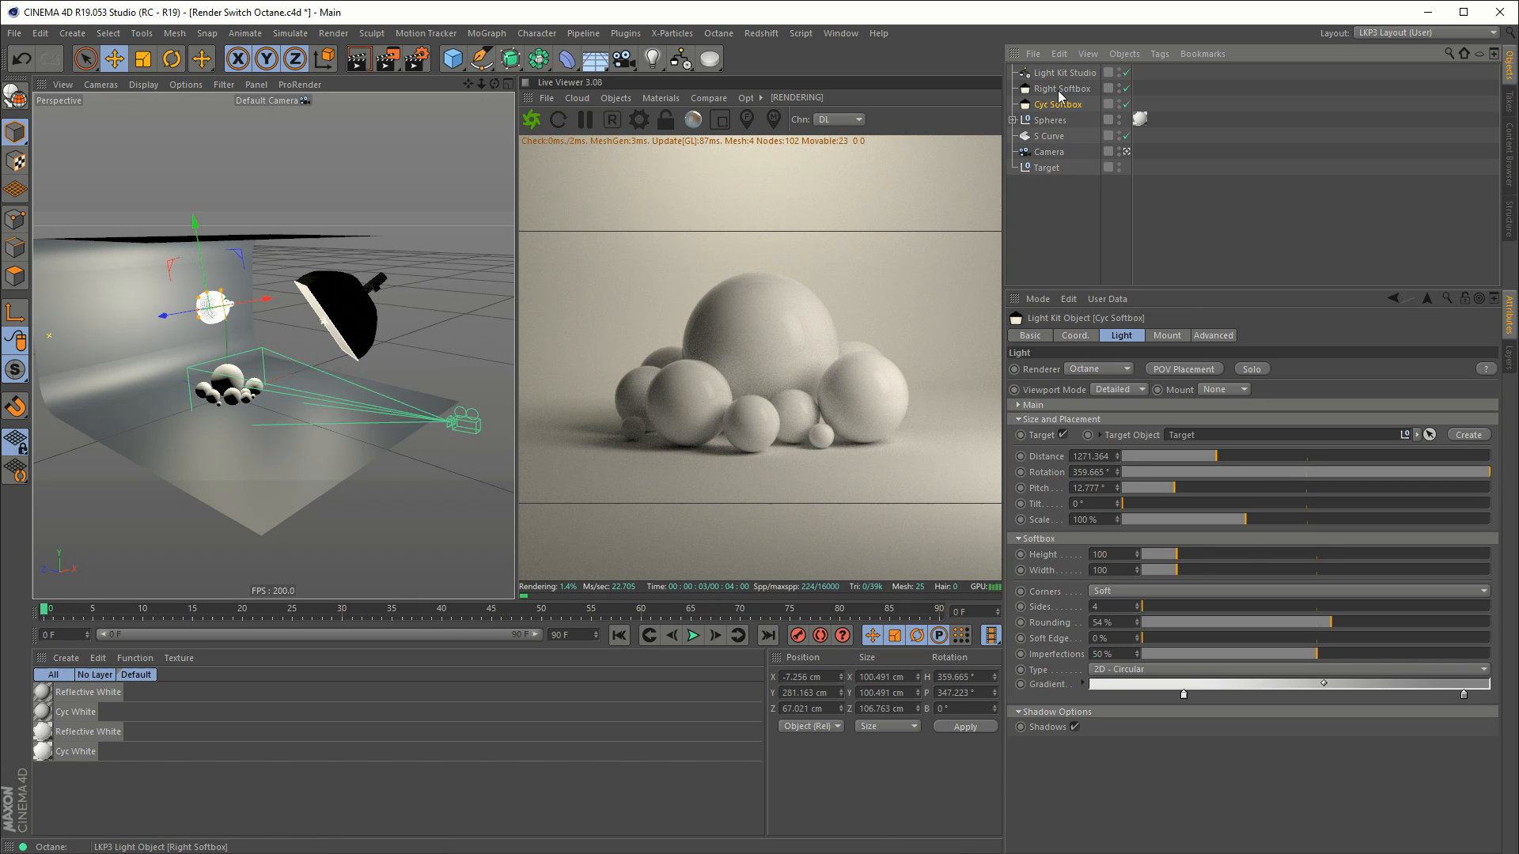
pyautogui.click(1062, 88)
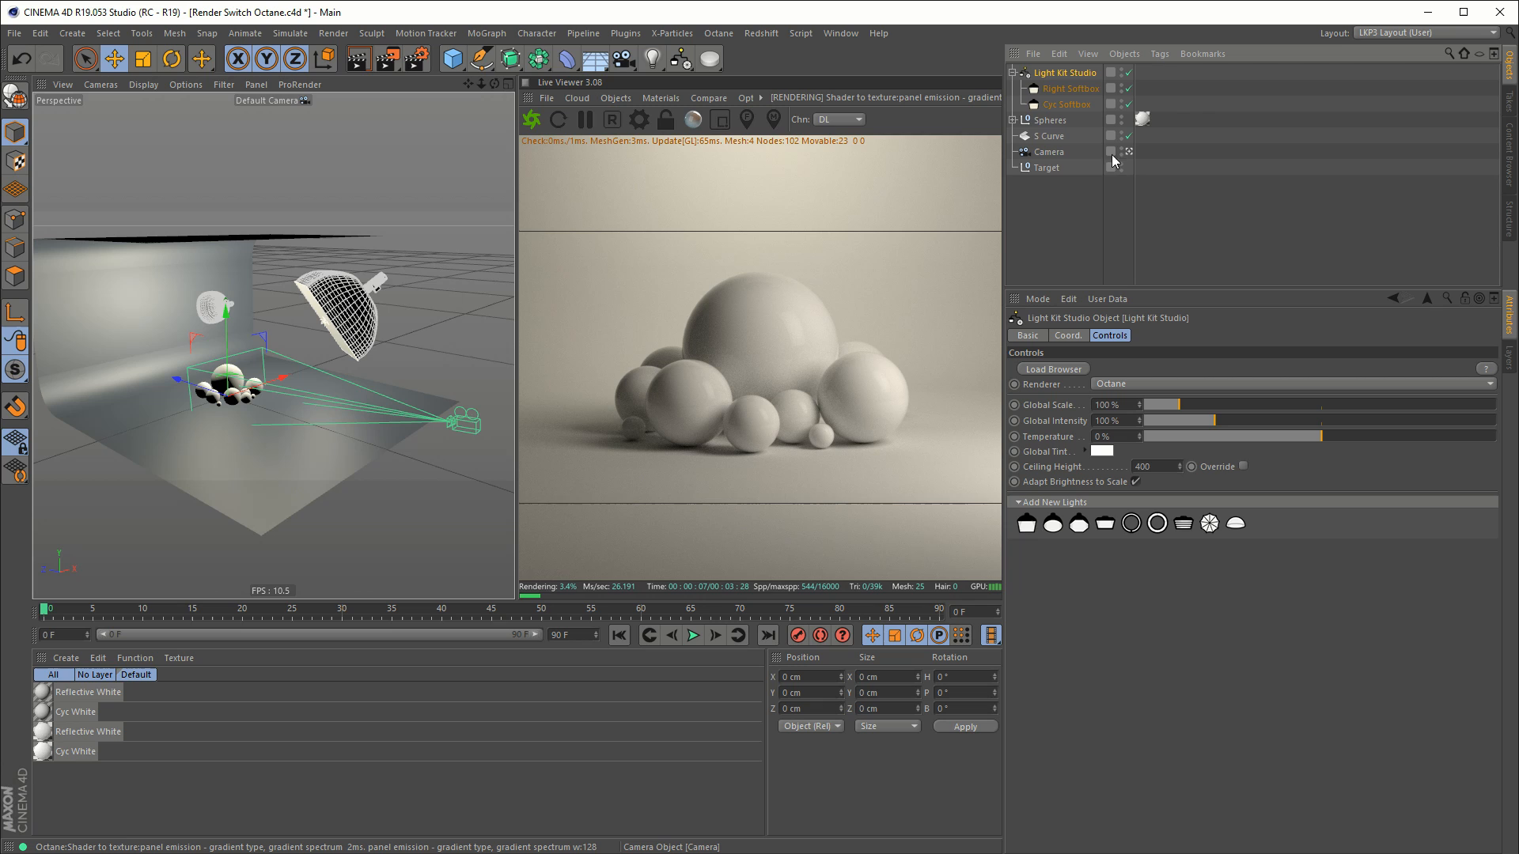
pyautogui.click(1048, 136)
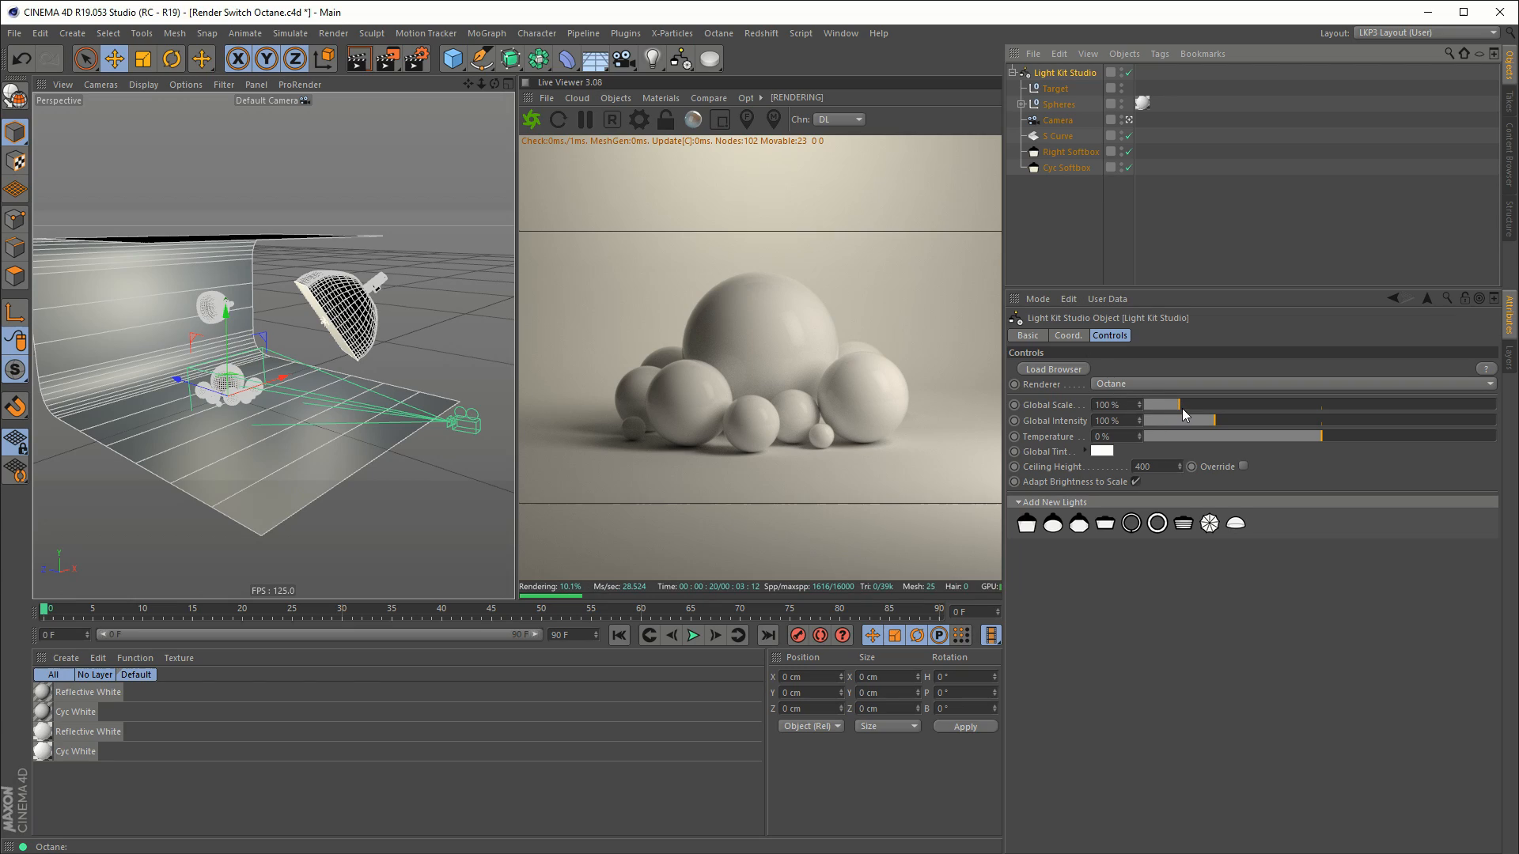
# Step: Scale the studio up to about 219%, return it to 100%, and add a test cube
pyautogui.moveTo(1175, 404); pyautogui.dragTo(1206, 404)
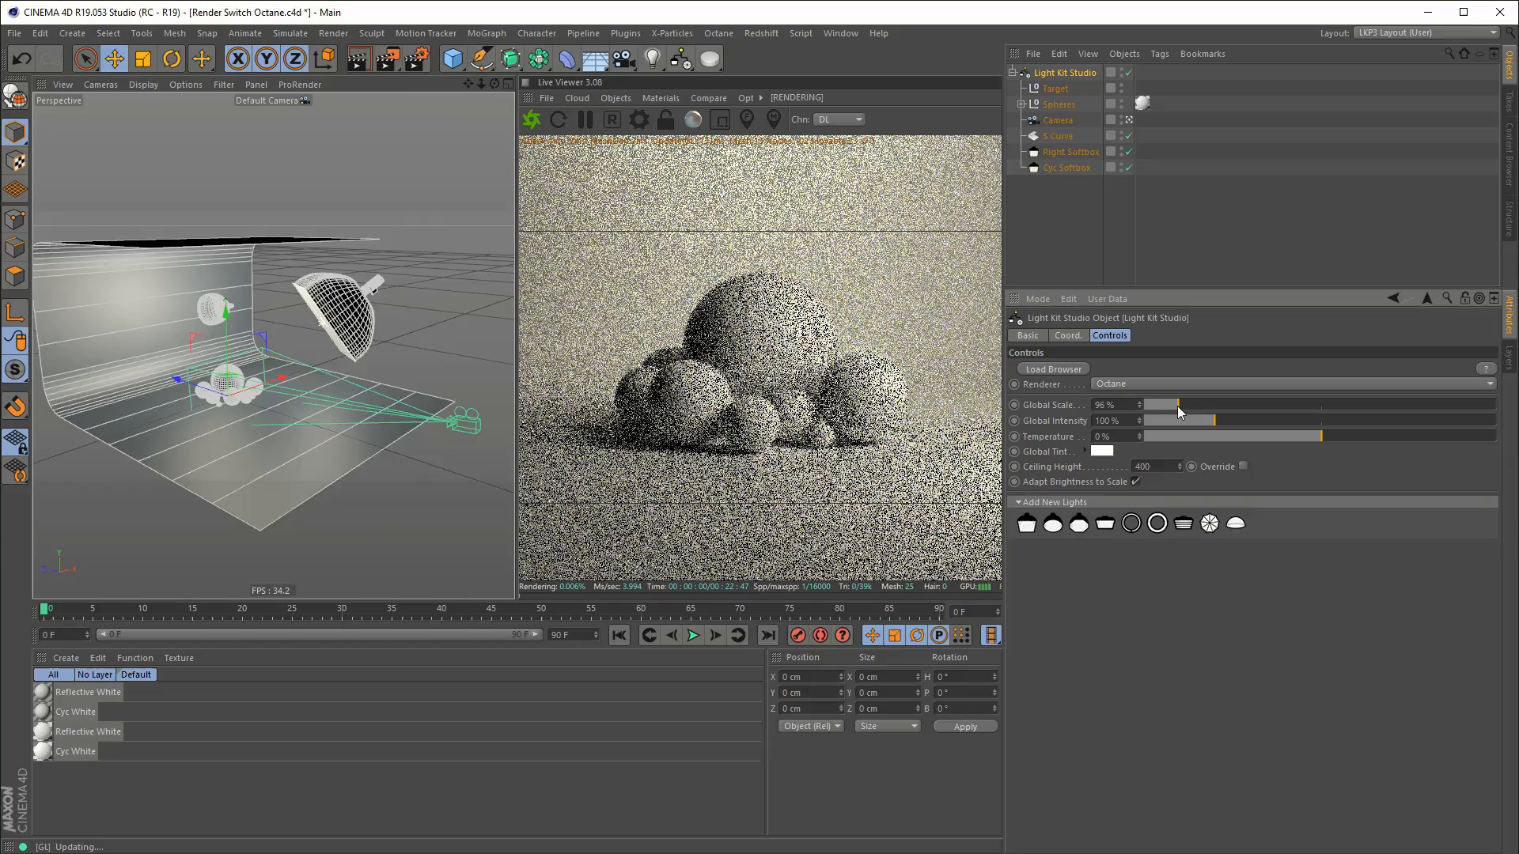
pyautogui.moveTo(1177, 405); pyautogui.dragTo(1220, 405)
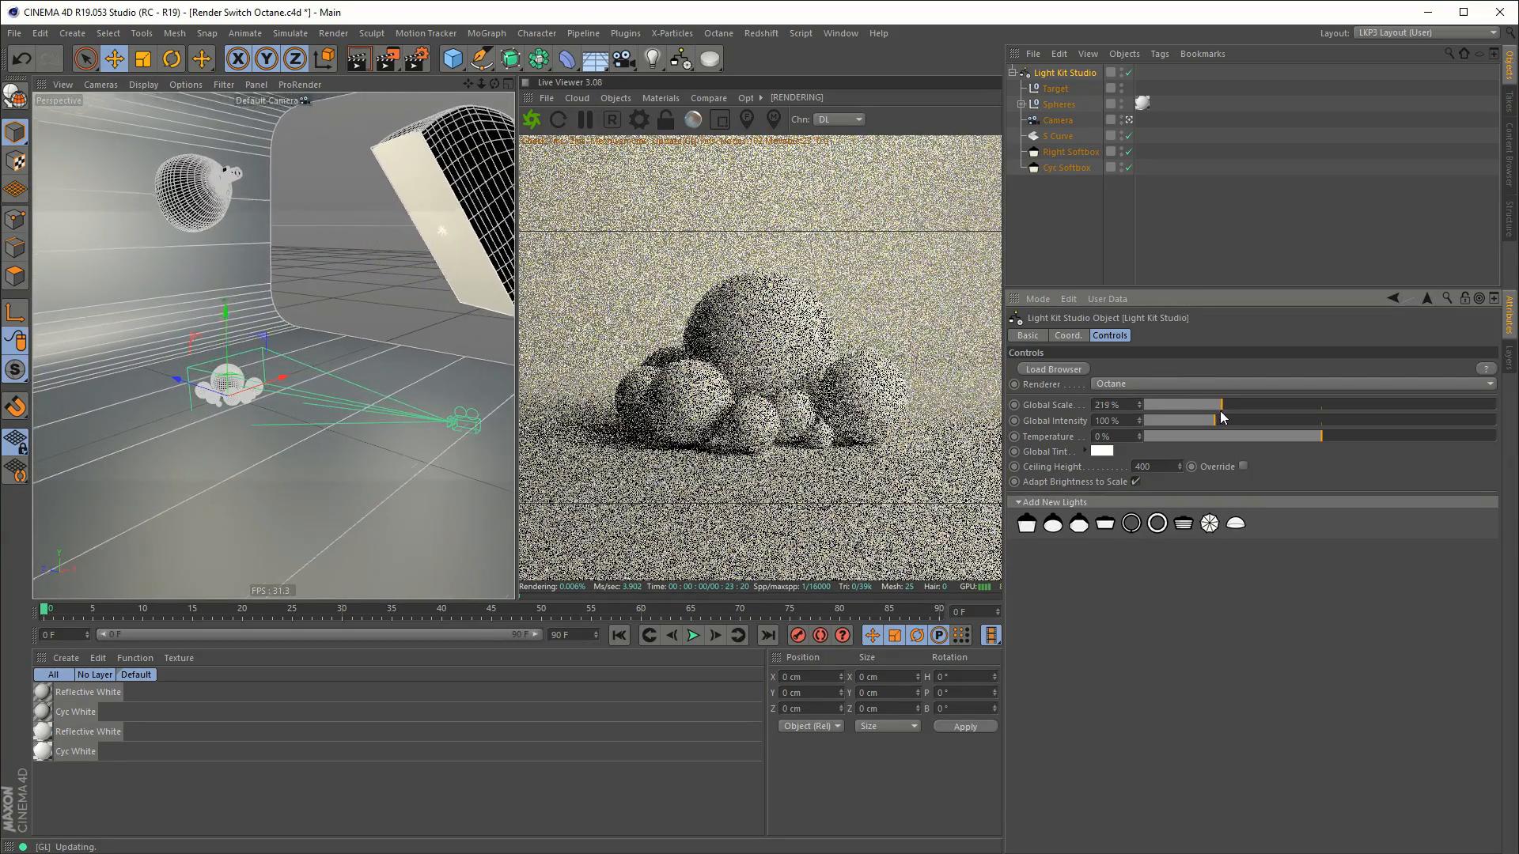
pyautogui.moveTo(1222, 404); pyautogui.dragTo(1198, 404)
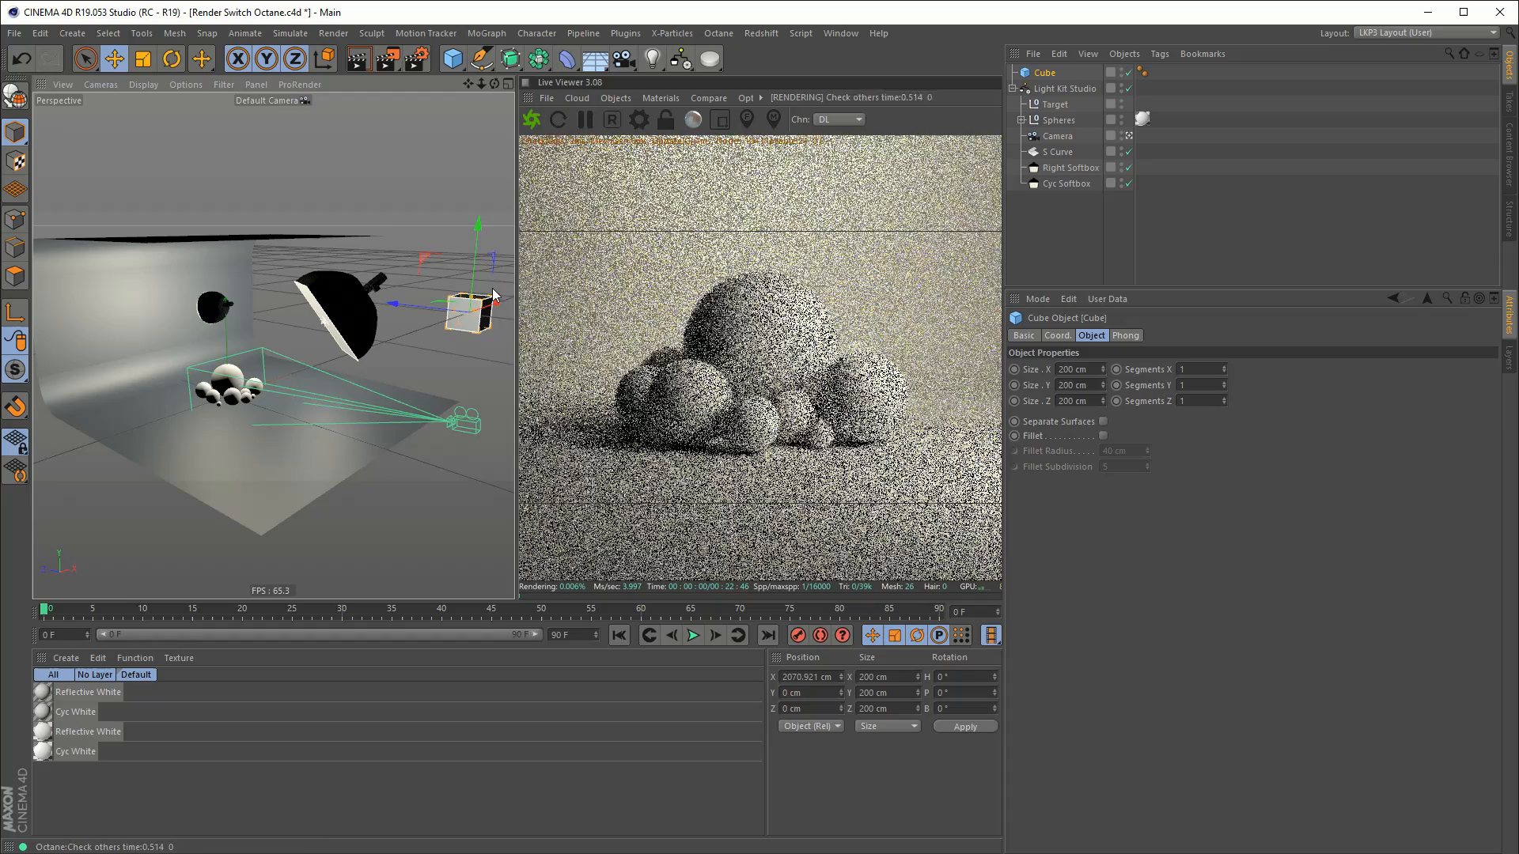
pyautogui.click(1065, 88)
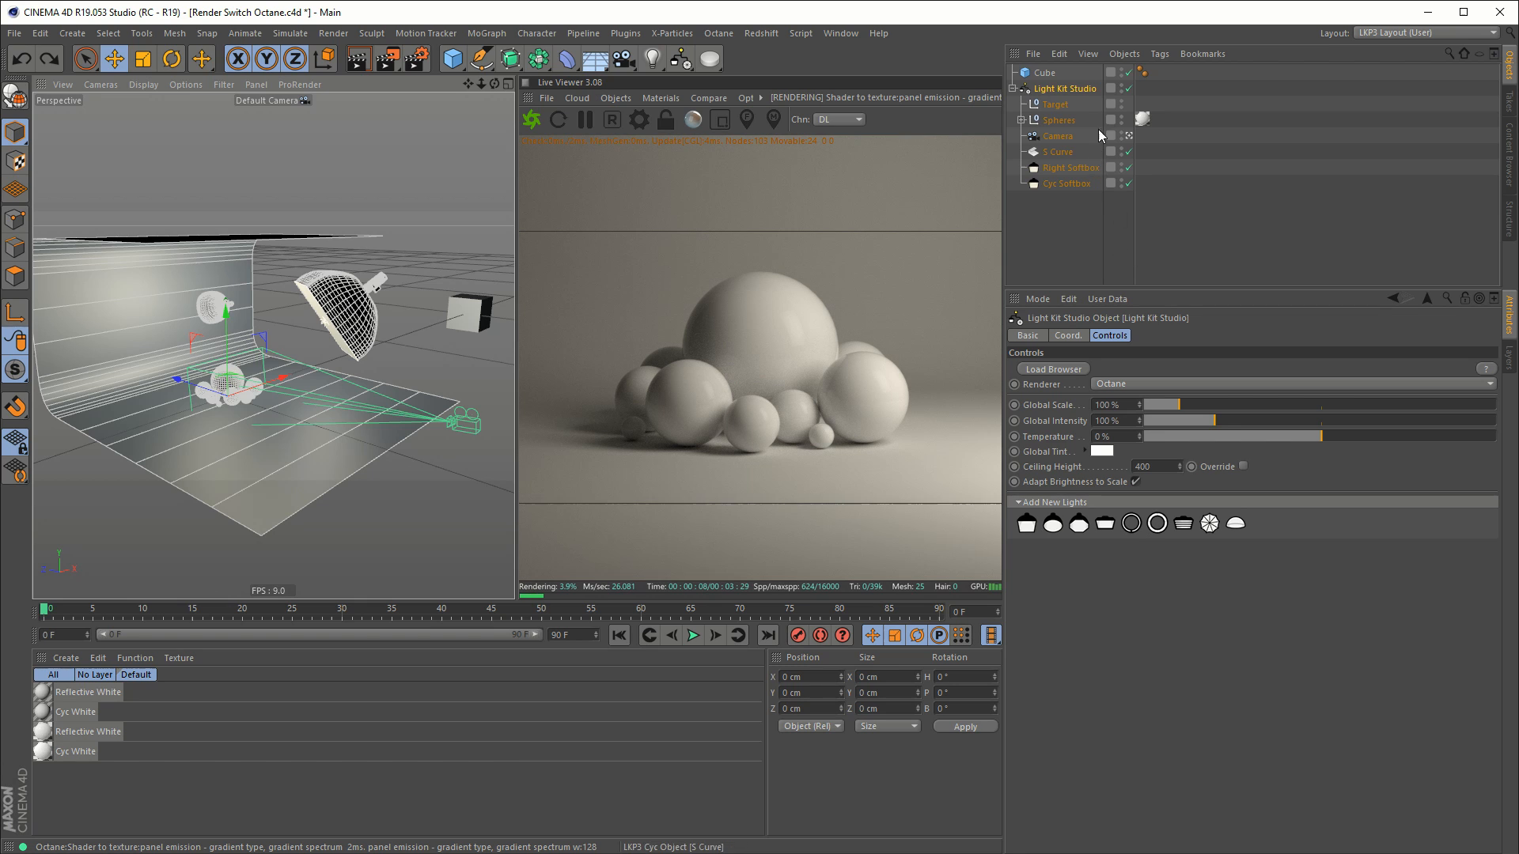
pyautogui.click(1045, 73)
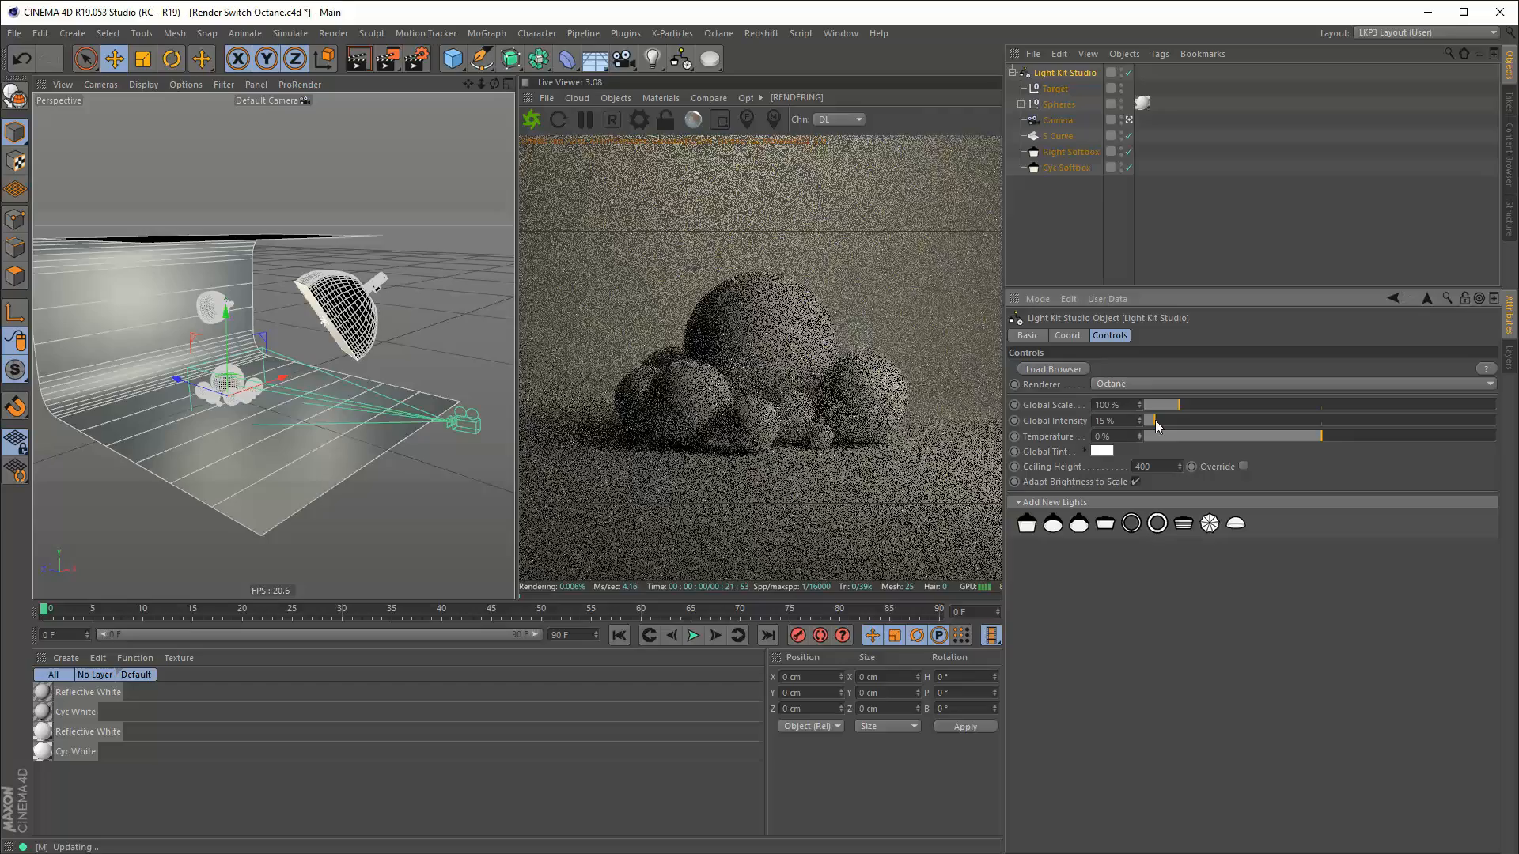
# Step: Set global intensity to 120%, swing temperature cooler and warmer, reset it to 0%, and select Right Softbox
pyautogui.moveTo(1155, 420); pyautogui.dragTo(1304, 419)
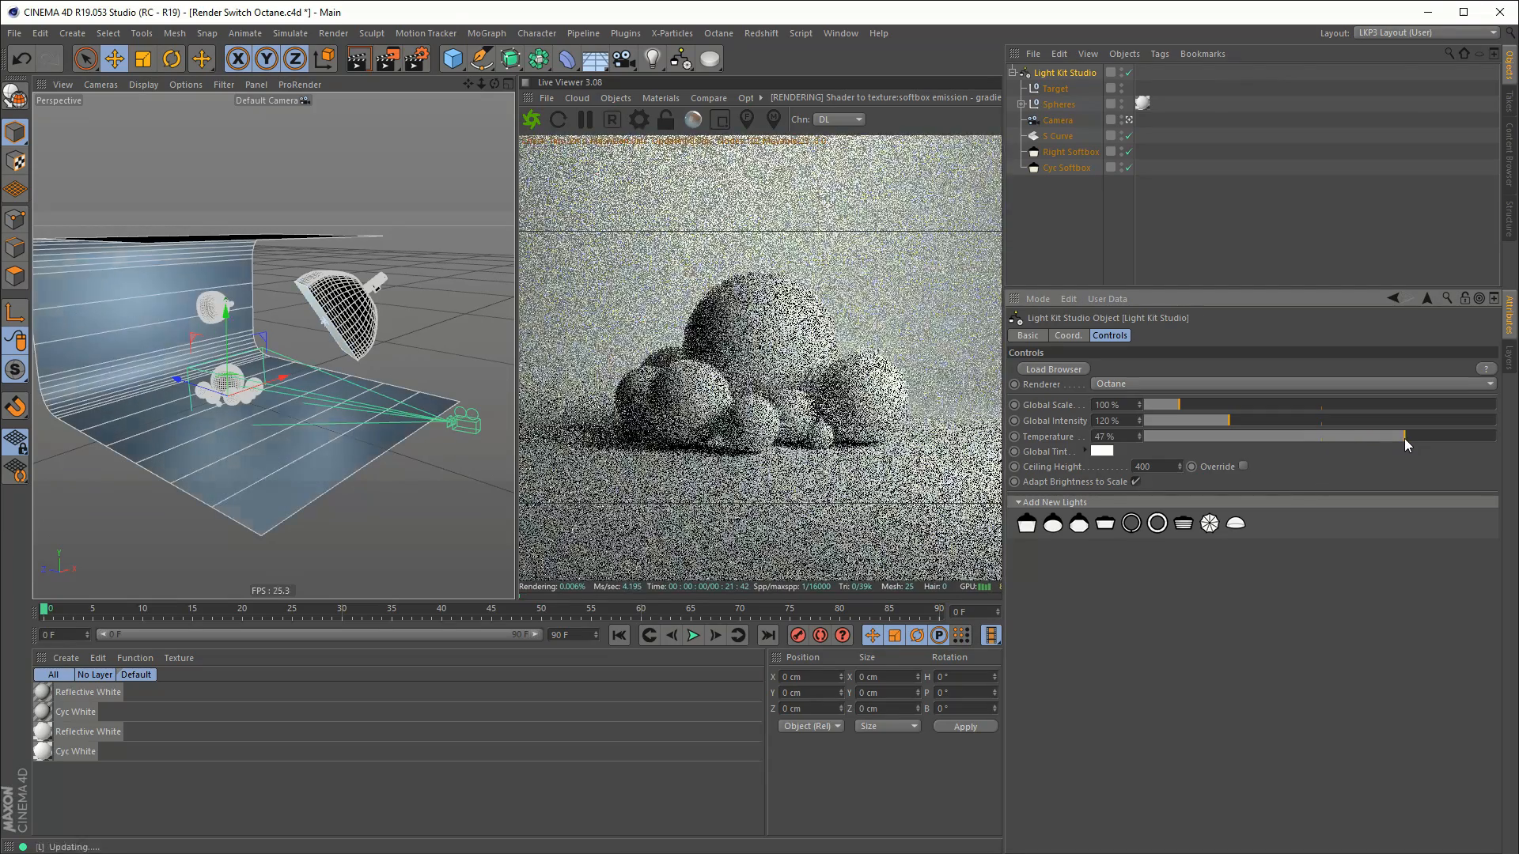
pyautogui.moveTo(1405, 436); pyautogui.dragTo(1216, 436)
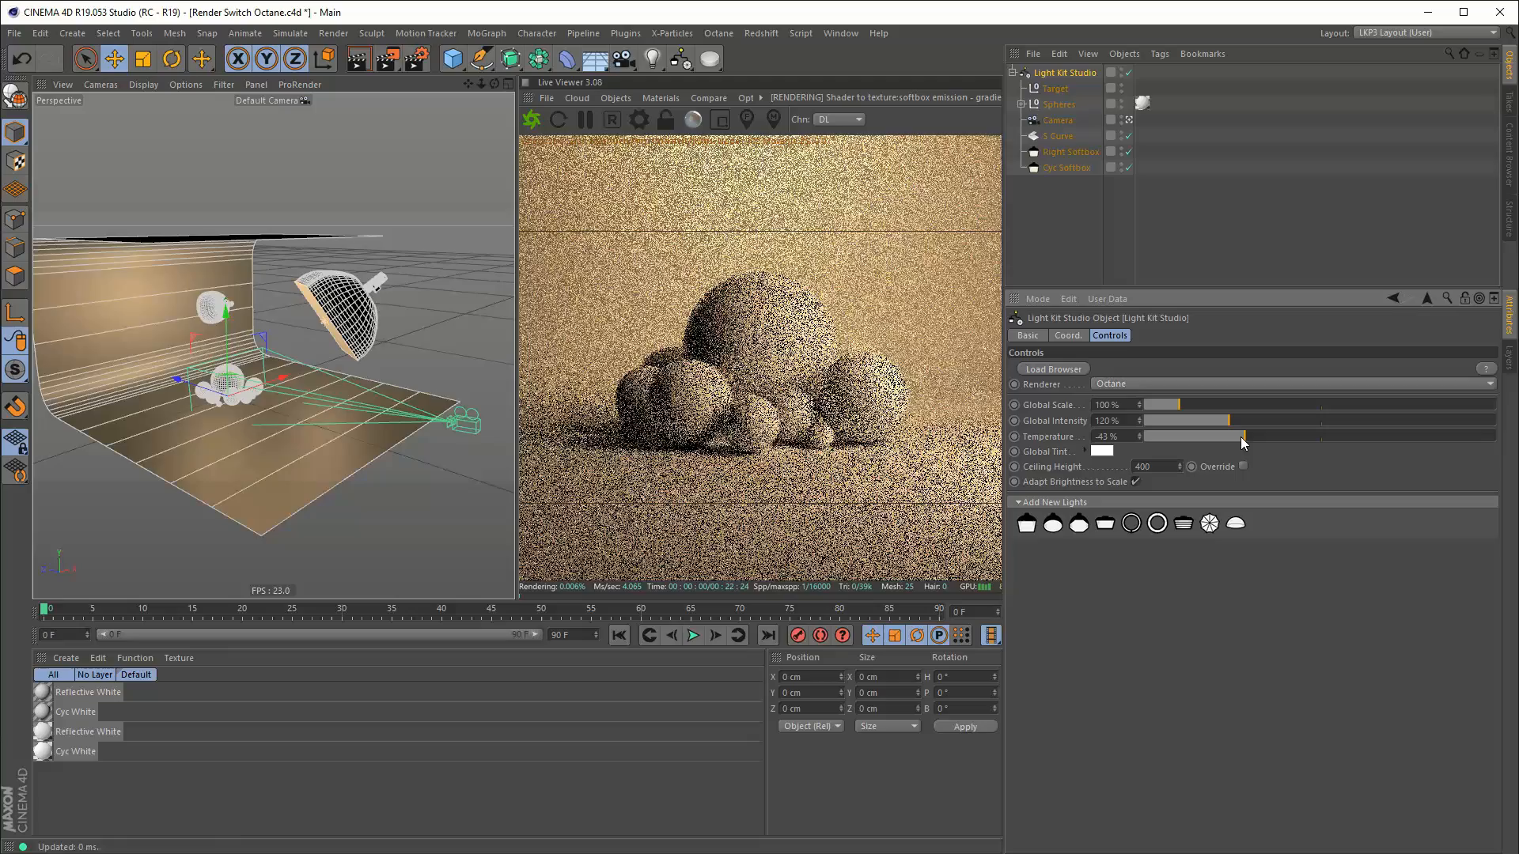
pyautogui.moveTo(1221, 436); pyautogui.dragTo(1212, 436)
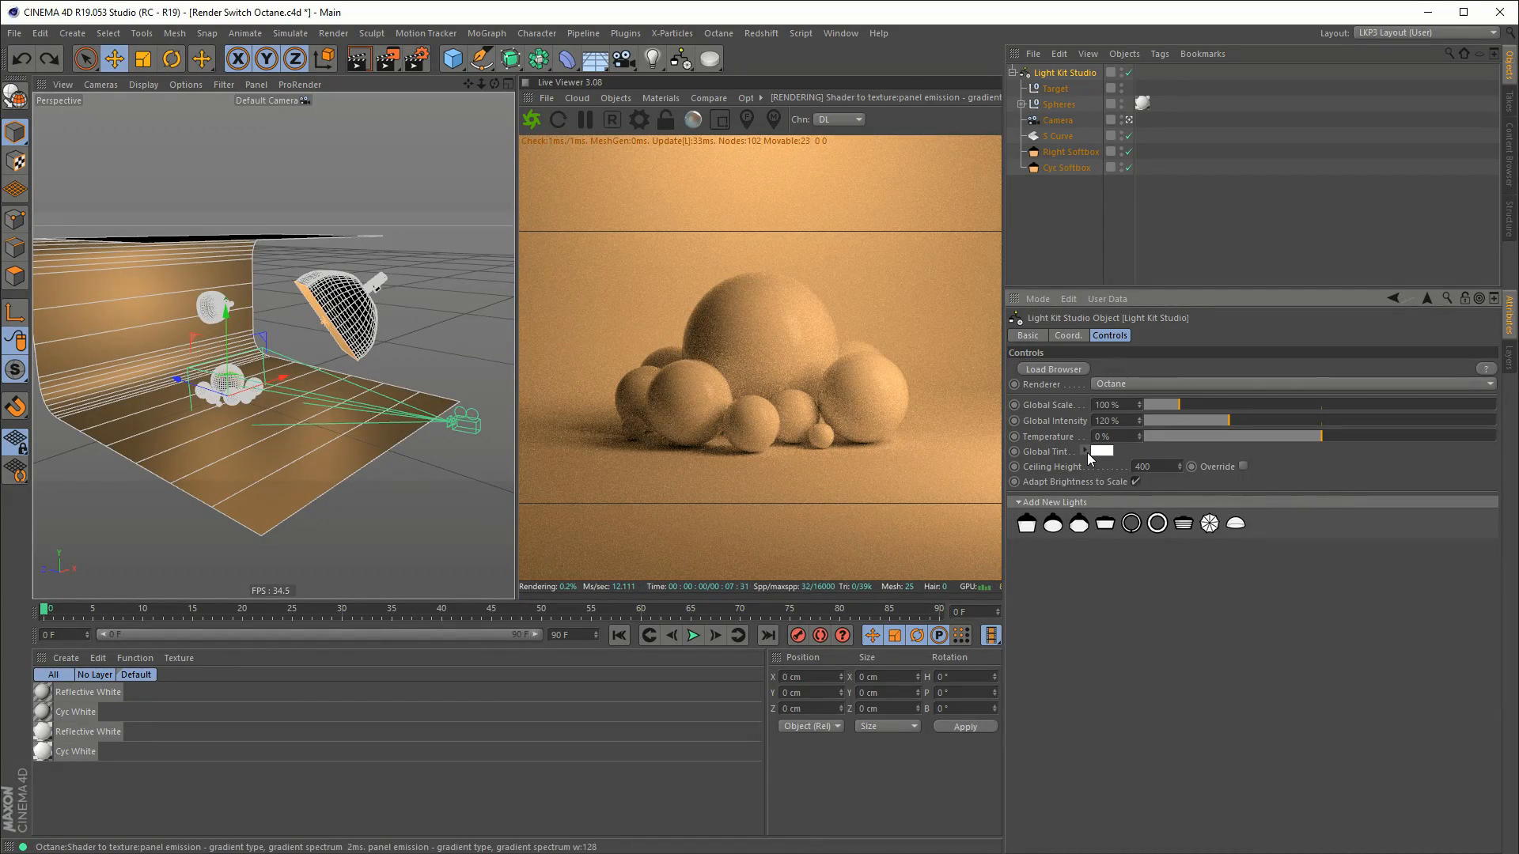
pyautogui.click(1104, 452)
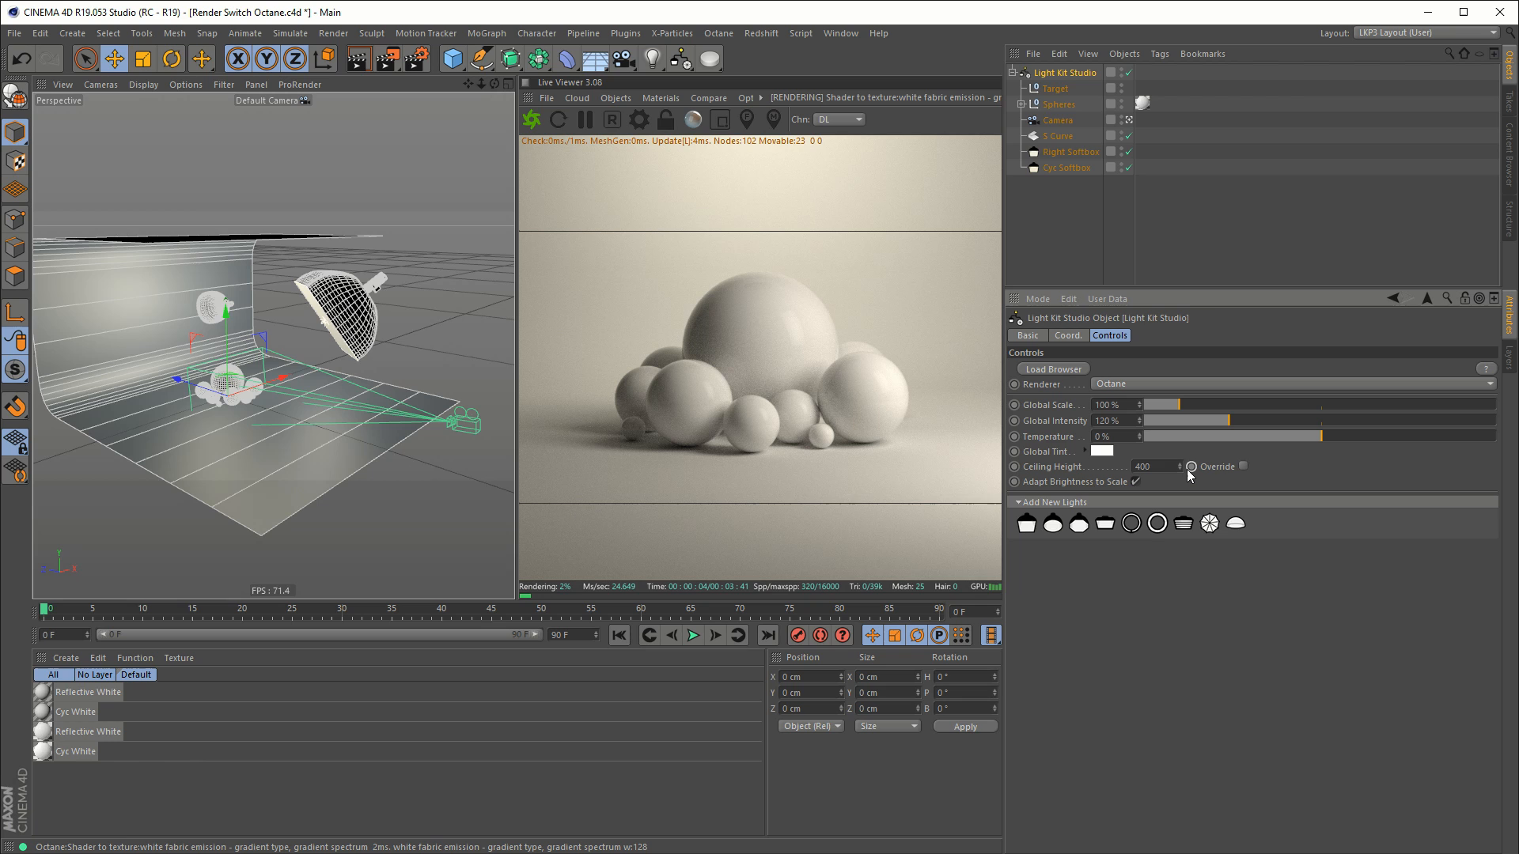
pyautogui.click(1071, 151)
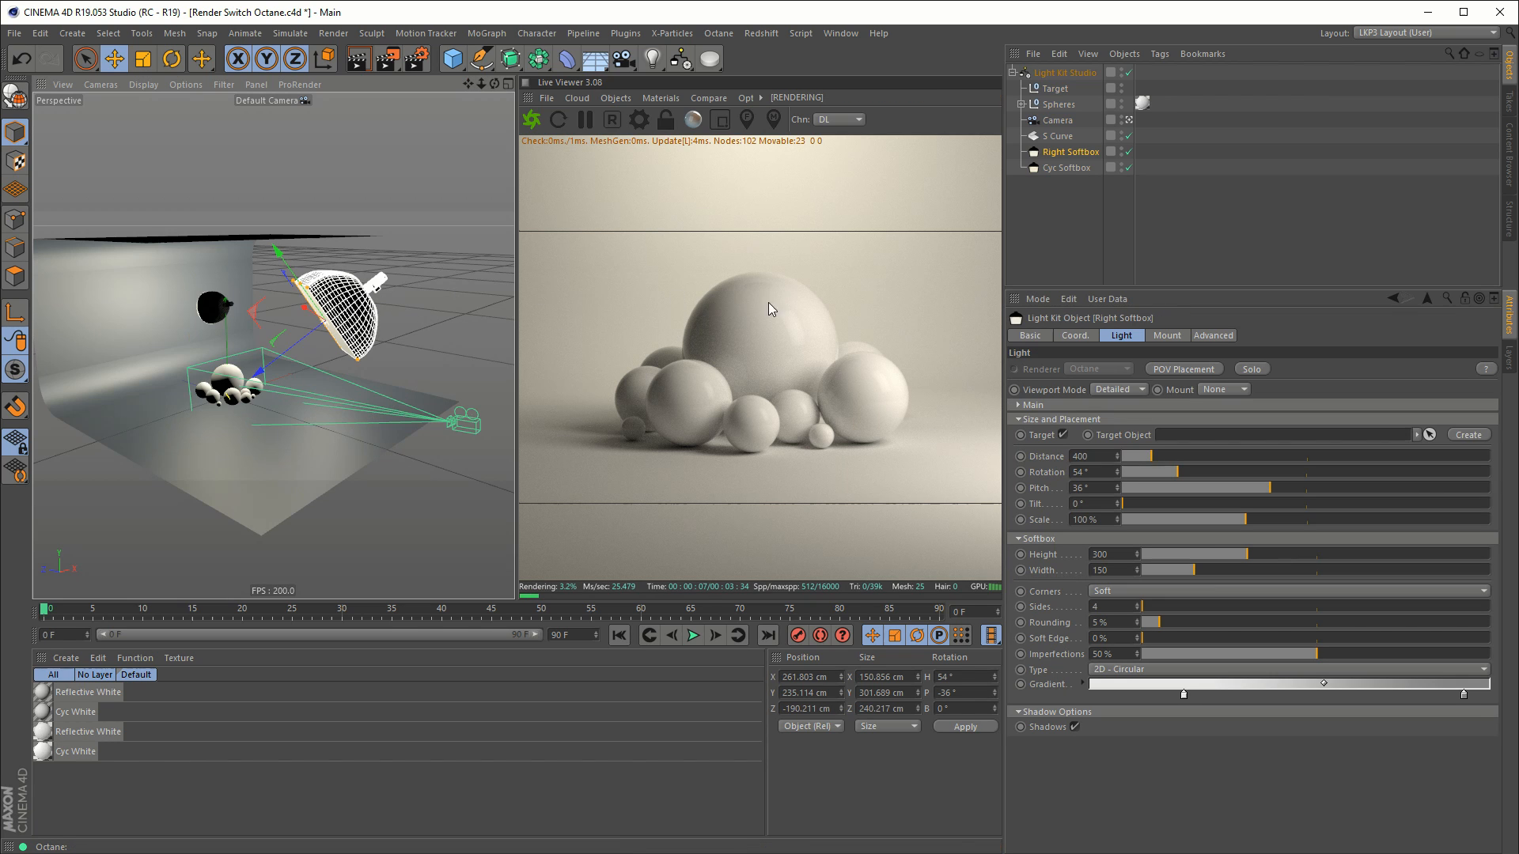
# Step: Raise the ceiling height to 600, add a Softbox Square light, and open the Light Kit Browser
pyautogui.click(1222, 389)
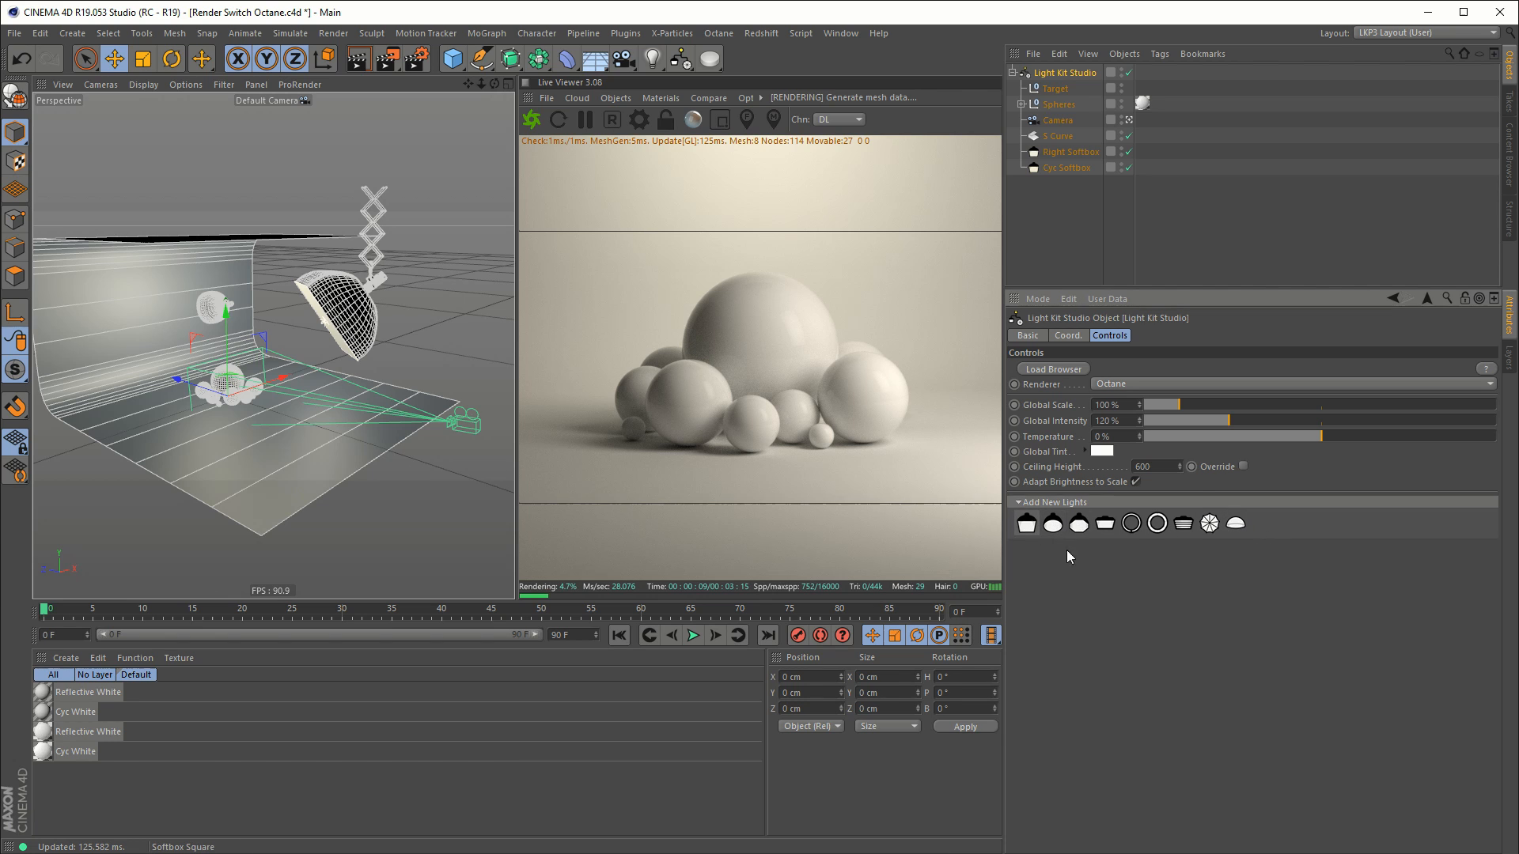
pyautogui.click(1073, 167)
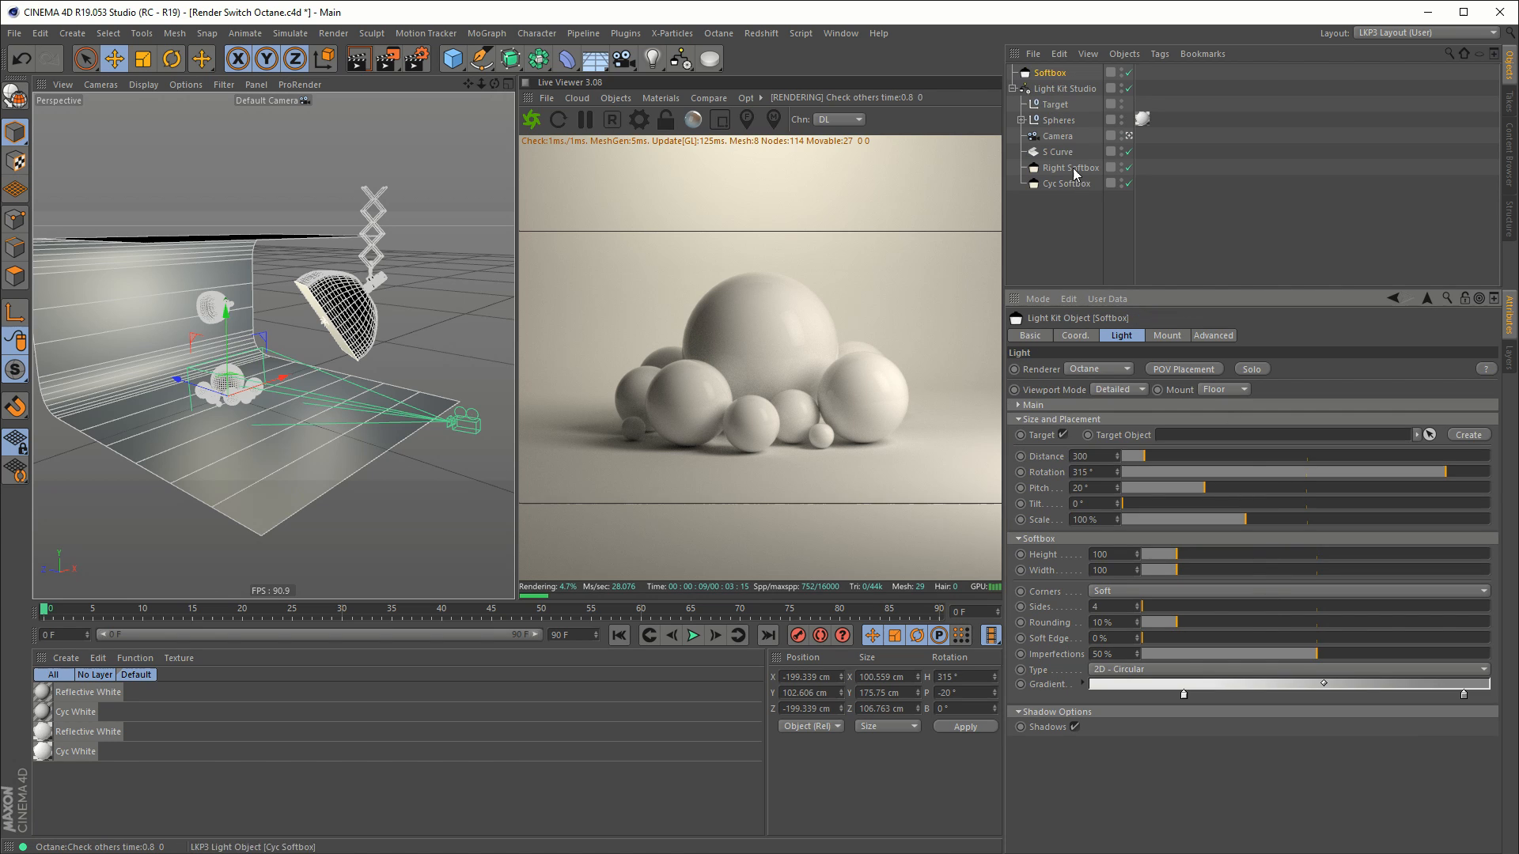
pyautogui.click(1067, 72)
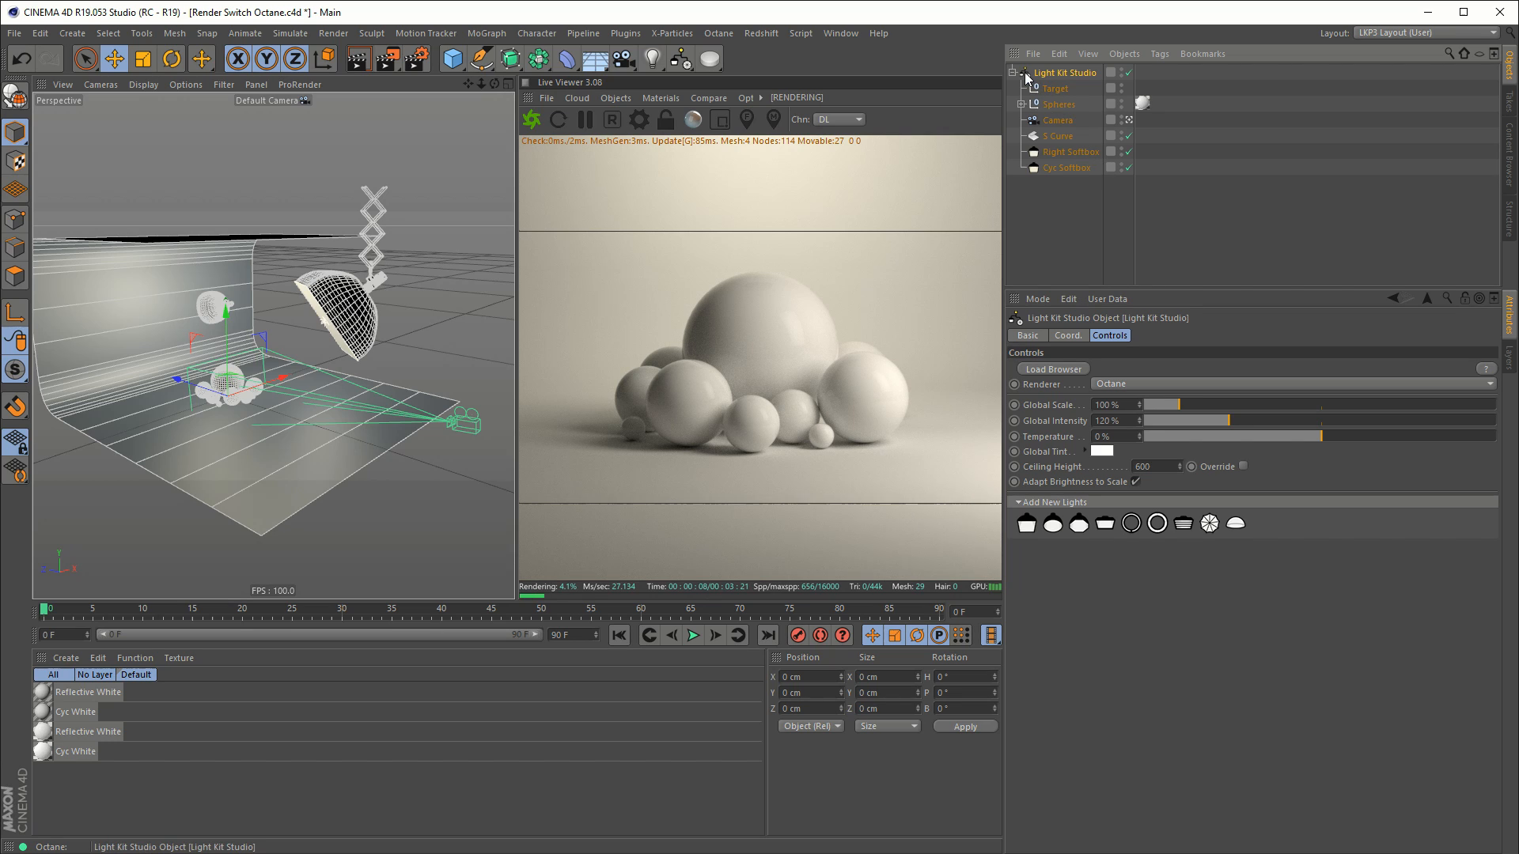
pyautogui.moveTo(1028, 79)
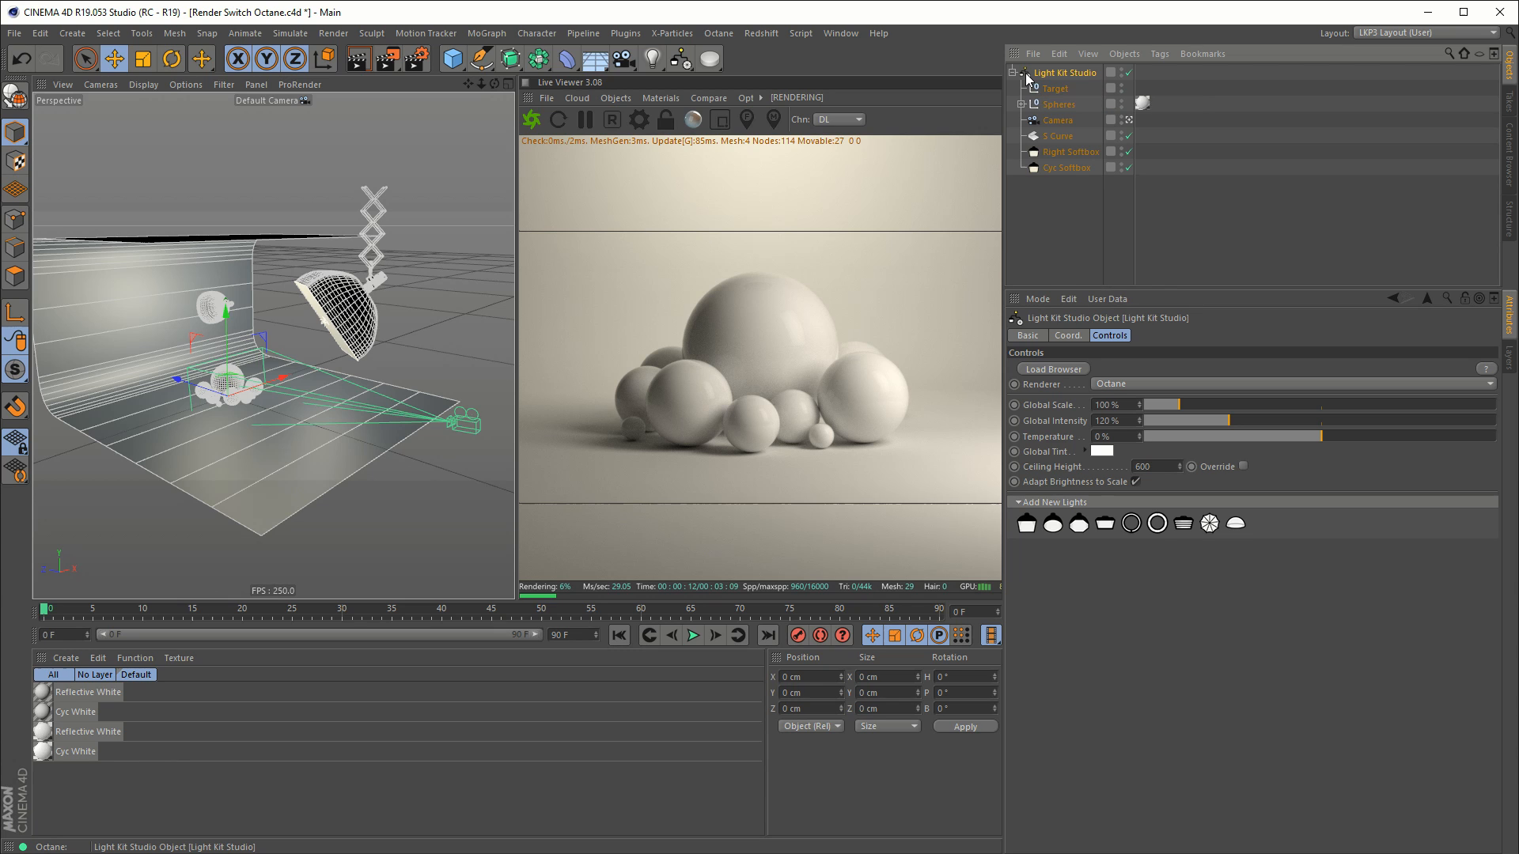
pyautogui.click(1051, 370)
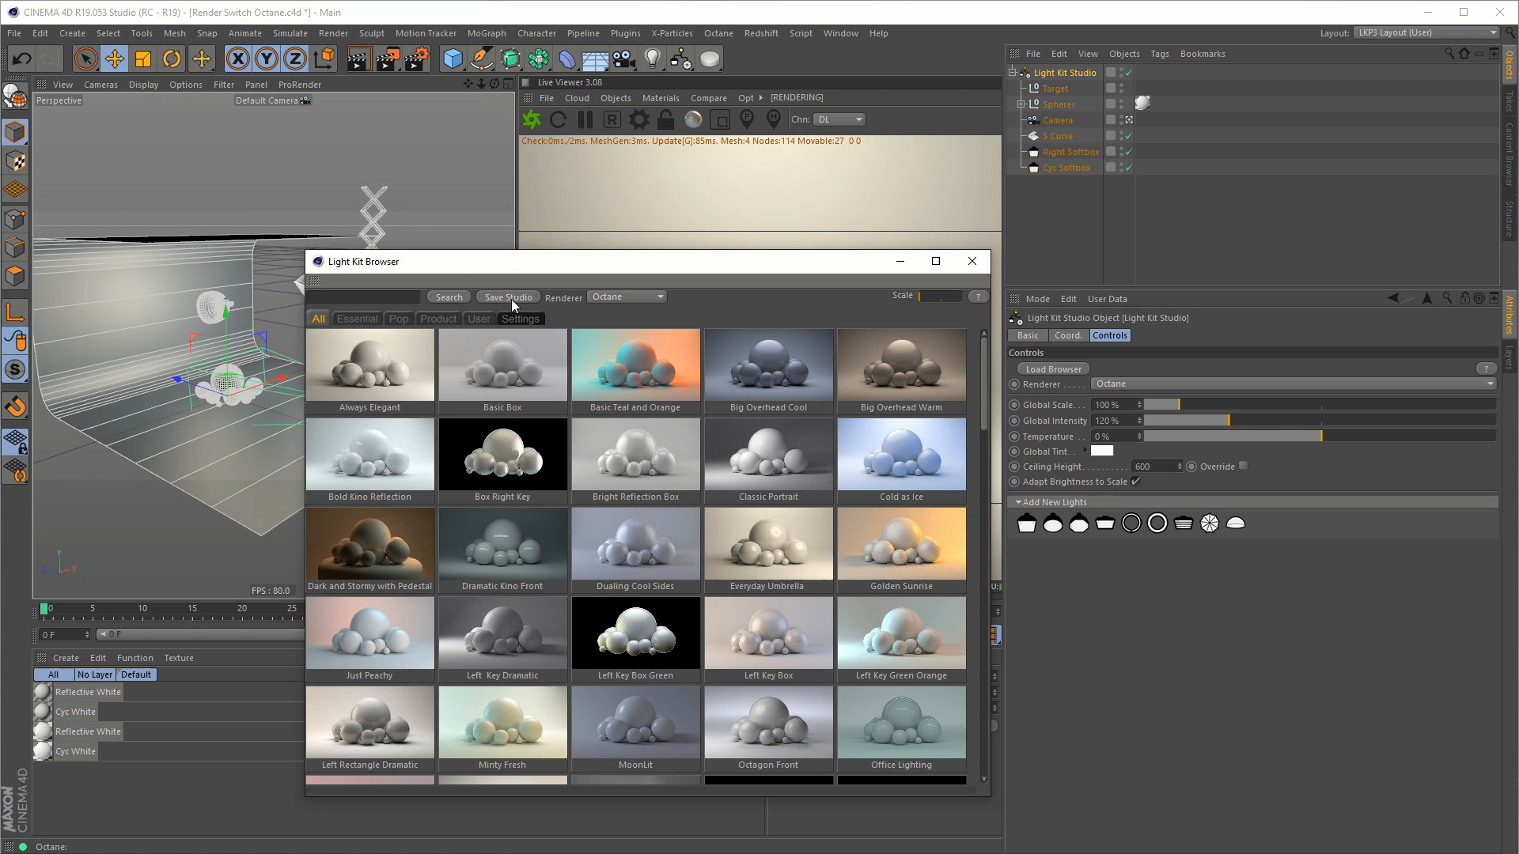
pyautogui.moveTo(517, 306)
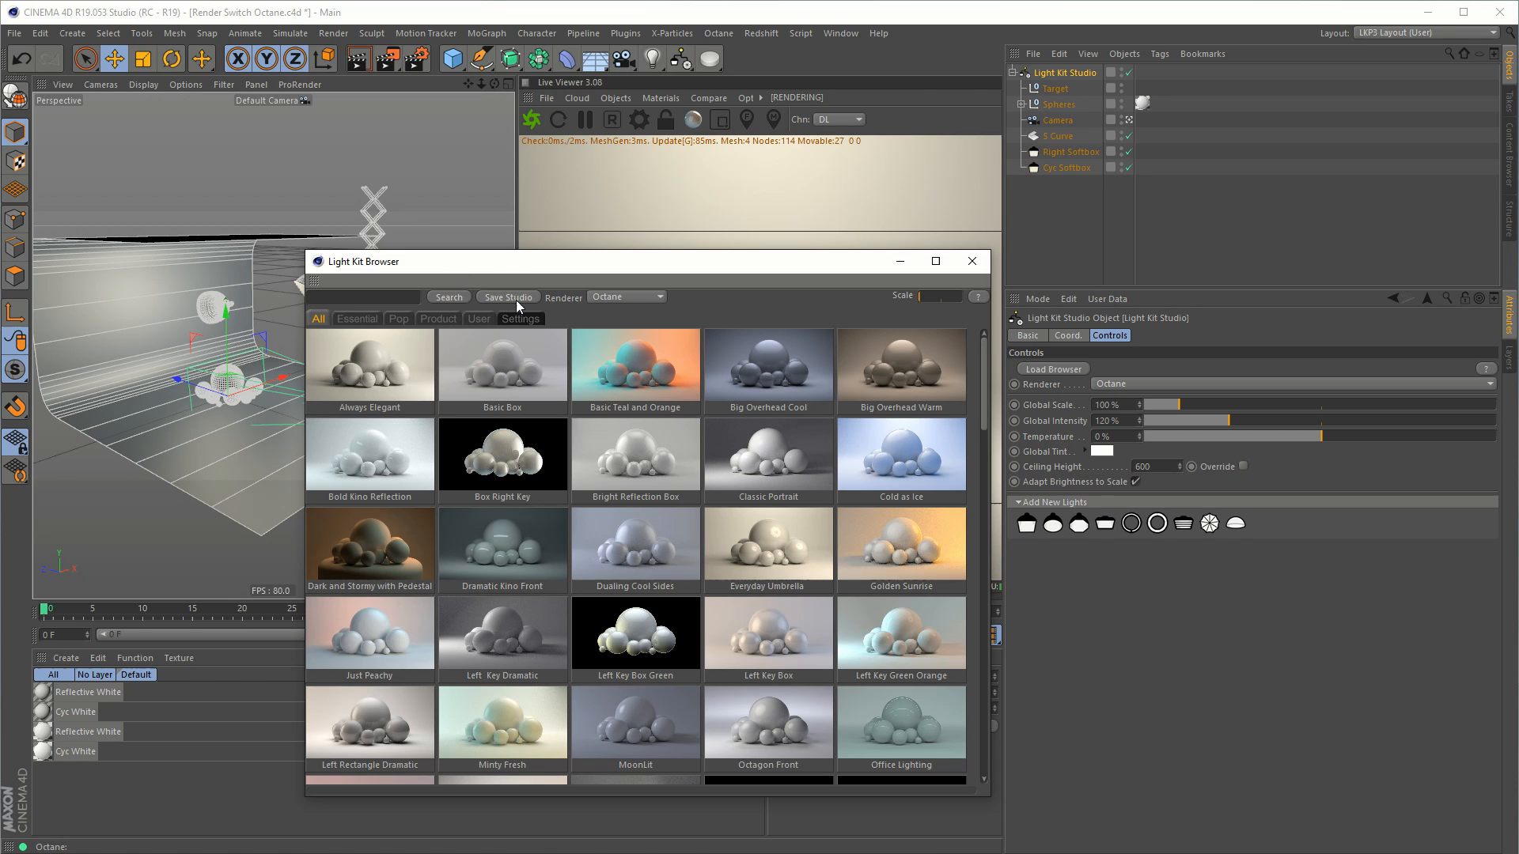
pyautogui.moveTo(663, 450)
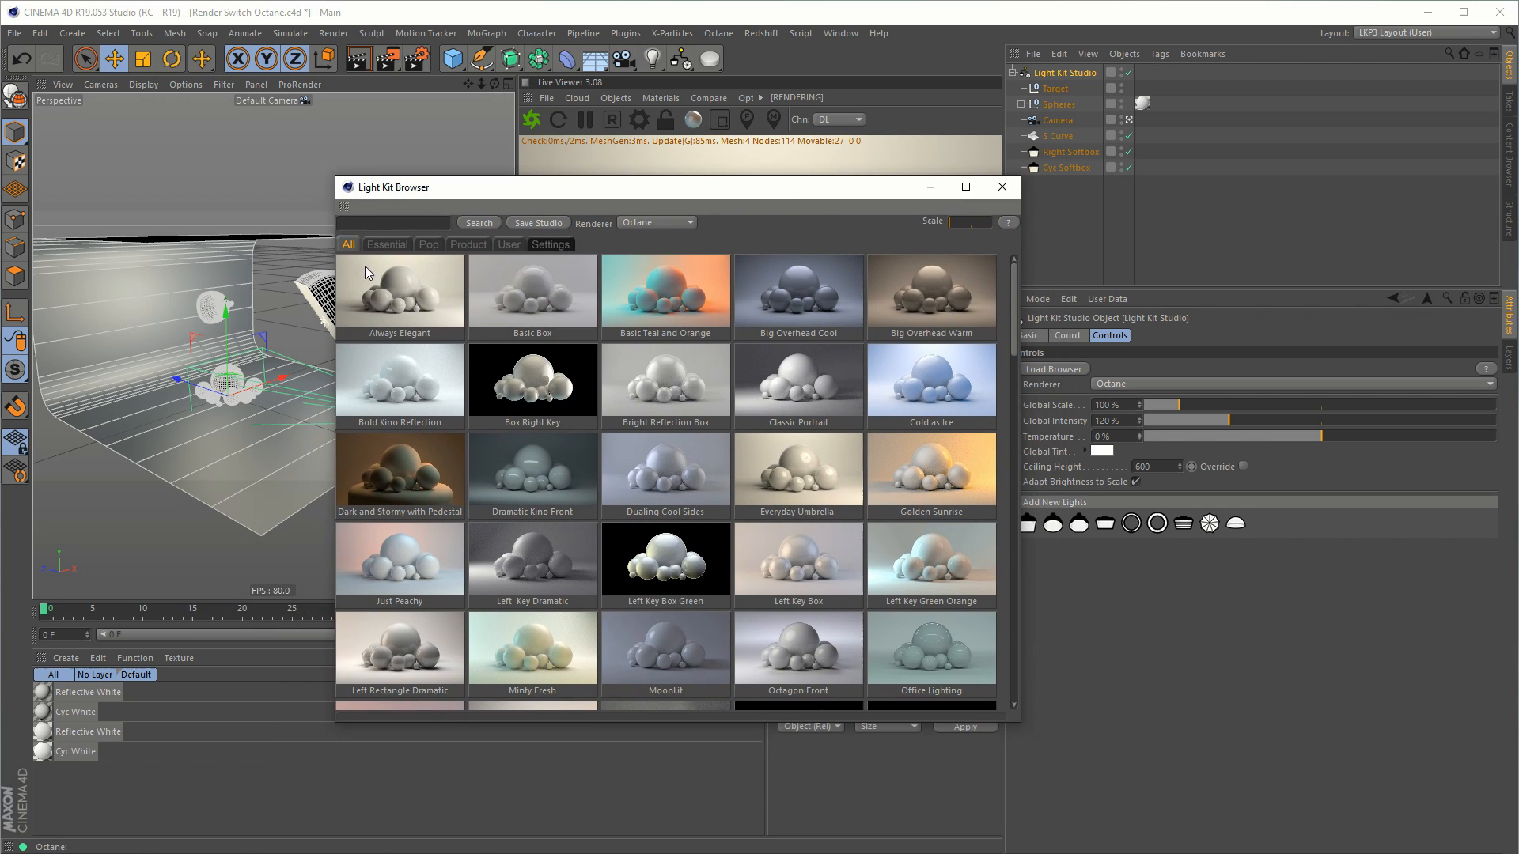
pyautogui.moveTo(418, 346)
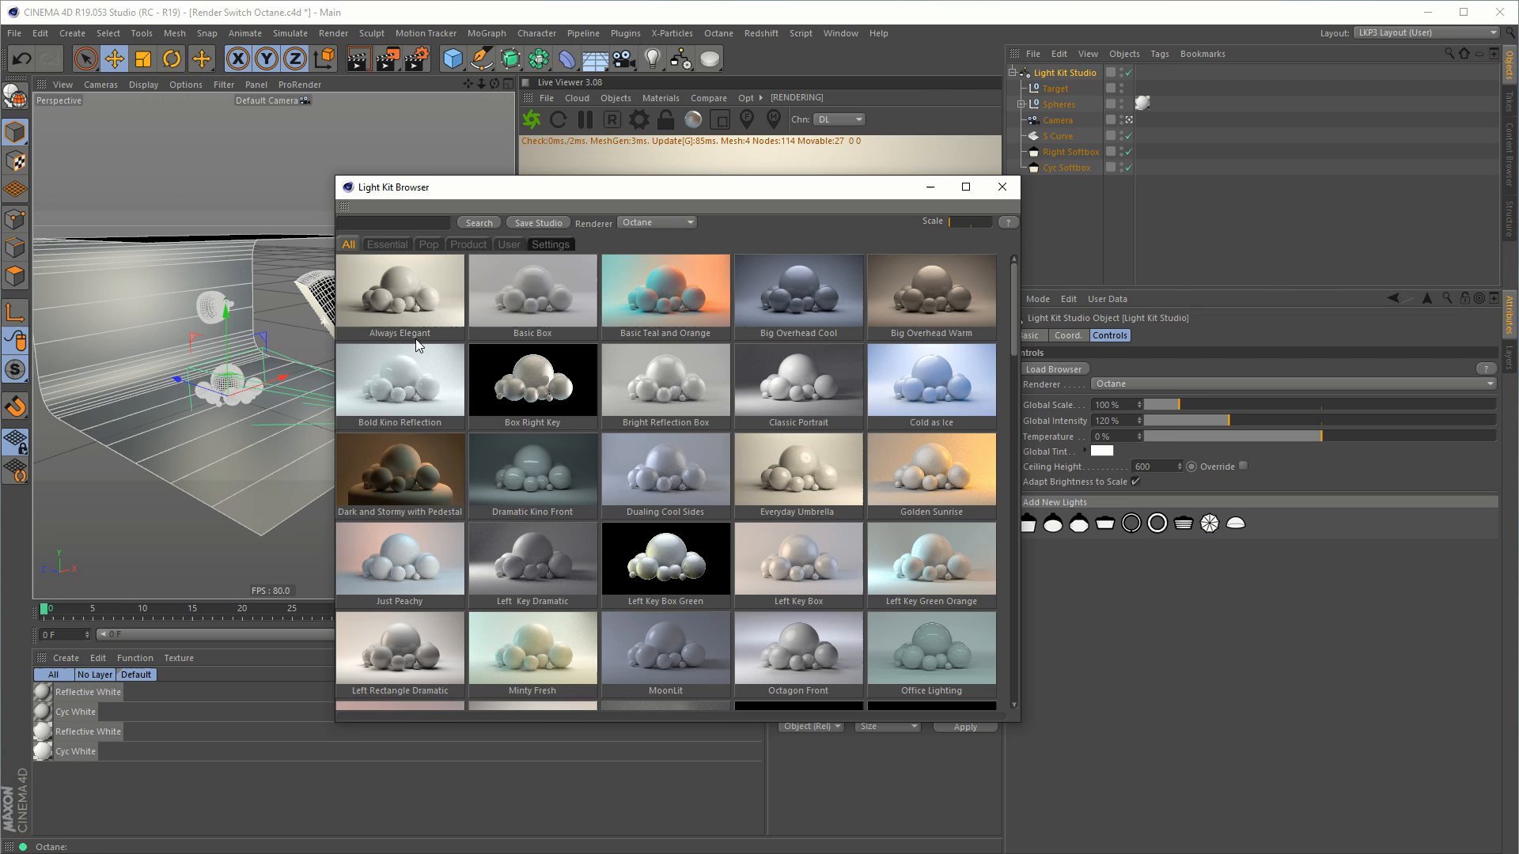
pyautogui.moveTo(560, 372)
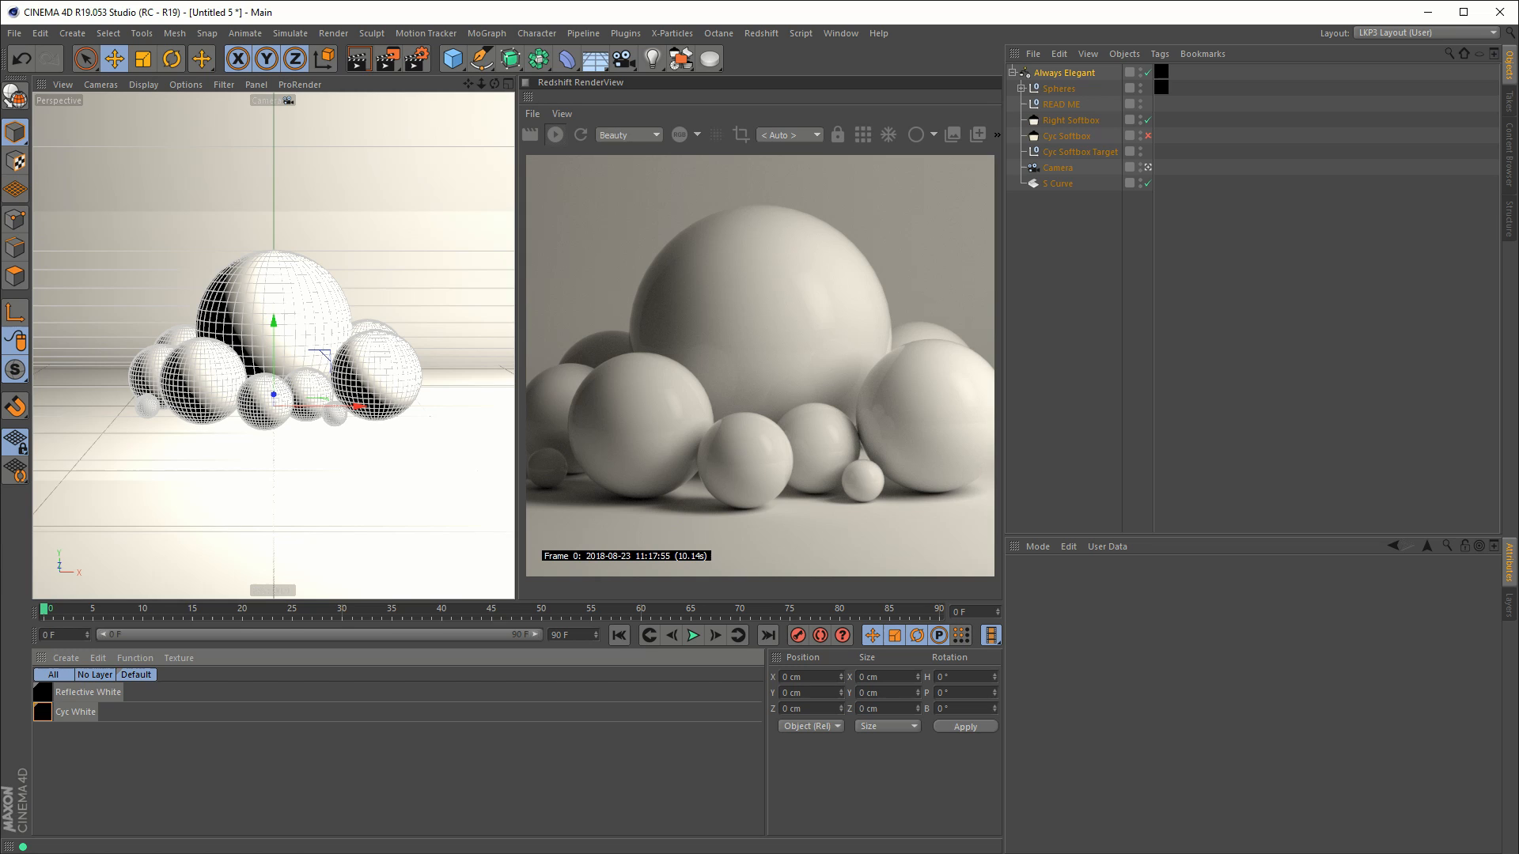
pyautogui.moveTo(1188, 247)
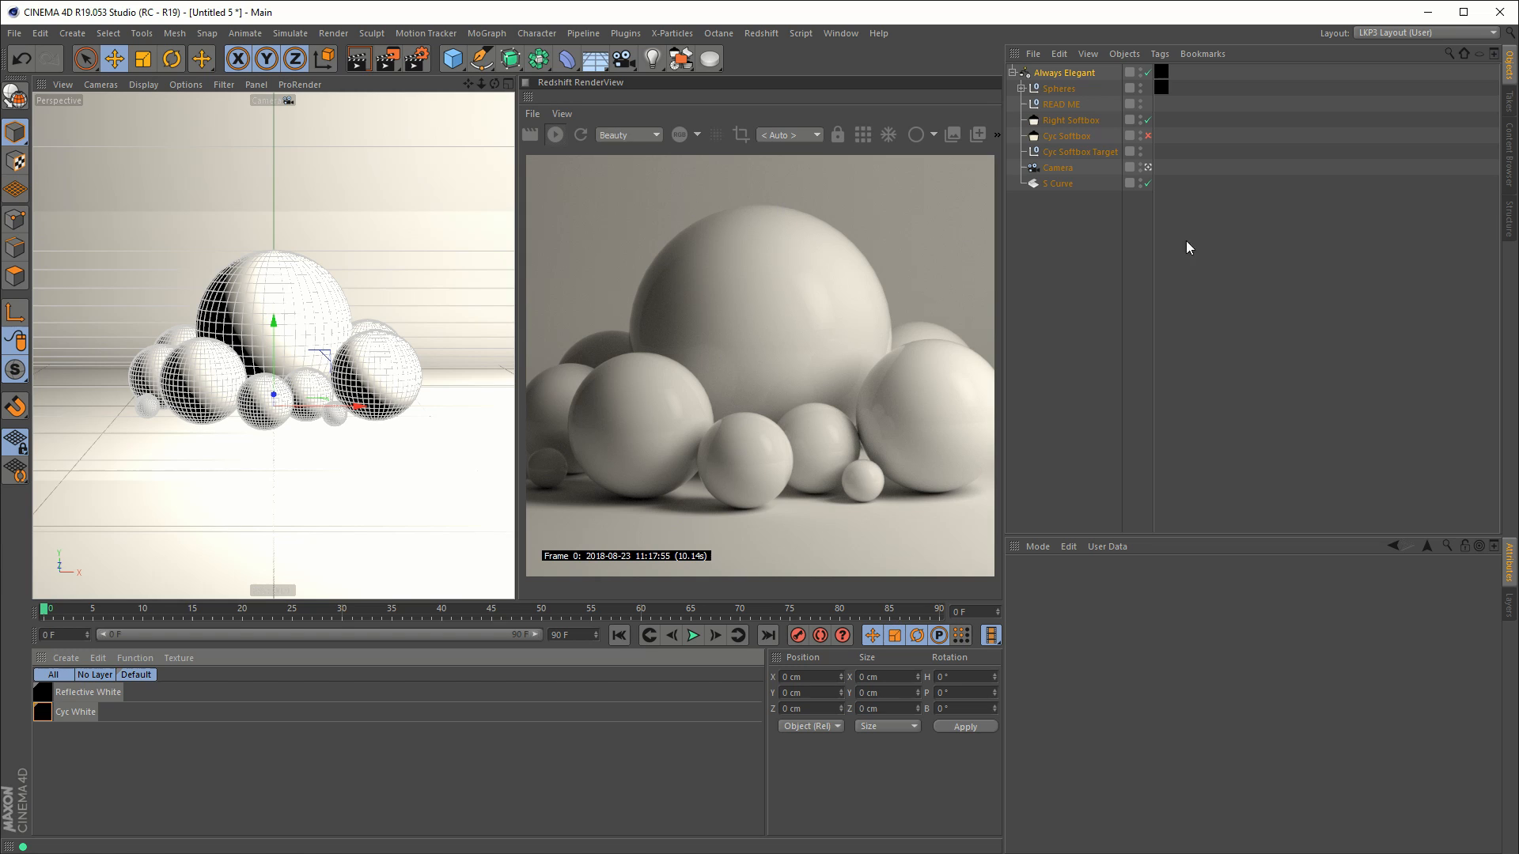
# Step: Select the Right Softbox to show its Light tab main settings
pyautogui.click(1072, 119)
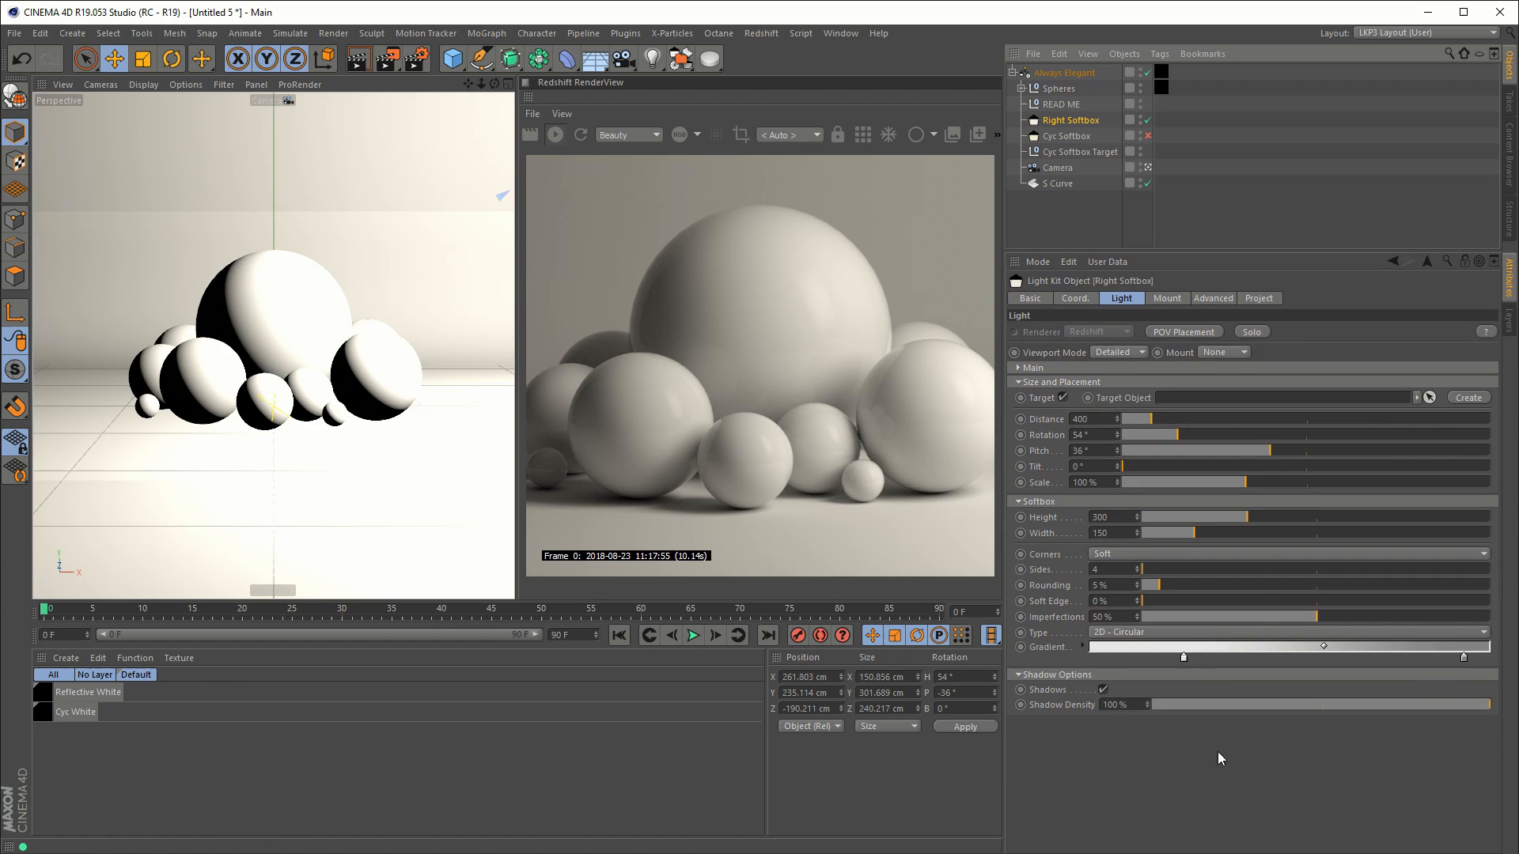
pyautogui.moveTo(1243, 797)
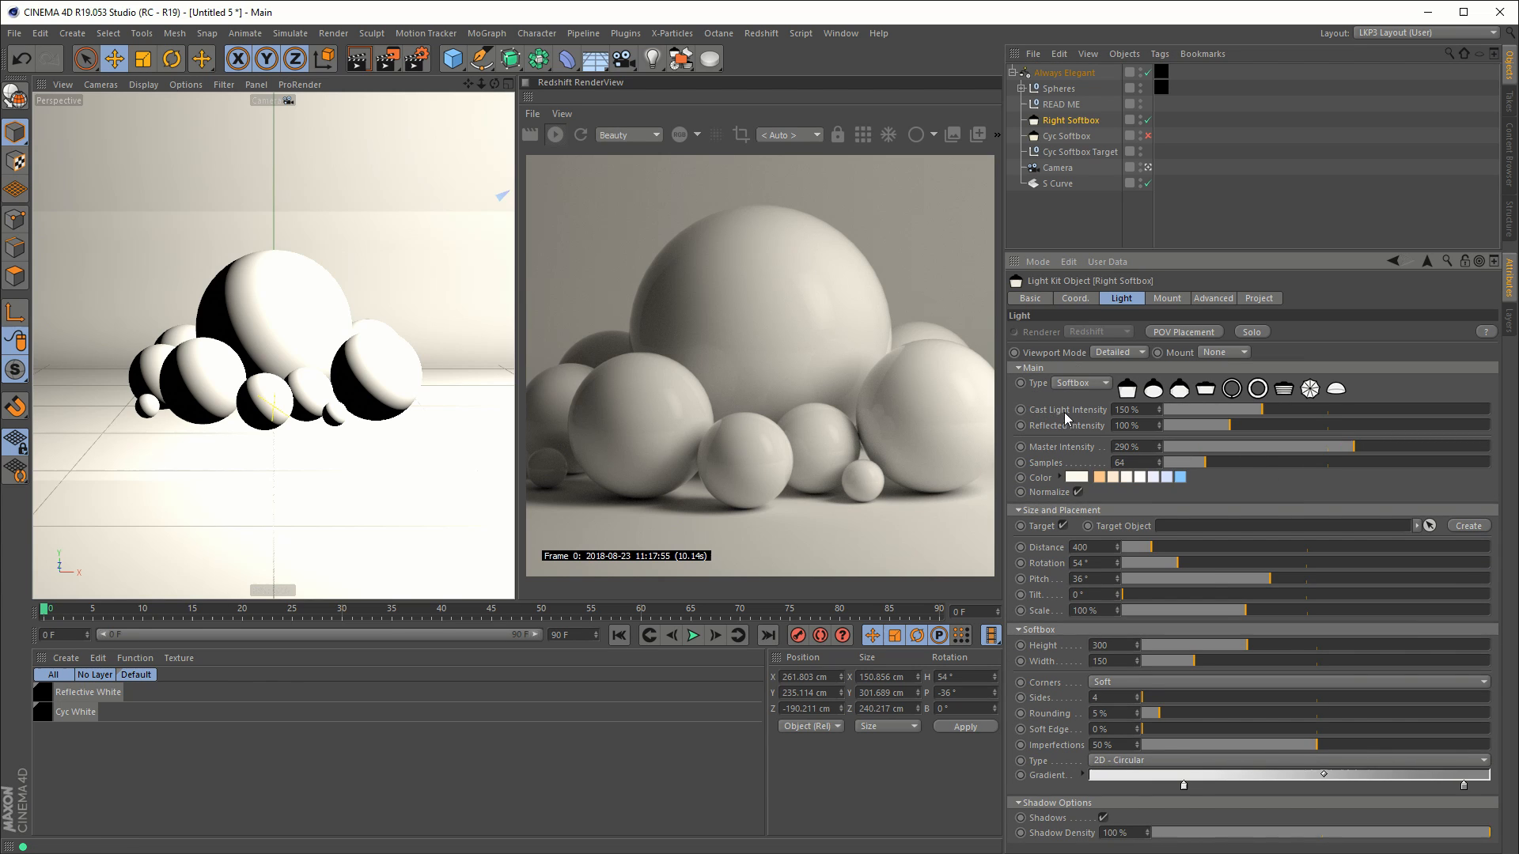
pyautogui.moveTo(1100, 346)
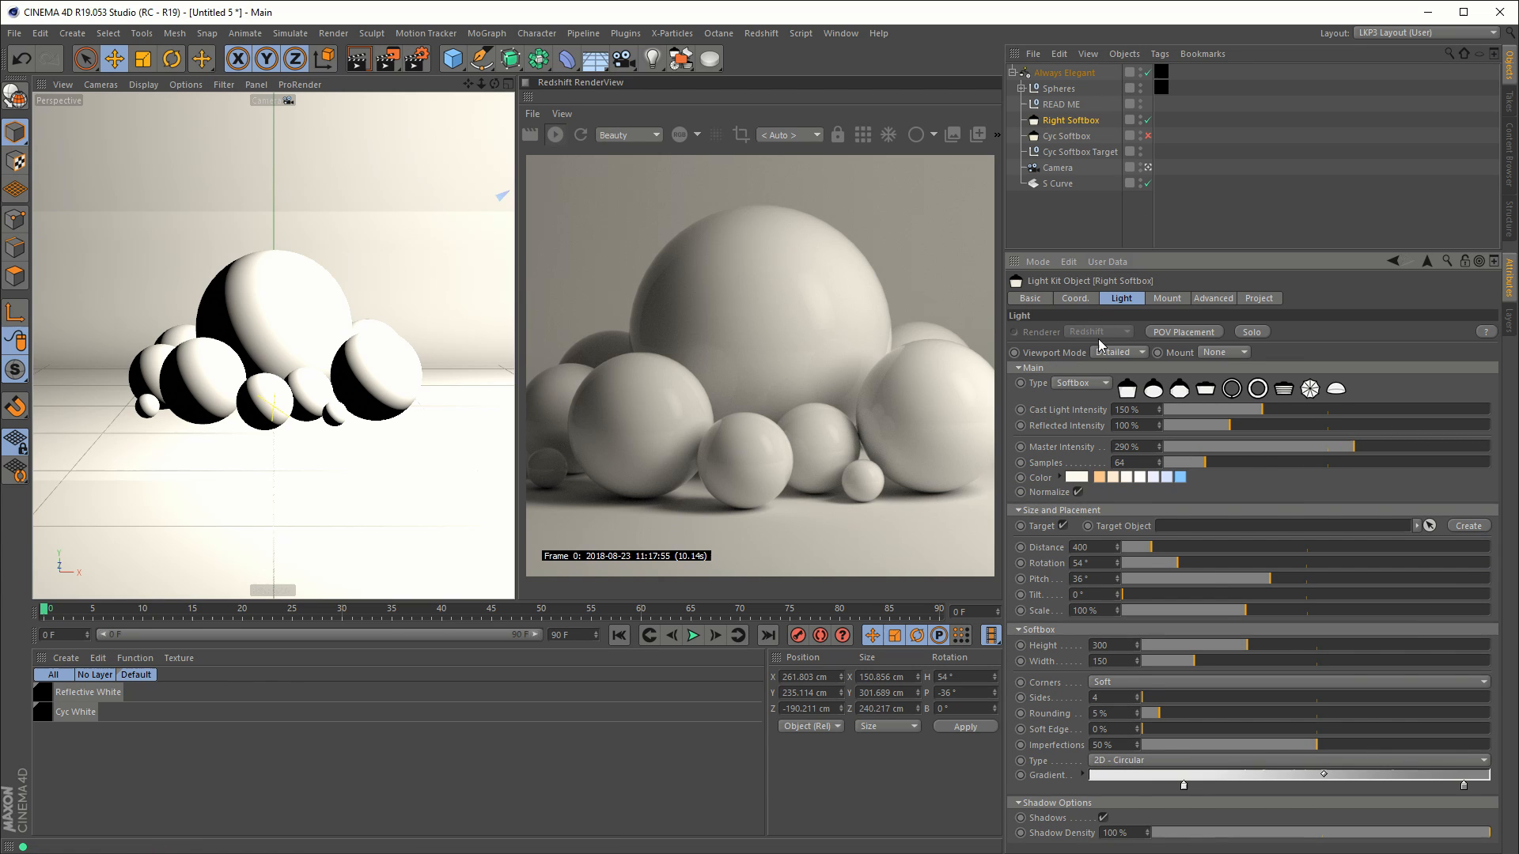
pyautogui.moveTo(1087, 448)
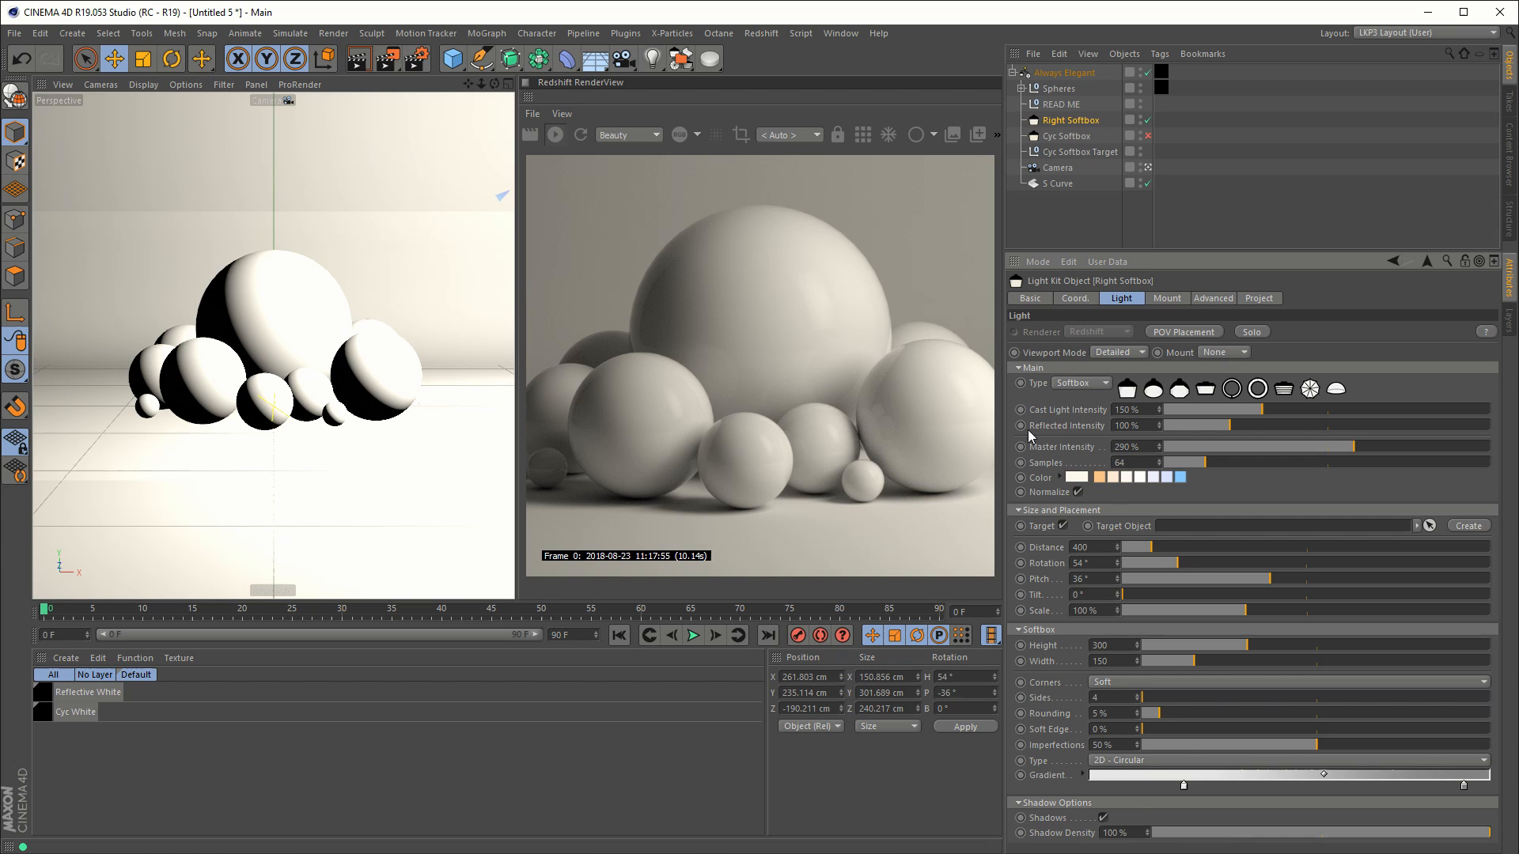
pyautogui.moveTo(1032, 456)
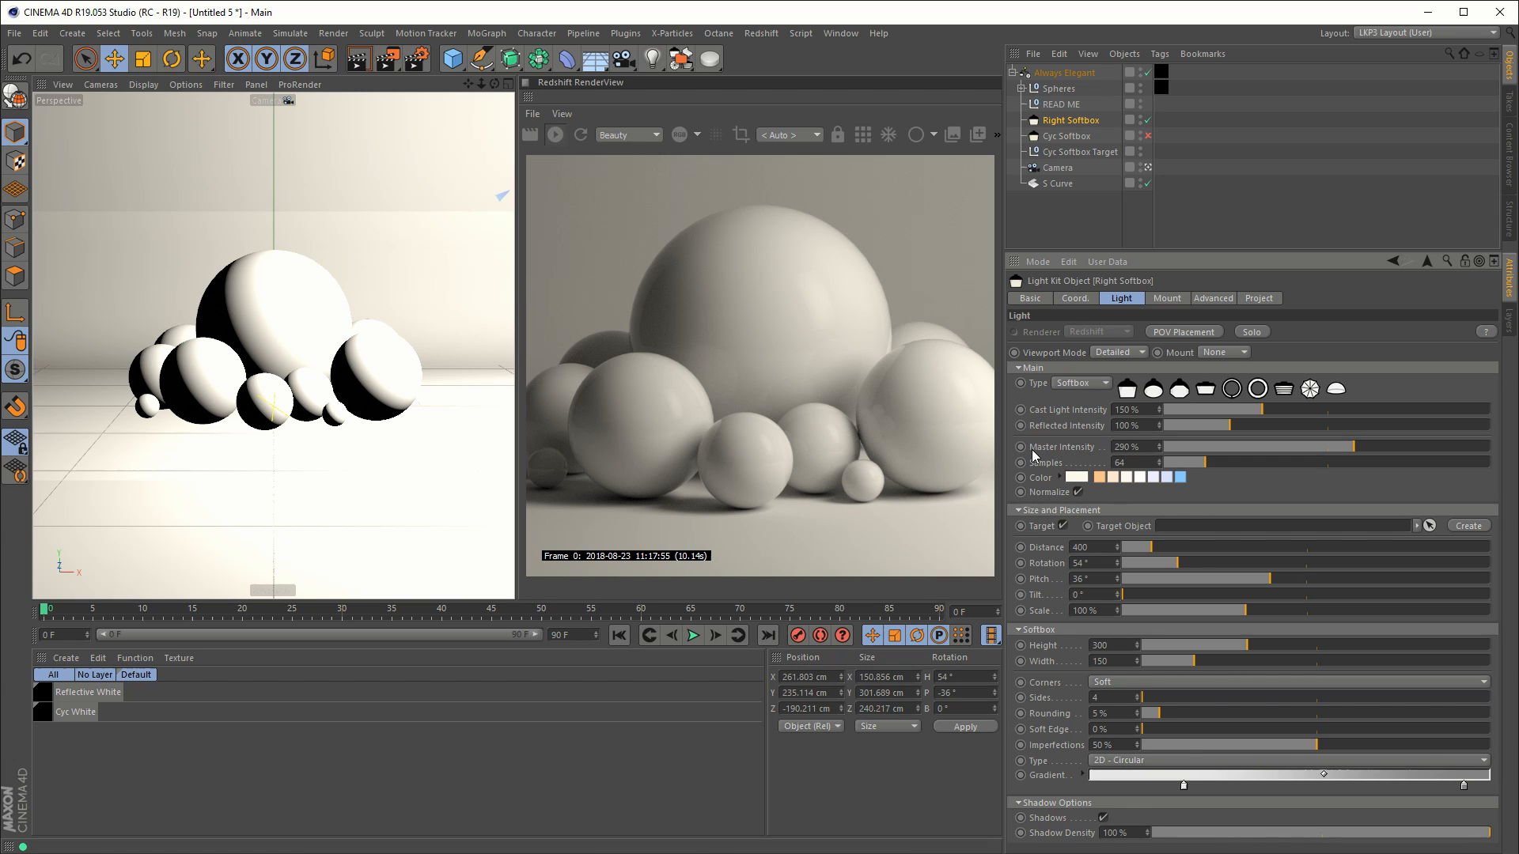
pyautogui.moveTo(1098, 456)
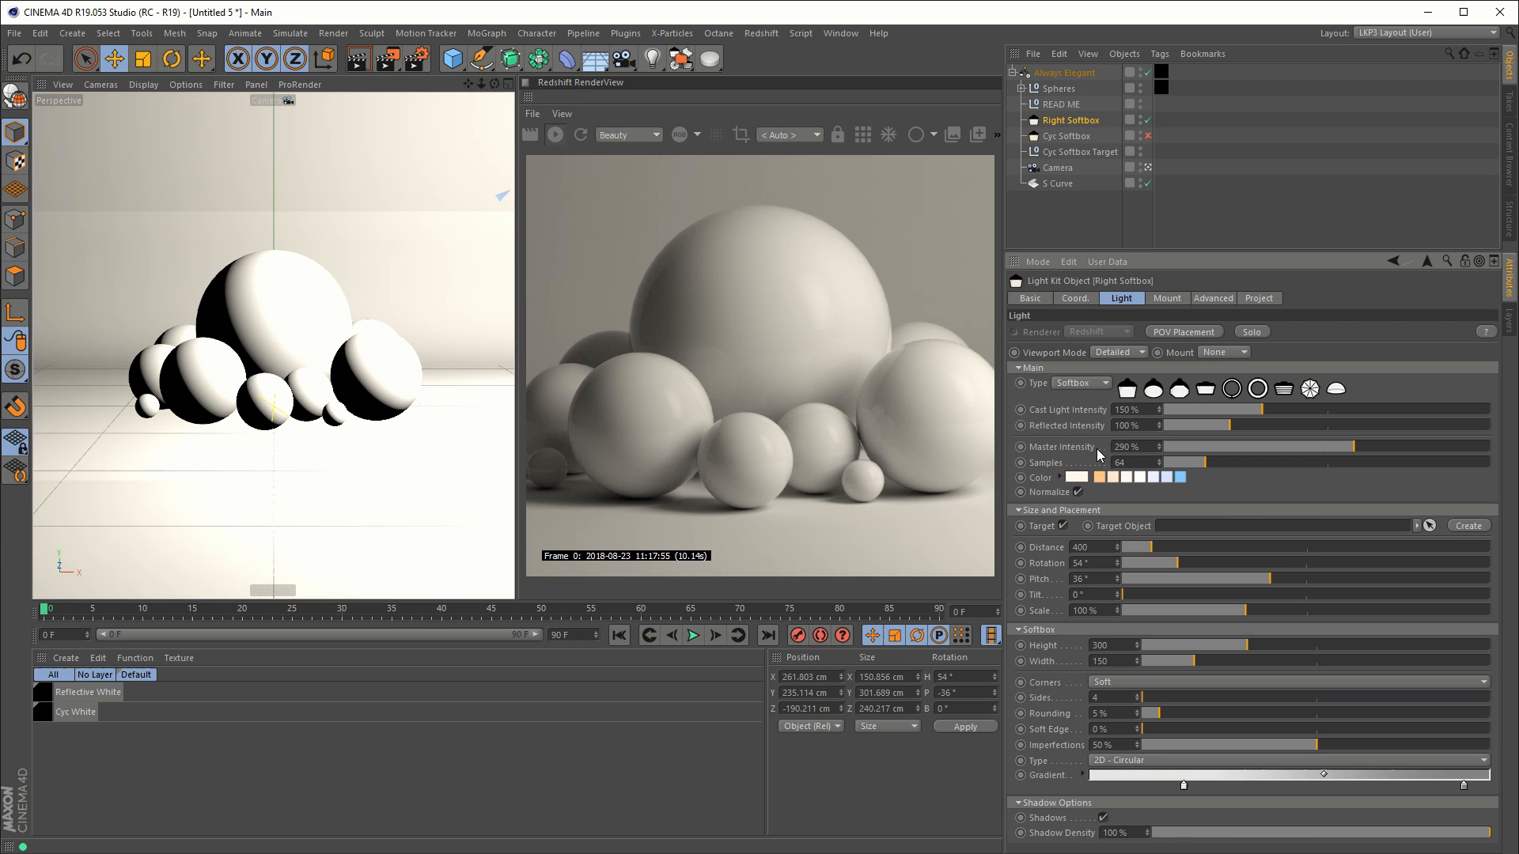
pyautogui.moveTo(1096, 455)
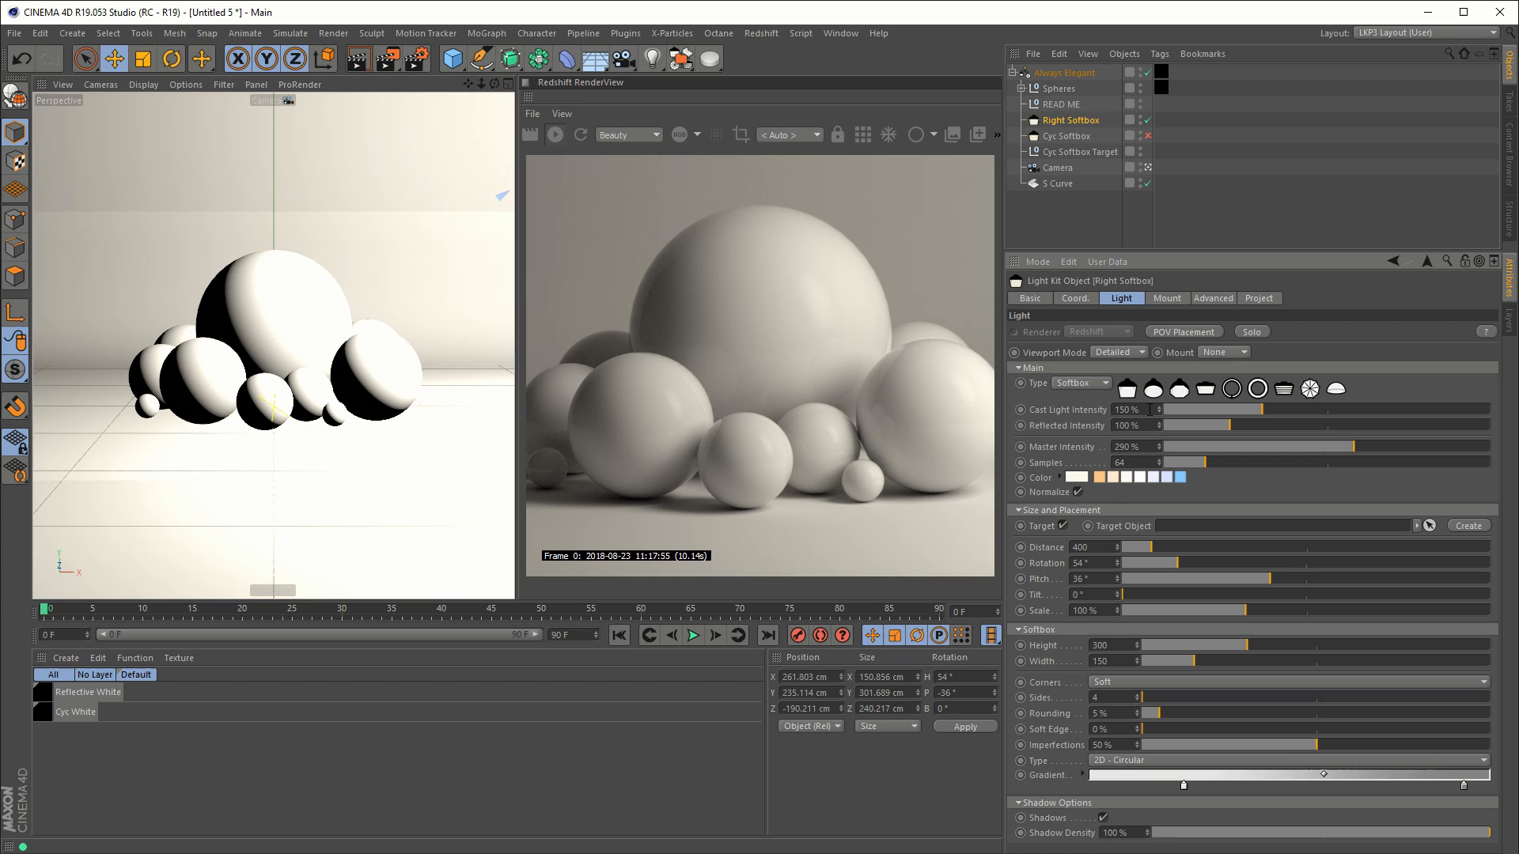
# Step: Give the Right Softbox 120% cast light, 500% reflected intensity, and 300% master intensity
pyautogui.click(1129, 409)
pyautogui.write('10')
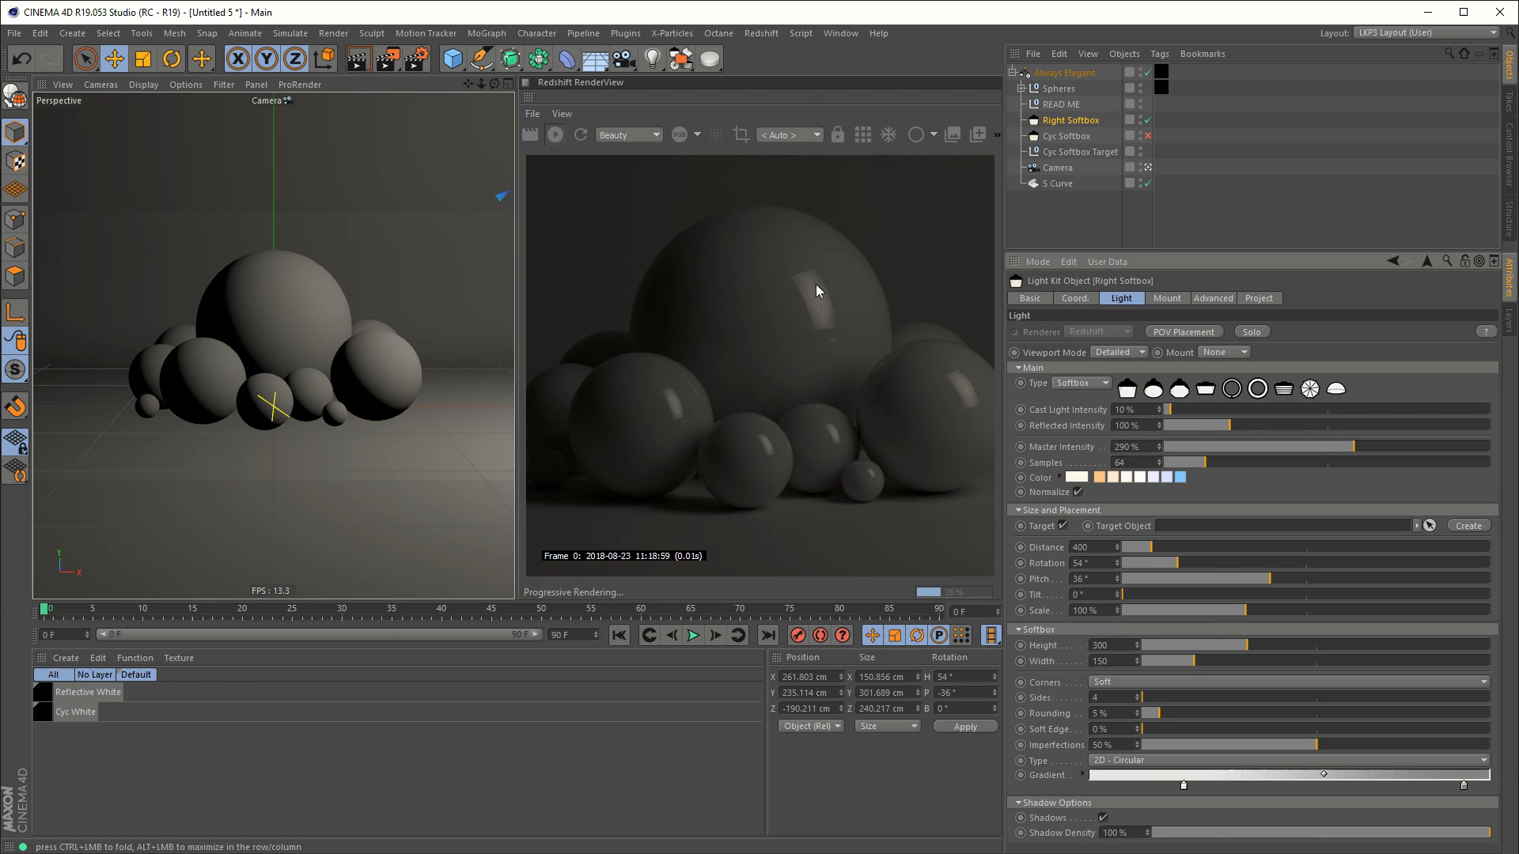
pyautogui.moveTo(843, 349)
pyautogui.write('120')
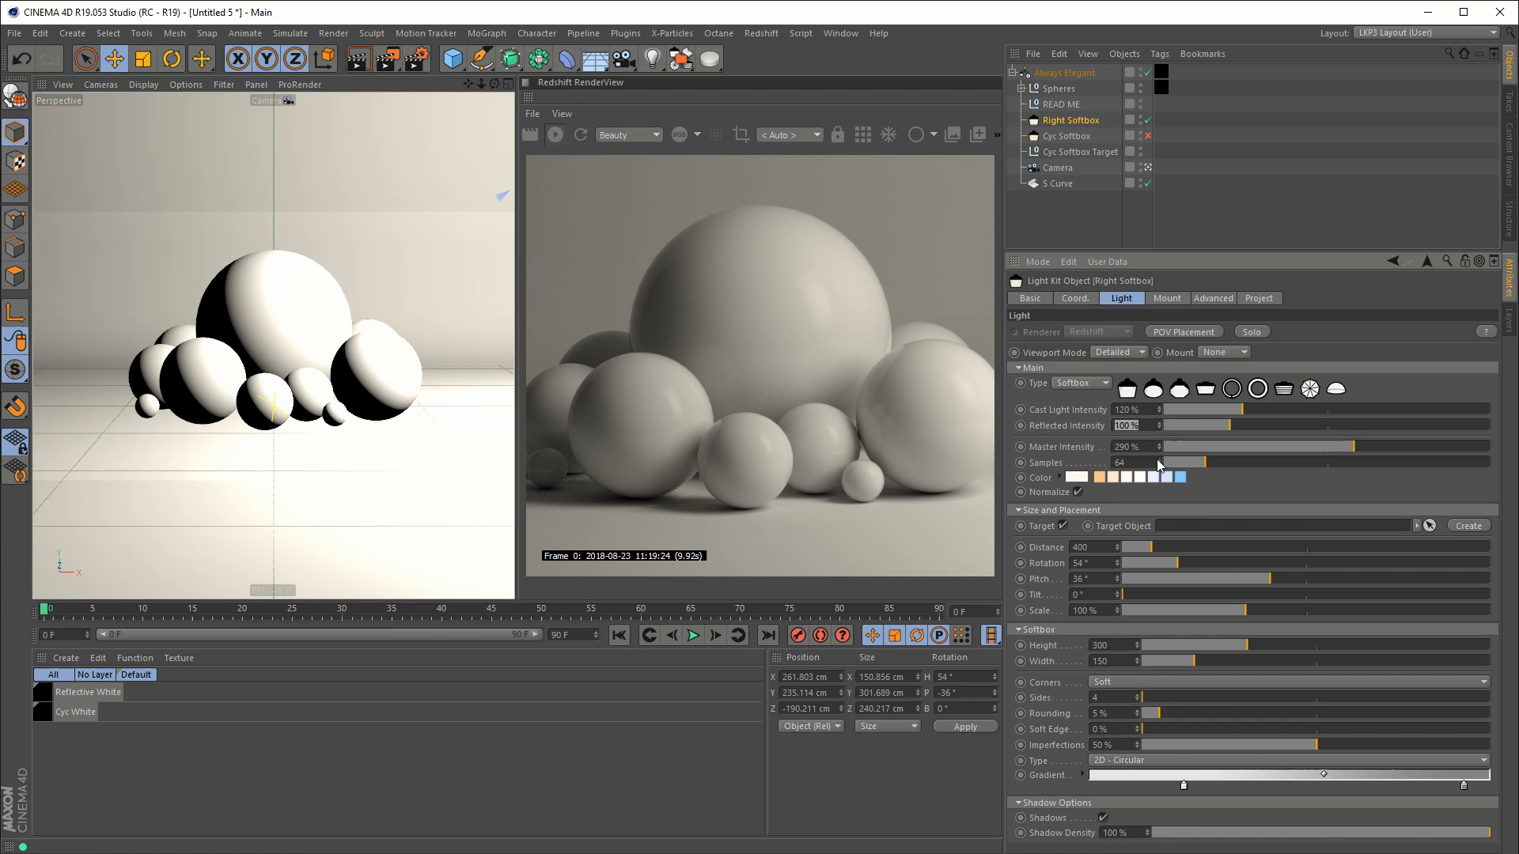
pyautogui.write('500')
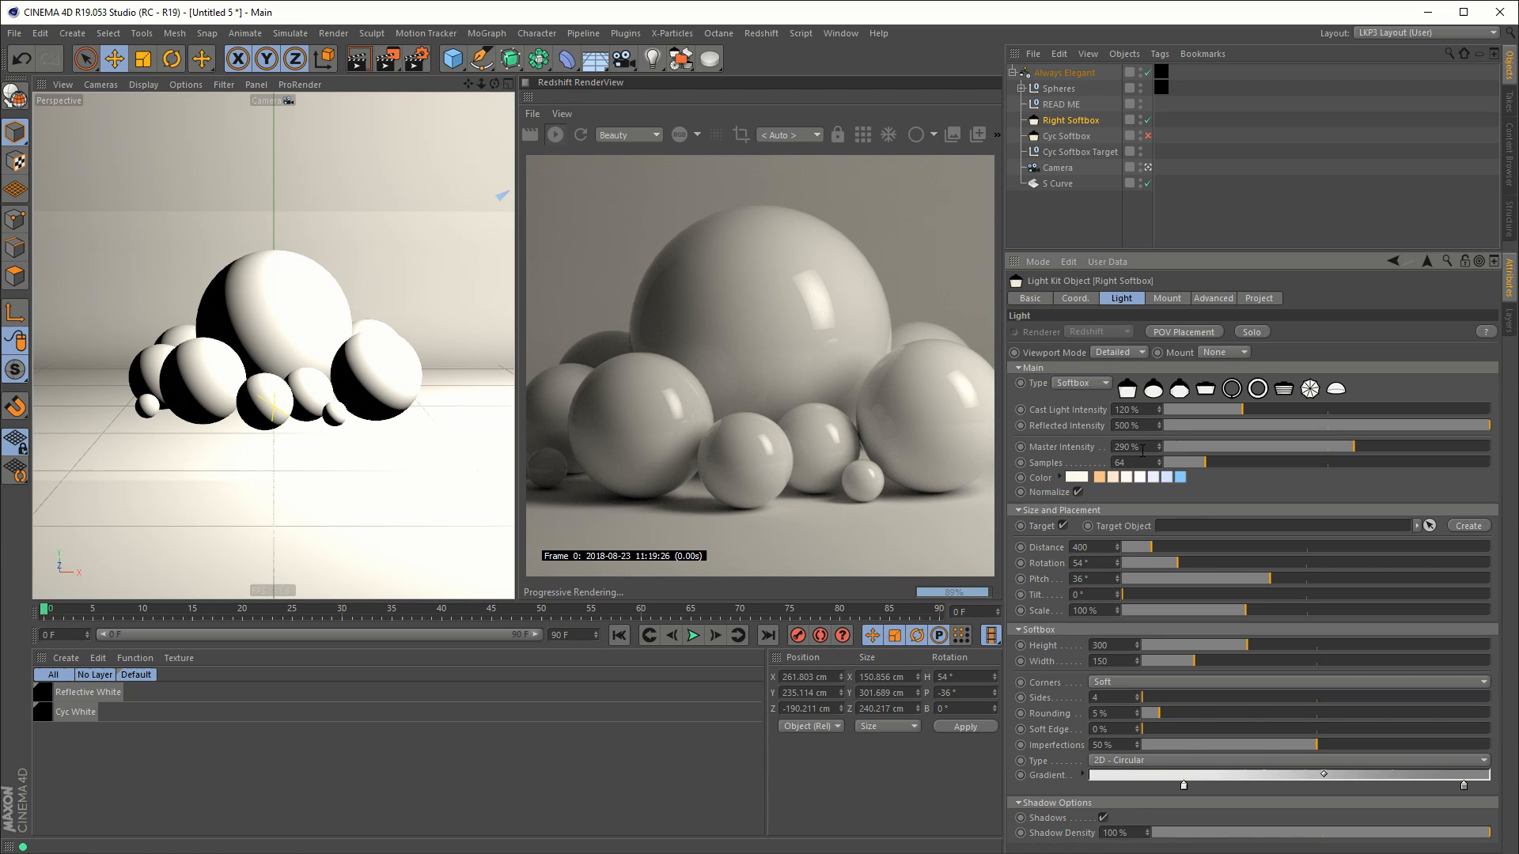
pyautogui.click(1126, 446)
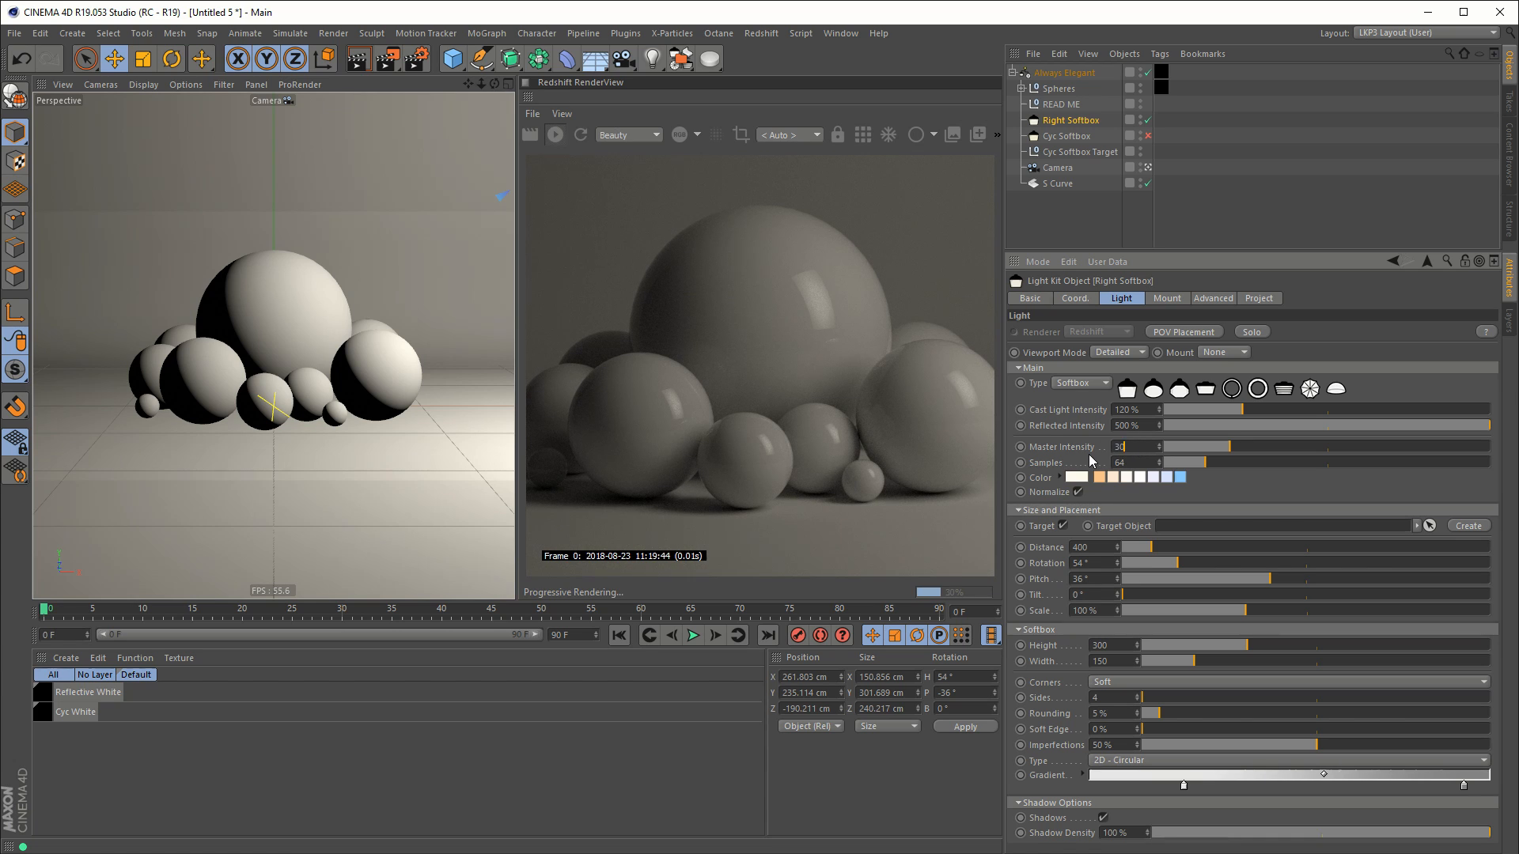
pyautogui.write('300')
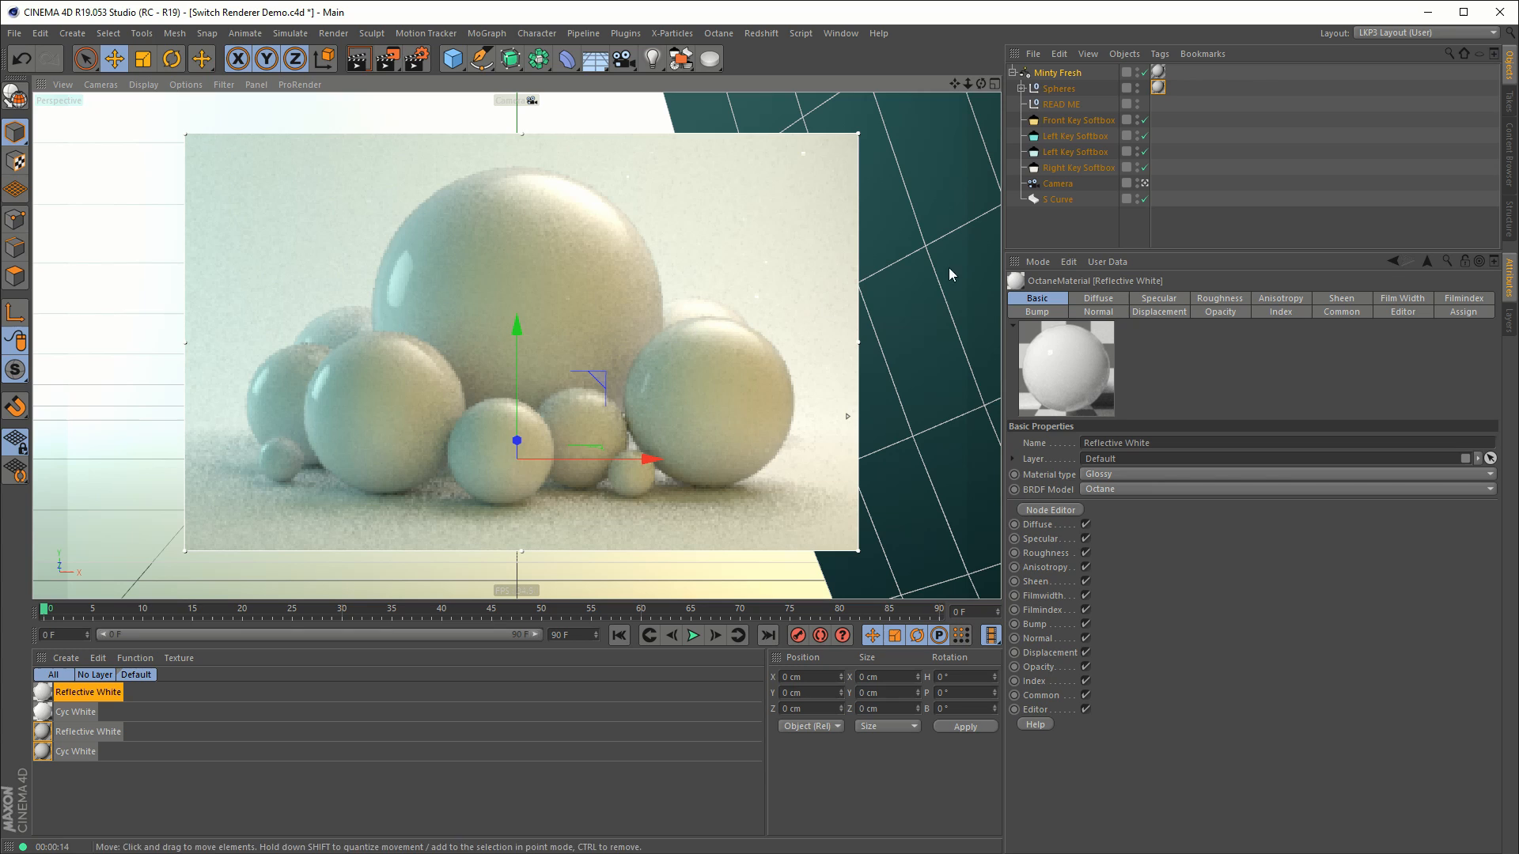
pyautogui.moveTo(1061, 78)
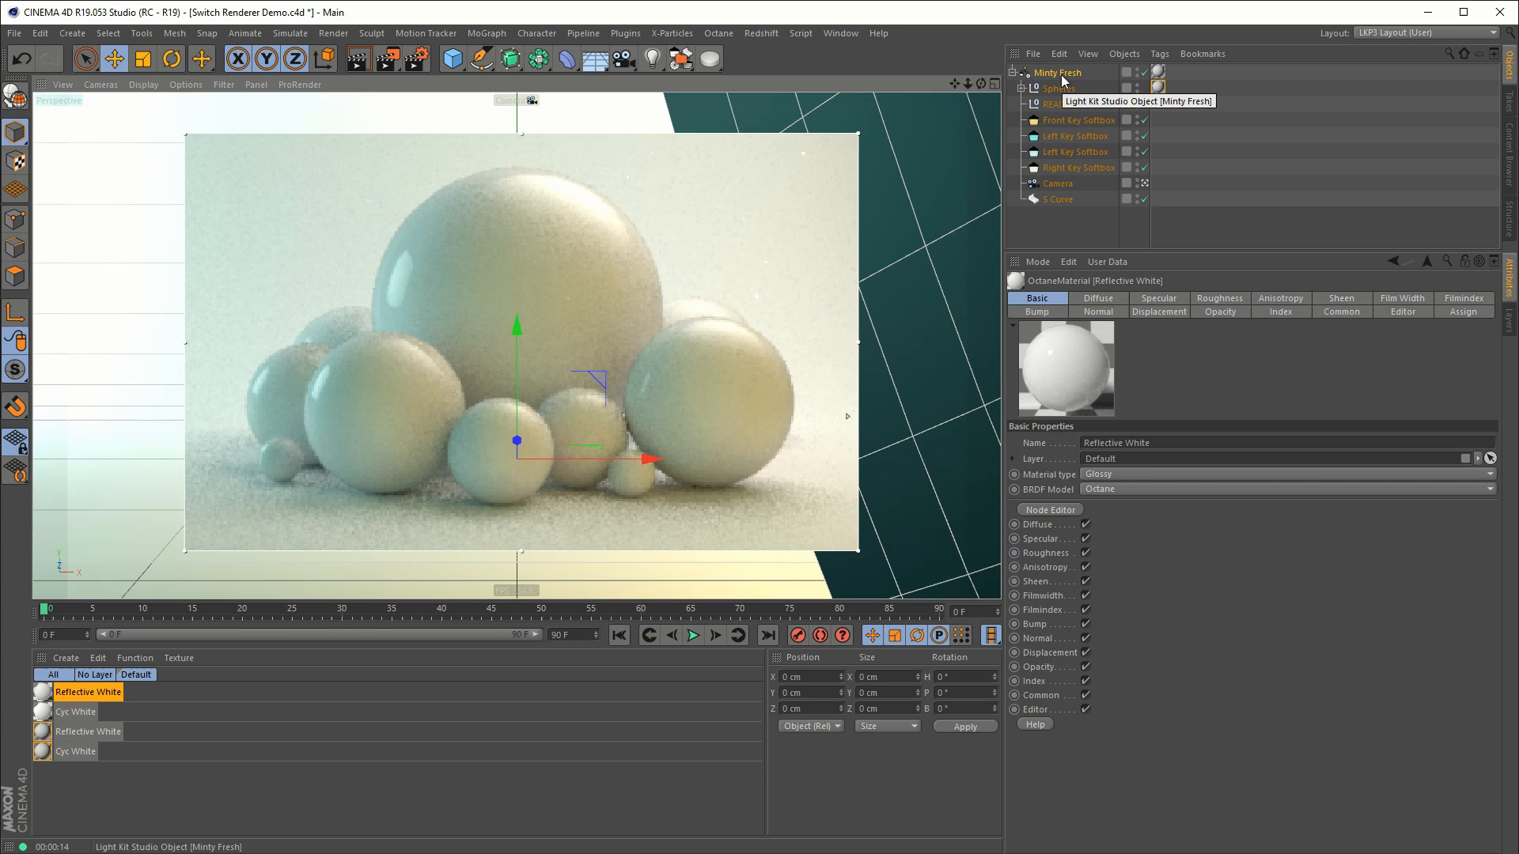
pyautogui.moveTo(683, 278)
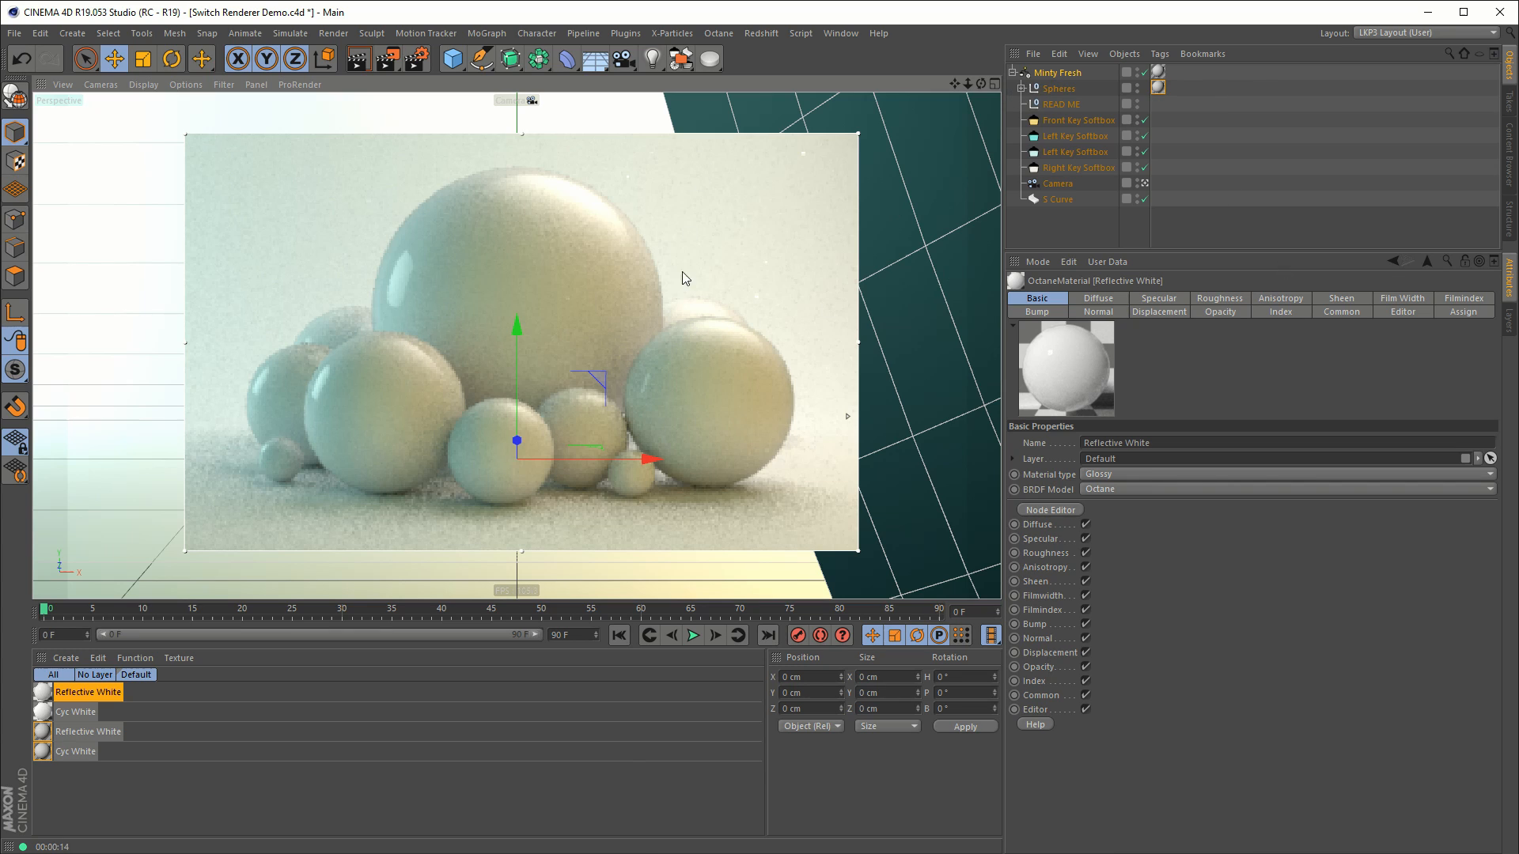
pyautogui.moveTo(1343, 300)
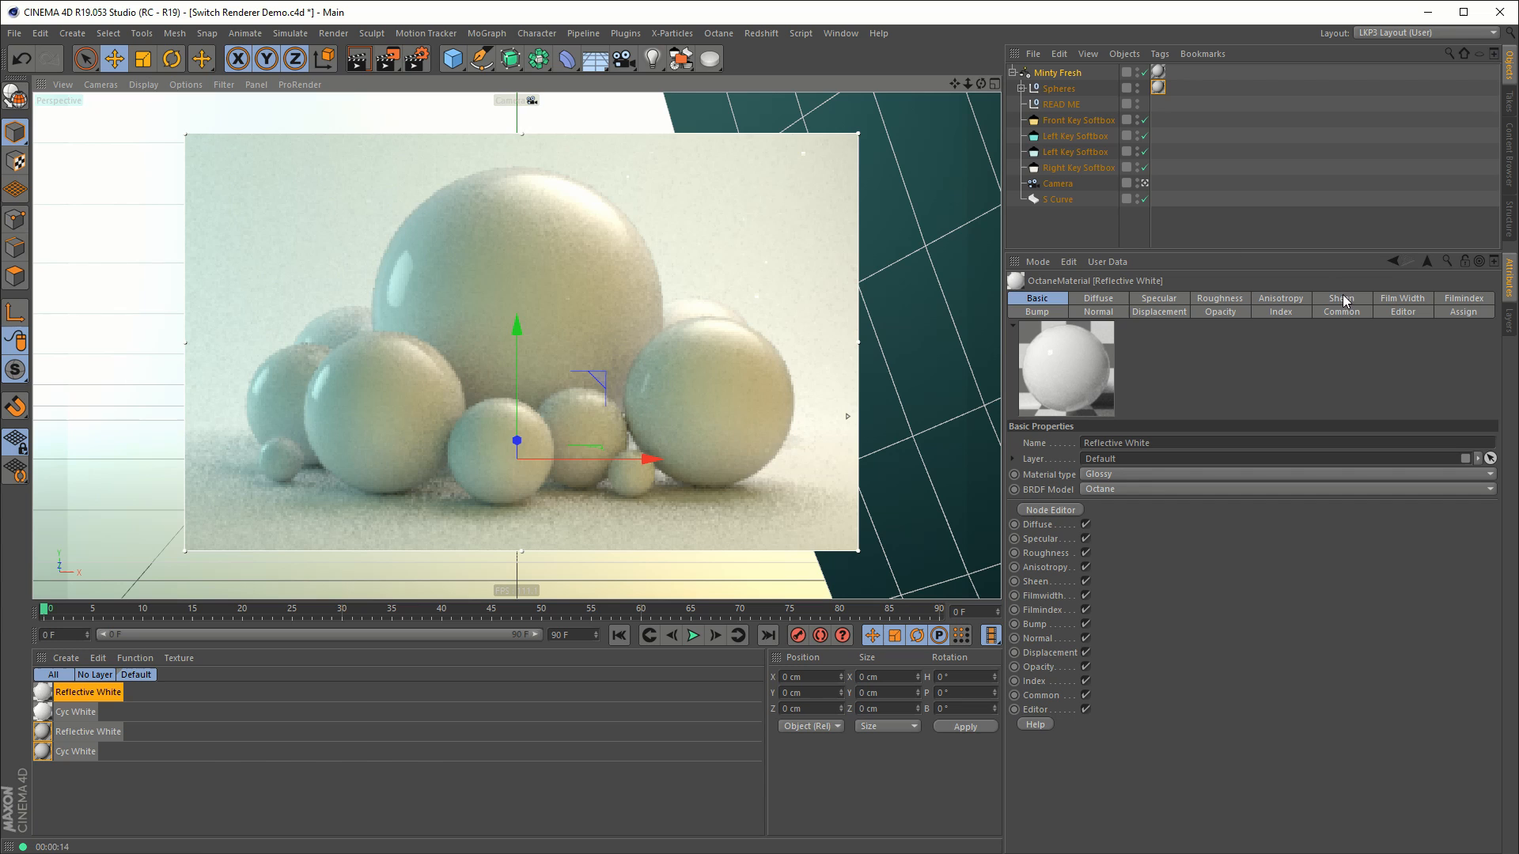
# Step: Select the Minty Fresh studio object and set its Renderer dropdown to Octane
pyautogui.click(386, 59)
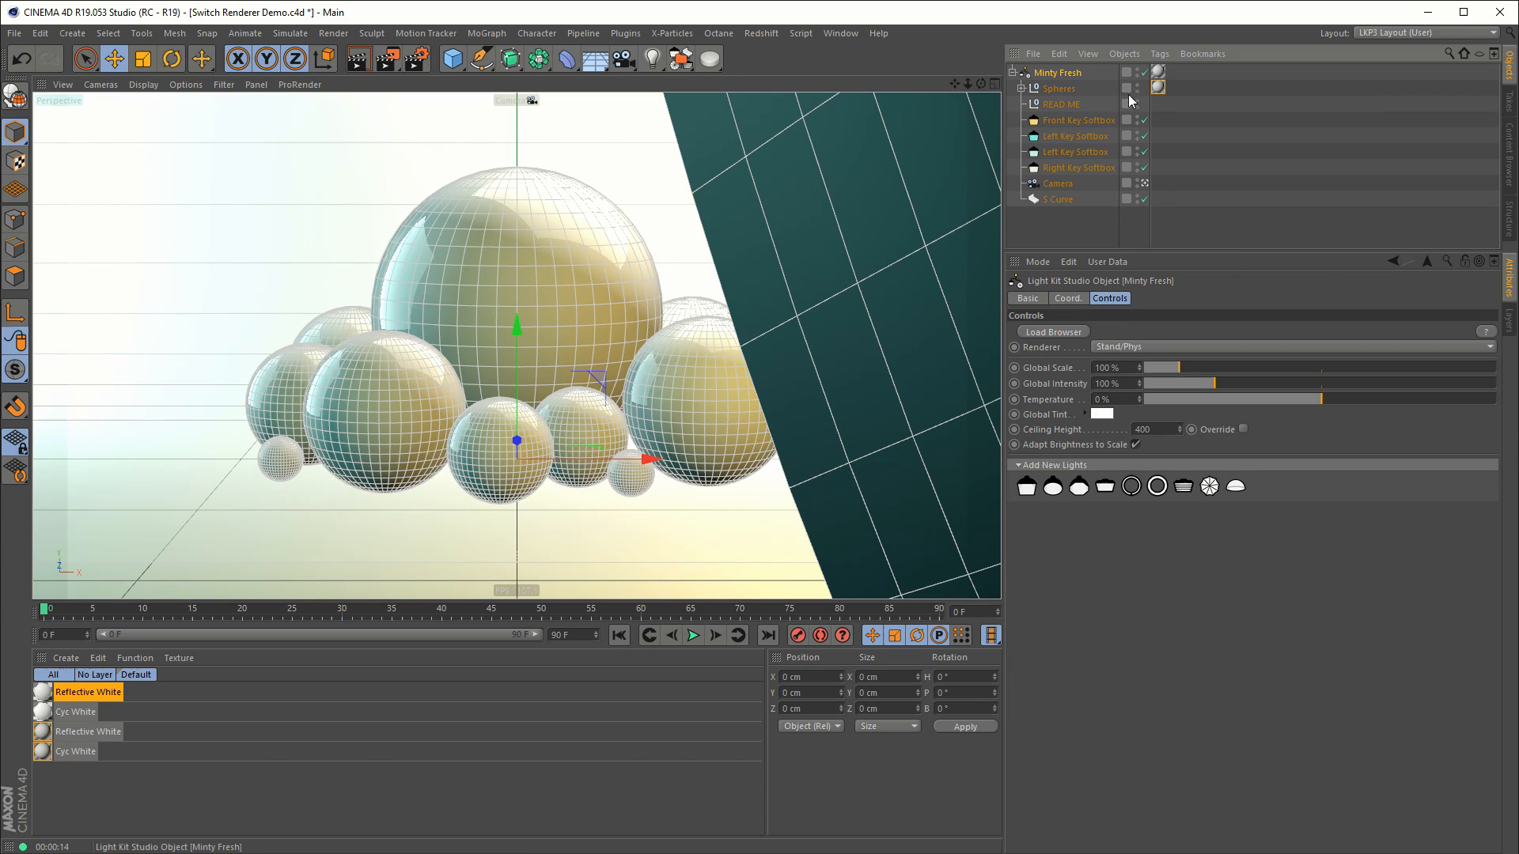
pyautogui.moveTo(1144, 356)
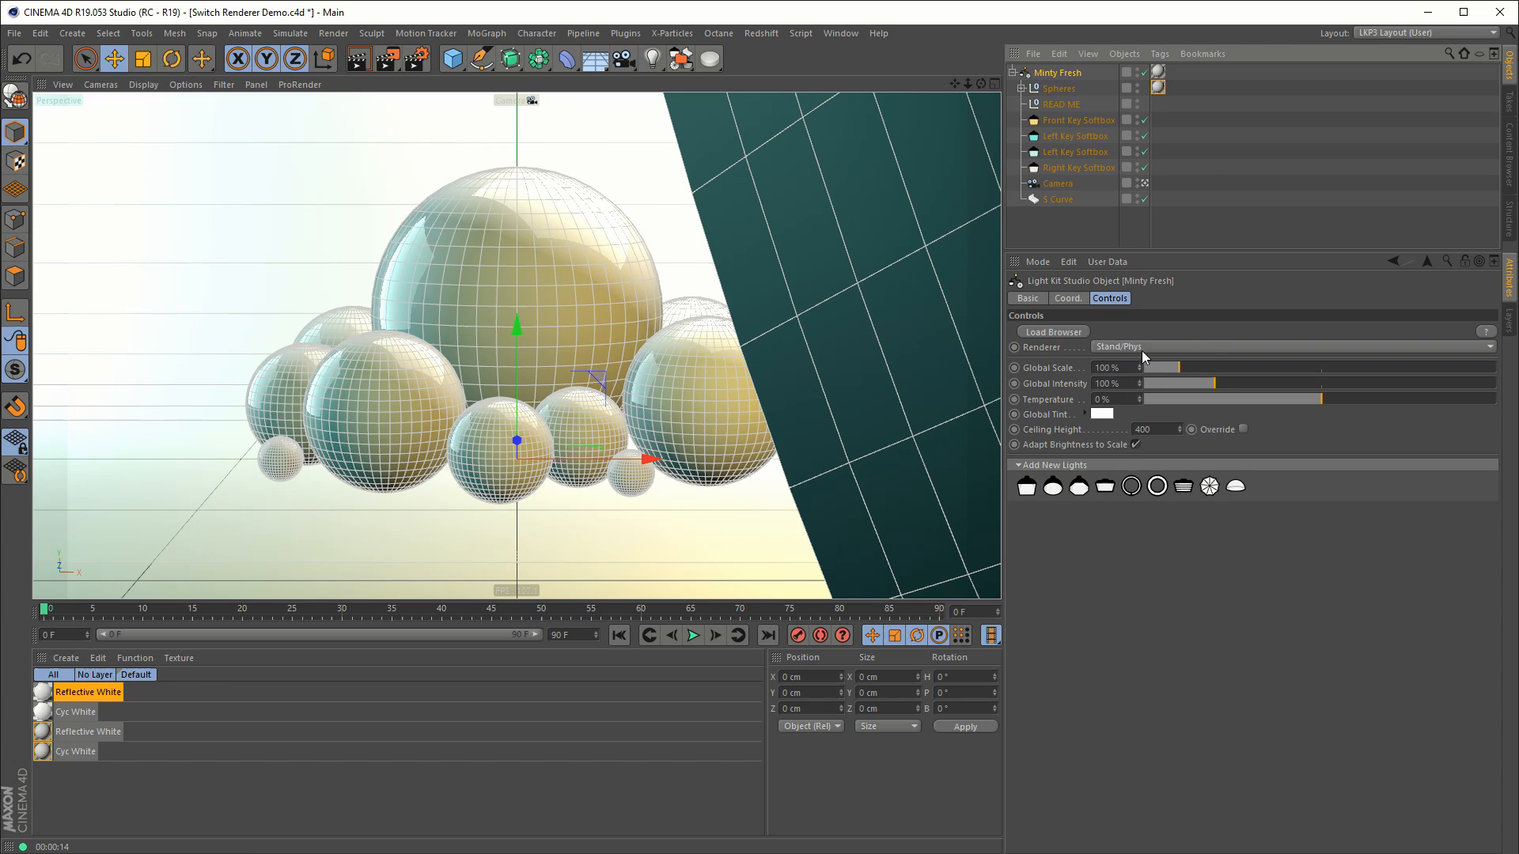
pyautogui.click(1293, 346)
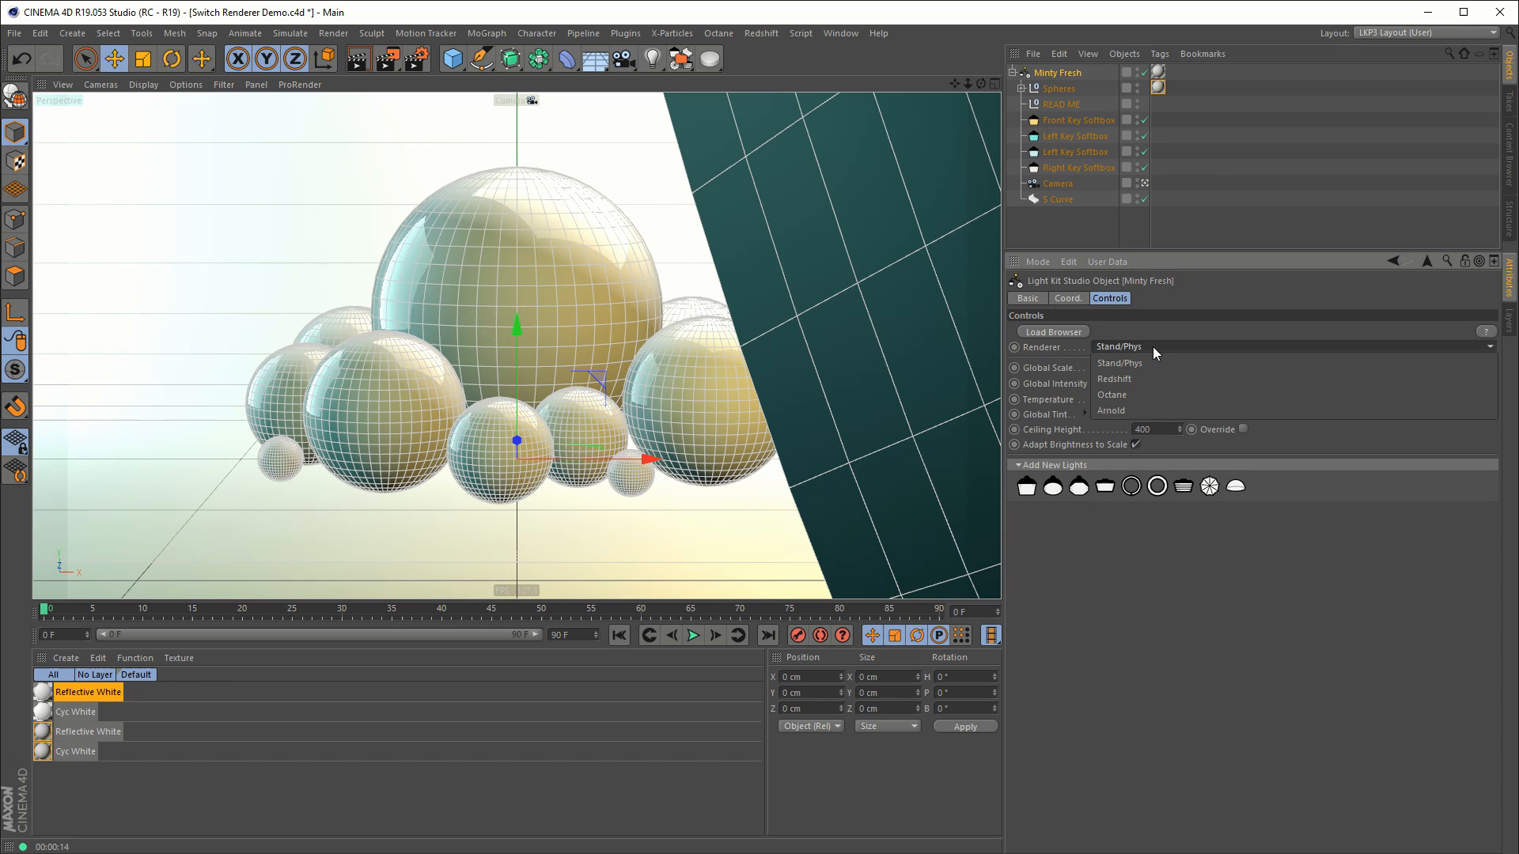
pyautogui.click(1111, 395)
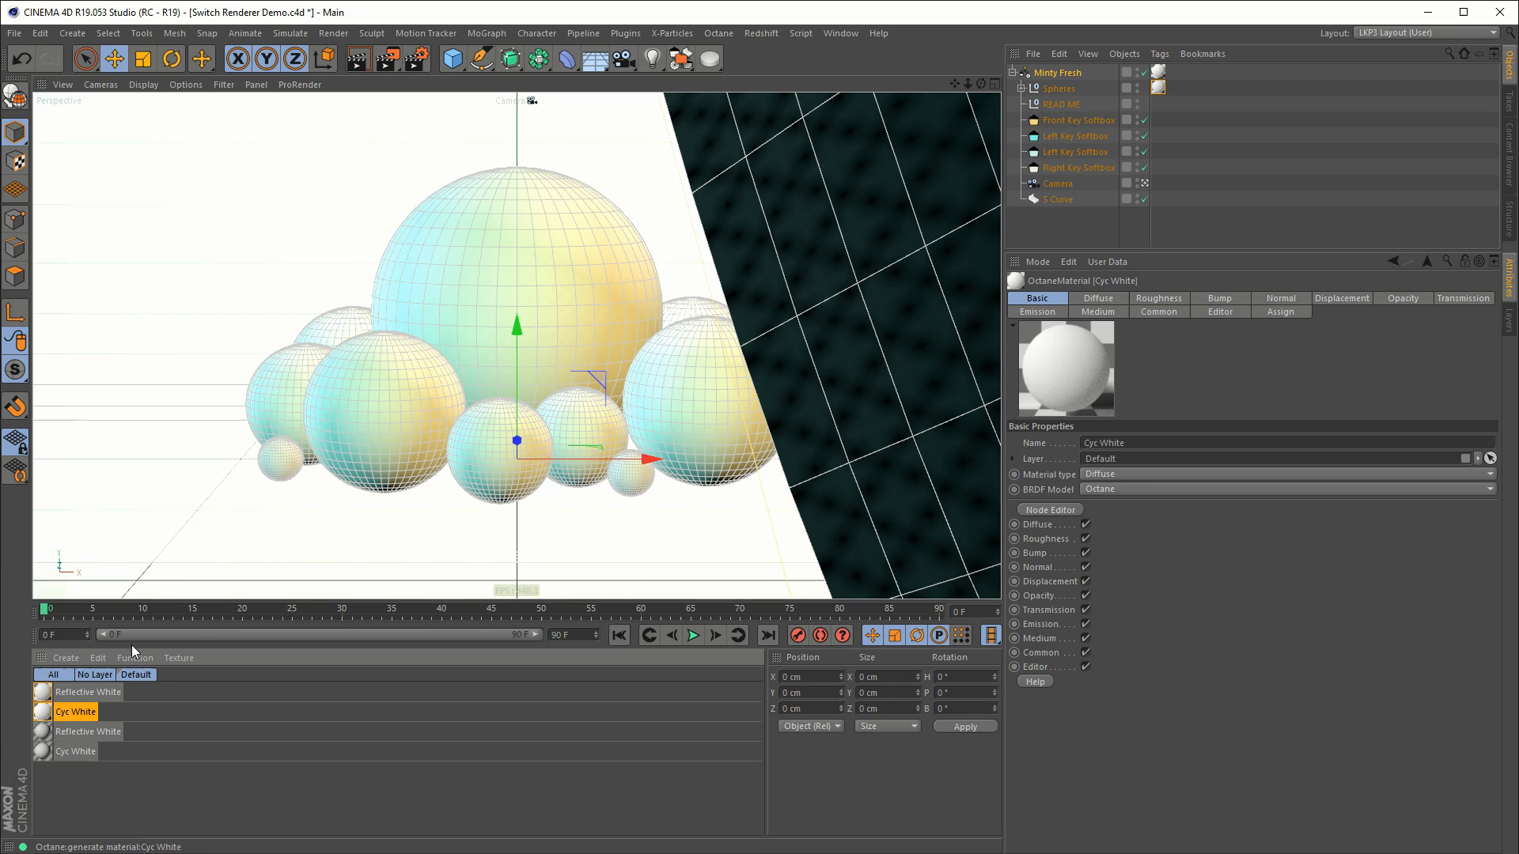
# Step: Set the render engine to Octane Renderer and open the Octane Live Viewer Window
pyautogui.click(87, 692)
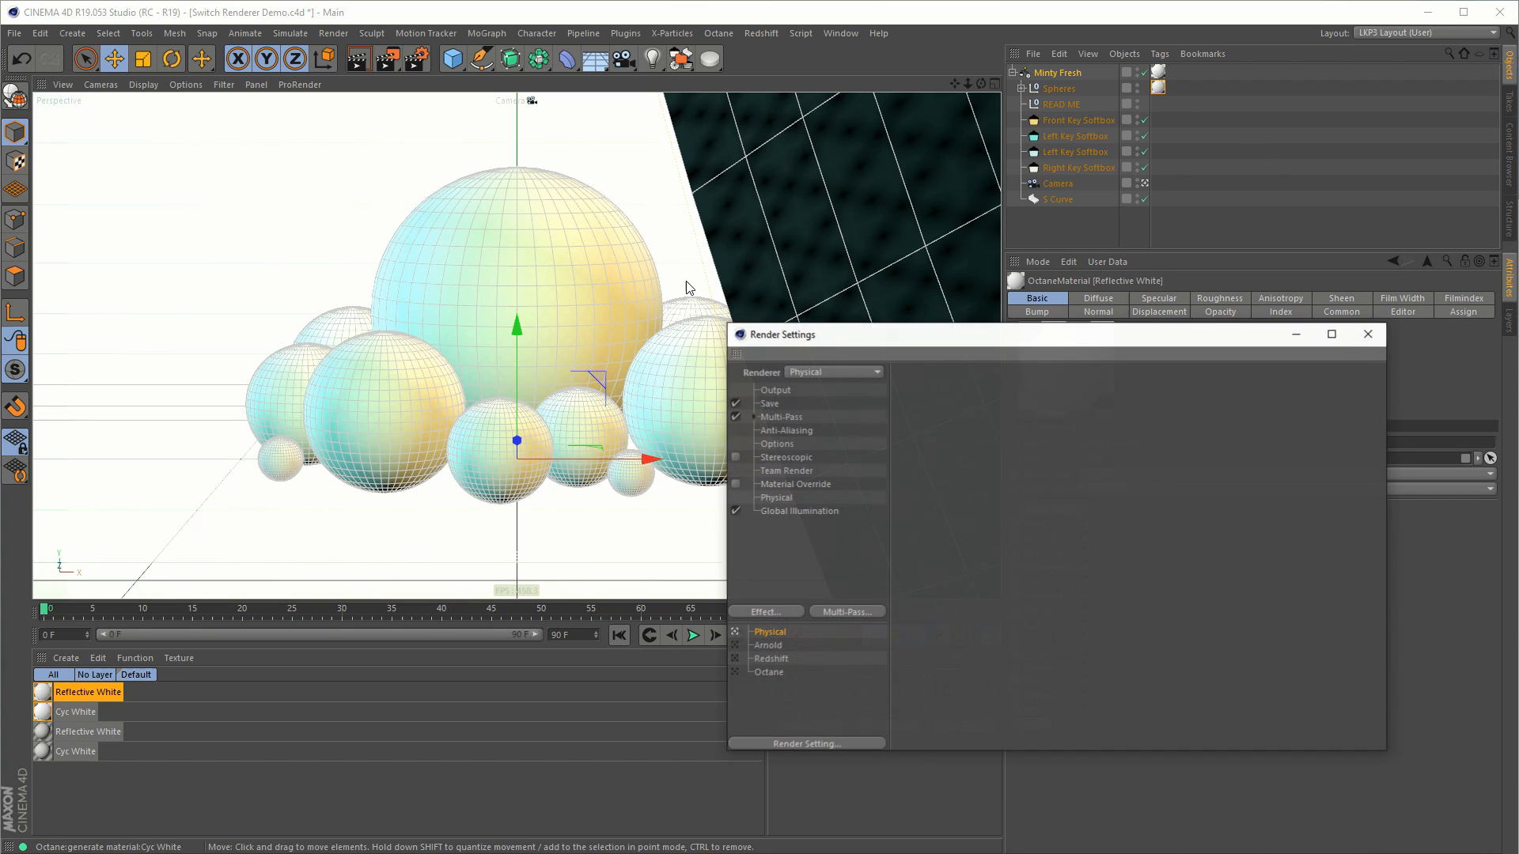
pyautogui.click(767, 672)
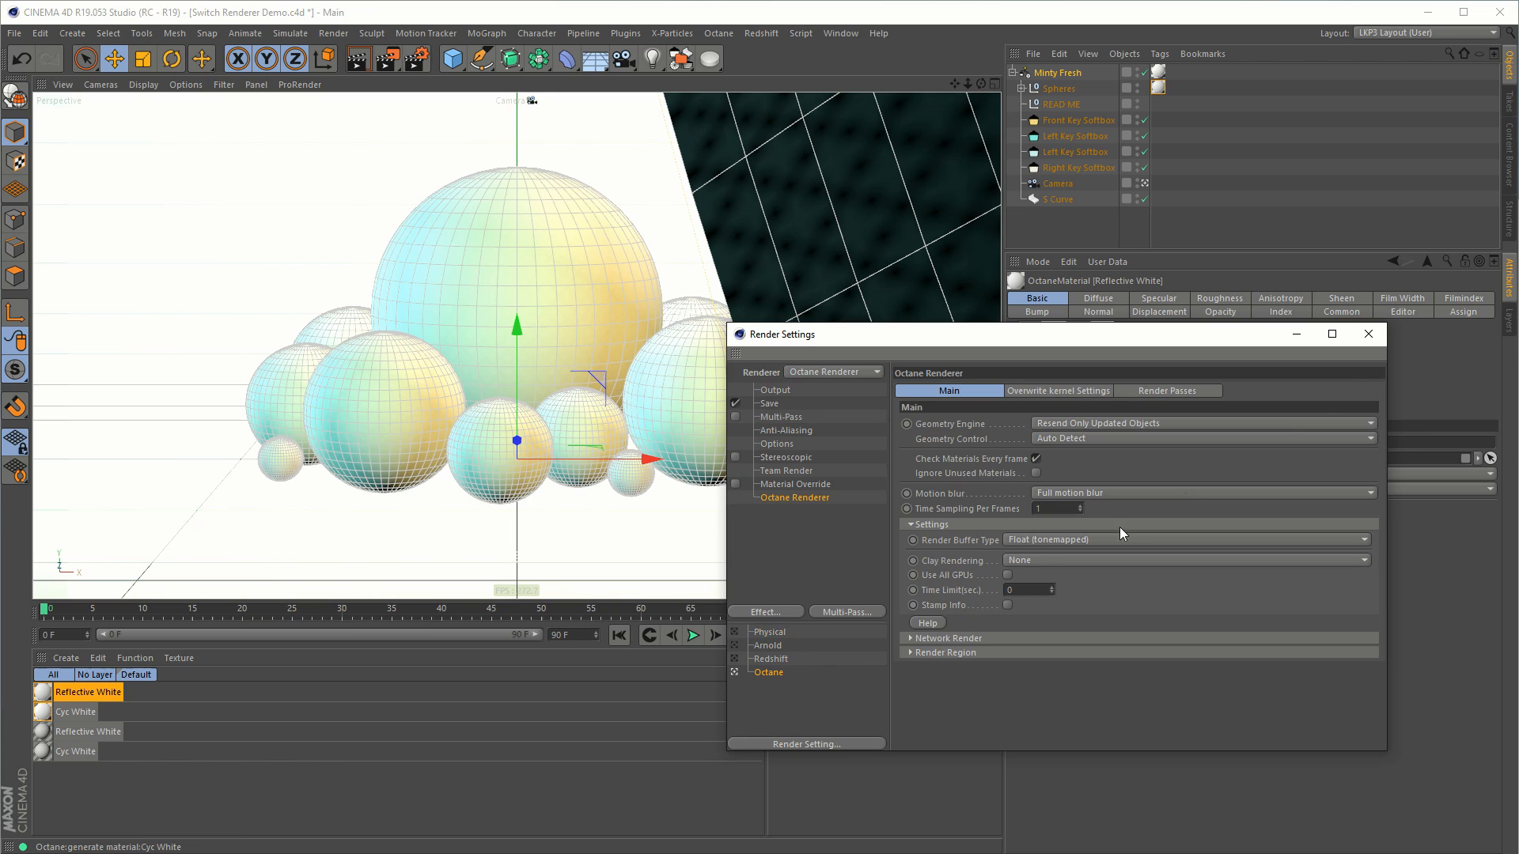
pyautogui.click(717, 32)
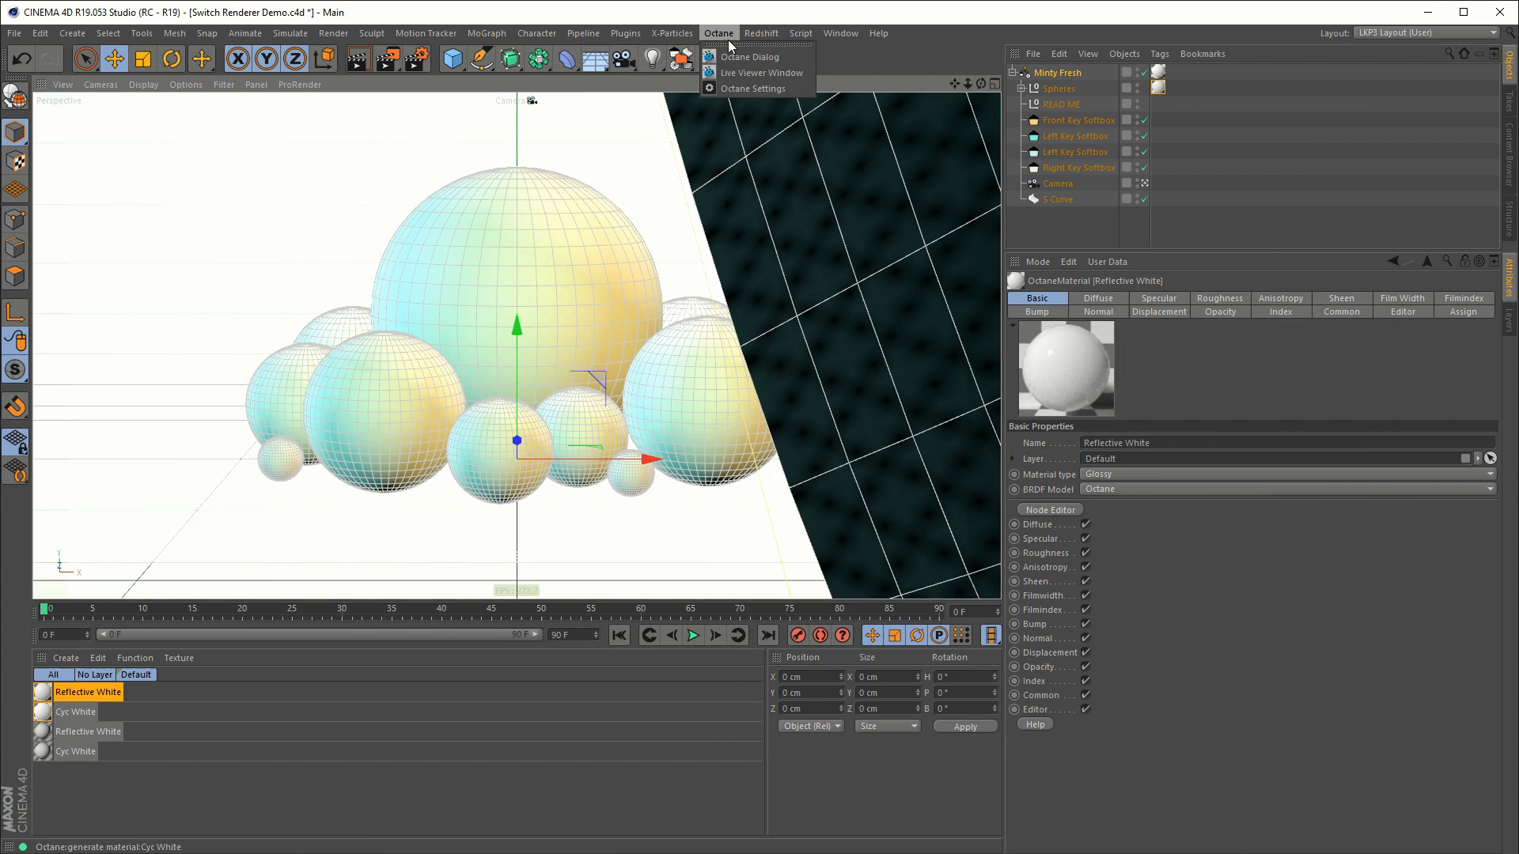
pyautogui.click(761, 73)
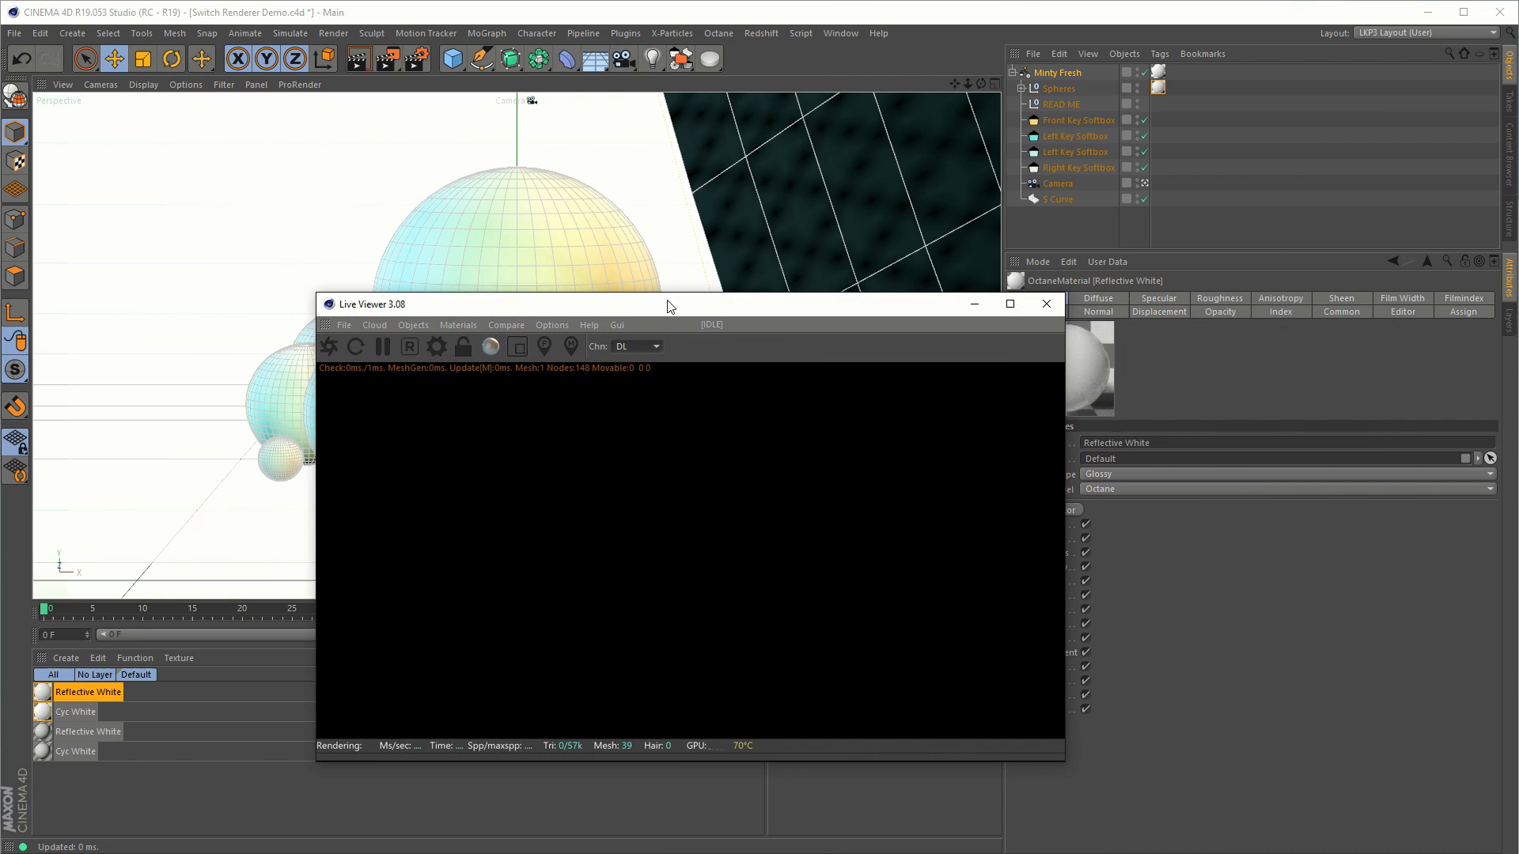